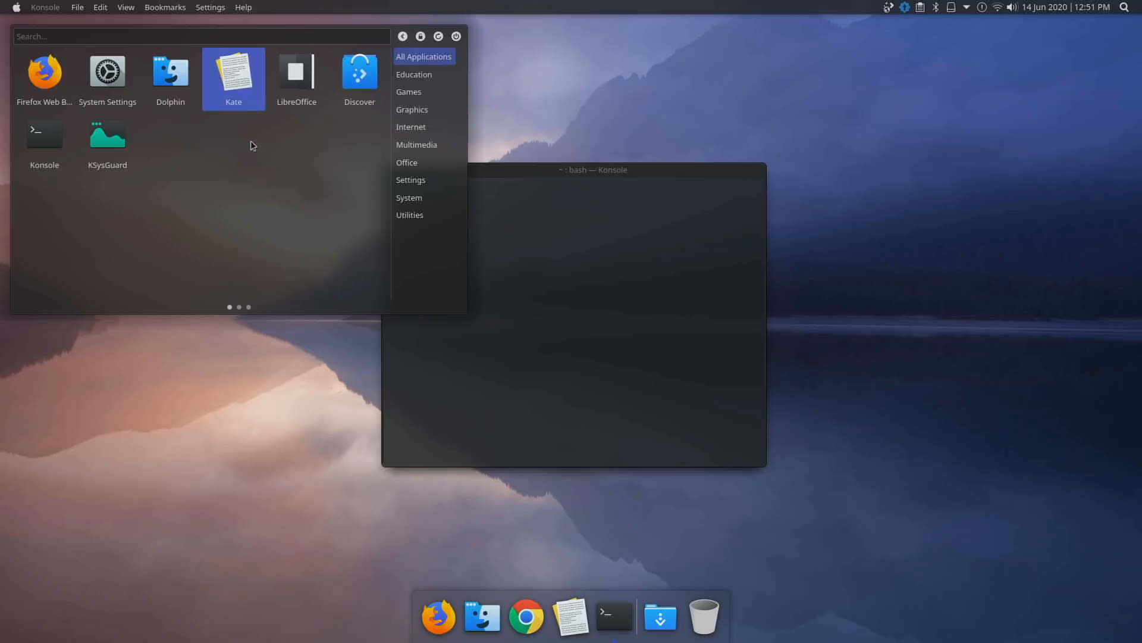
- Scroll through the Kvantum GitHub readme in Firefox, then raise the Discover qt5-kvantum search
click(170, 73)
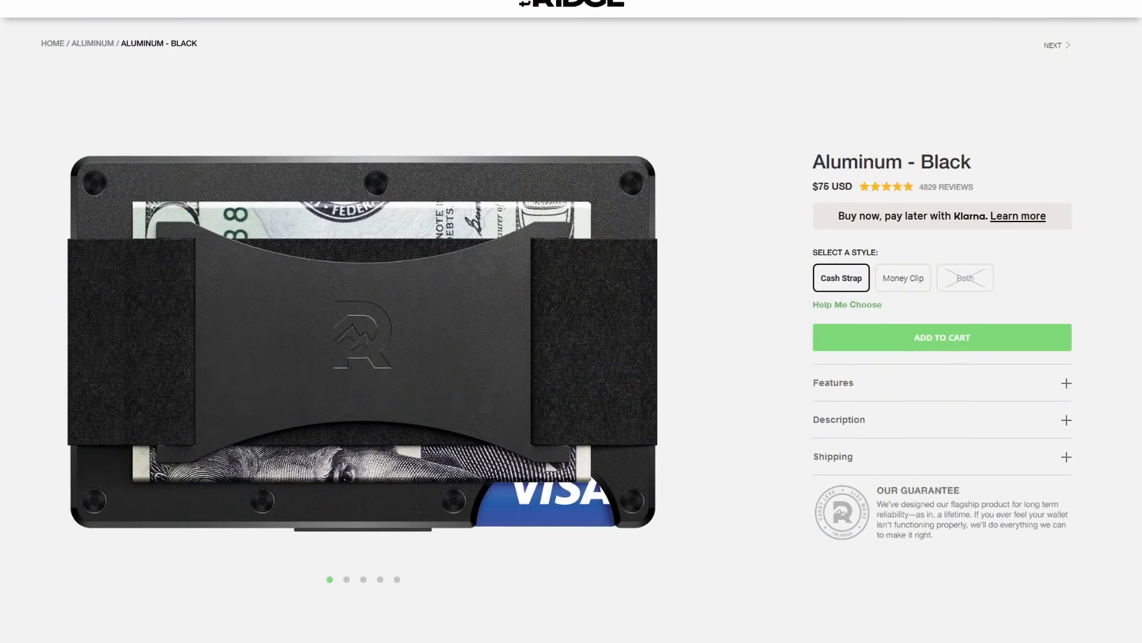
scroll(down, 3)
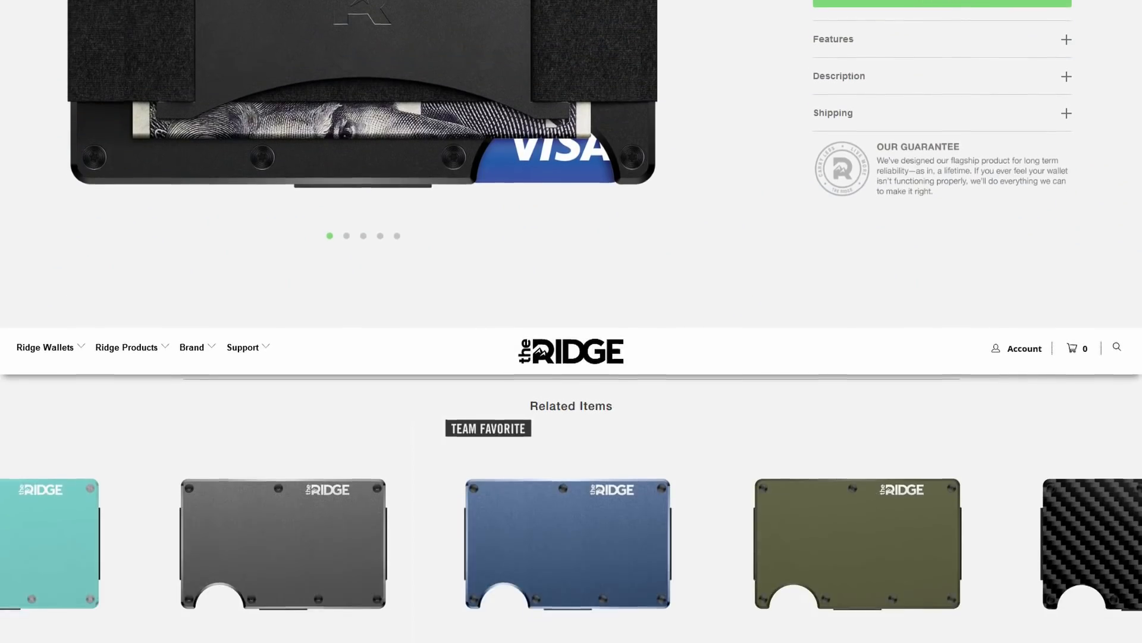
scroll(down, 3)
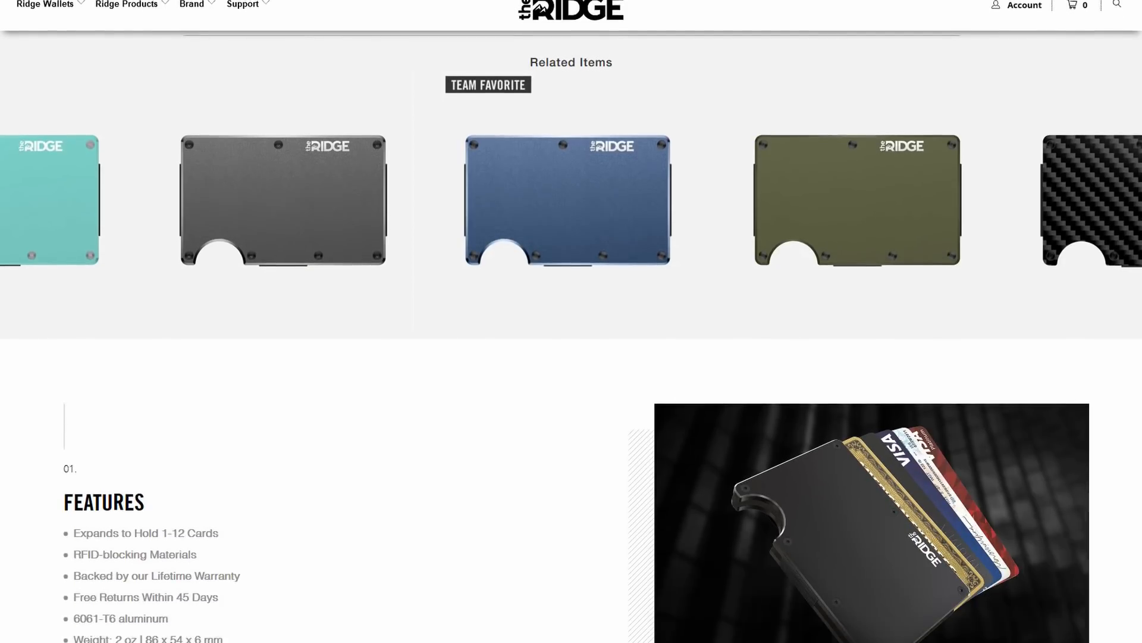
scroll(down, 3)
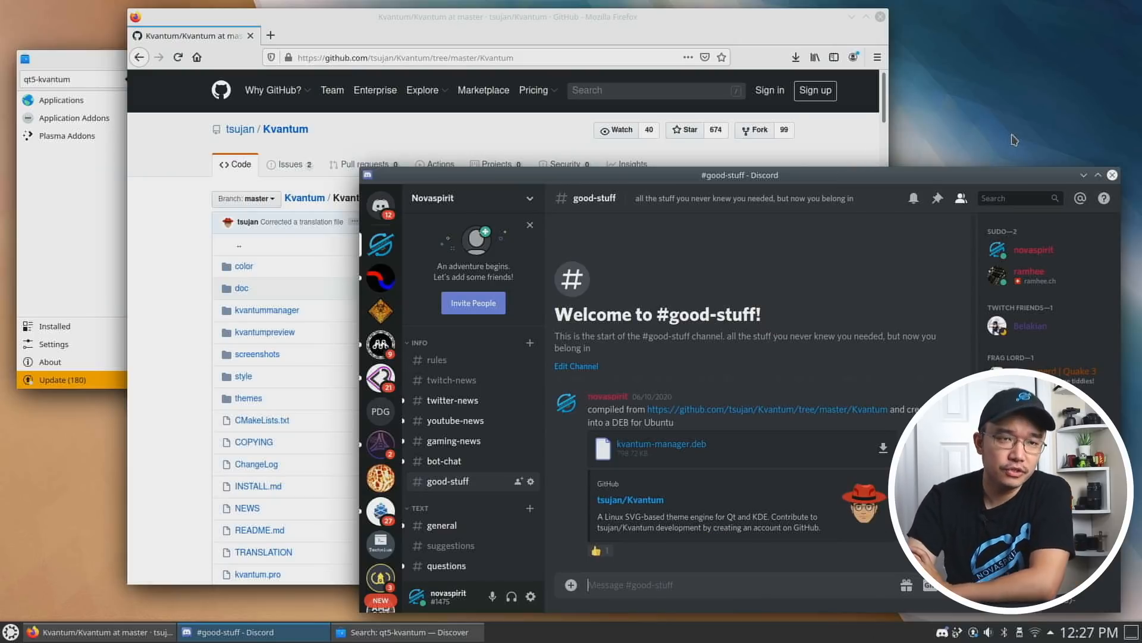
mouse_move(1064, 6)
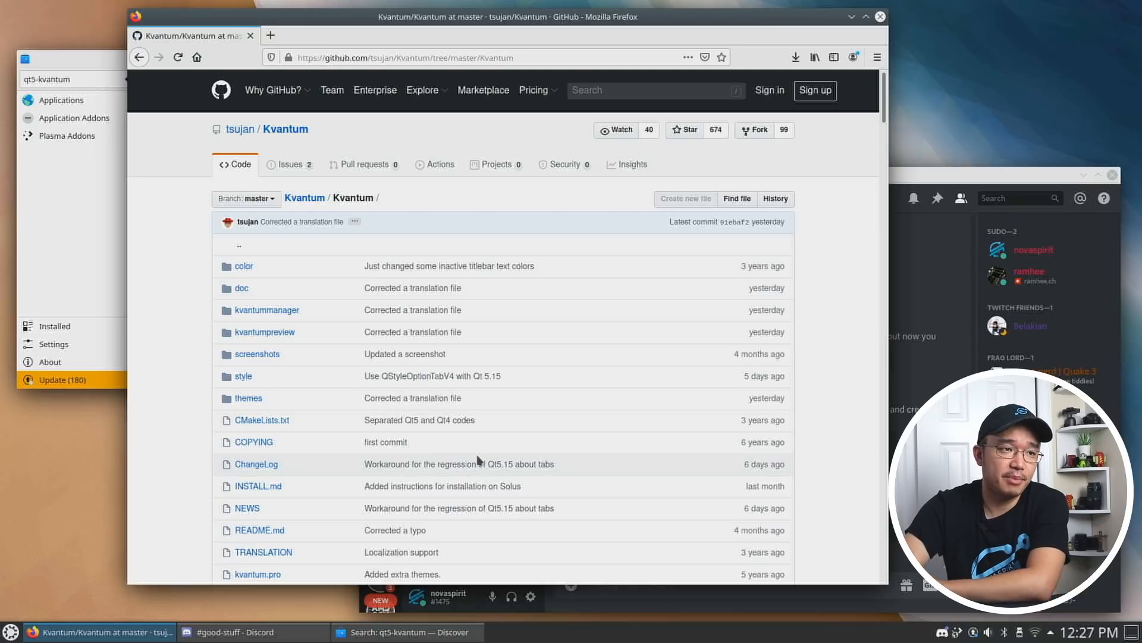
mouse_move(560, 395)
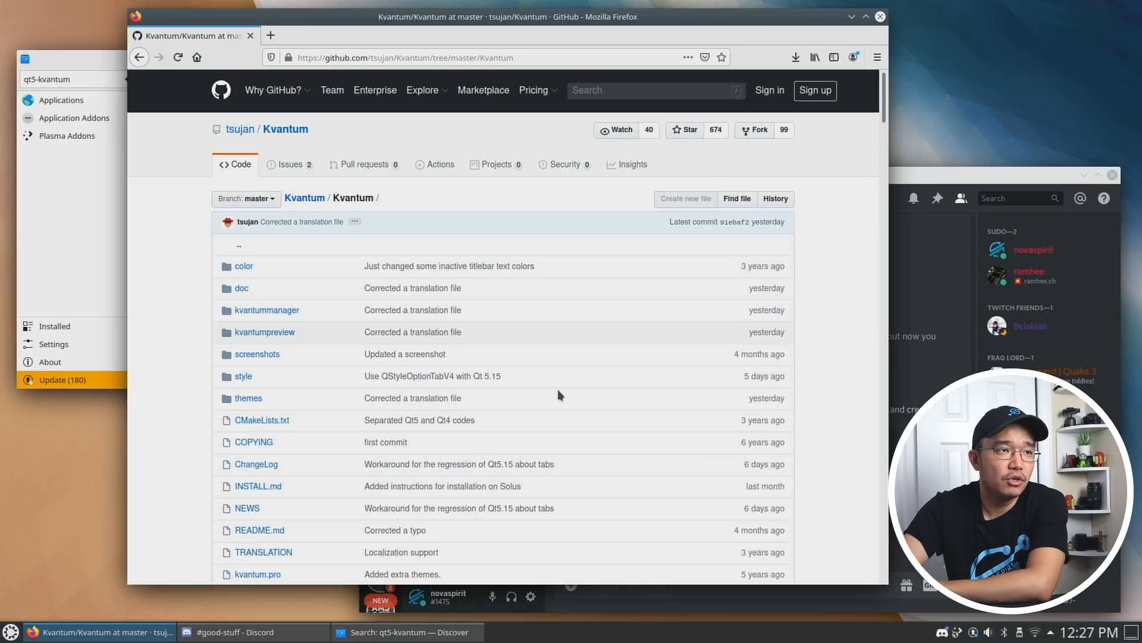
scroll(down, 3)
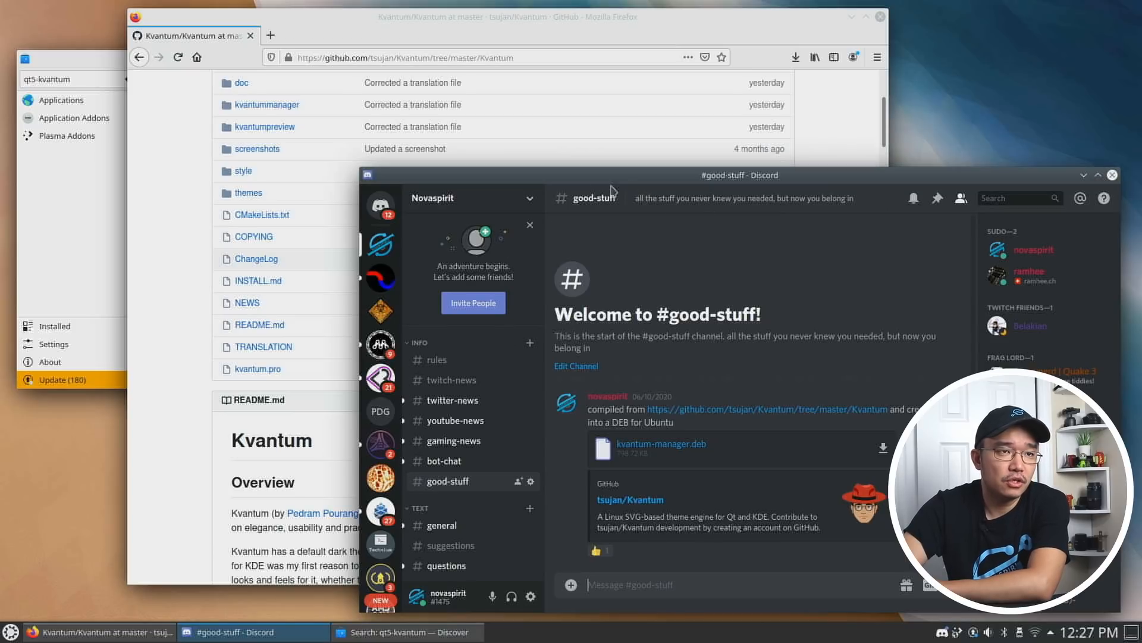
mouse_move(661, 444)
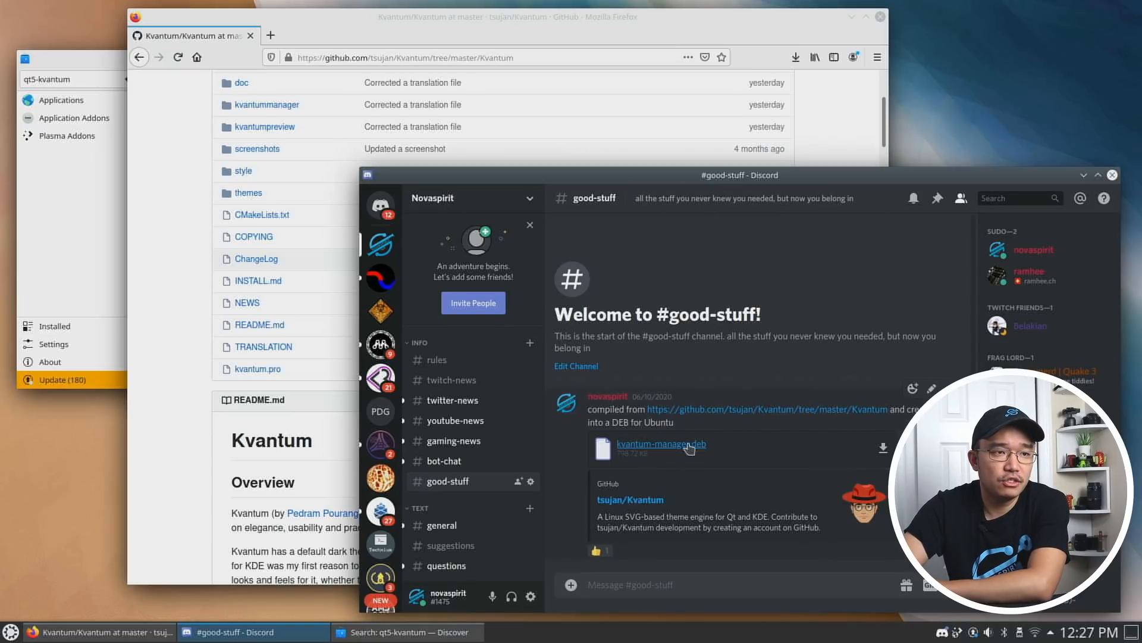
mouse_move(714, 407)
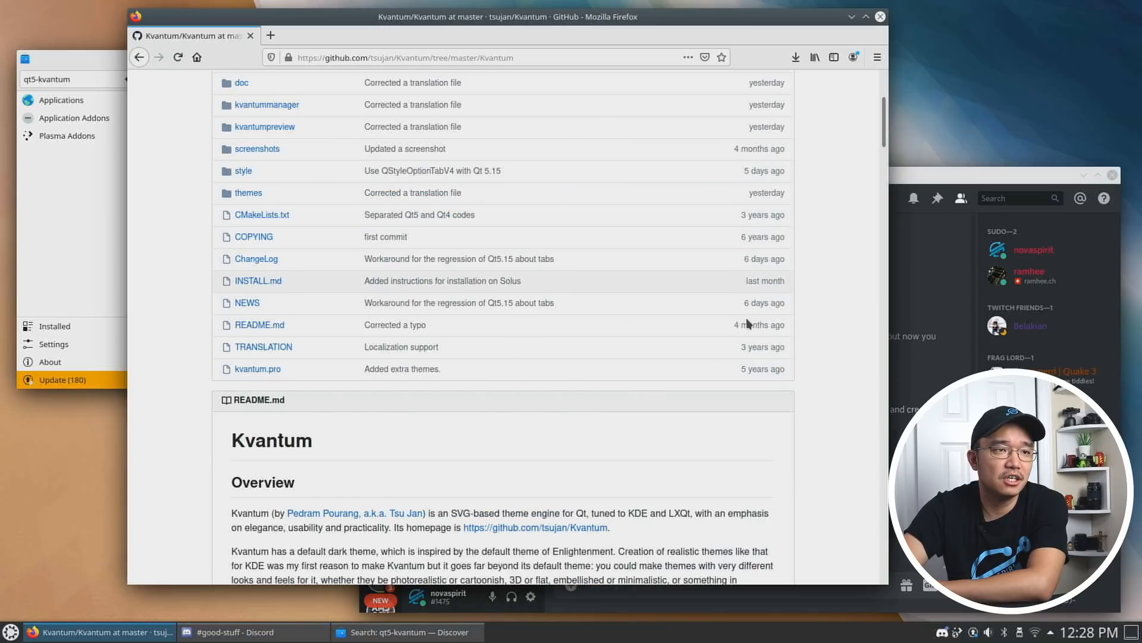
click(236, 632)
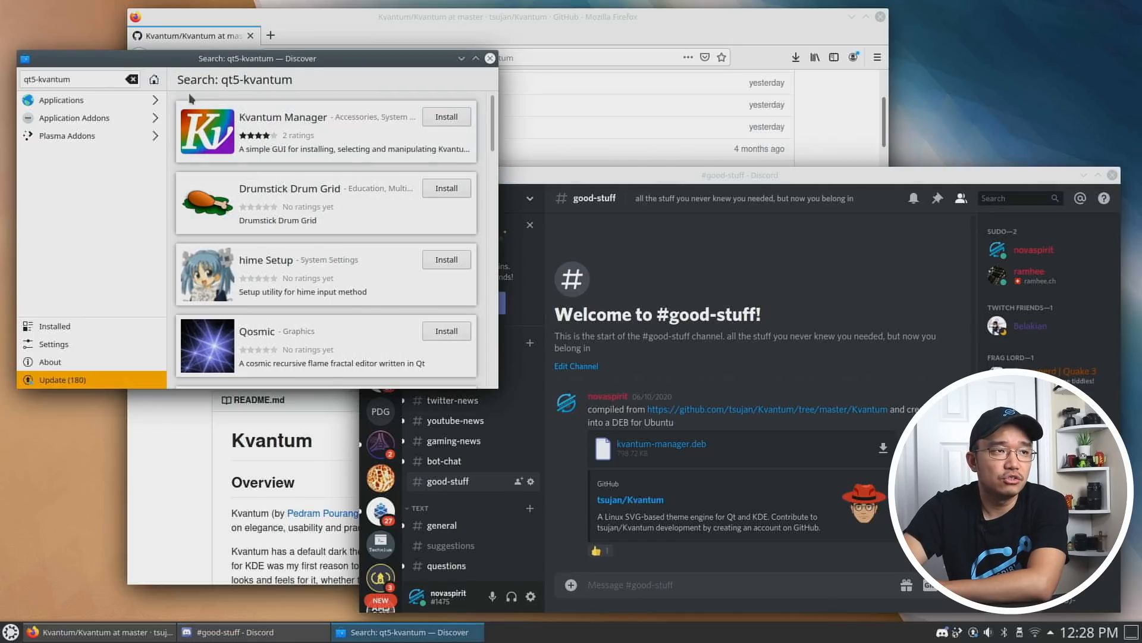
mouse_move(262, 87)
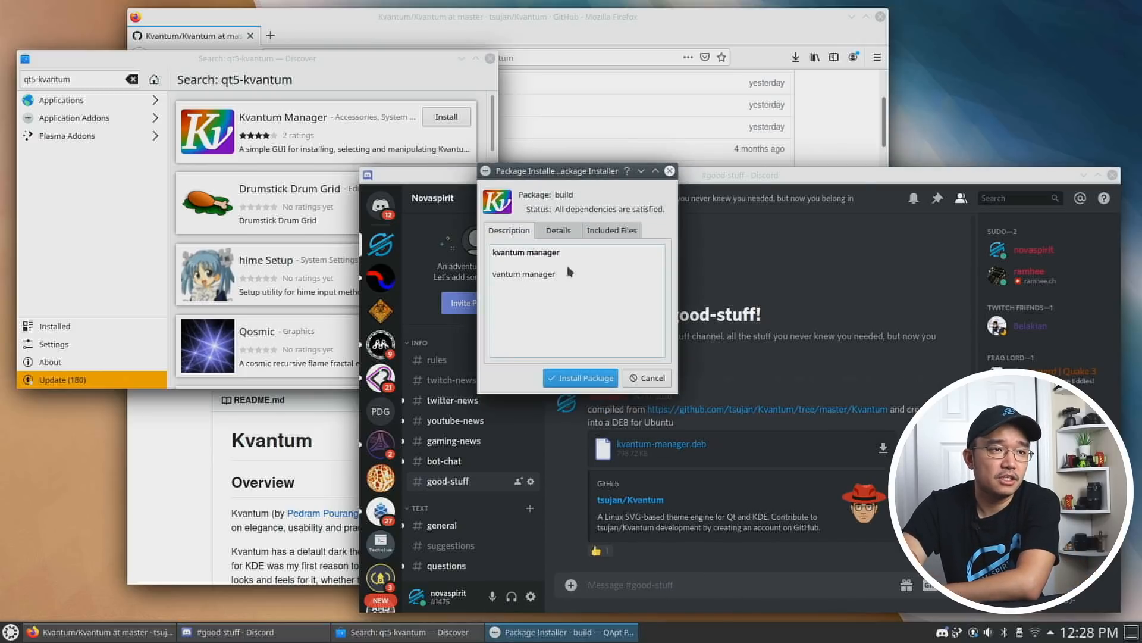
- Install the kvantum-manager deb, authenticating with the password, and close the finished installer
click(581, 377)
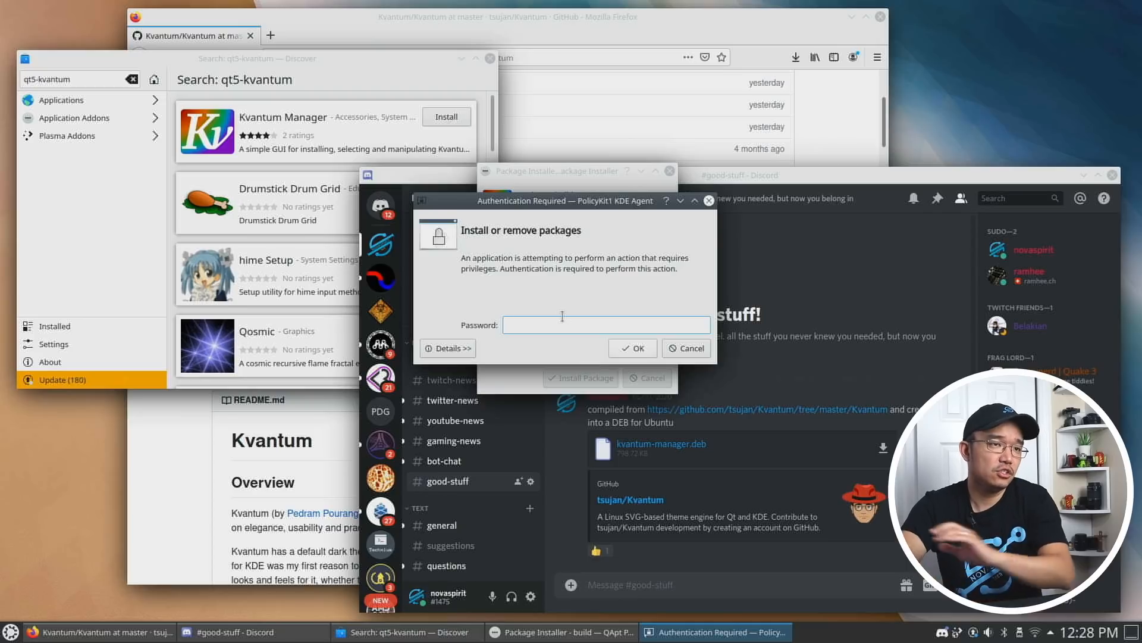
text(password)
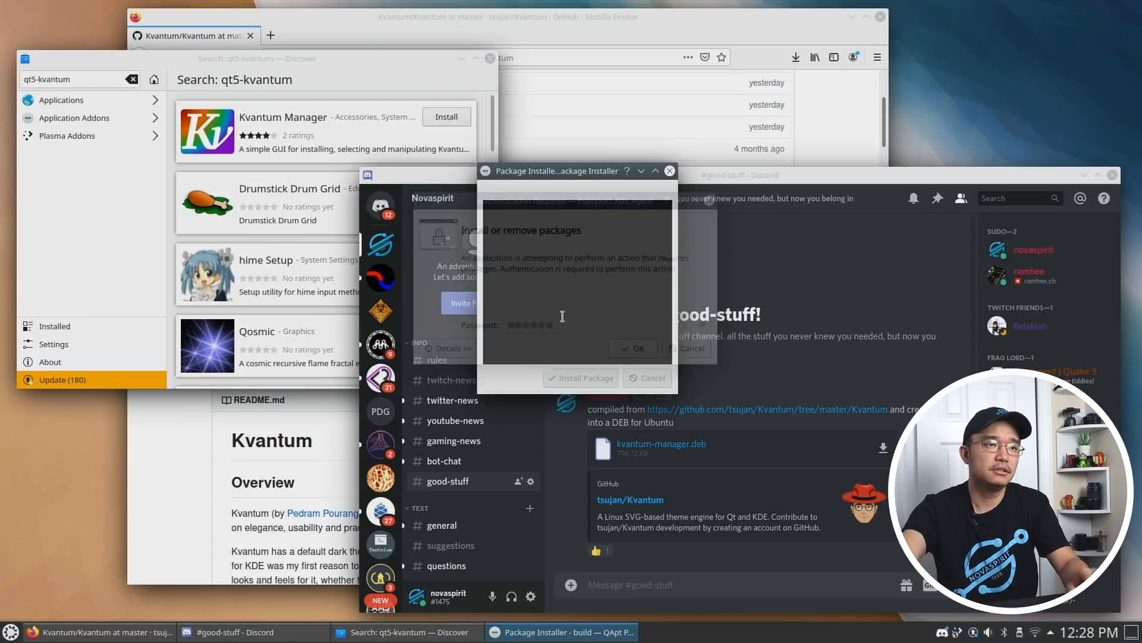
click(632, 348)
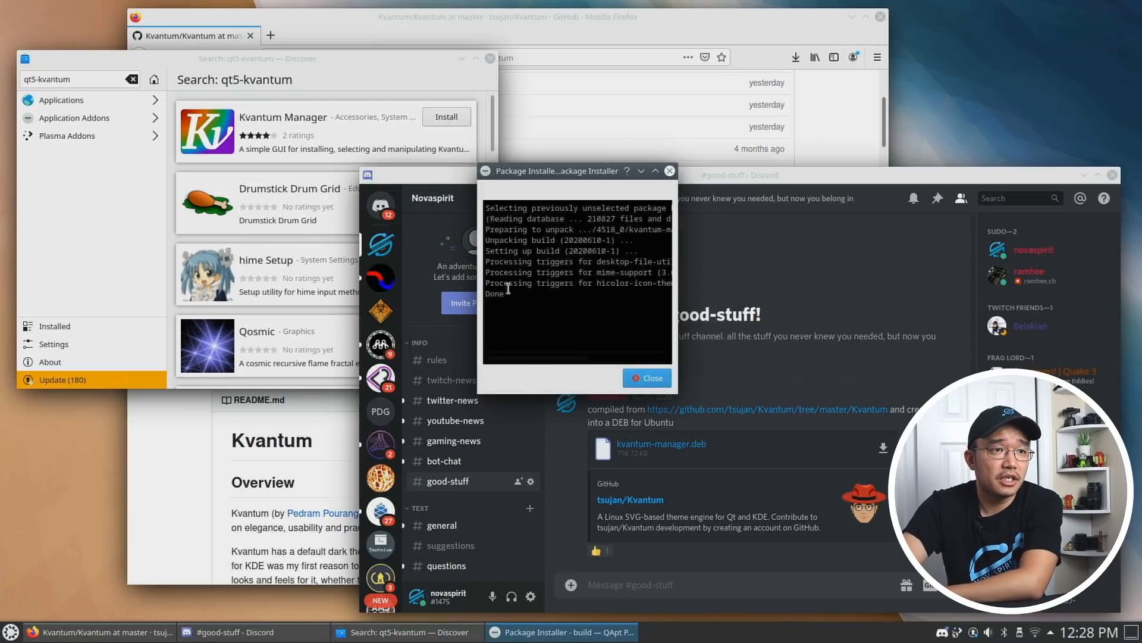
click(645, 377)
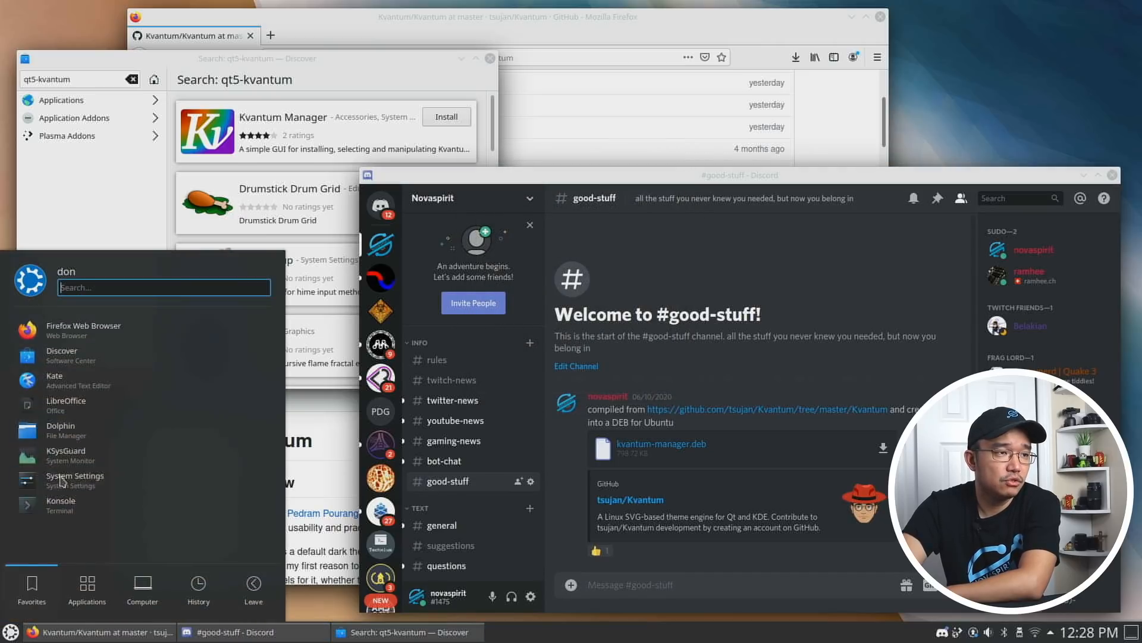
- Launch System Settings from Kickoff and close the Discord and Discover windows
click(86, 589)
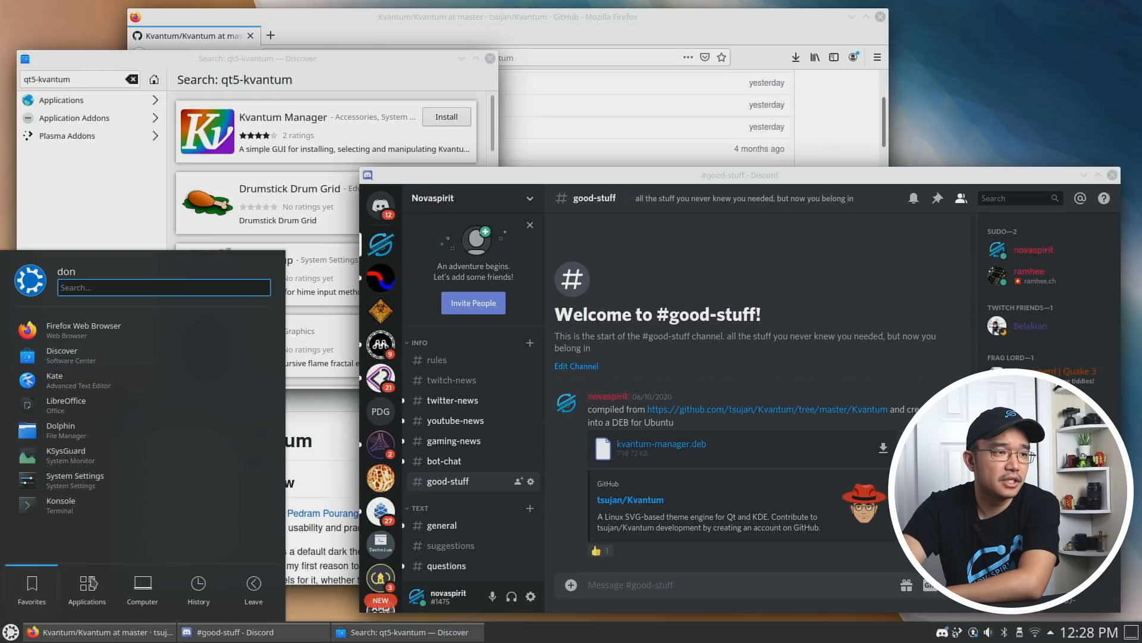
click(86, 586)
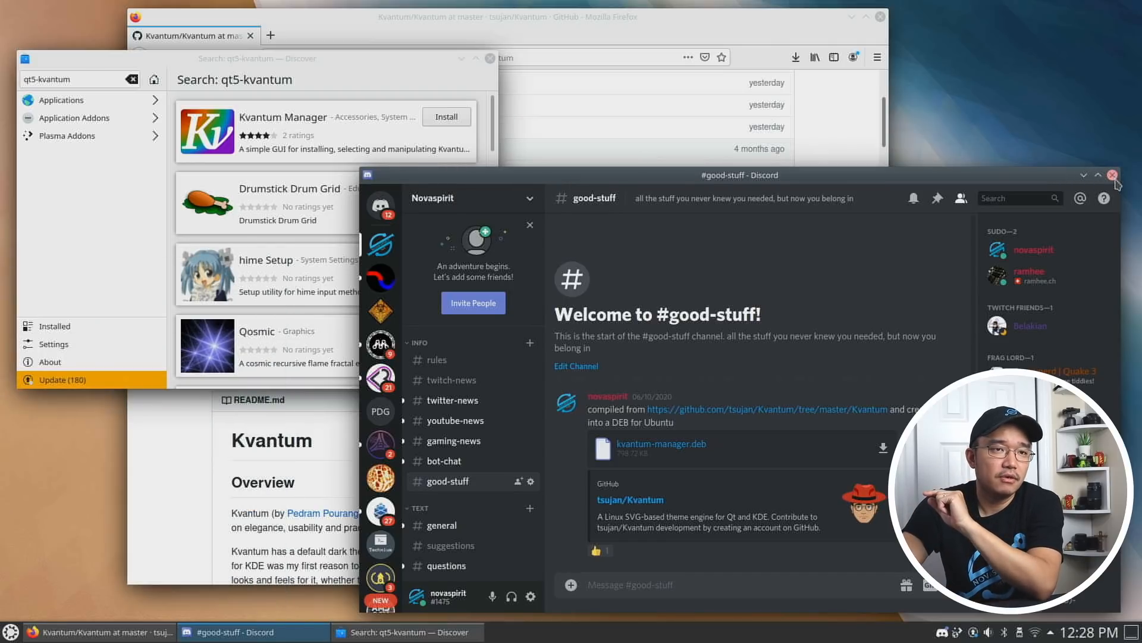
click(1116, 174)
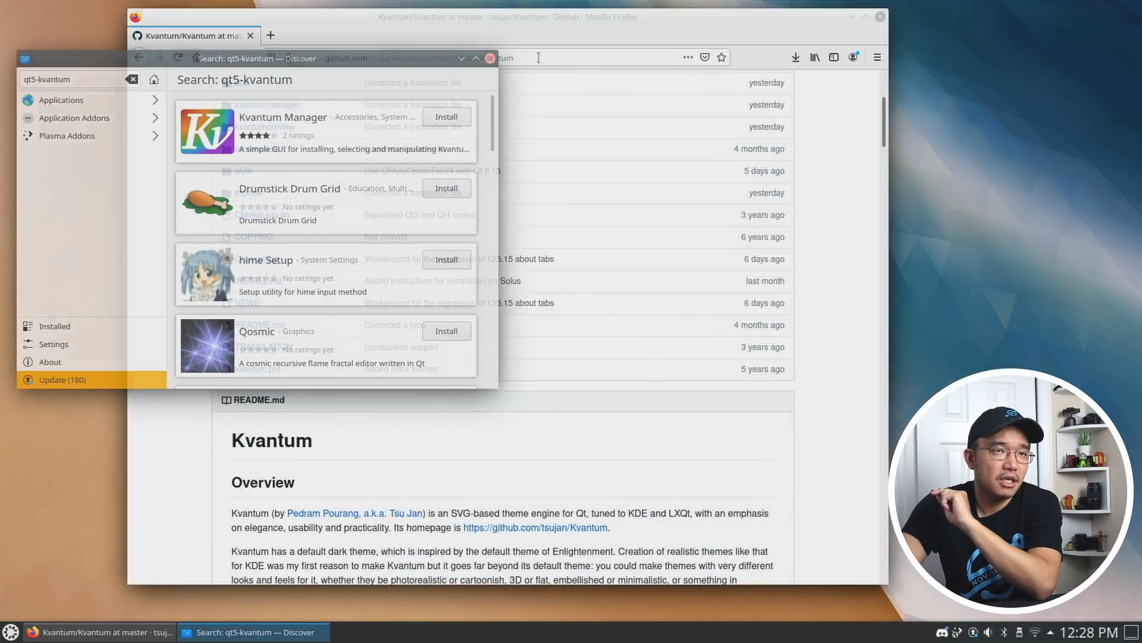
click(11, 631)
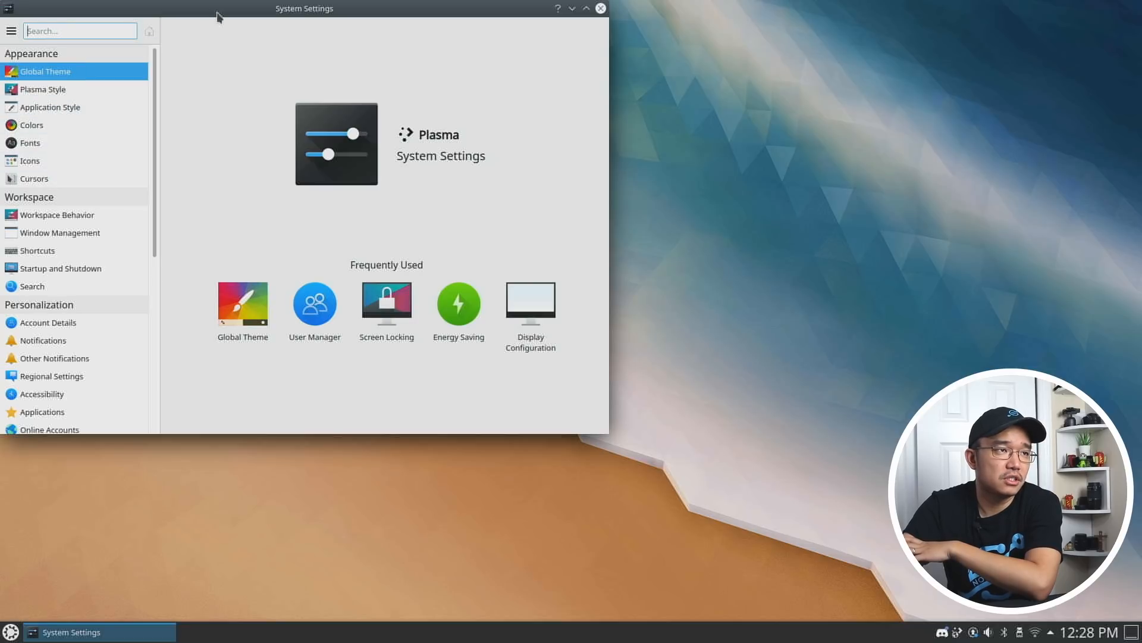
- Download and install the dark McMojave LAF global theme, authenticating the install
click(44, 71)
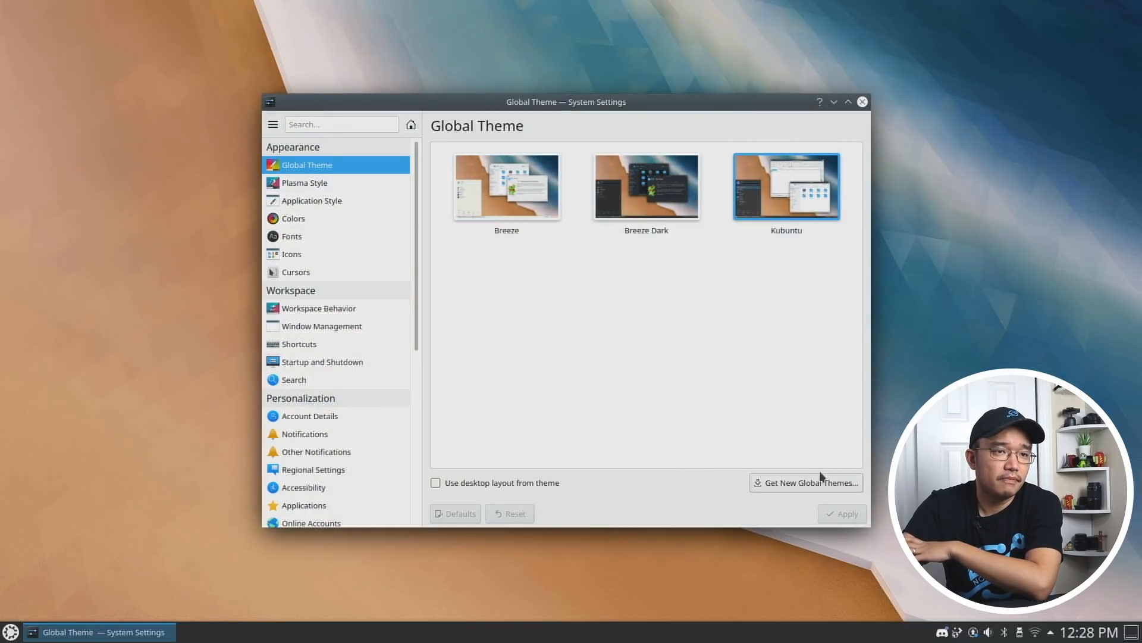
click(804, 482)
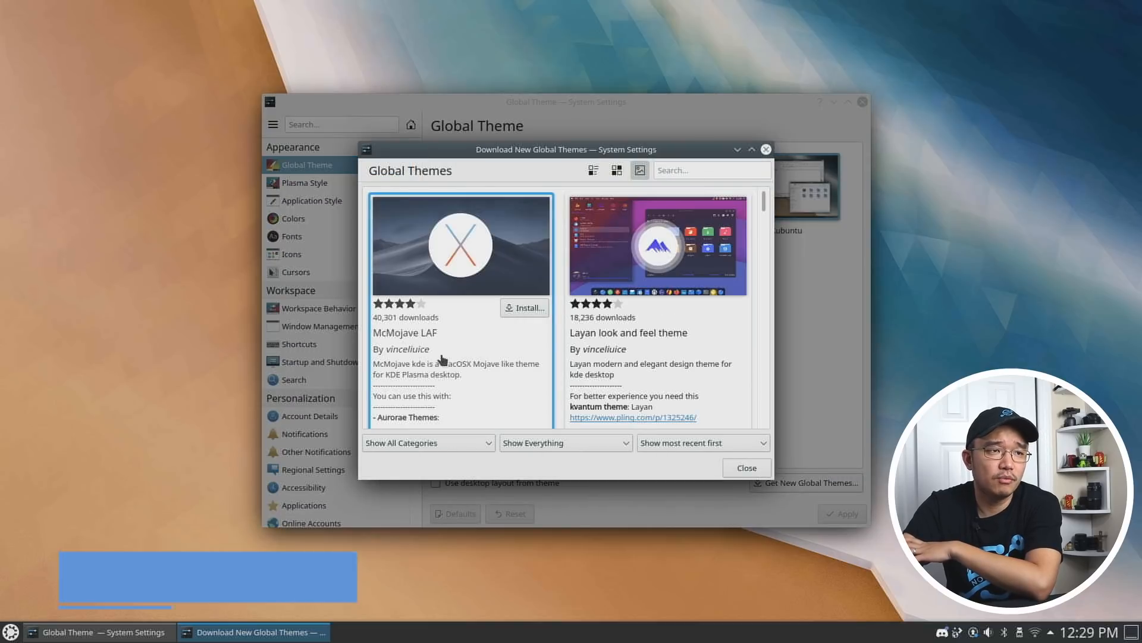
click(525, 307)
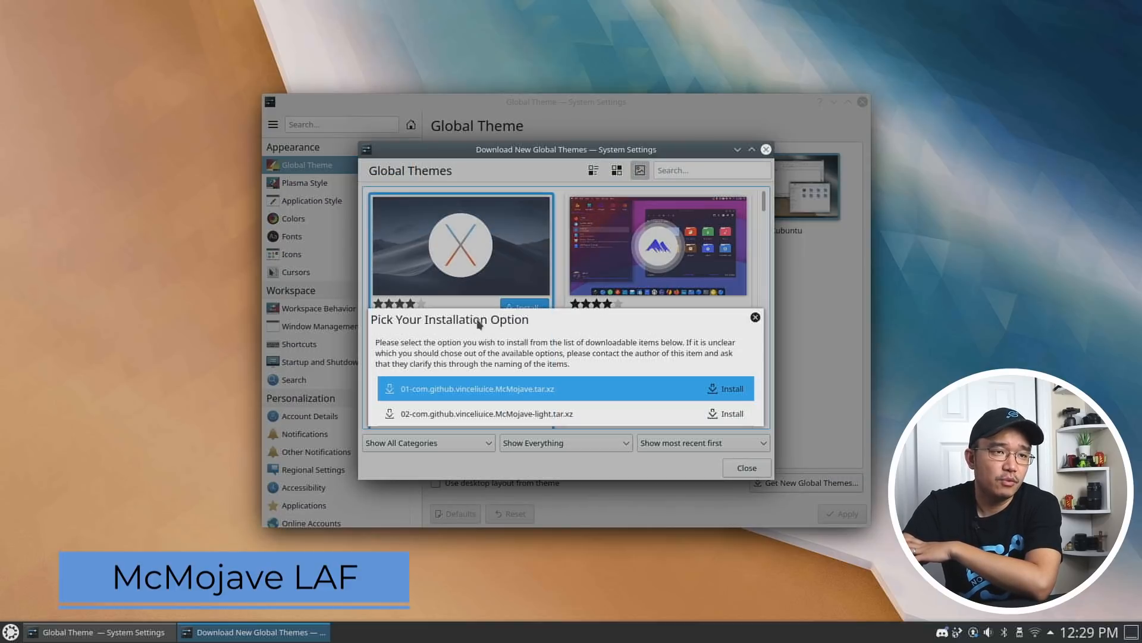
mouse_move(560, 394)
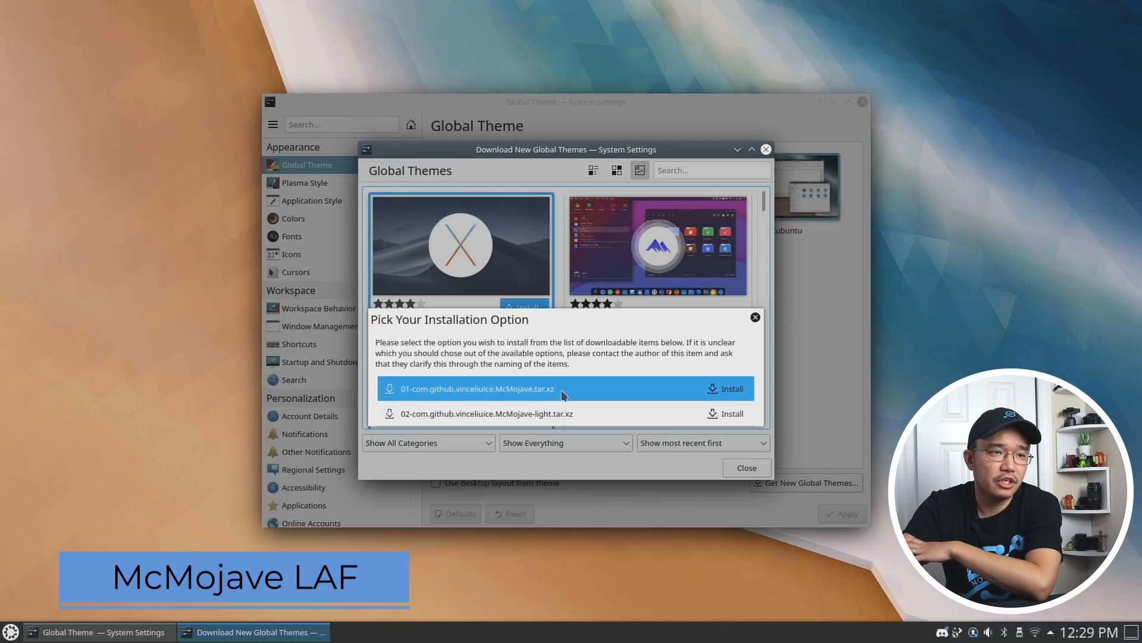
click(725, 388)
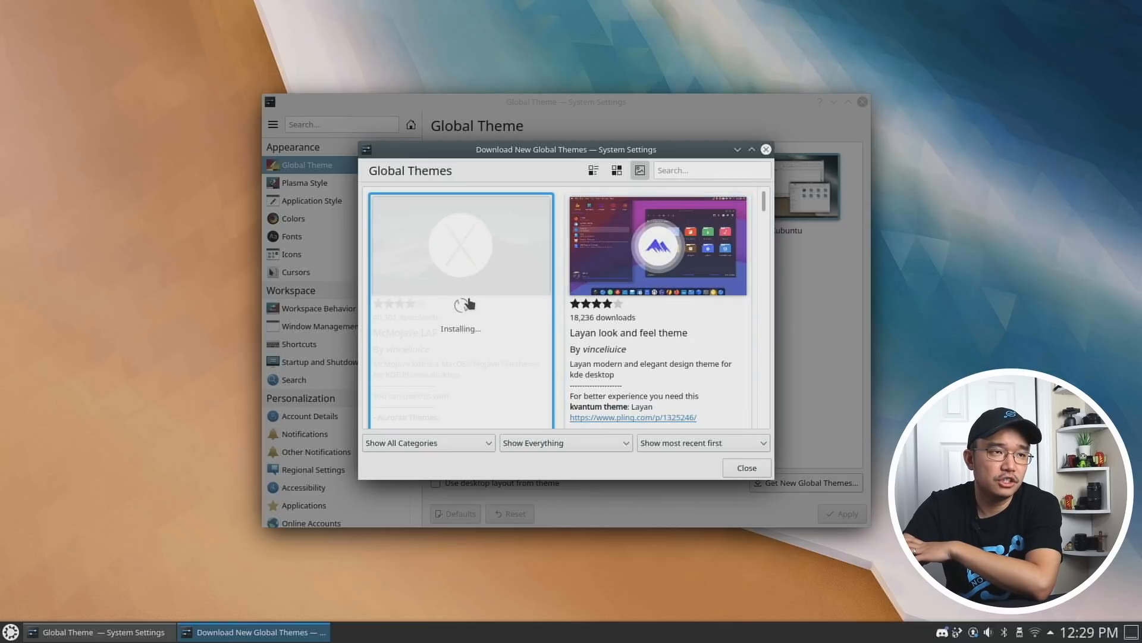
mouse_move(498, 335)
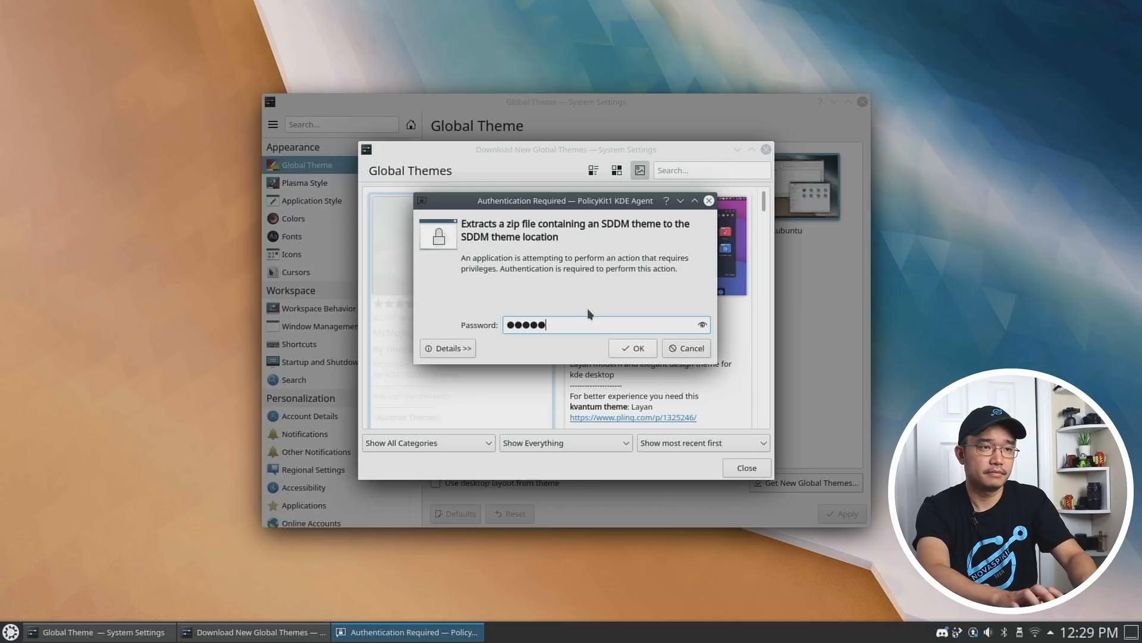
click(631, 348)
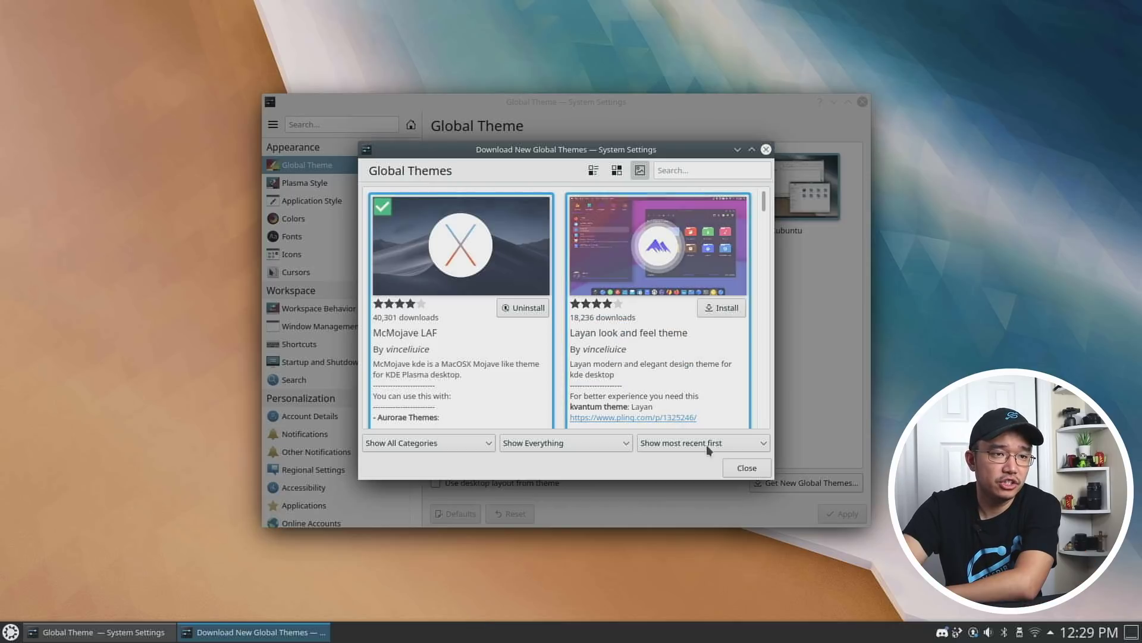
click(745, 466)
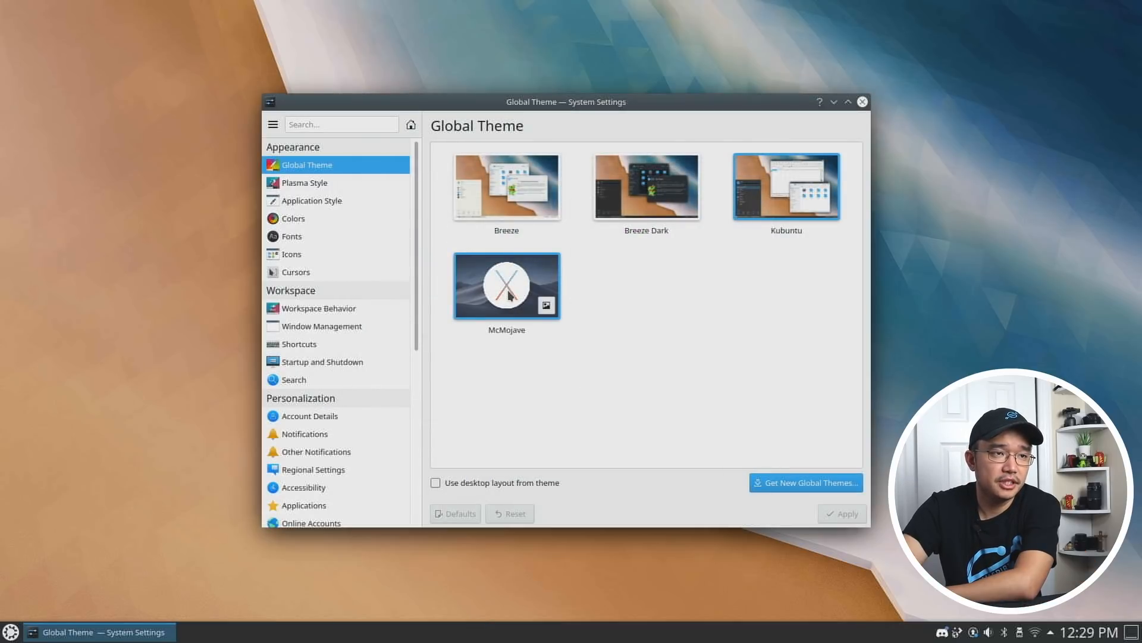
- Select McMojave as the global theme and apply it to the desktop
click(506, 284)
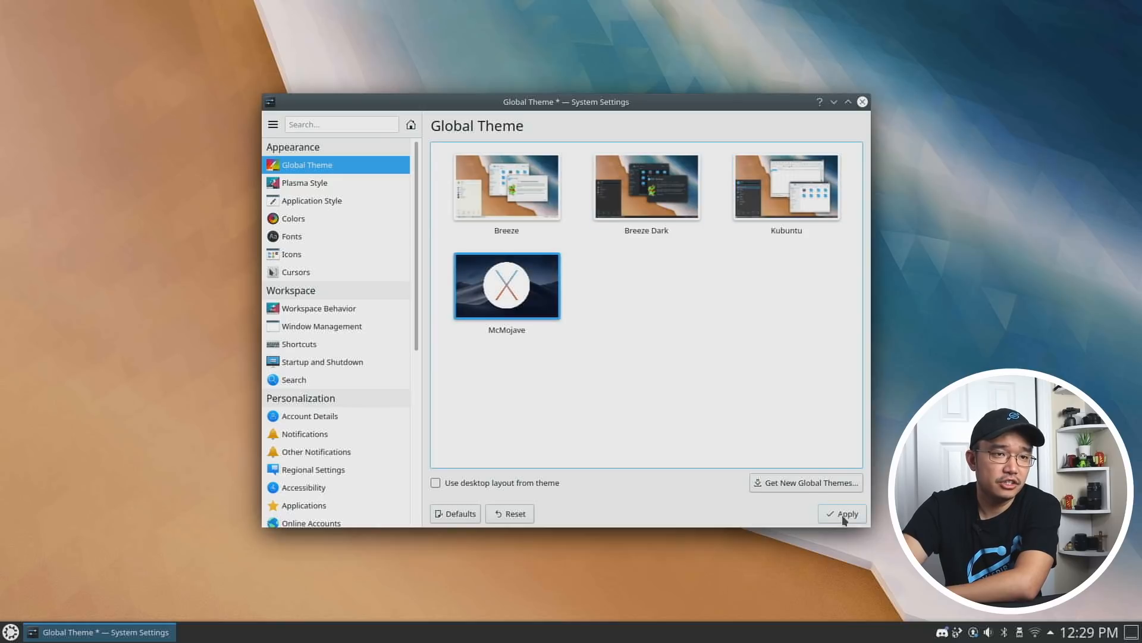
click(841, 513)
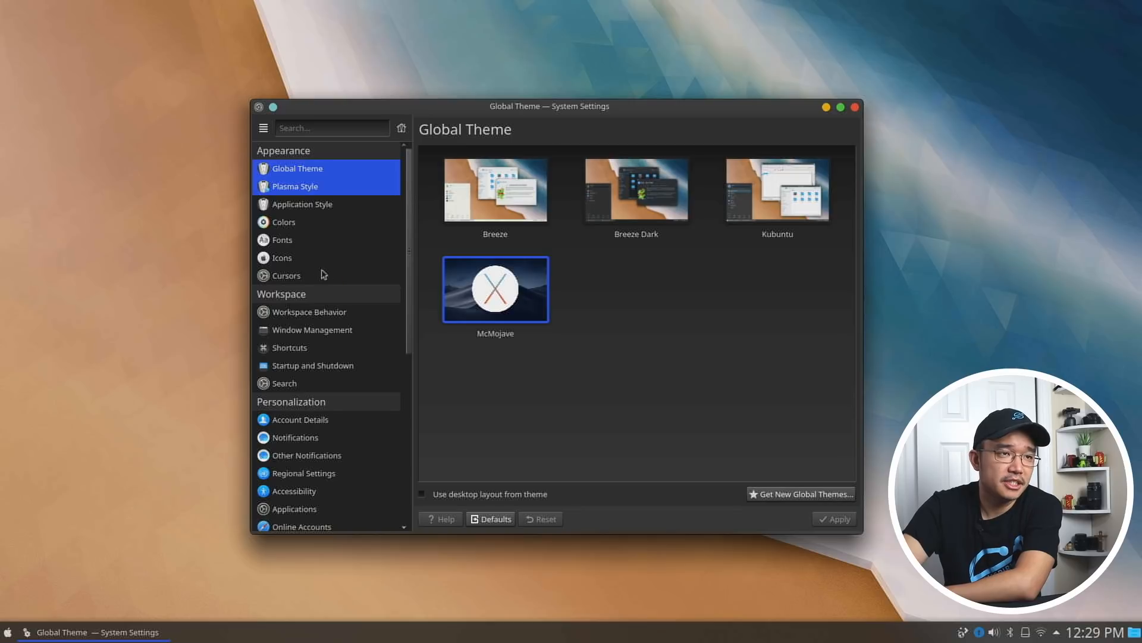
- Choose kvantum-dark in Application Style and apply it
click(294, 186)
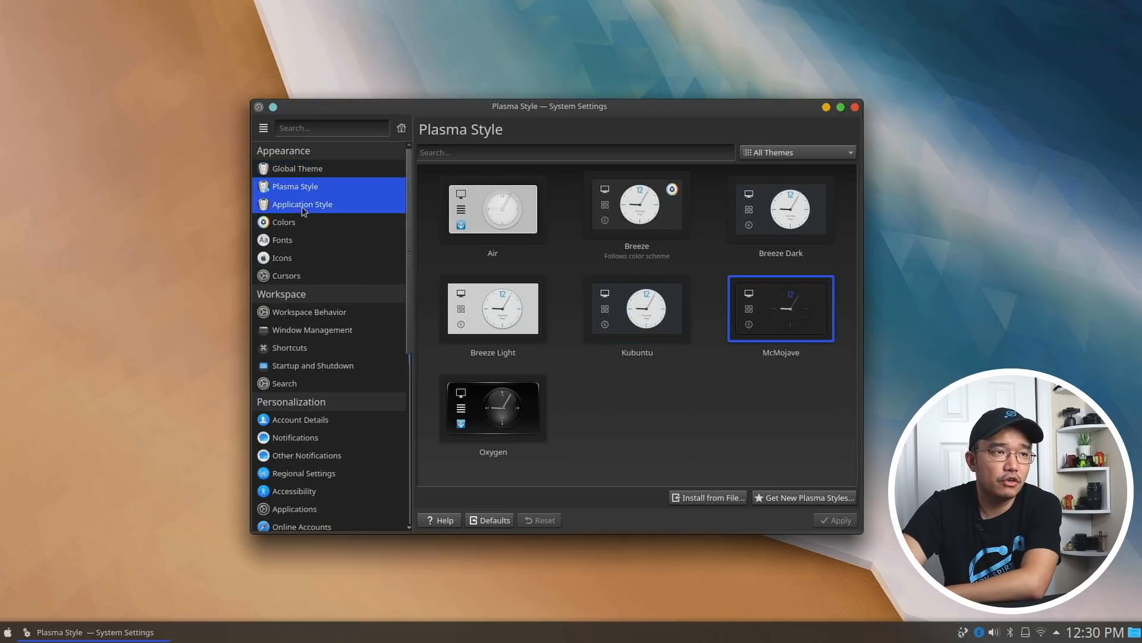
click(301, 204)
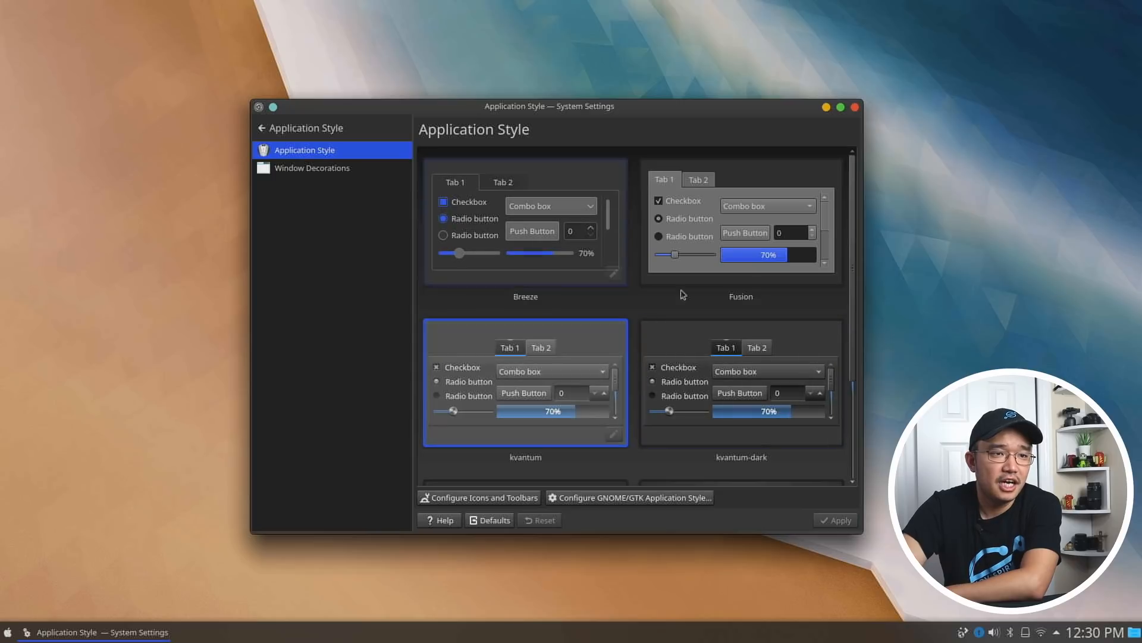
click(740, 382)
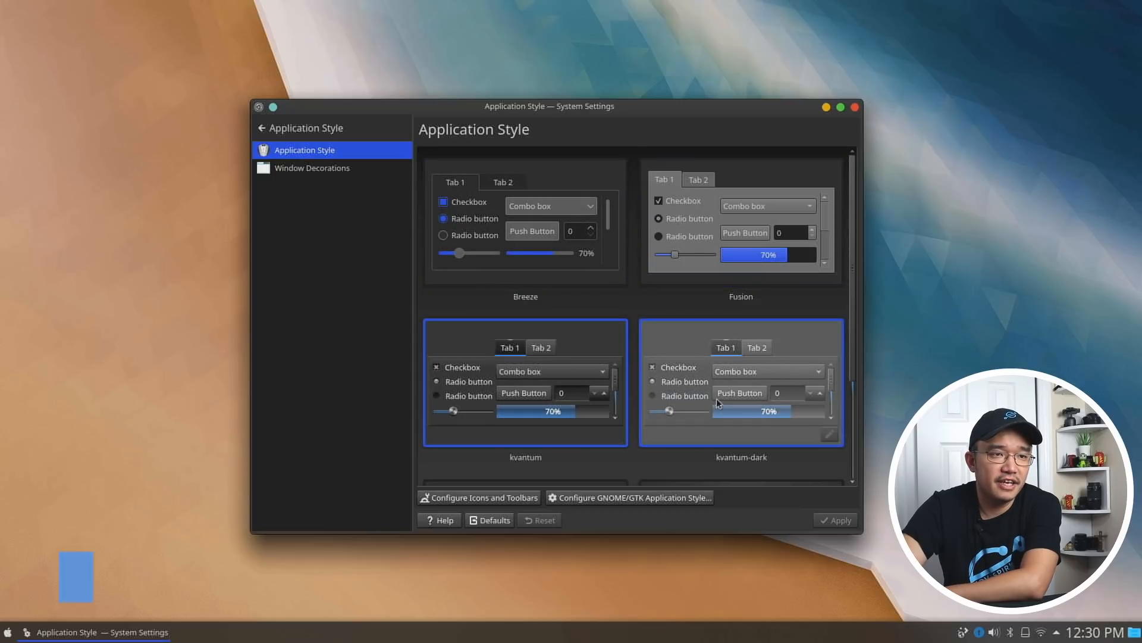
click(740, 382)
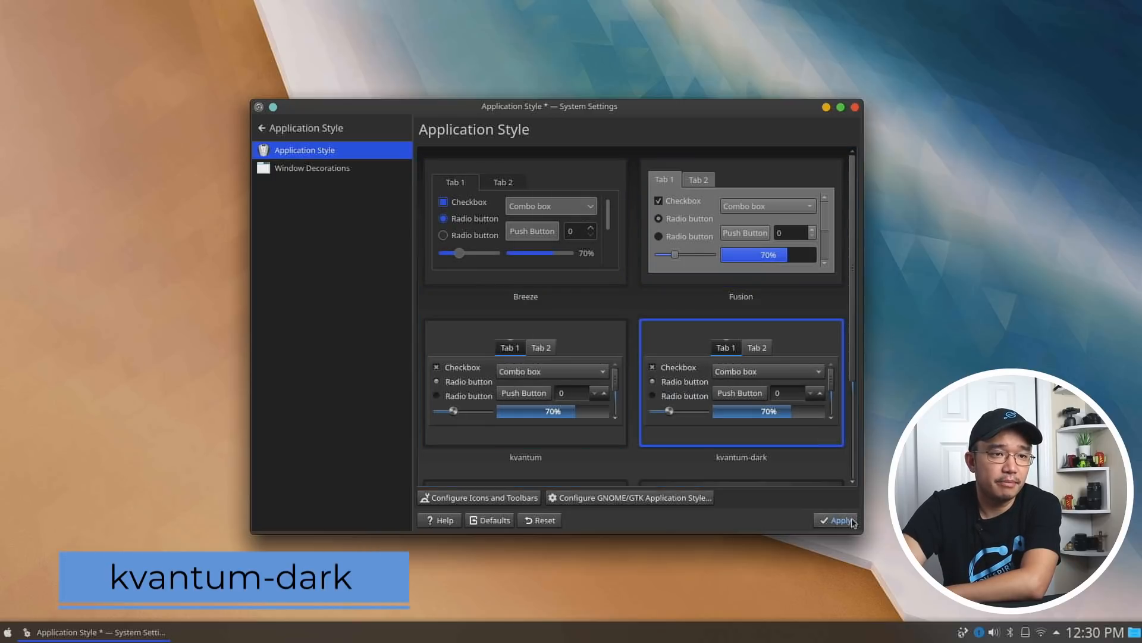
click(837, 520)
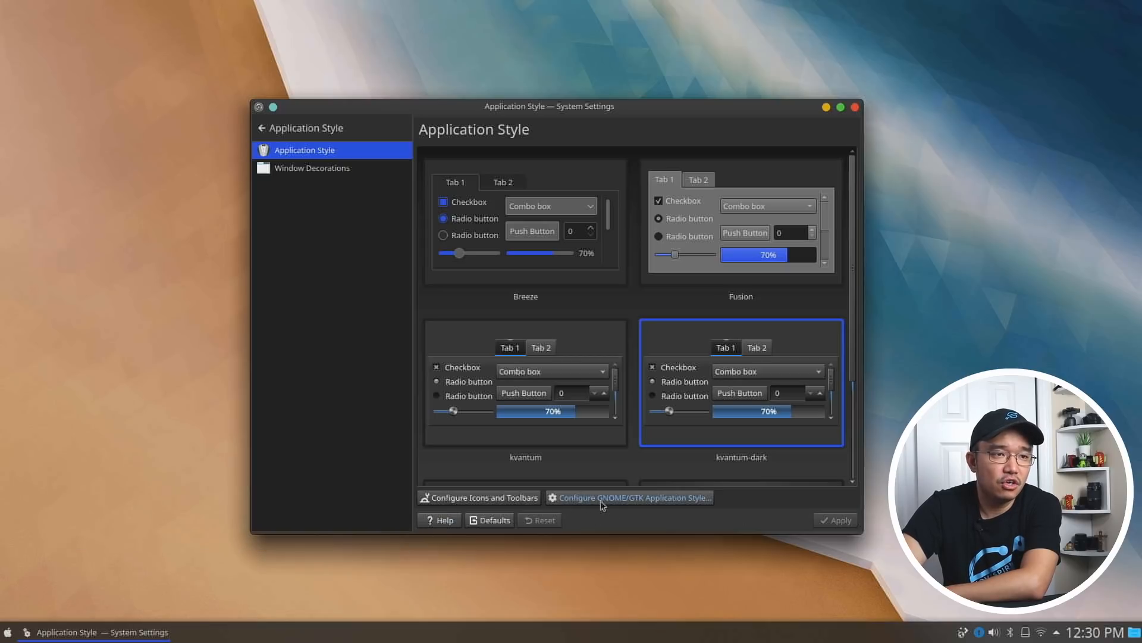
- Download the McMojave GTK3 theme, installing its Mojave-dark.tar.xz variant
click(628, 498)
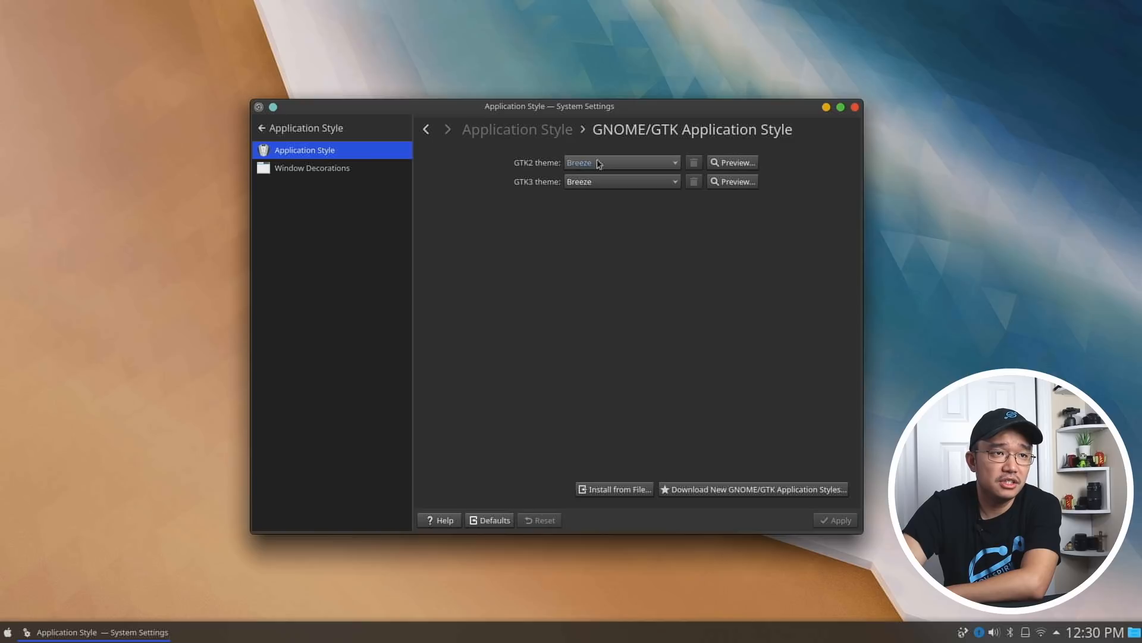
mouse_move(463, 119)
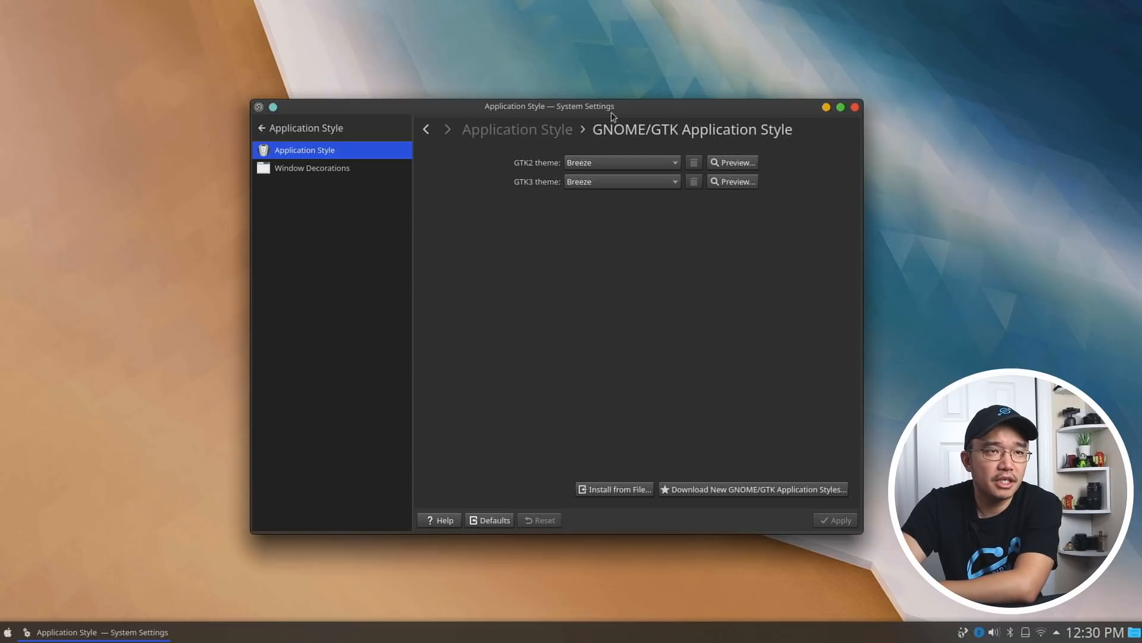
mouse_move(673, 482)
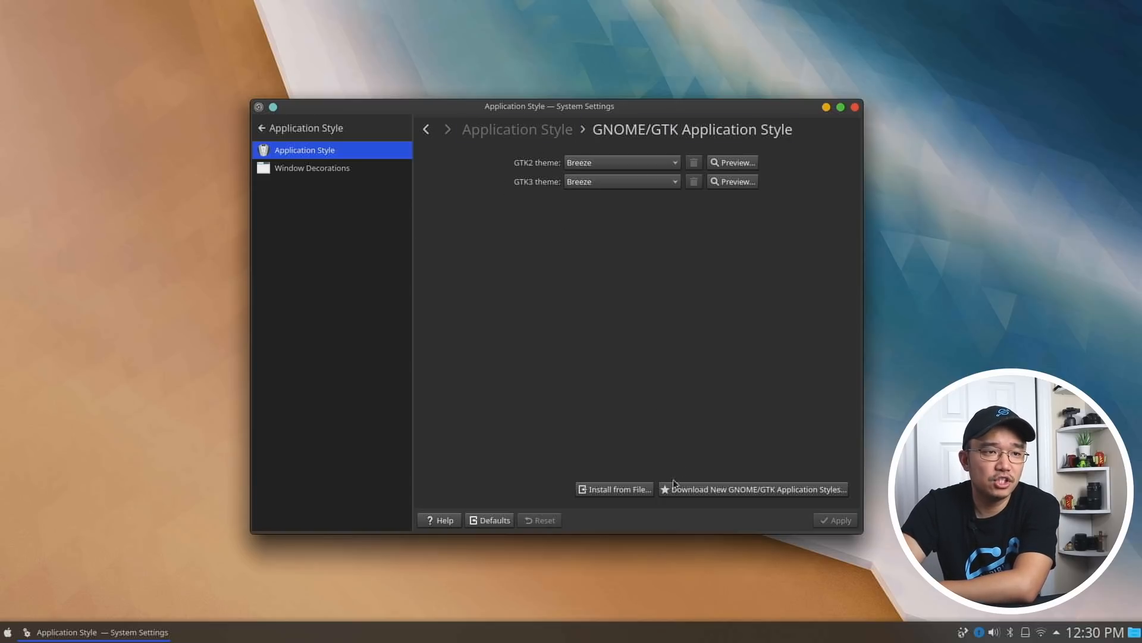
mouse_move(726, 496)
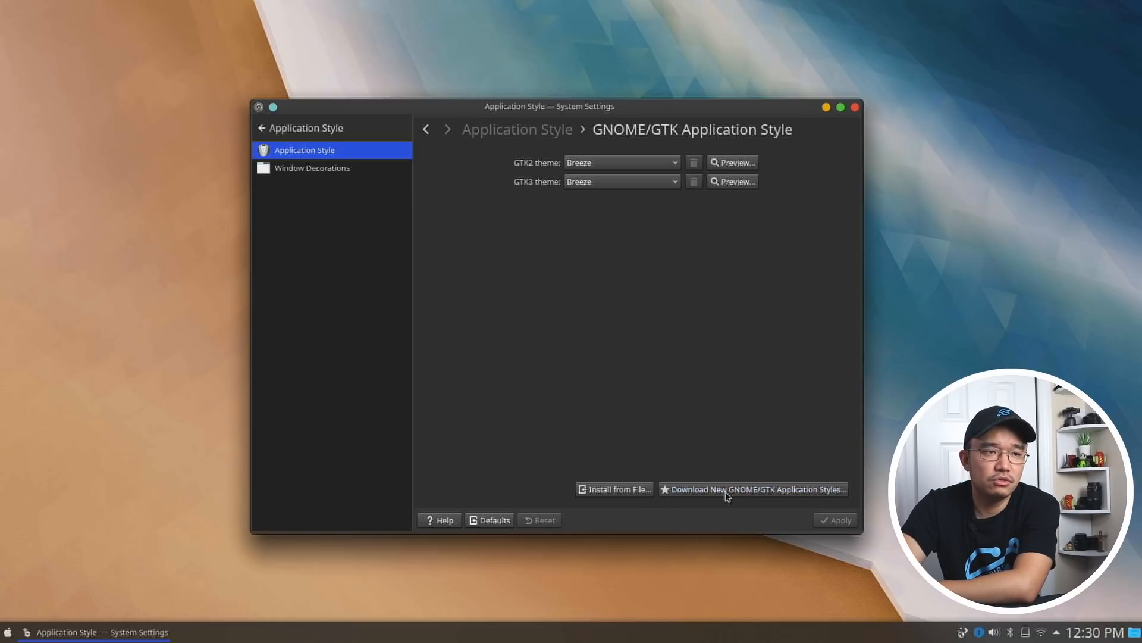
click(751, 489)
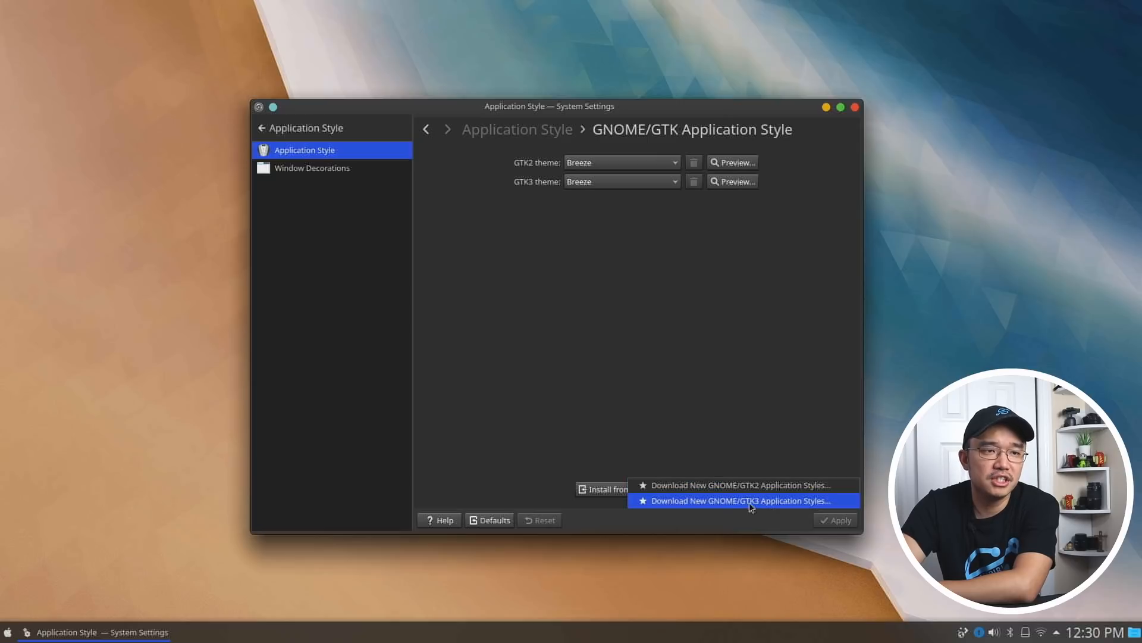
click(740, 501)
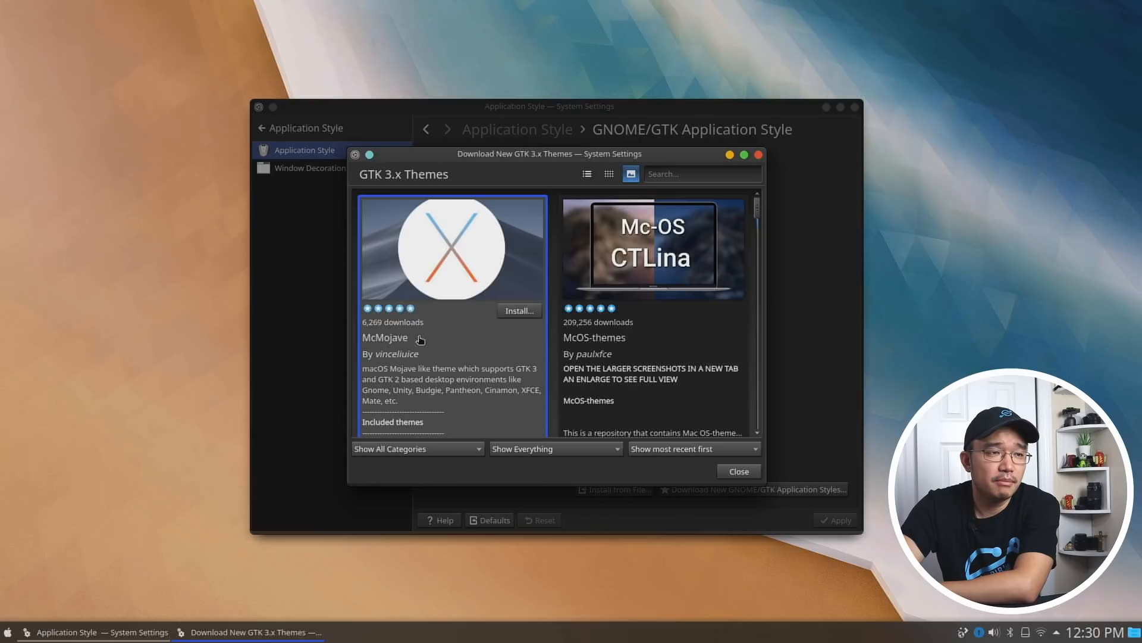
scroll(down, 3)
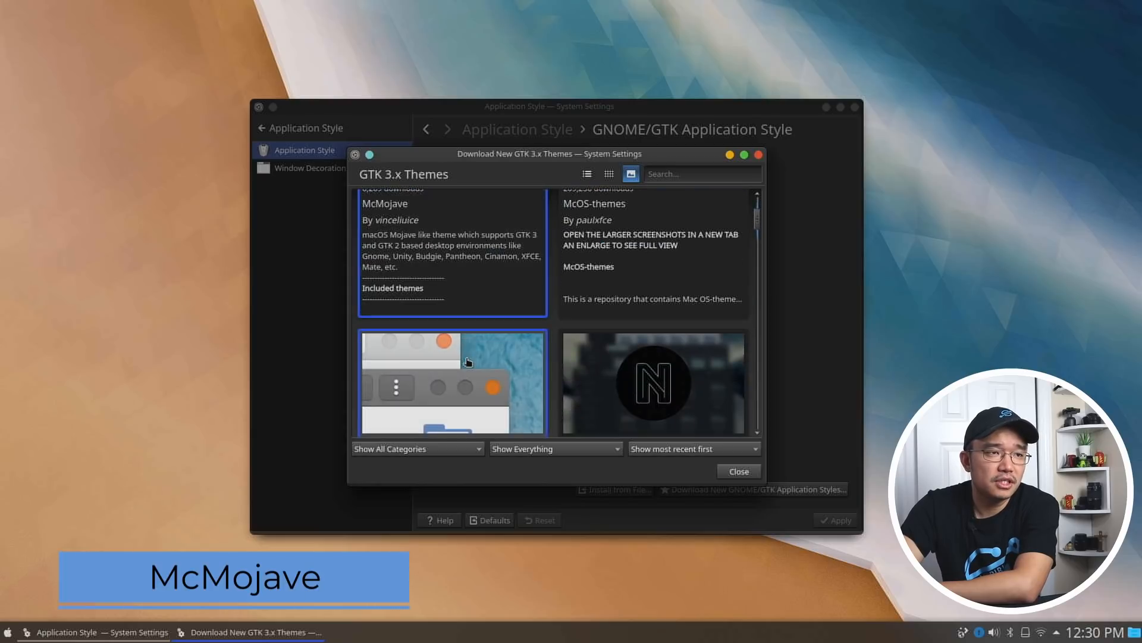
scroll(up, 3)
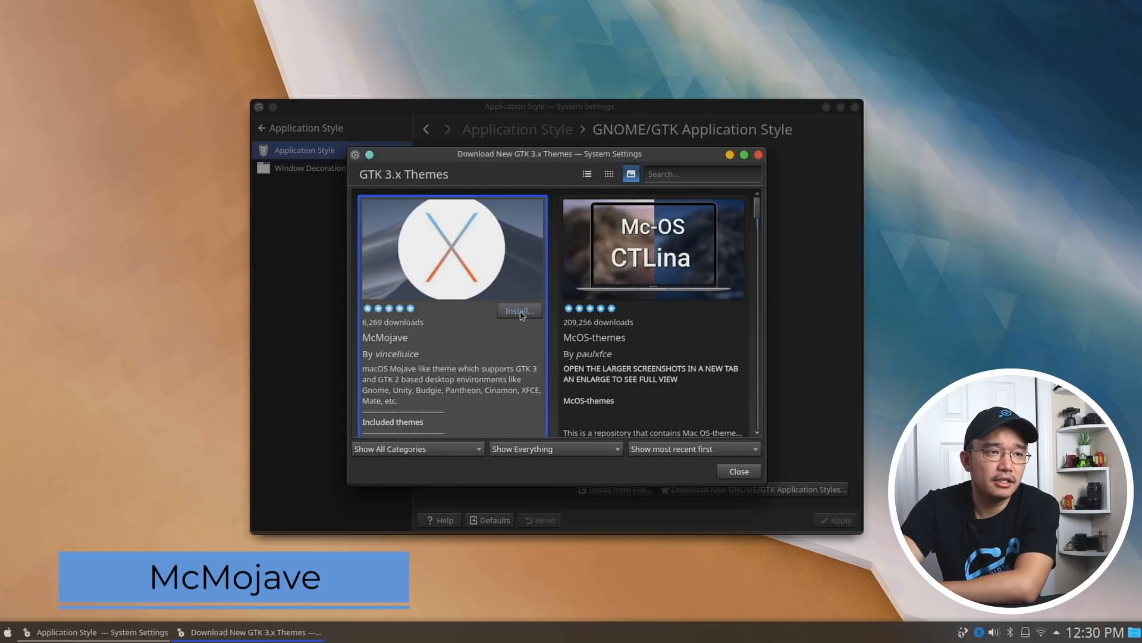
click(518, 310)
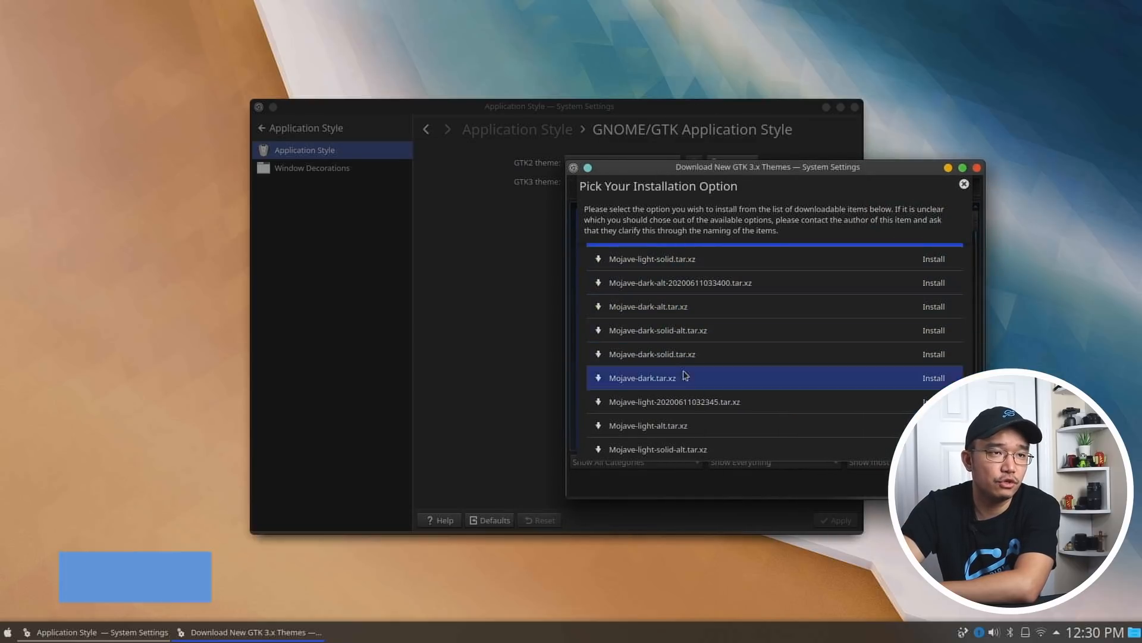
click(658, 329)
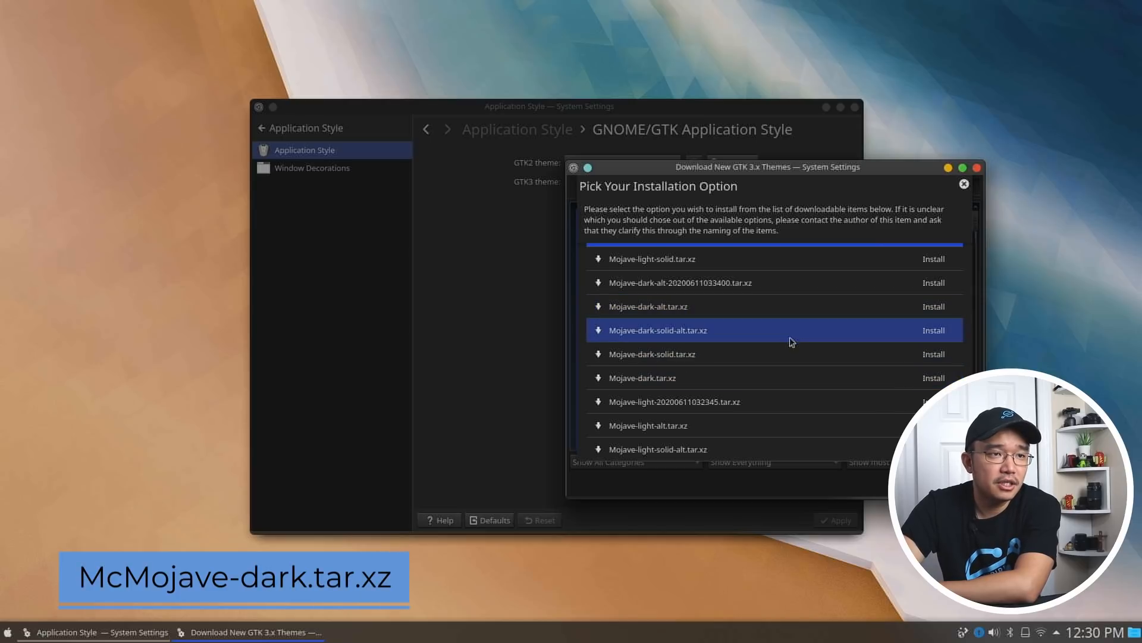
click(642, 378)
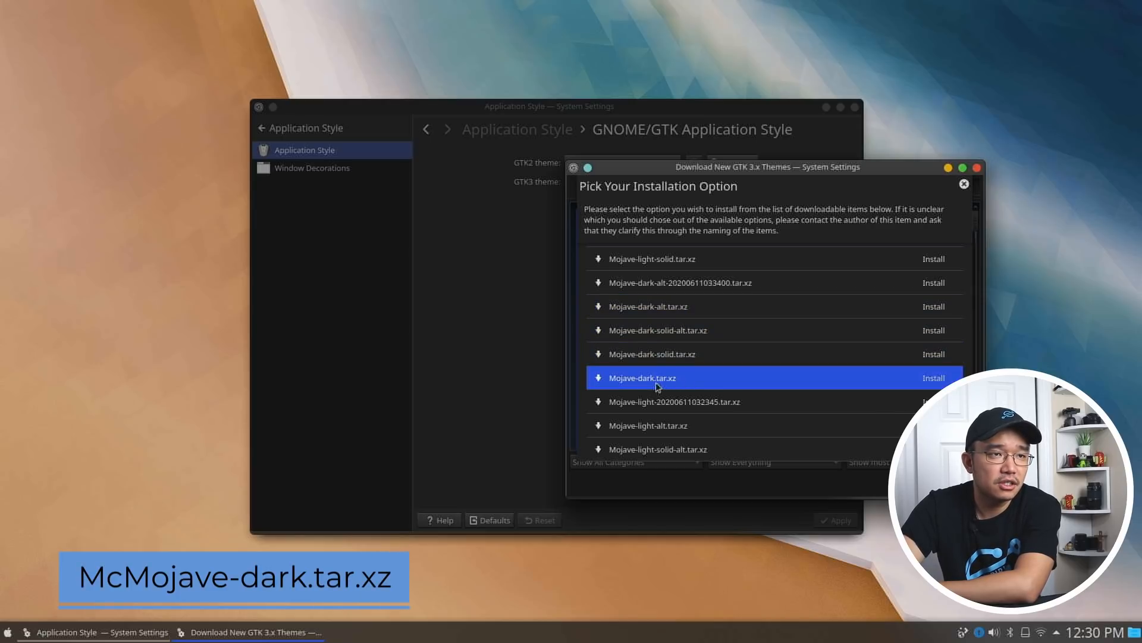
mouse_move(935, 355)
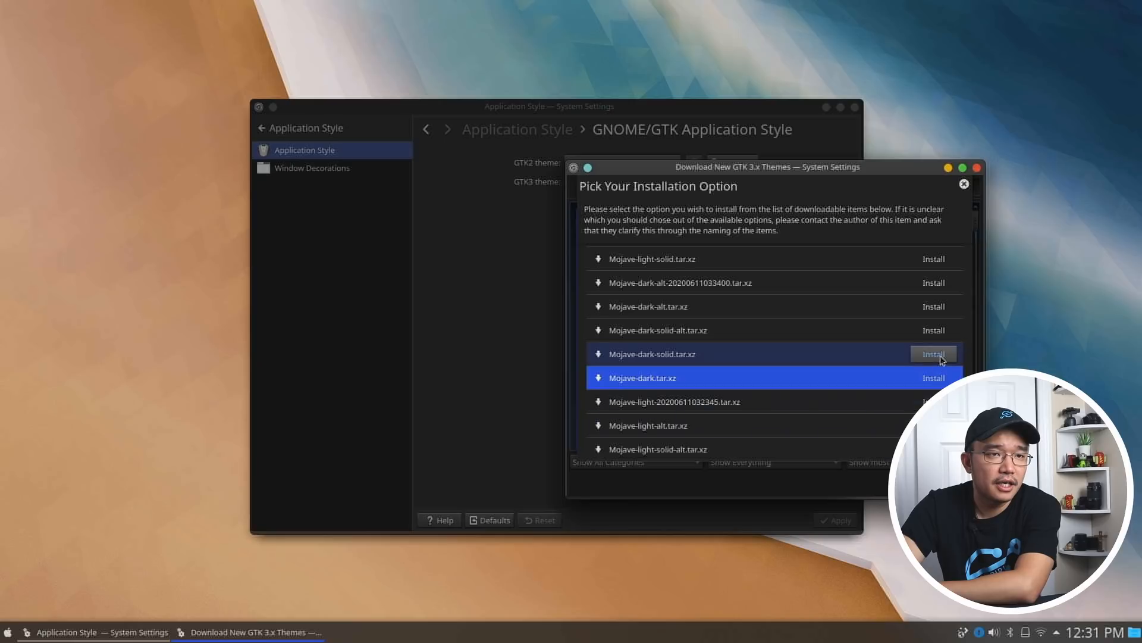
click(933, 355)
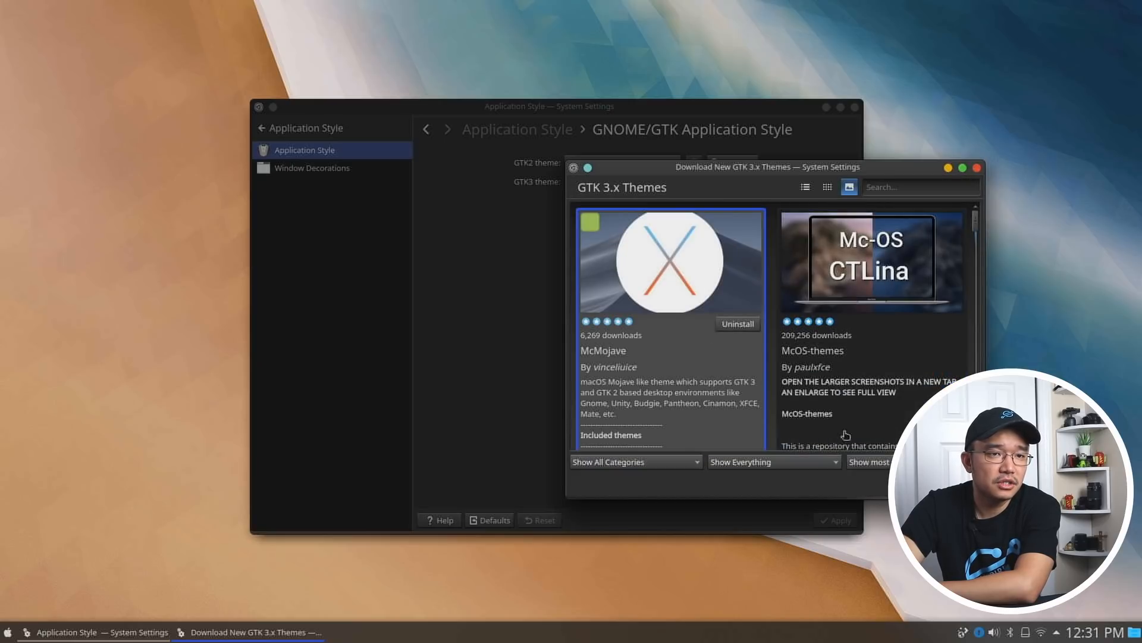
click(977, 167)
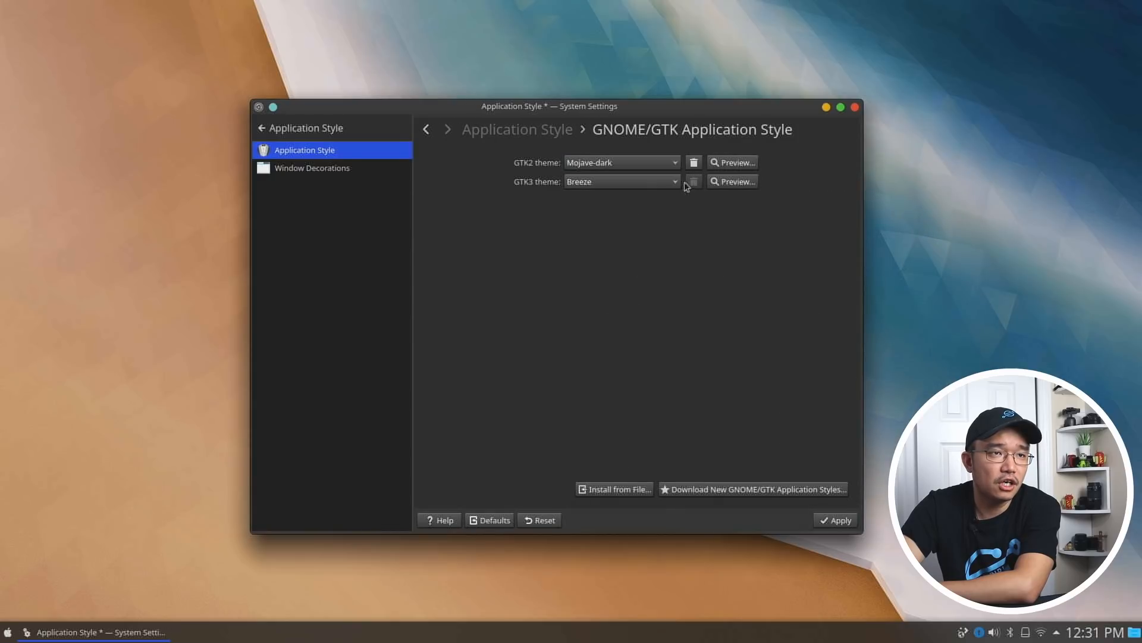
- Set Mojave-dark as the GTK3 application theme and apply it
click(621, 181)
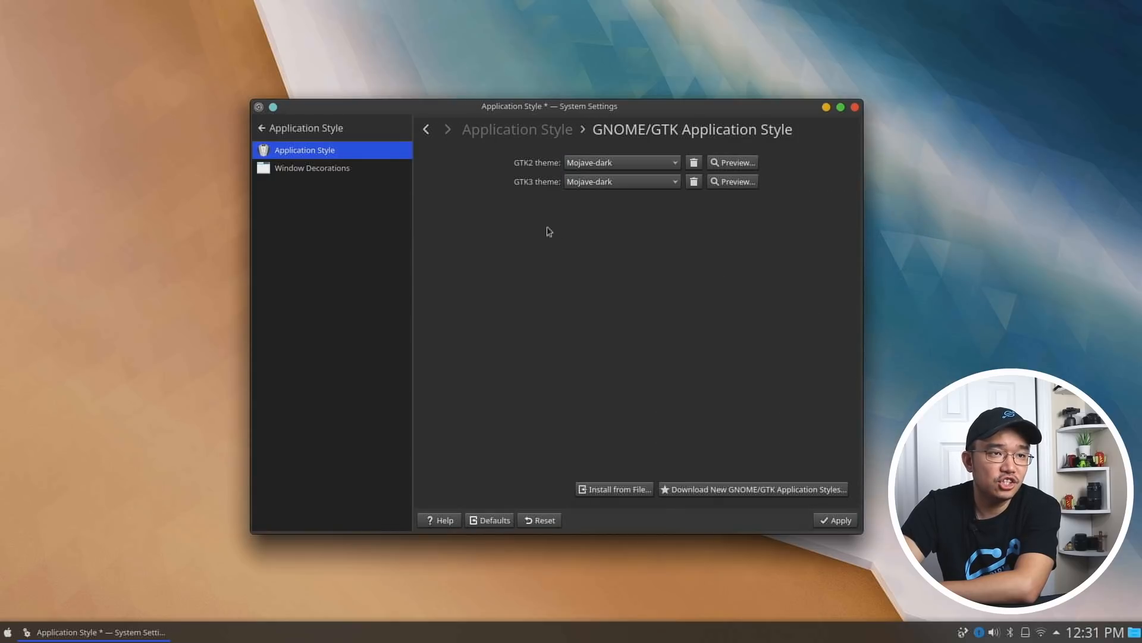
click(835, 520)
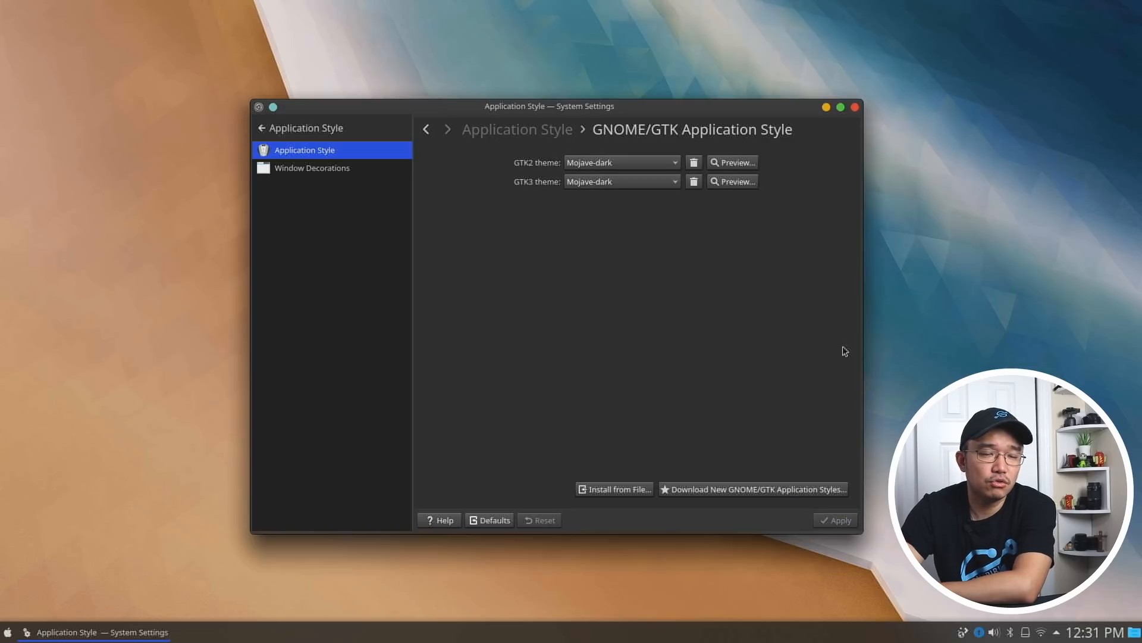
mouse_move(537, 200)
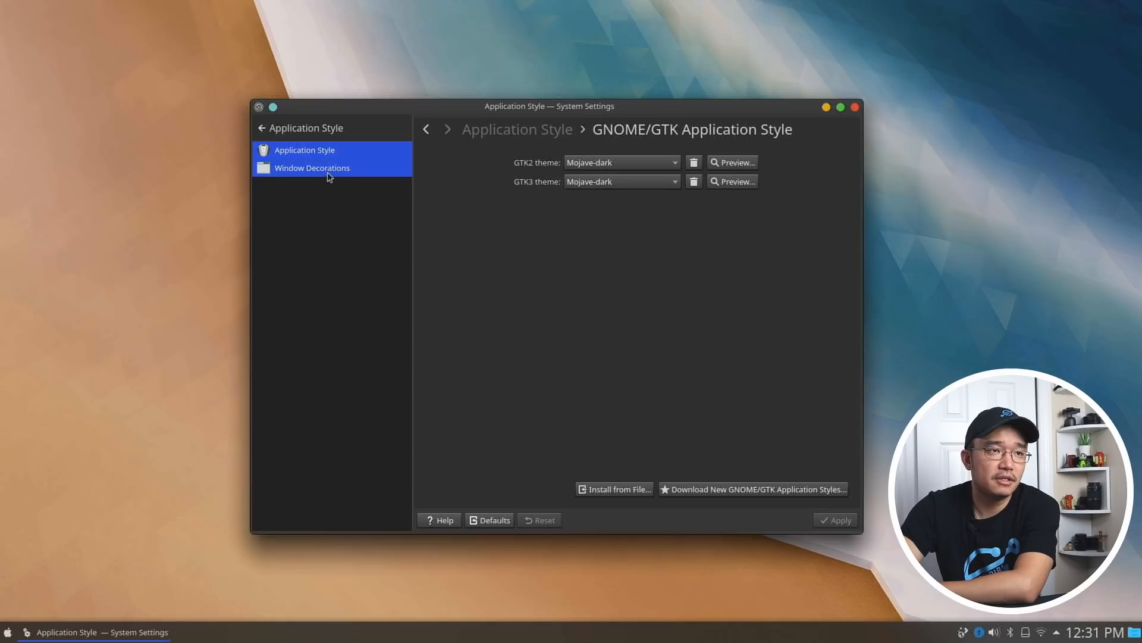
- Arrange close, minimise and maximise on the titlebar's left in Window Decorations and apply
click(311, 168)
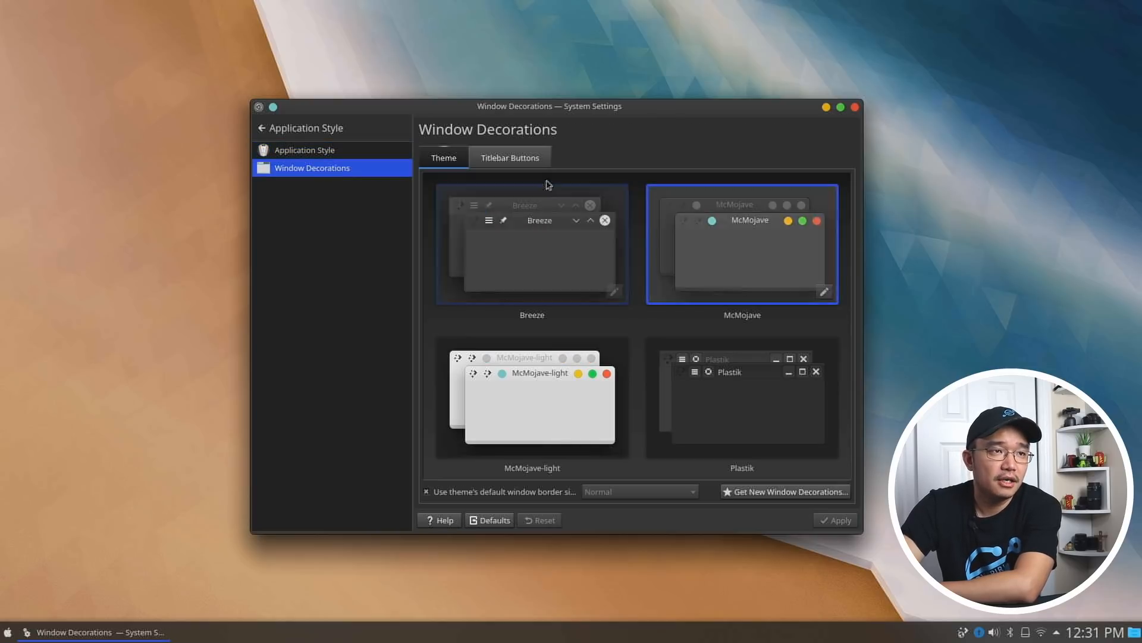
click(510, 157)
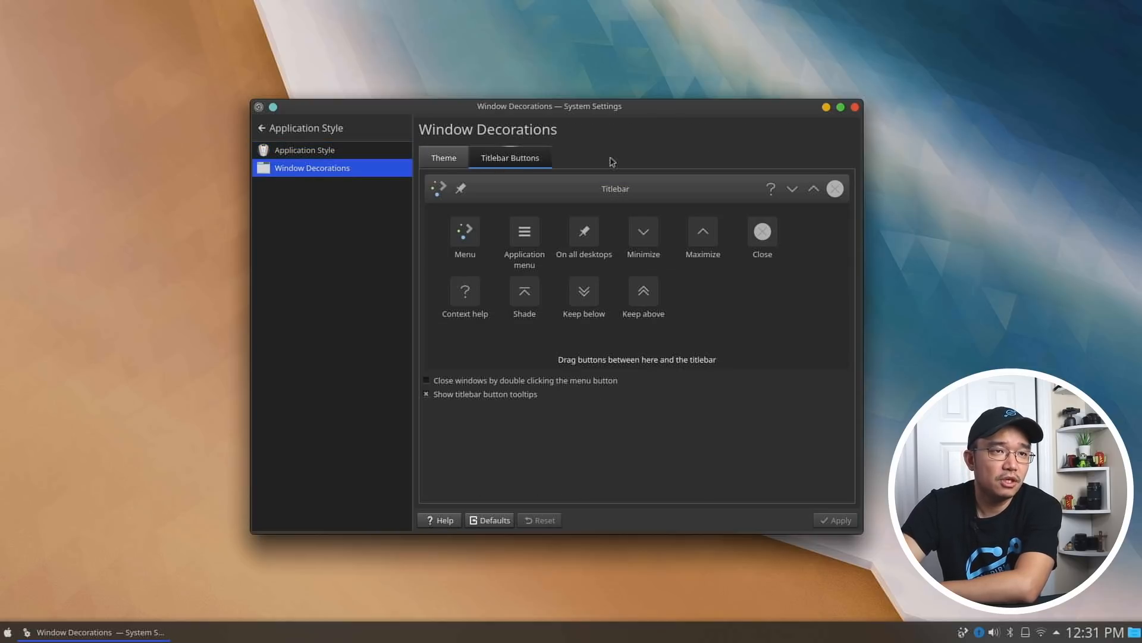
mouse_move(214, 106)
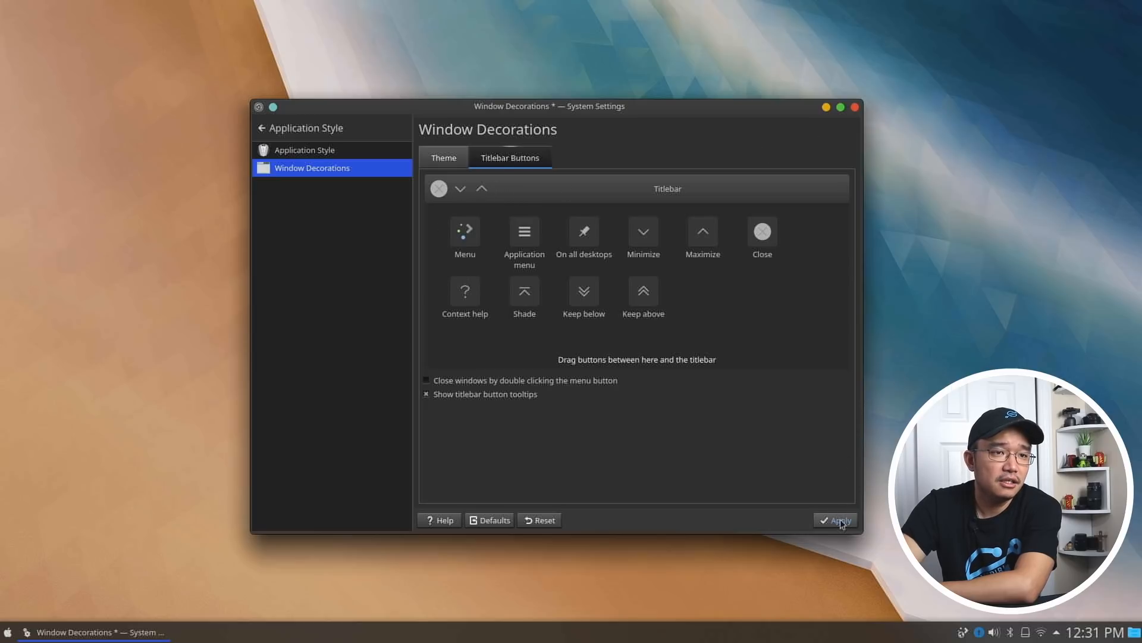
click(838, 520)
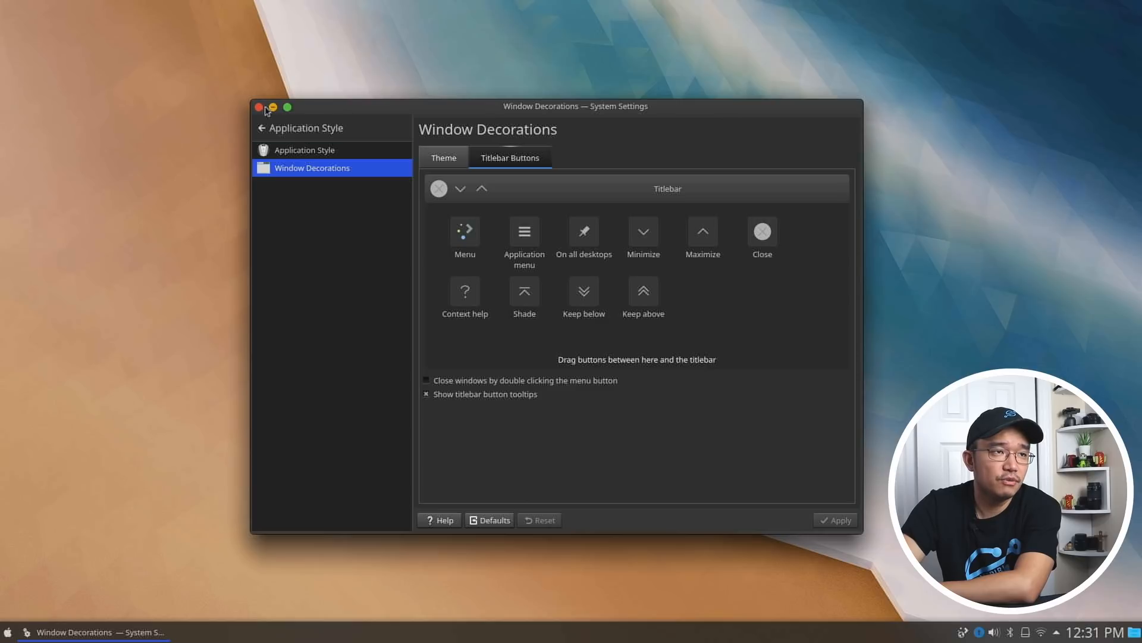
click(262, 128)
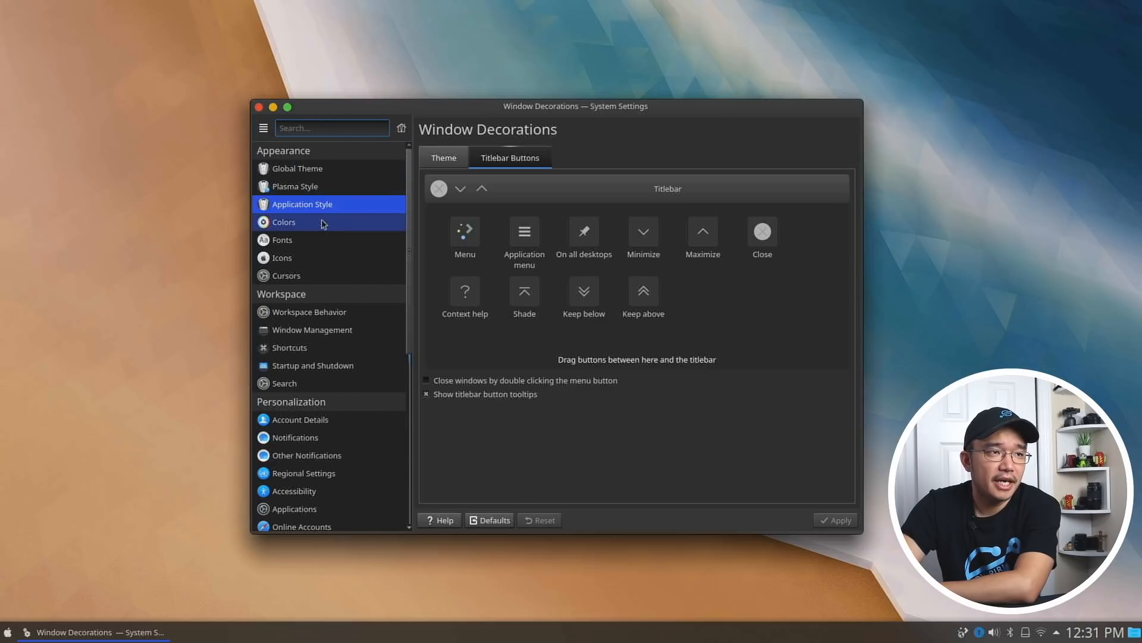
mouse_move(317, 245)
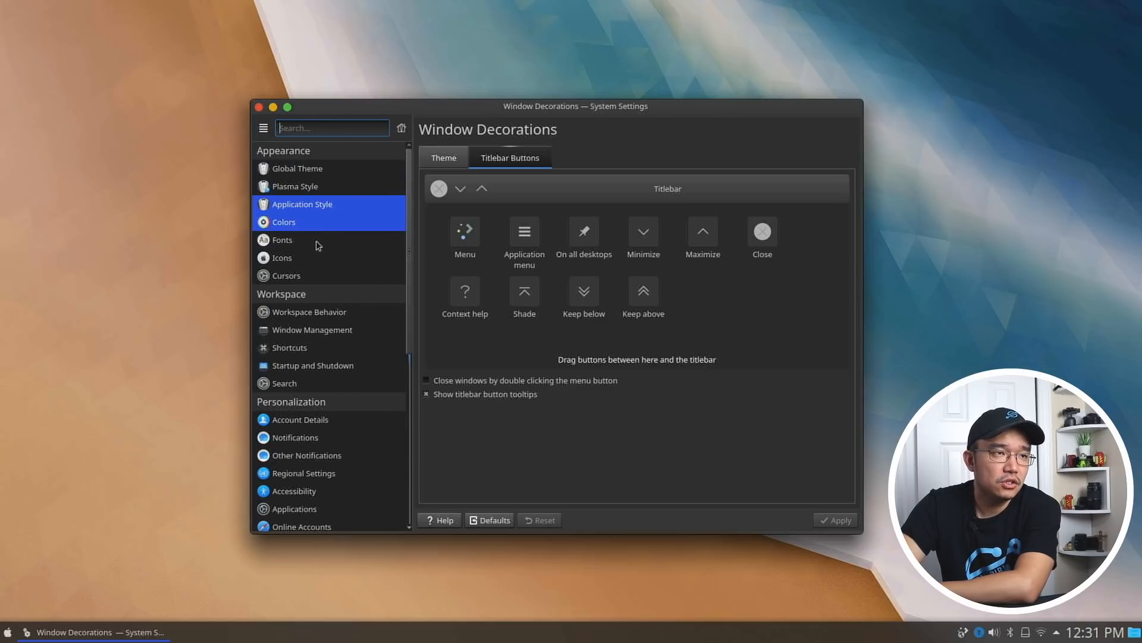
- Check the Colors scheme, then show the Icons page with McMojave-circle-dark current
click(283, 222)
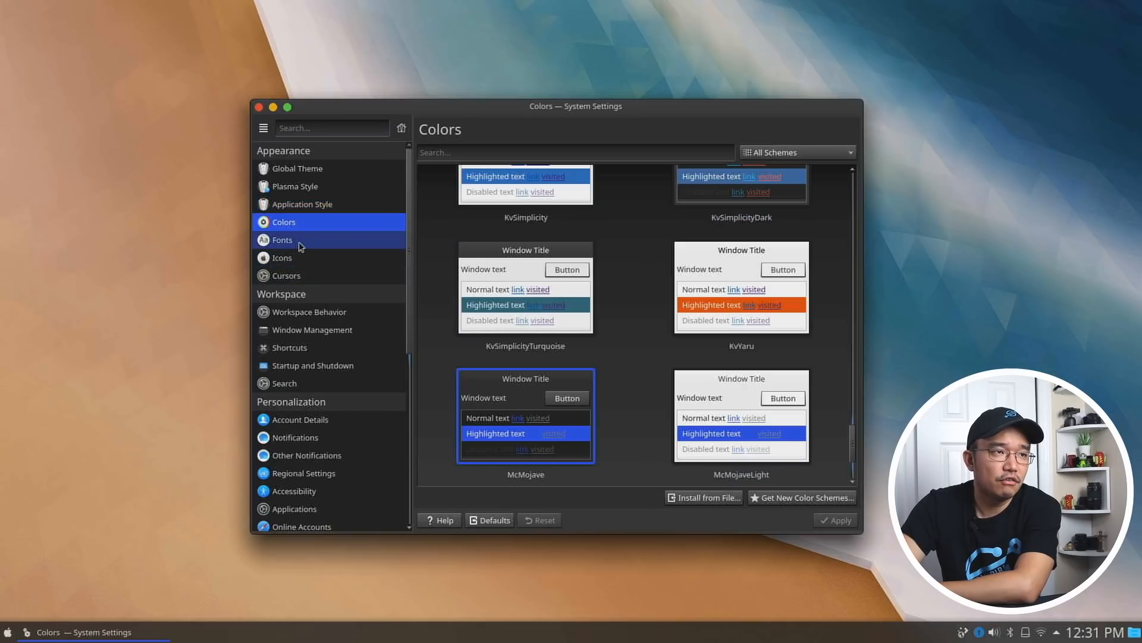
click(282, 239)
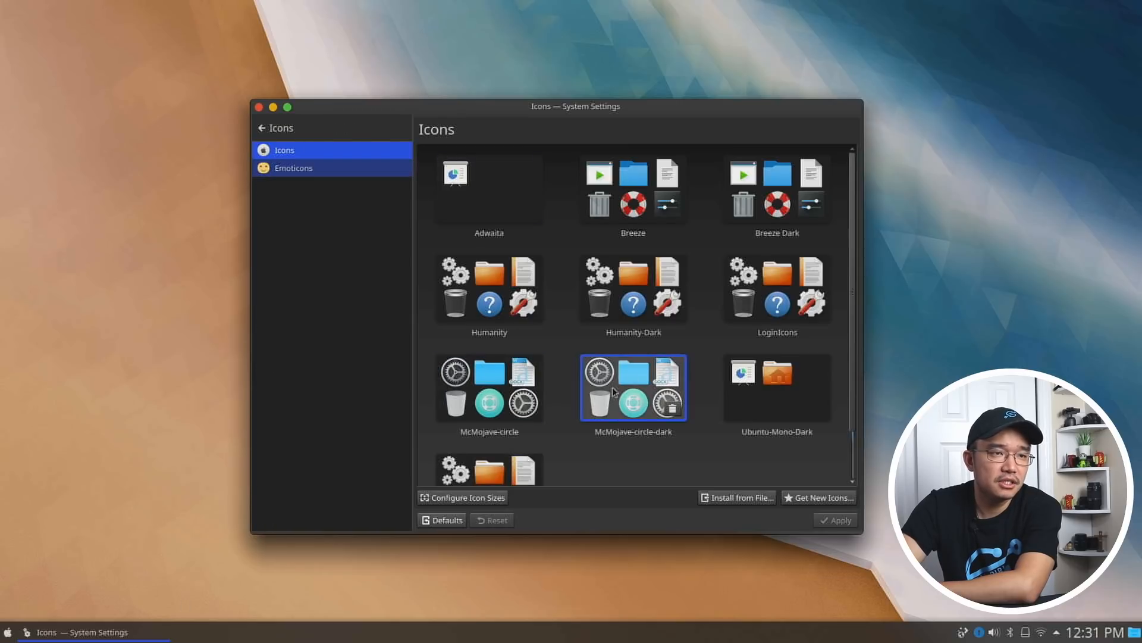
- Search the icon catalogue for 'ca' and install the newest La Capitaine release
click(819, 497)
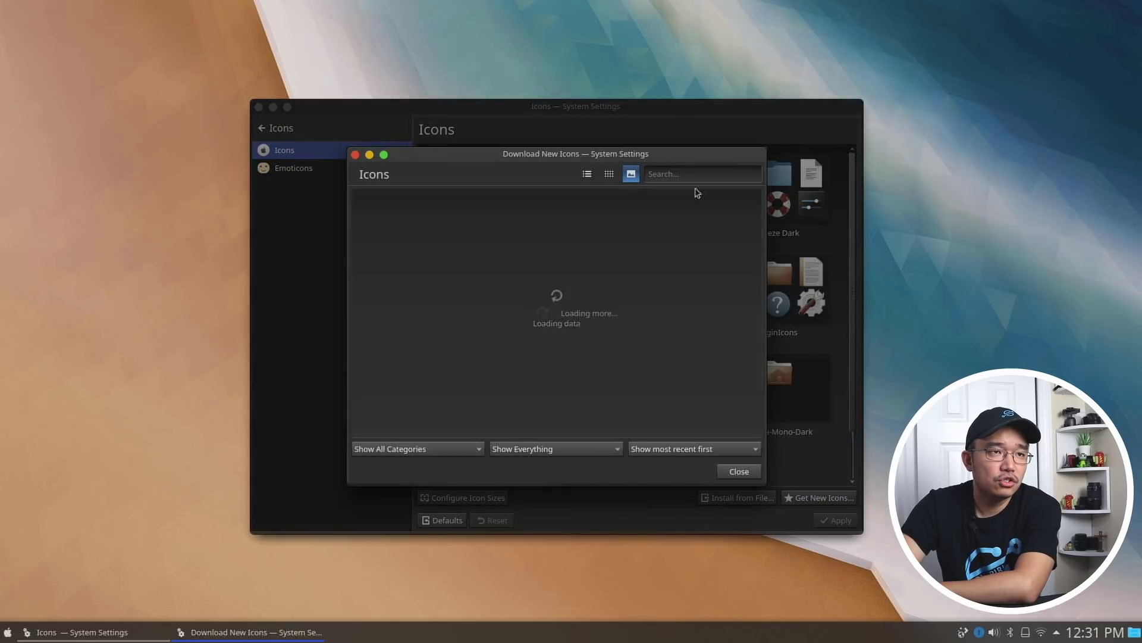
text(ca)
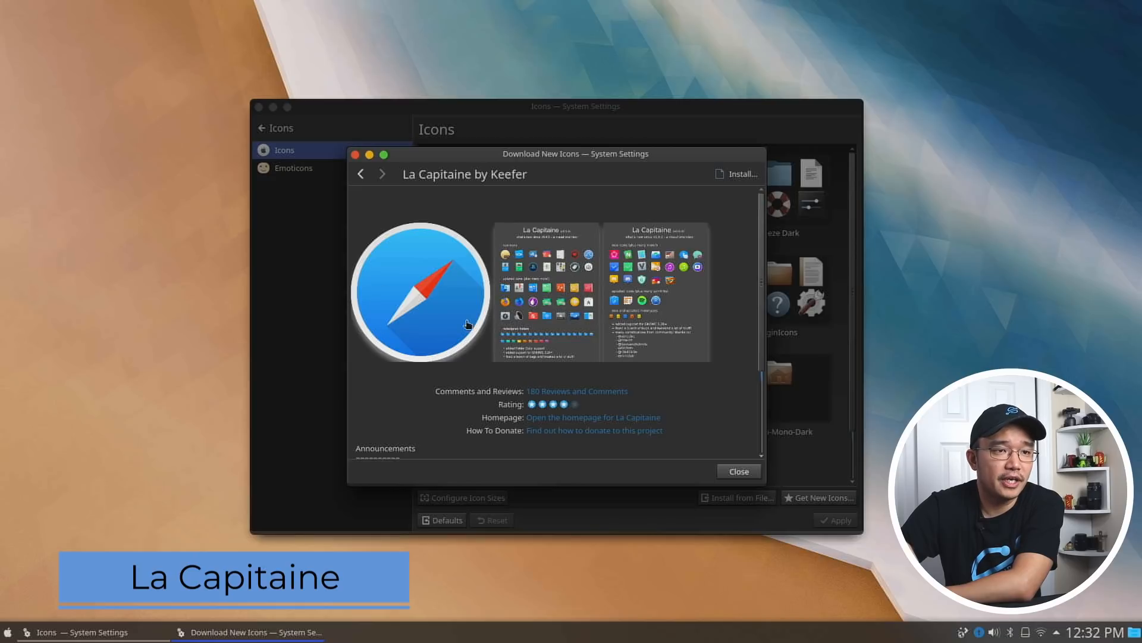
click(738, 174)
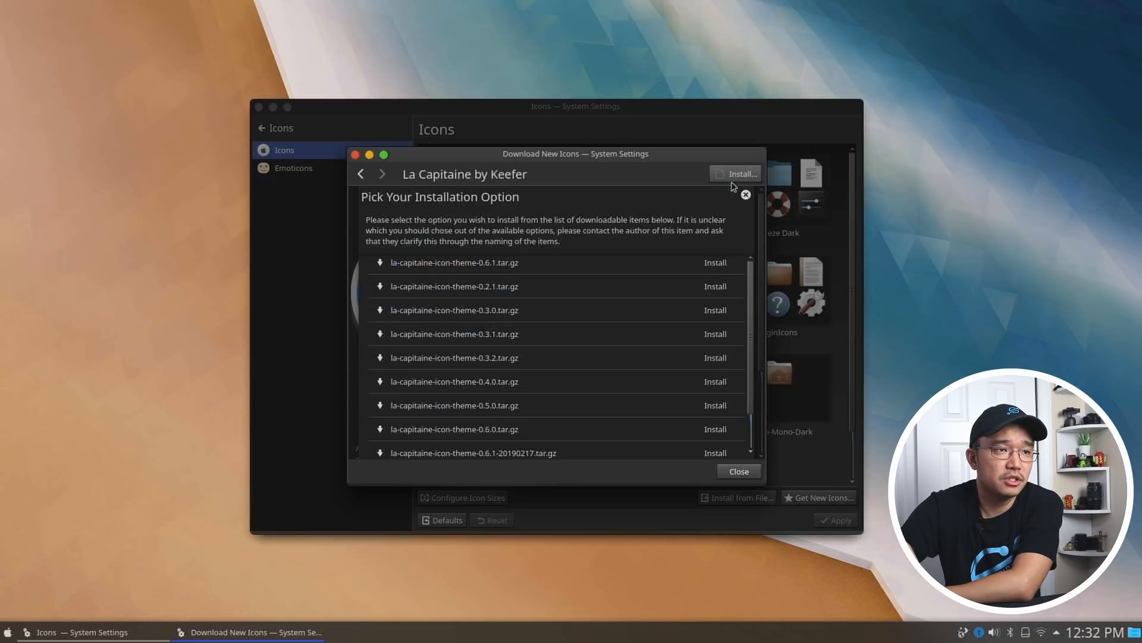
click(472, 453)
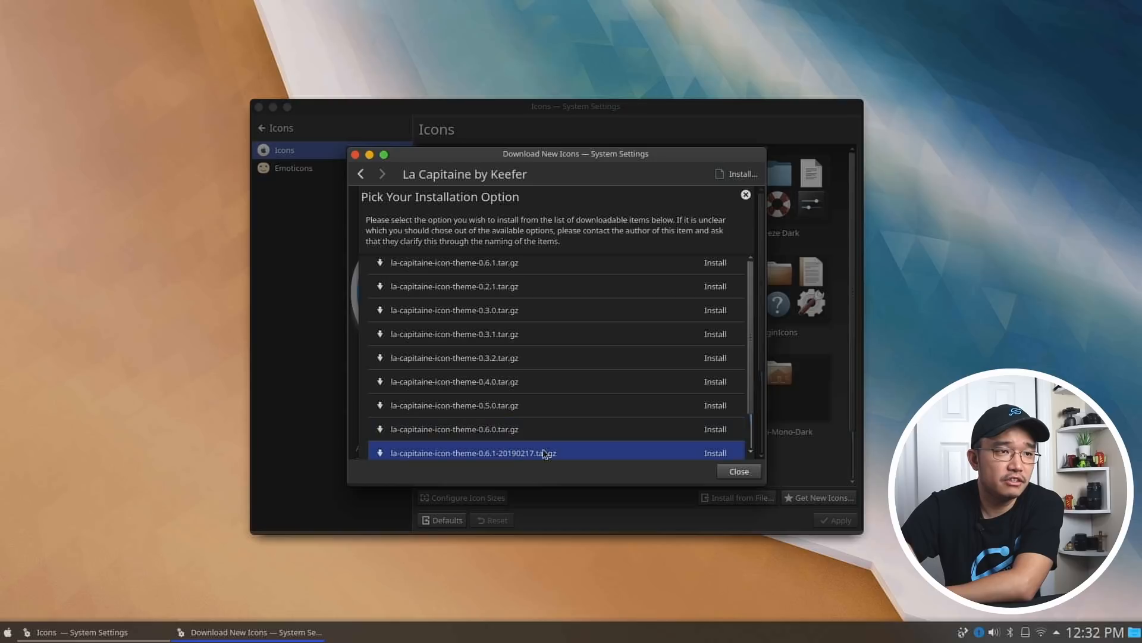
click(453, 262)
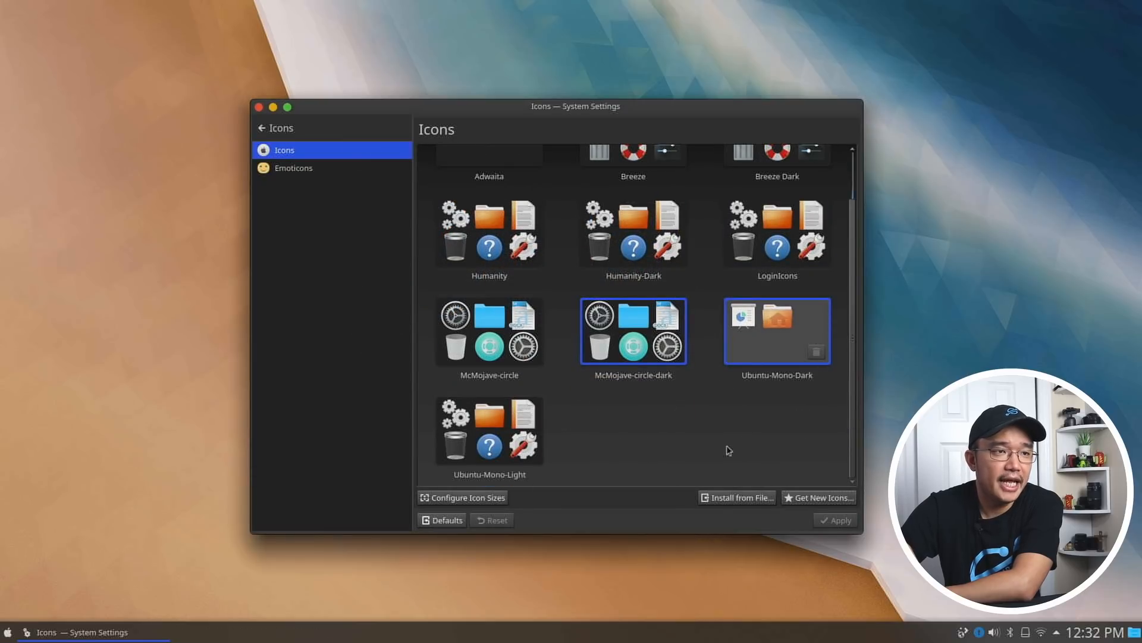
- Select La Capitaine as the icon theme, apply it, and return to the settings list
scroll(up, 3)
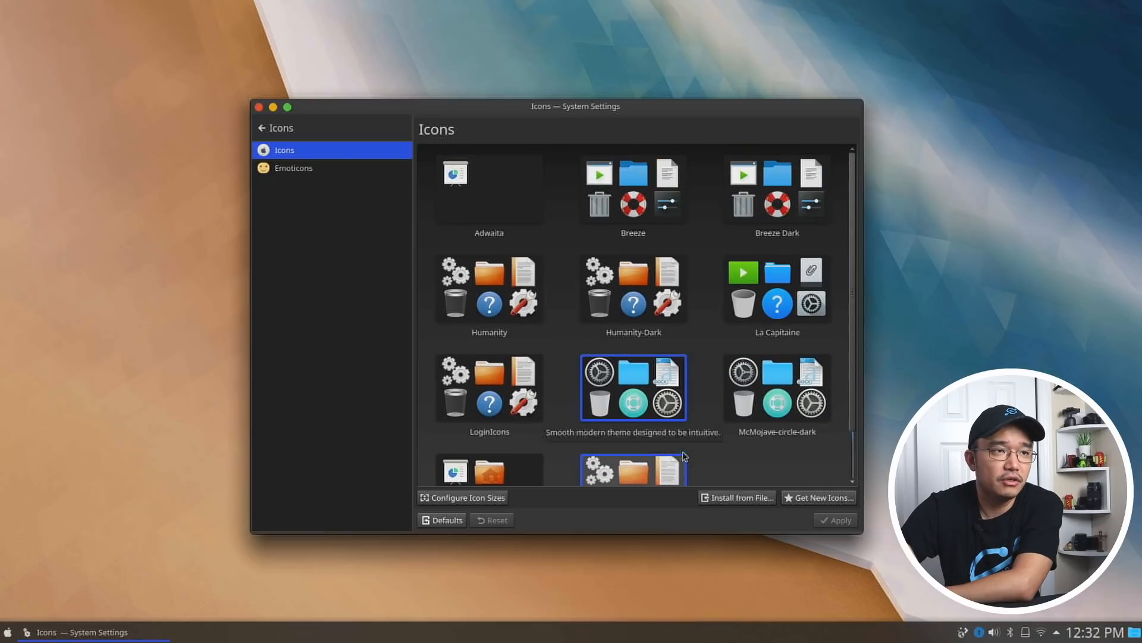
click(777, 286)
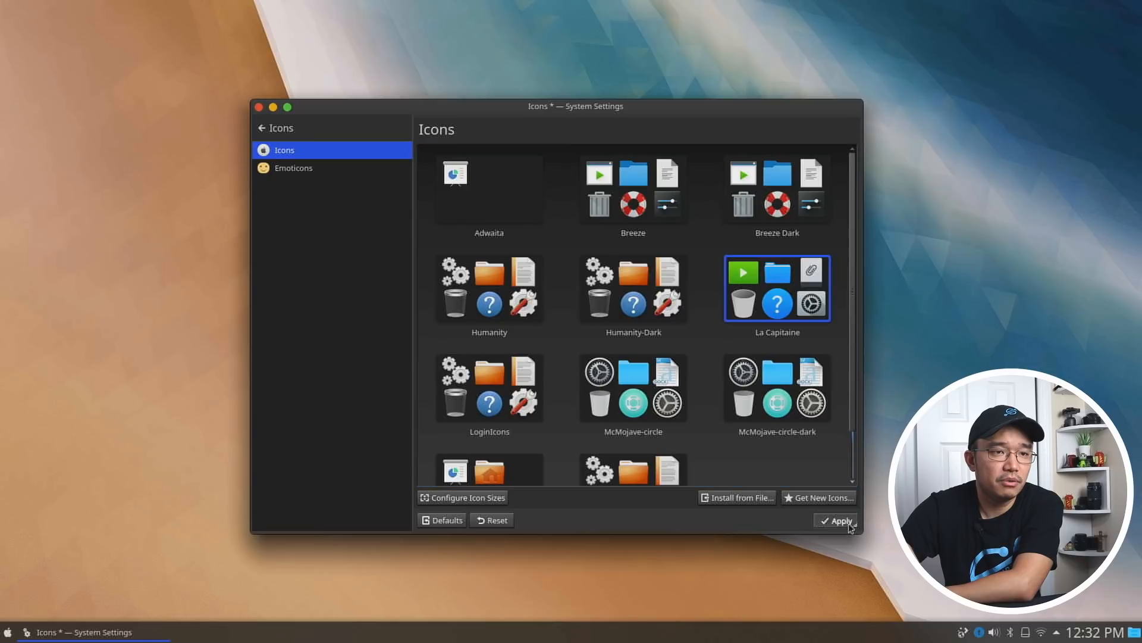
click(837, 520)
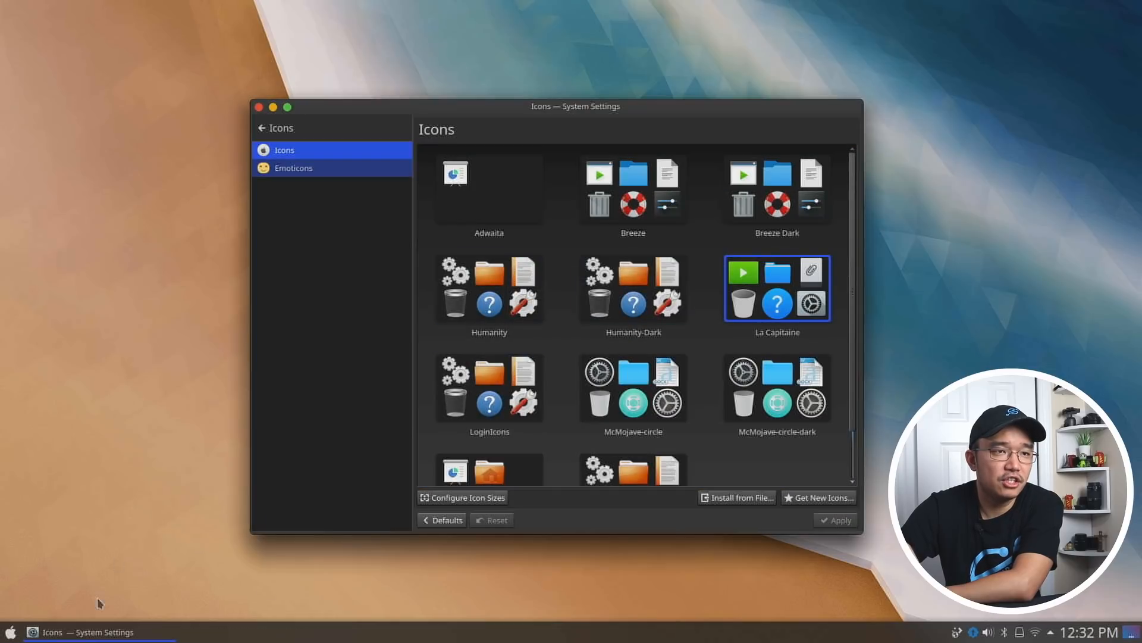
mouse_move(21, 635)
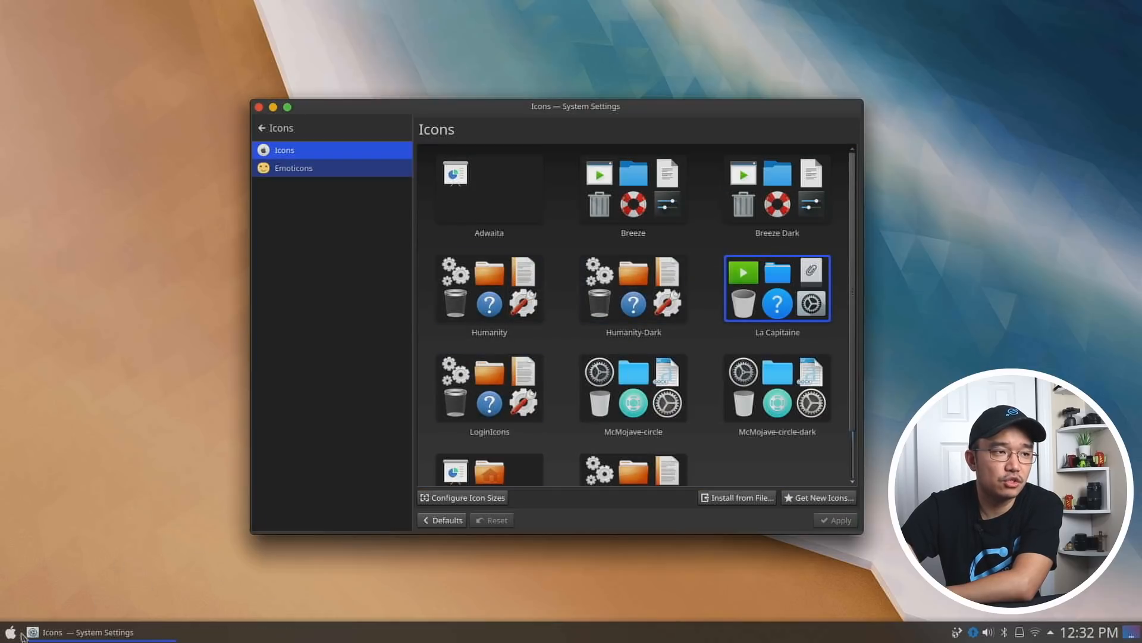
click(263, 127)
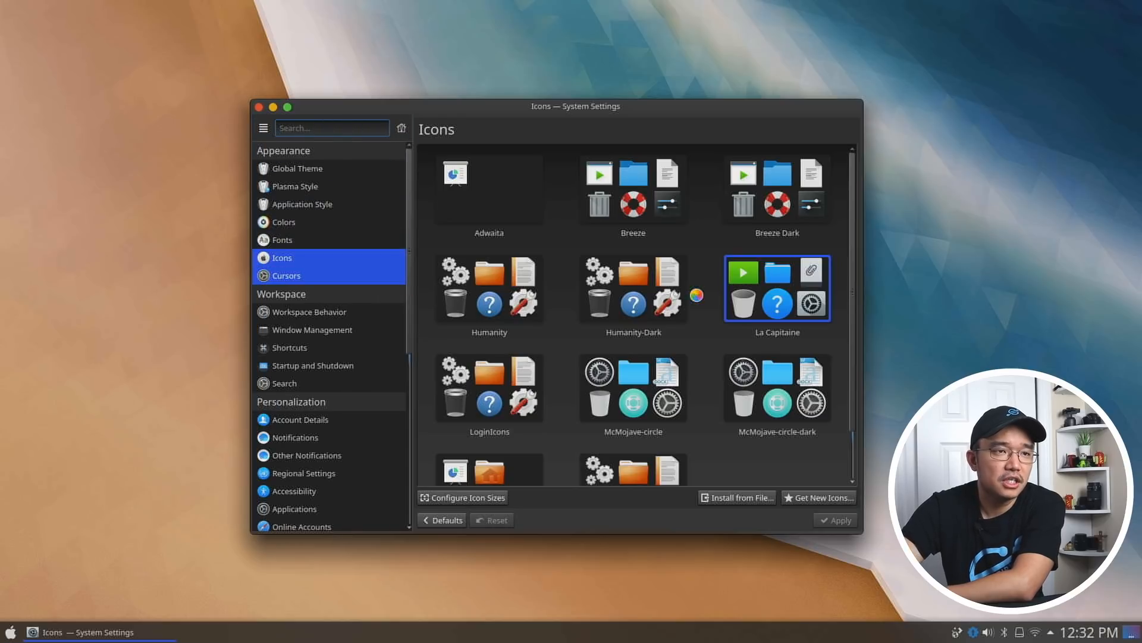
- Search the Get New Cursors catalogue for 'capit', then close it without installing
click(286, 275)
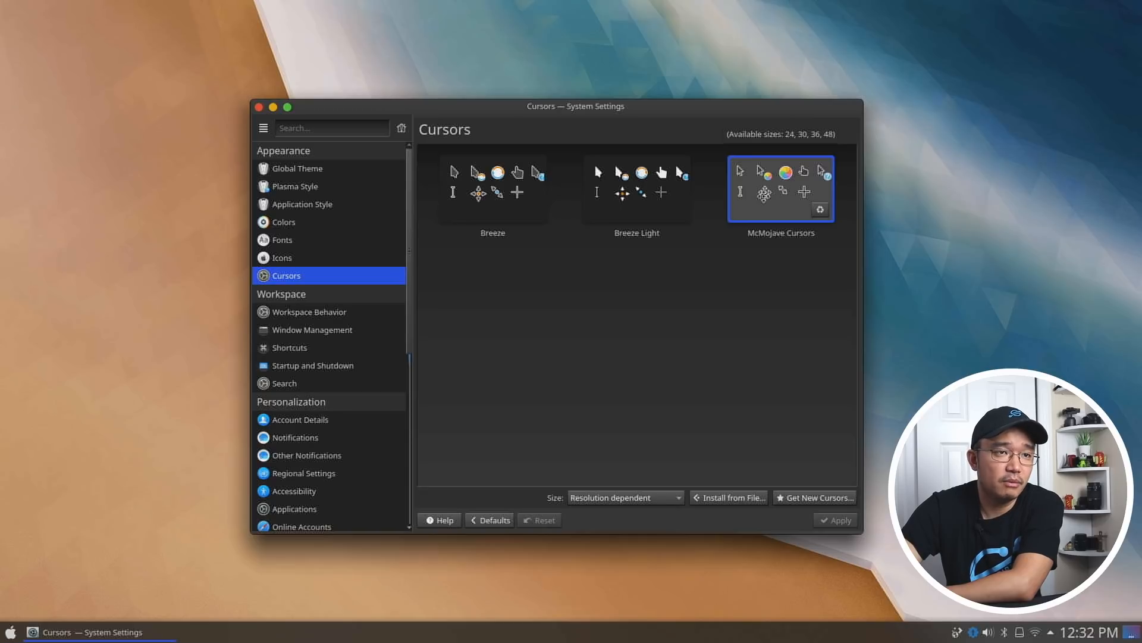
mouse_move(760, 287)
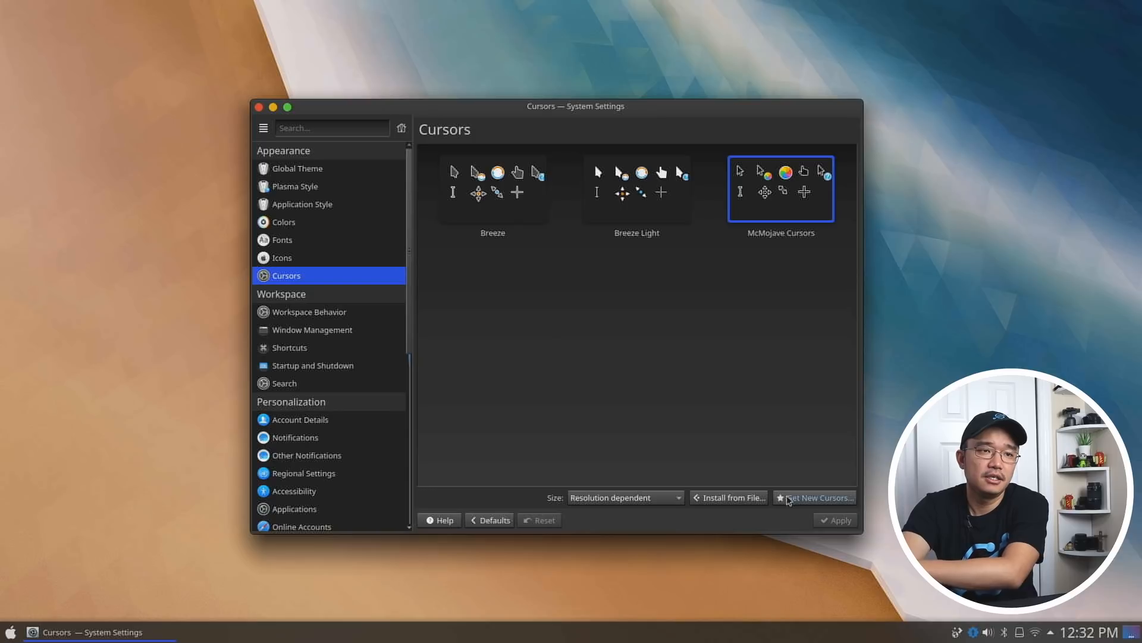
click(814, 497)
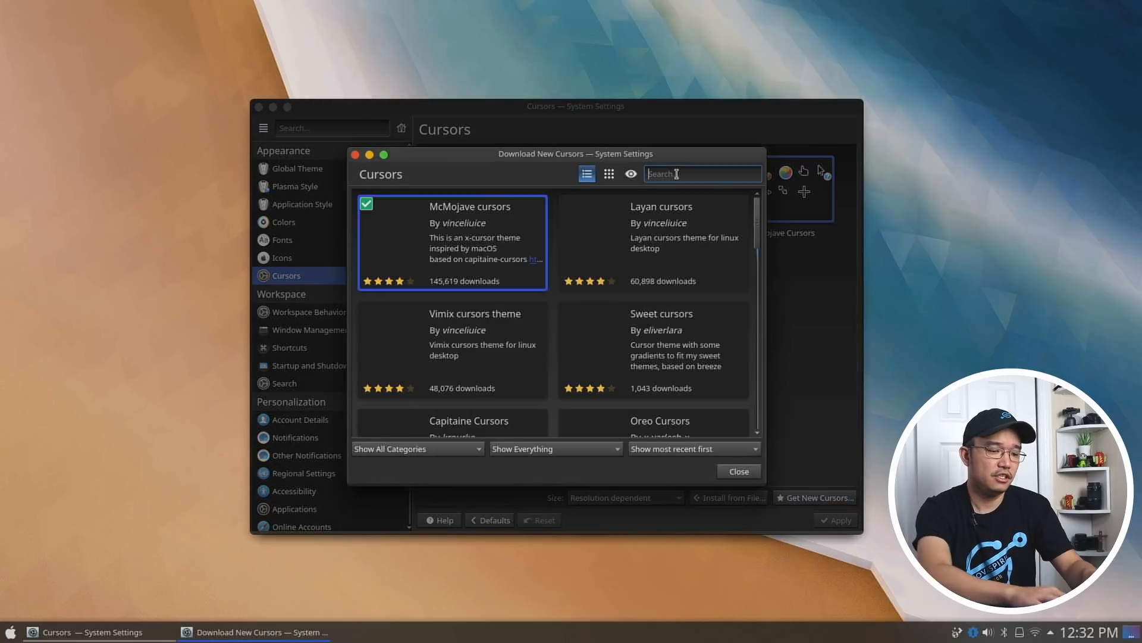
text(capit)
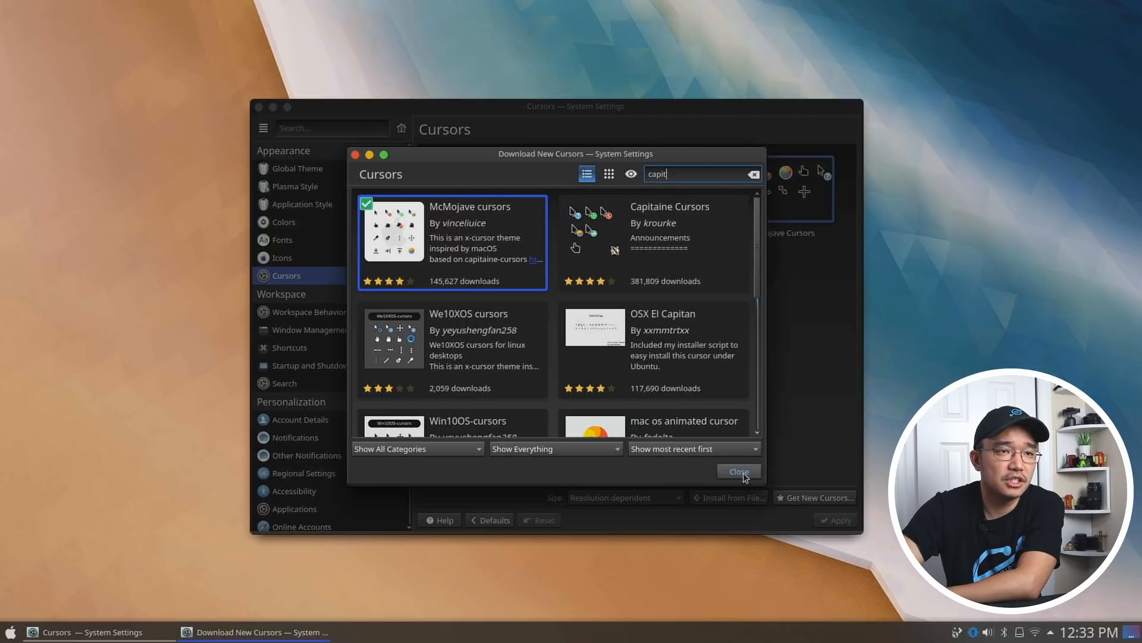
click(738, 471)
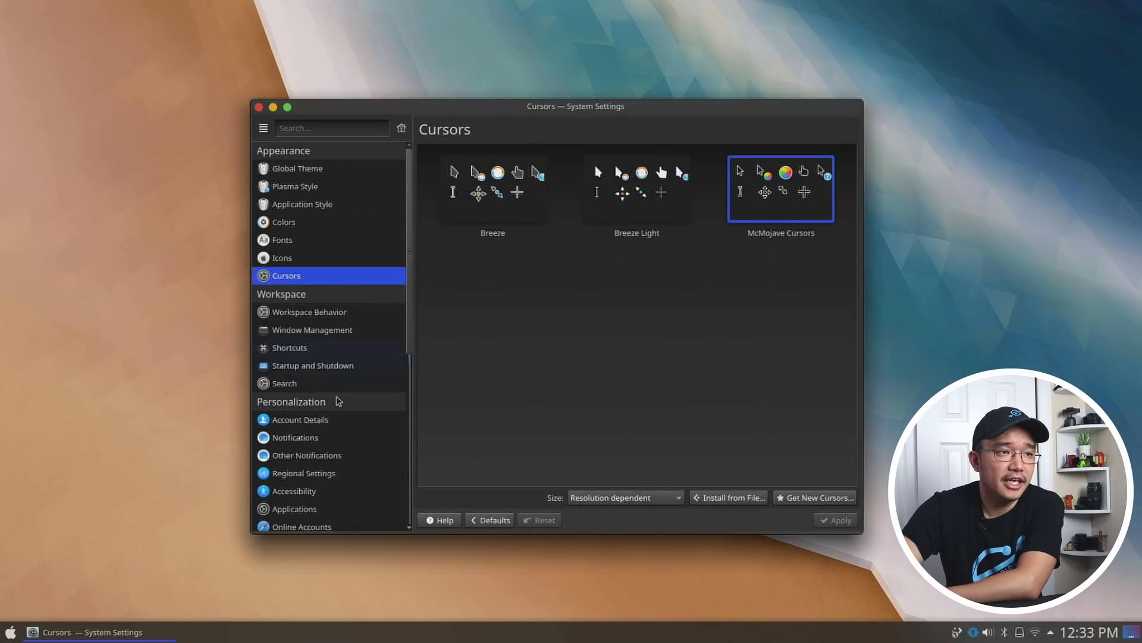
- Enable the Blur effect under Workspace Behavior's Desktop Effects
click(310, 310)
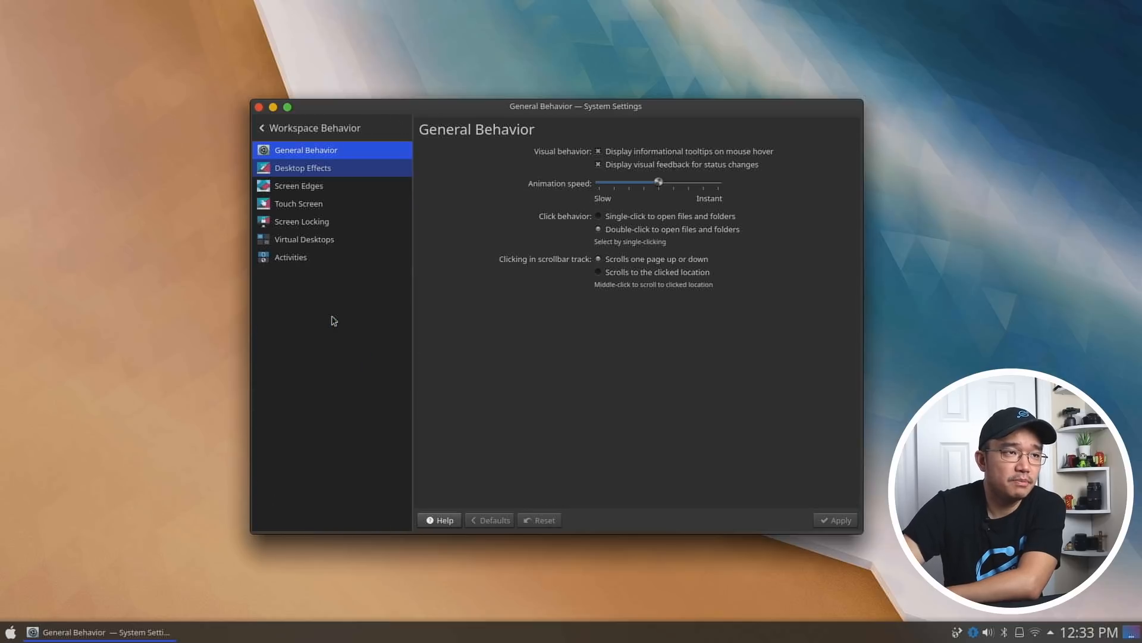
click(303, 168)
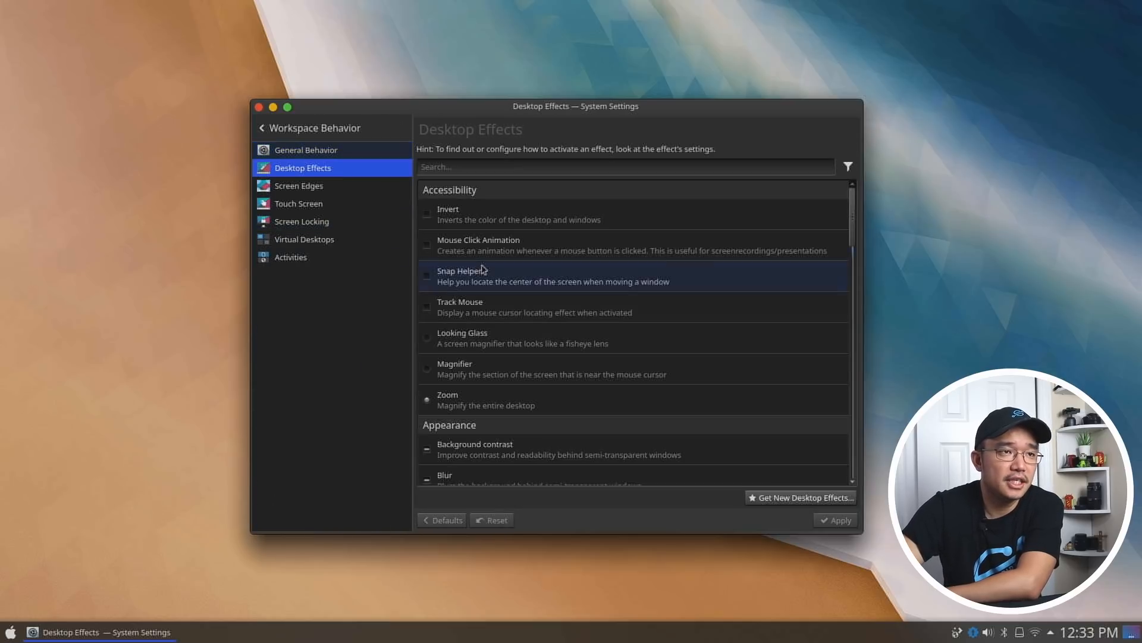
scroll(down, 3)
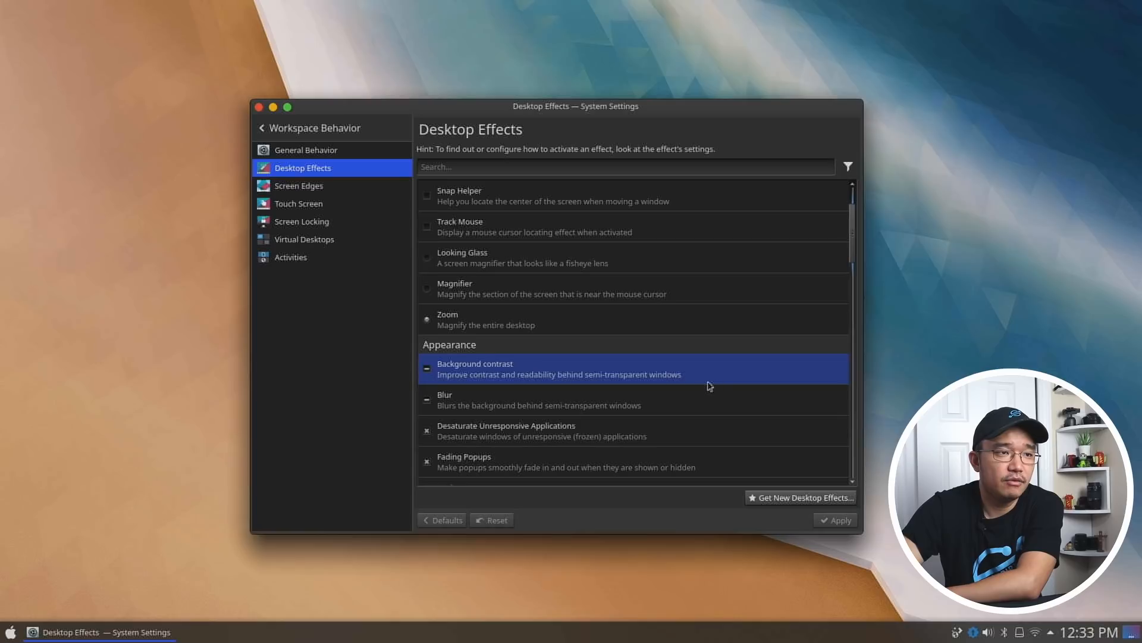
click(426, 400)
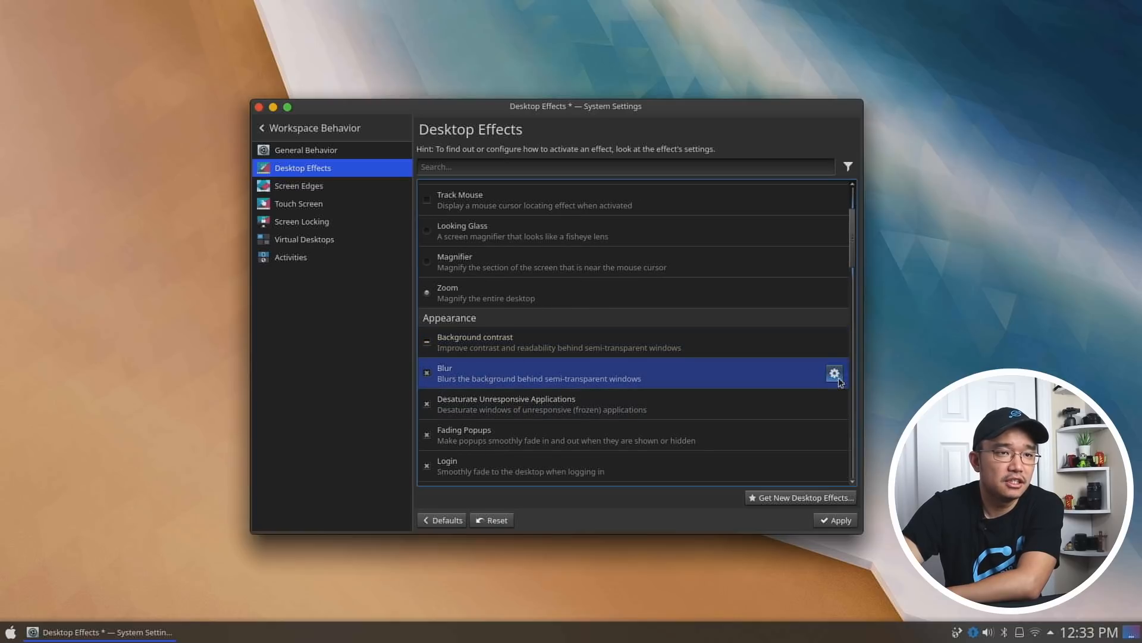
- Review the Blur effect's strength settings and accept them with OK
click(834, 373)
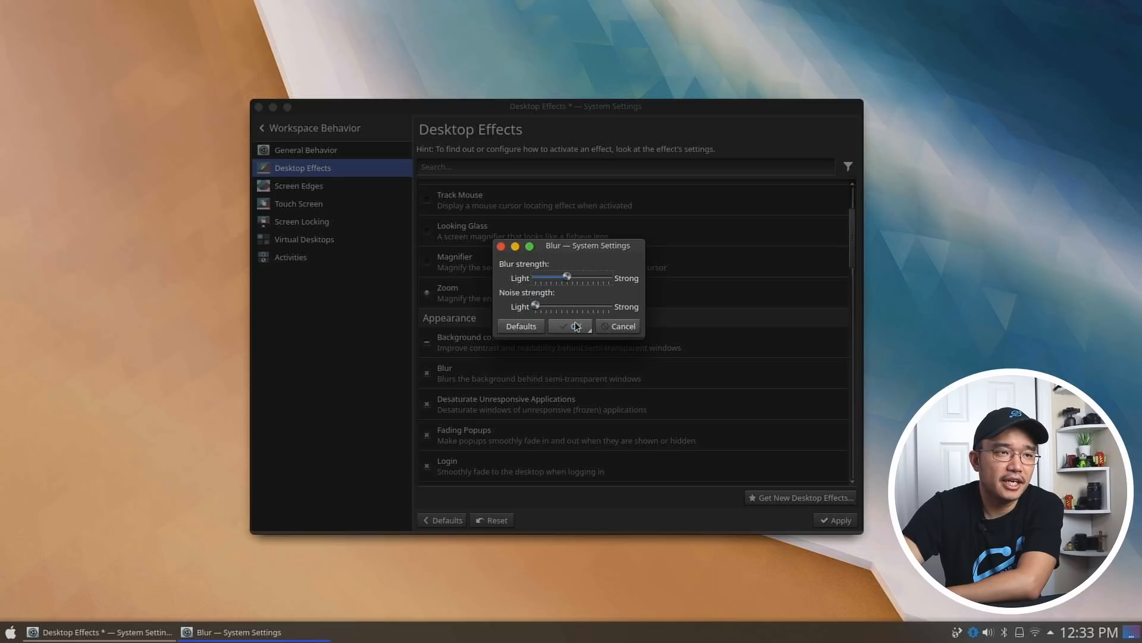
click(570, 326)
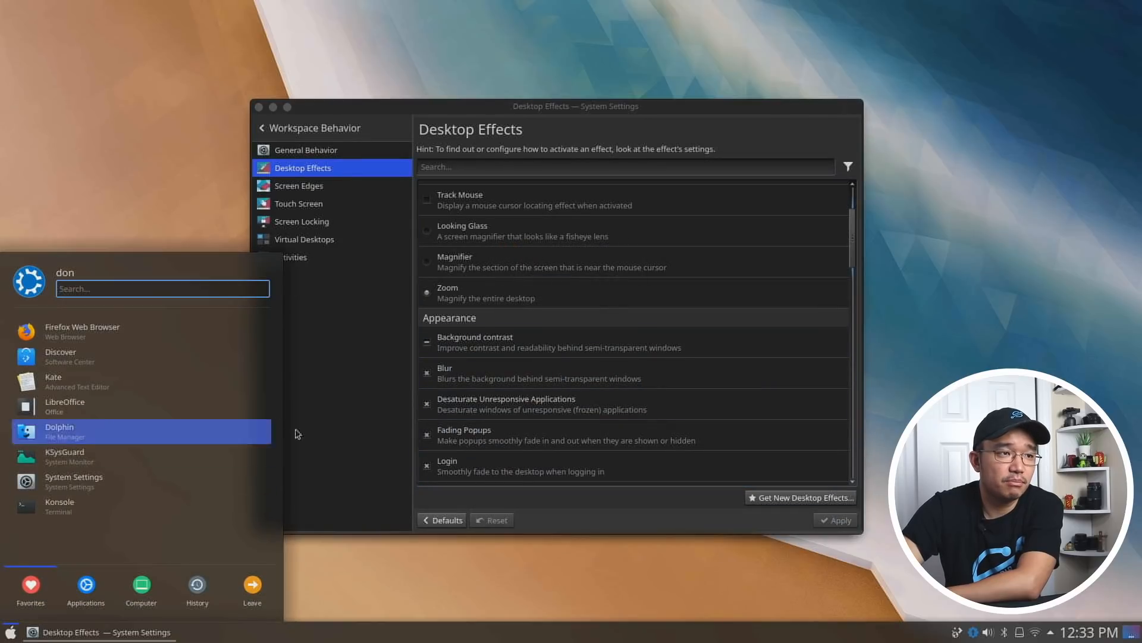
mouse_move(264, 541)
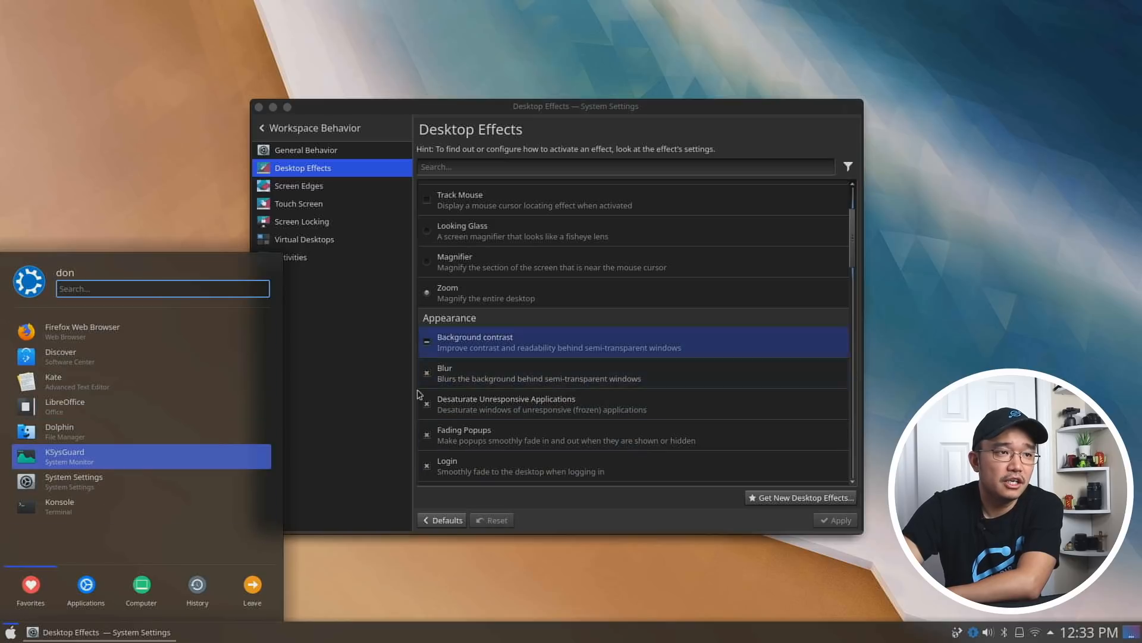
- Enable the Wobbly Windows effect in the Candy section and apply it
scroll(down, 3)
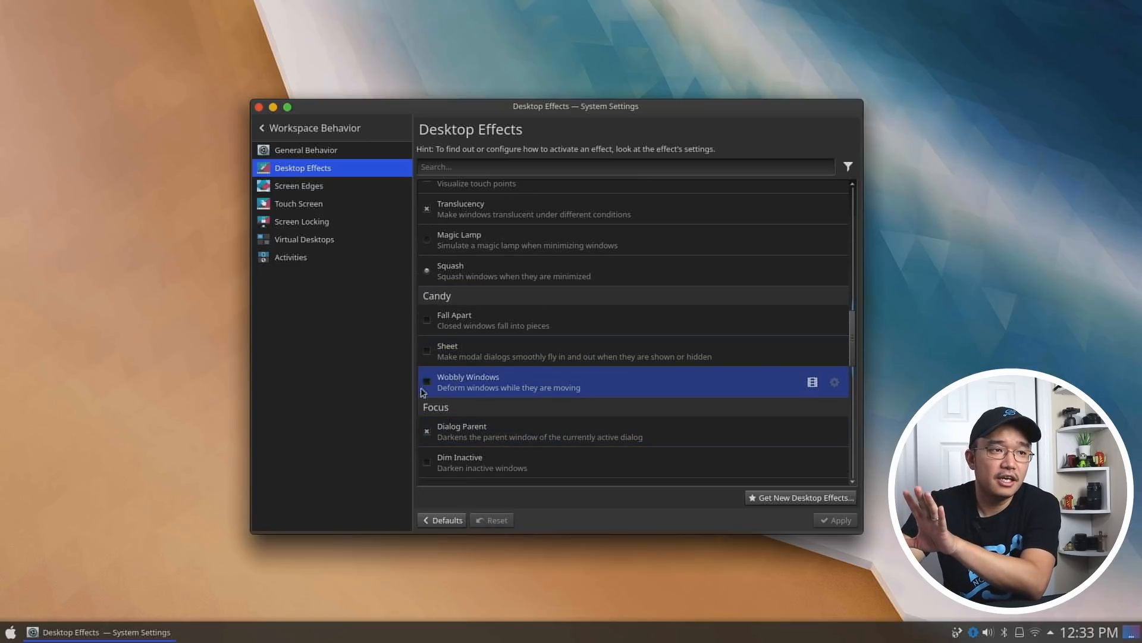
click(427, 382)
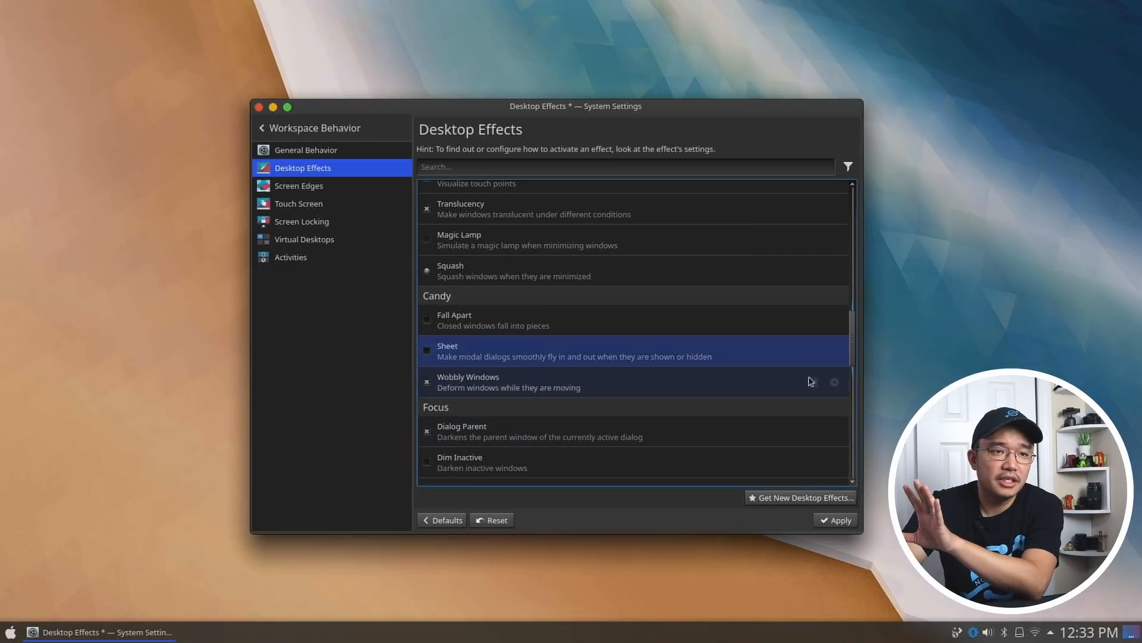
click(836, 520)
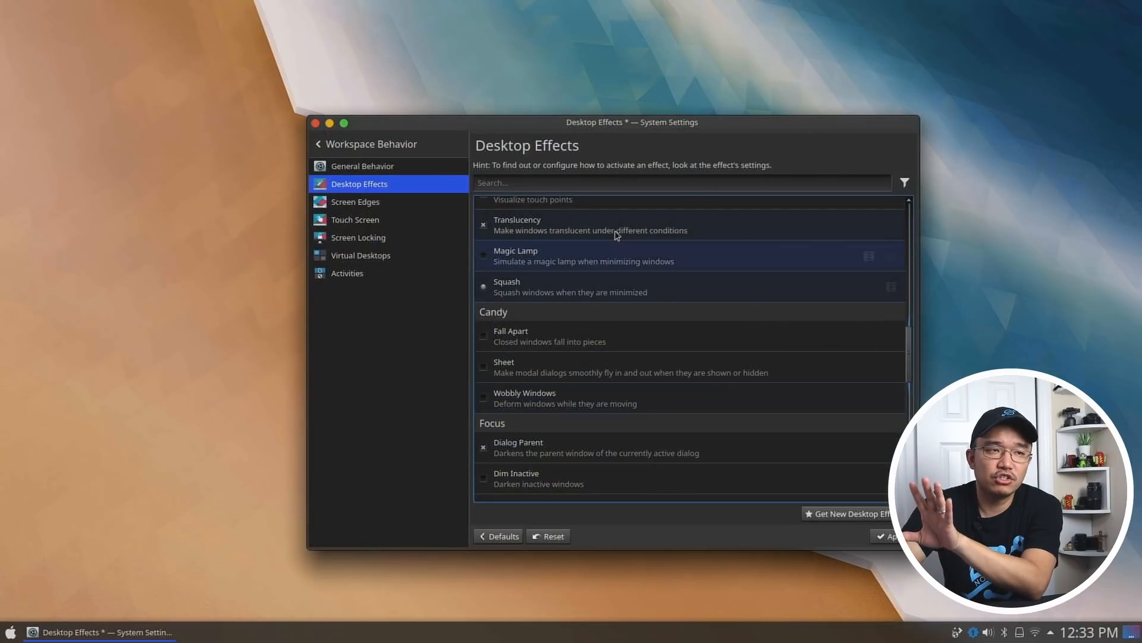
click(889, 535)
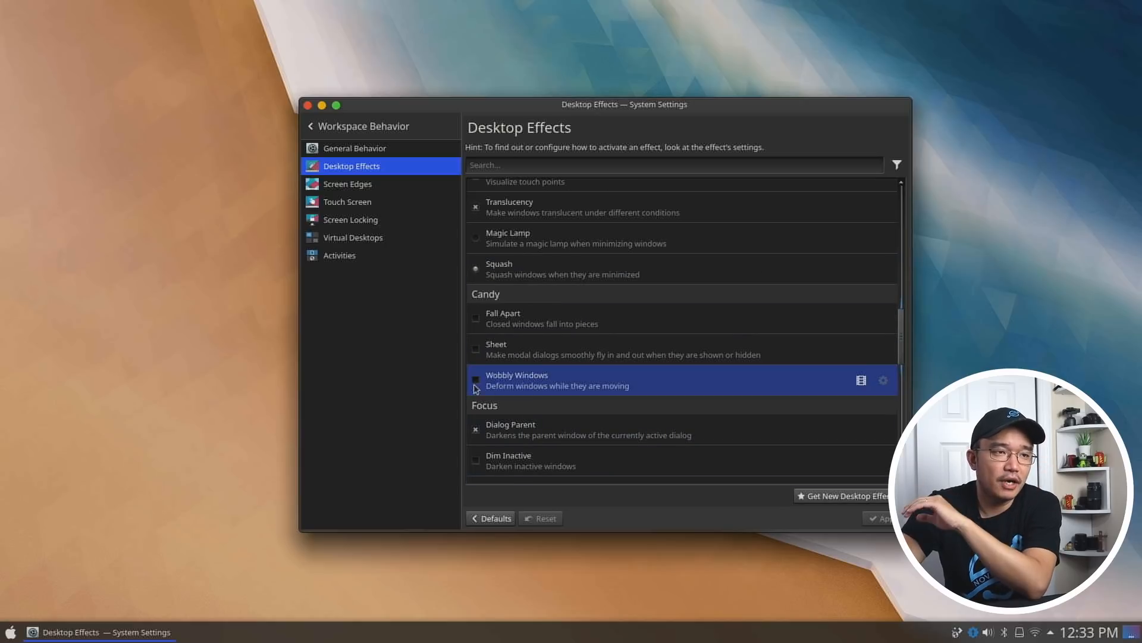
click(476, 381)
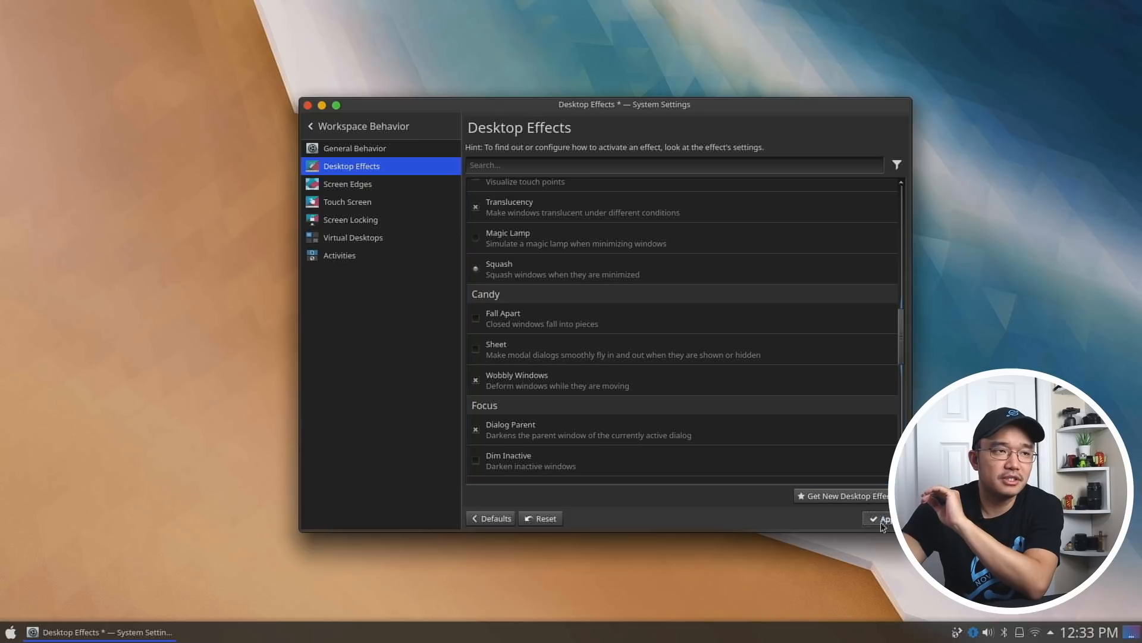
click(884, 517)
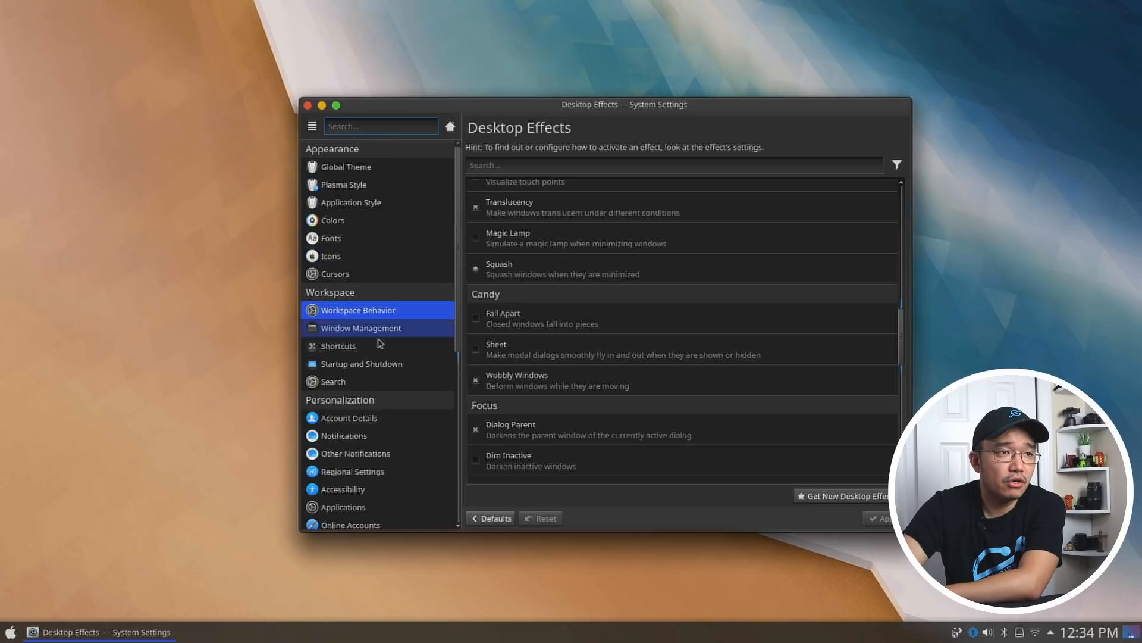
- Install the Force Blur script from Get New Scripts under Window Management's KWin Scripts
click(362, 327)
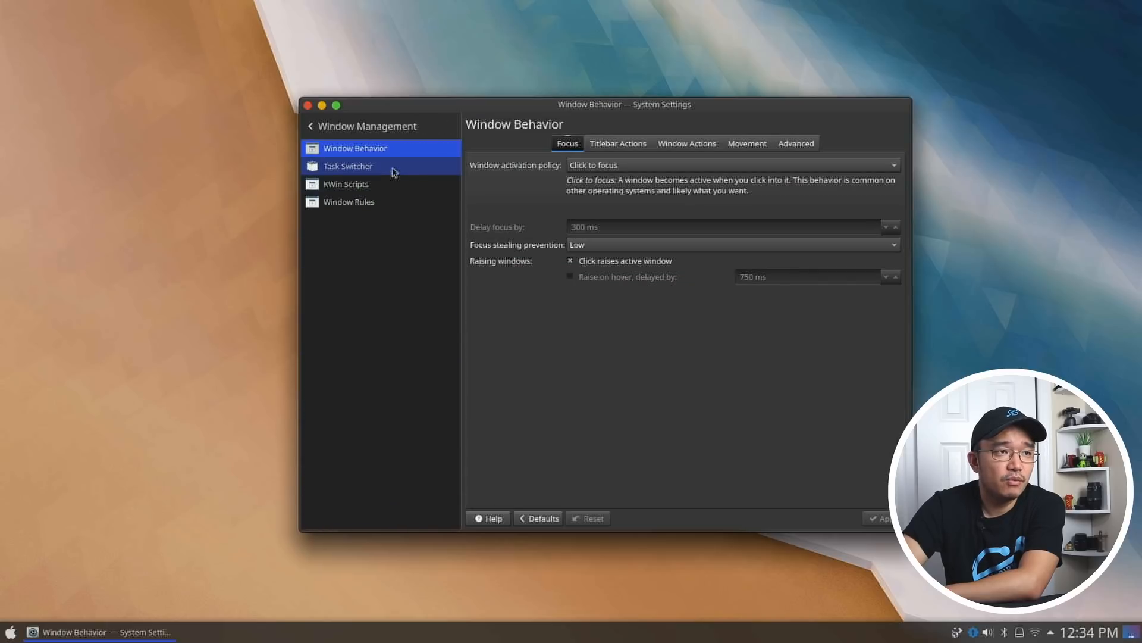
click(346, 184)
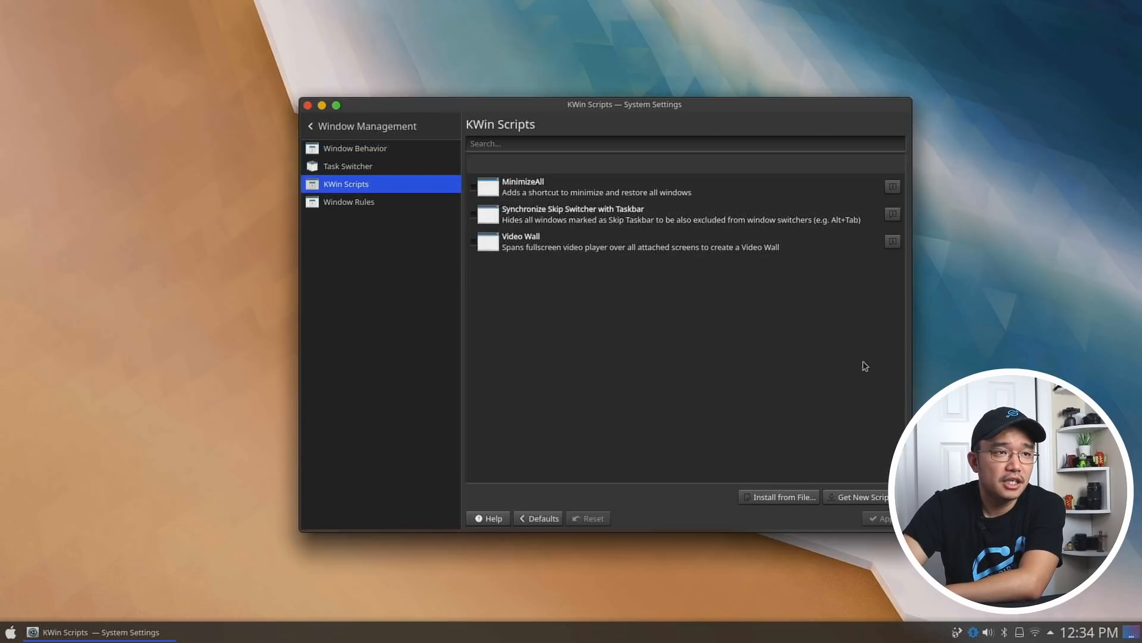
click(859, 496)
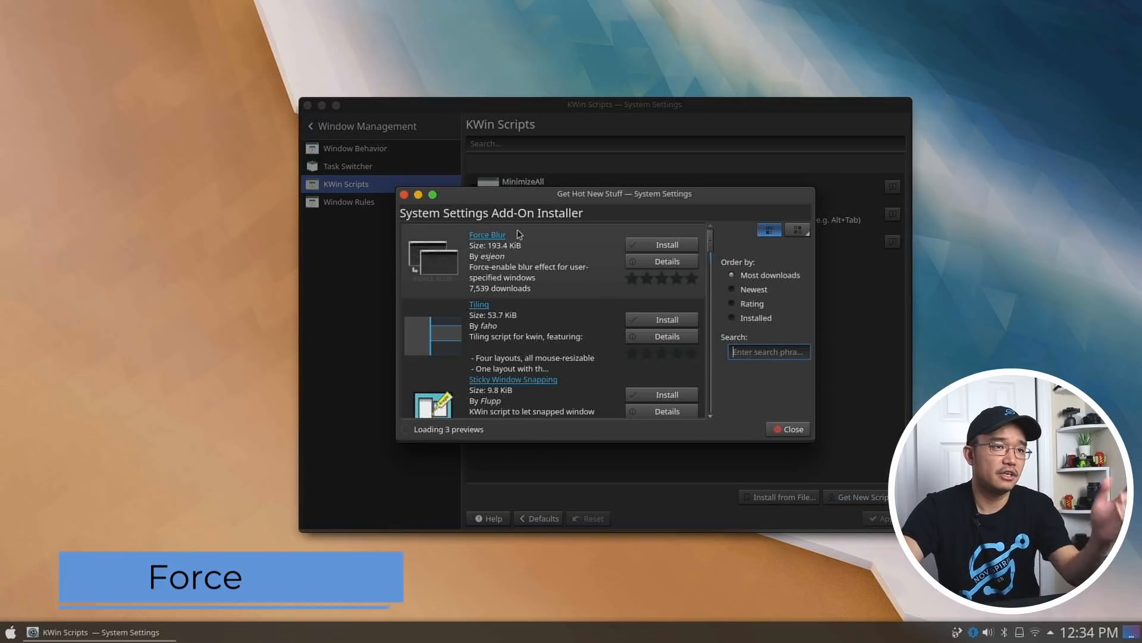
click(666, 243)
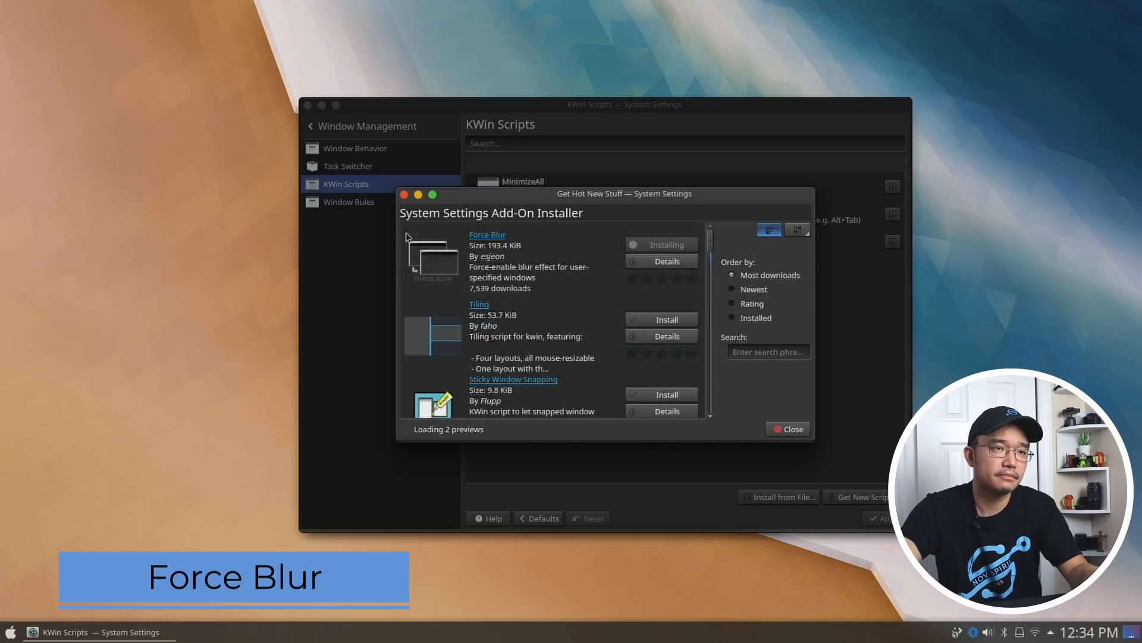
click(788, 428)
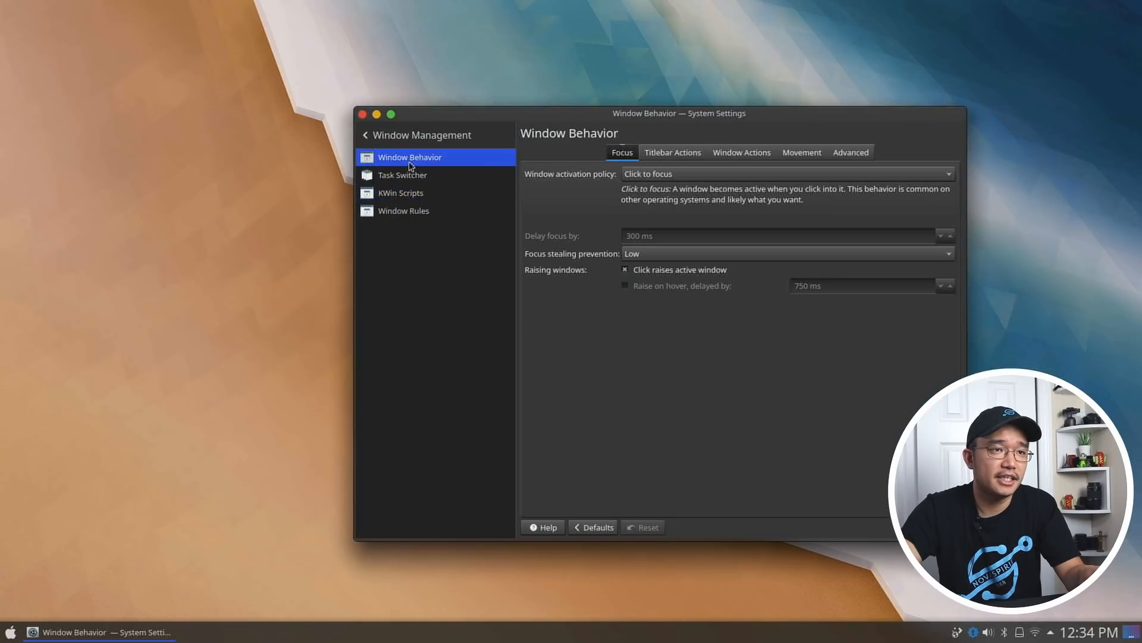
- Show Window Management's Window Behavior and scroll the sidebar toward the Hardware section
click(367, 135)
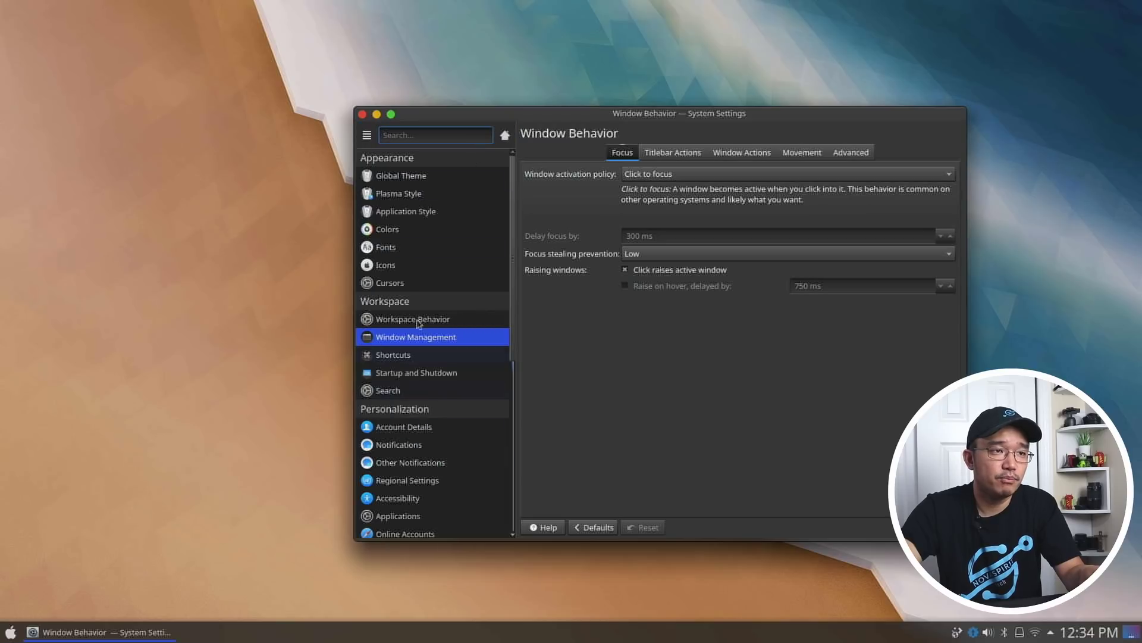
scroll(down, 3)
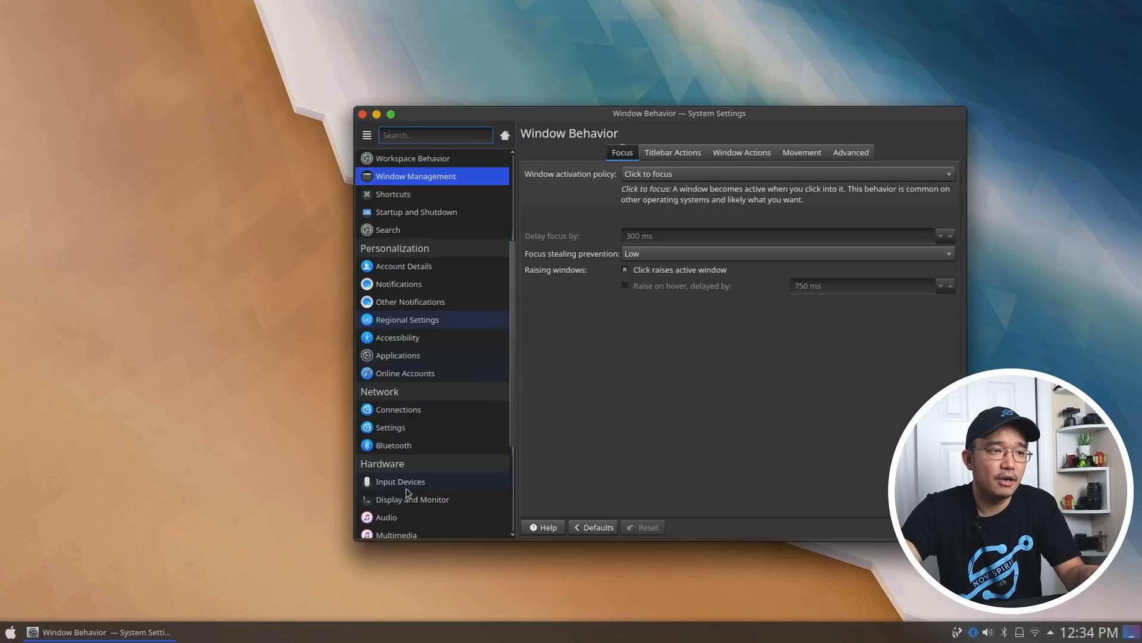
scroll(down, 3)
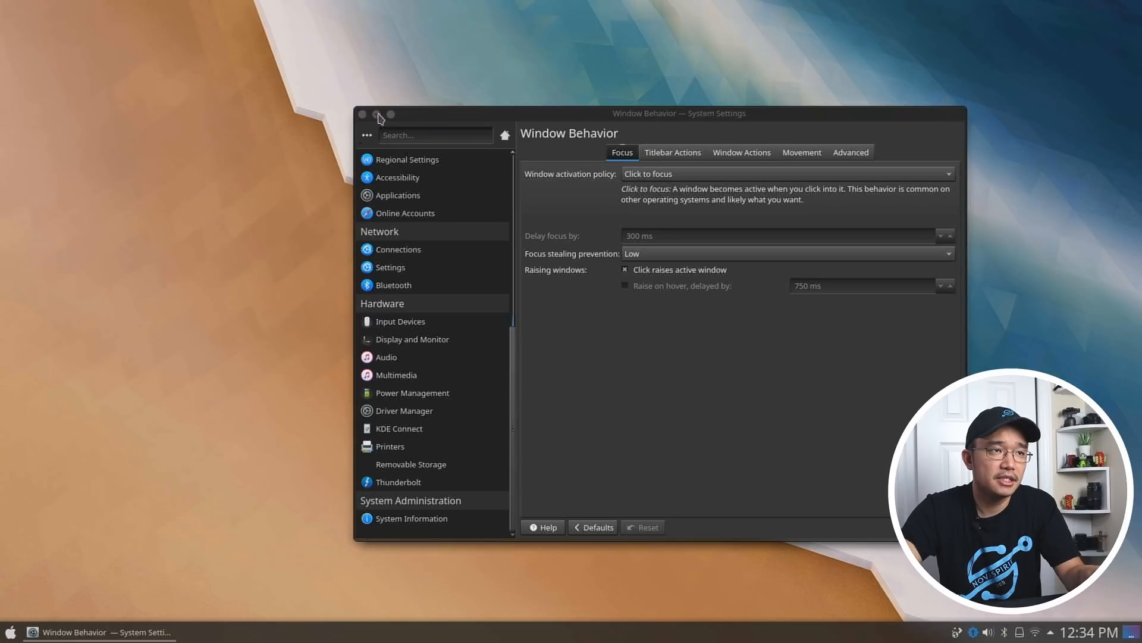
- Minimize Settings, launch Firefox and load wallpaperflare.com
click(10, 632)
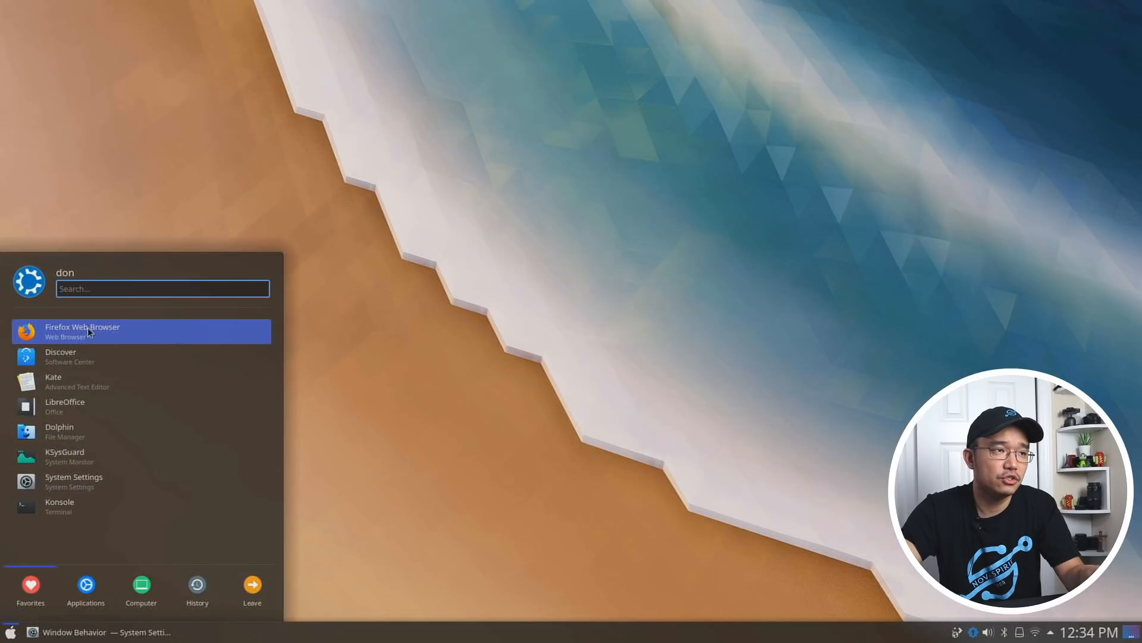
click(82, 331)
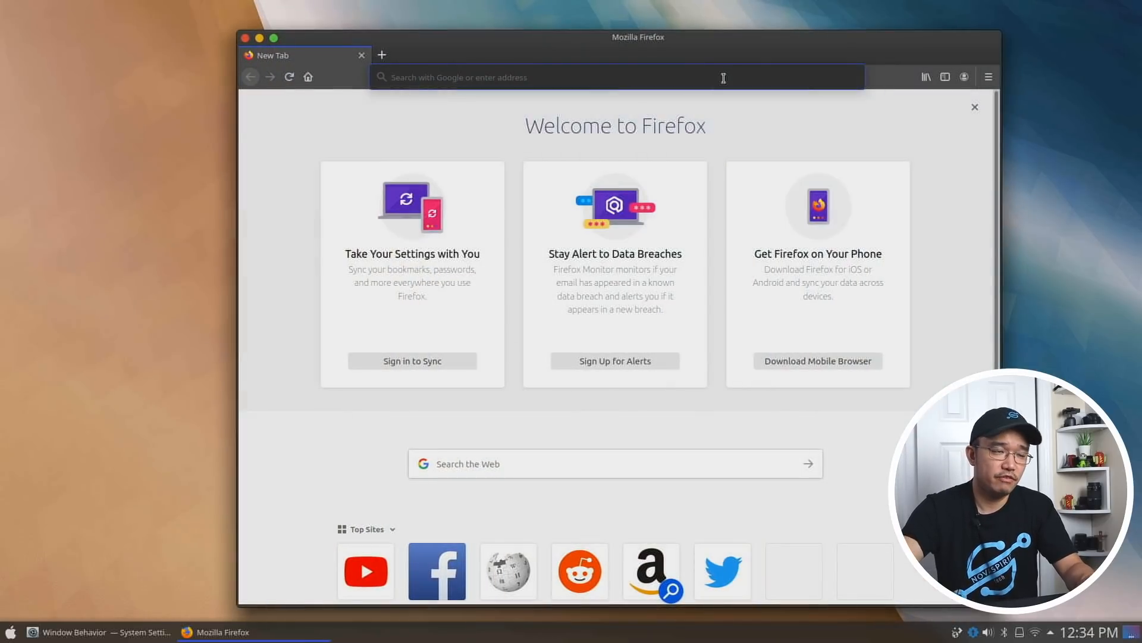
text(wall)
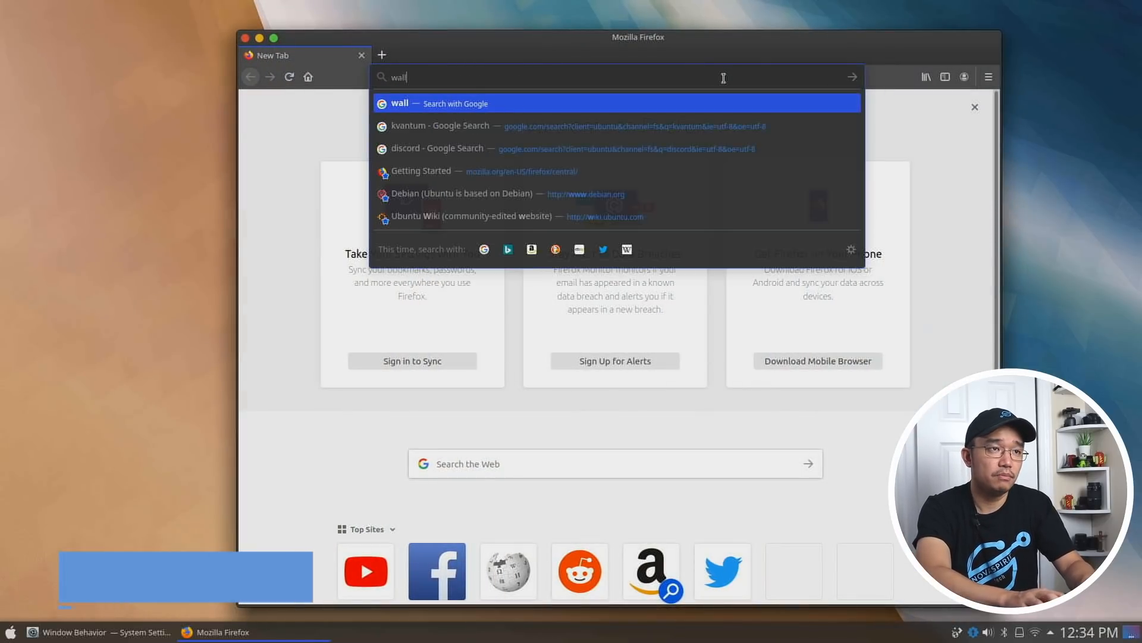
text(wallpaperflare.com)
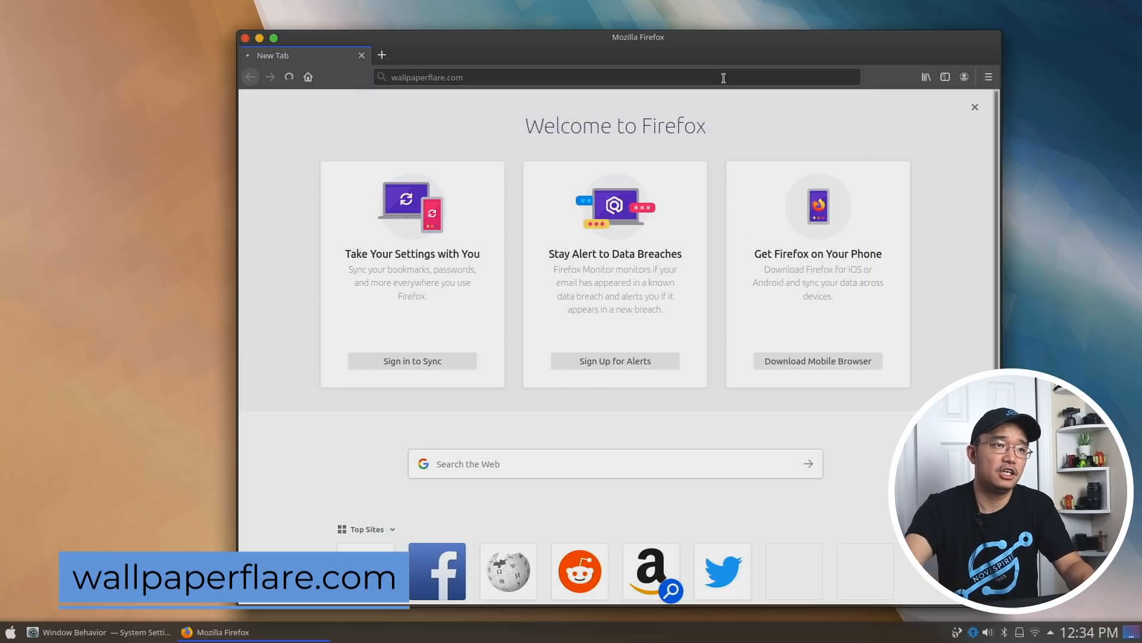
key(Return)
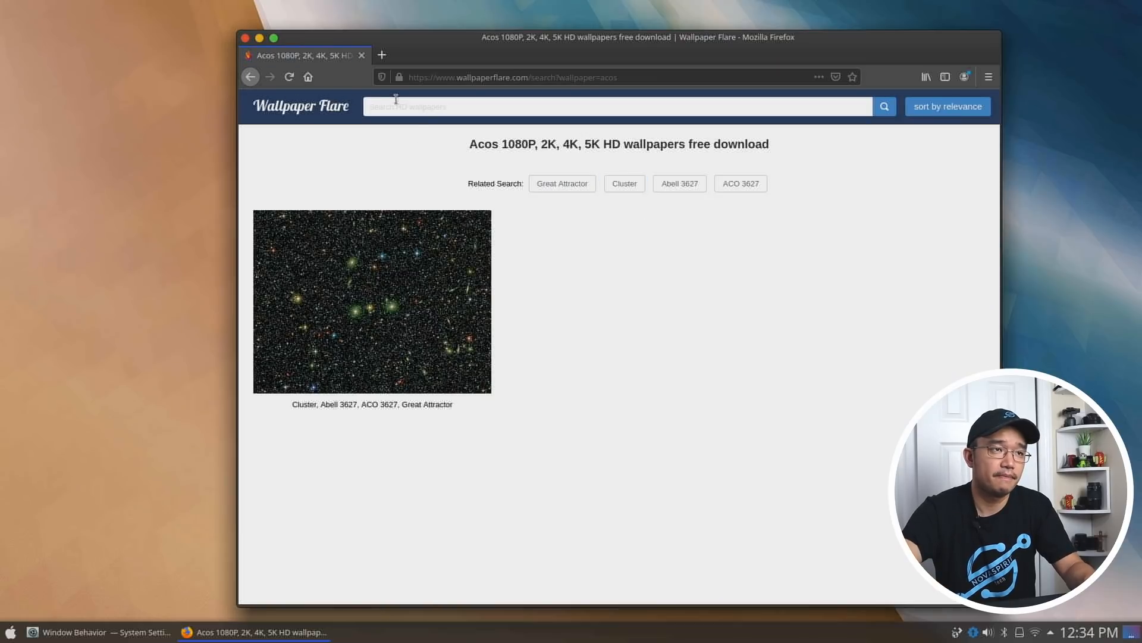
- Search 'mac', open the misty lake Mac OS X wallpaper and choose the 1920x1080 version
text(mac)
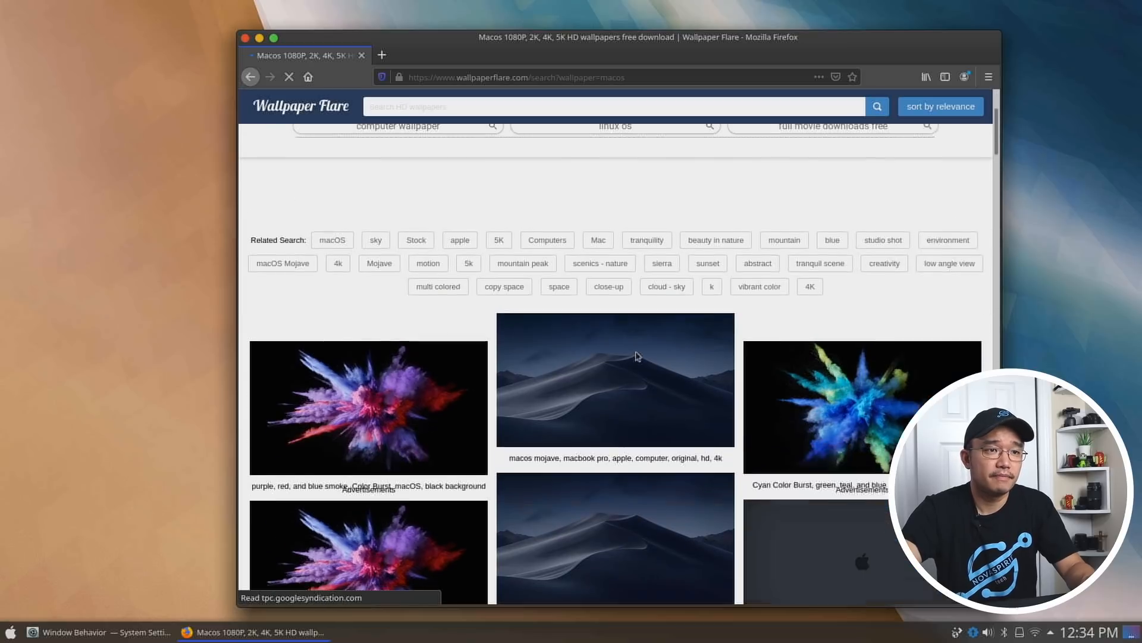
scroll(down, 3)
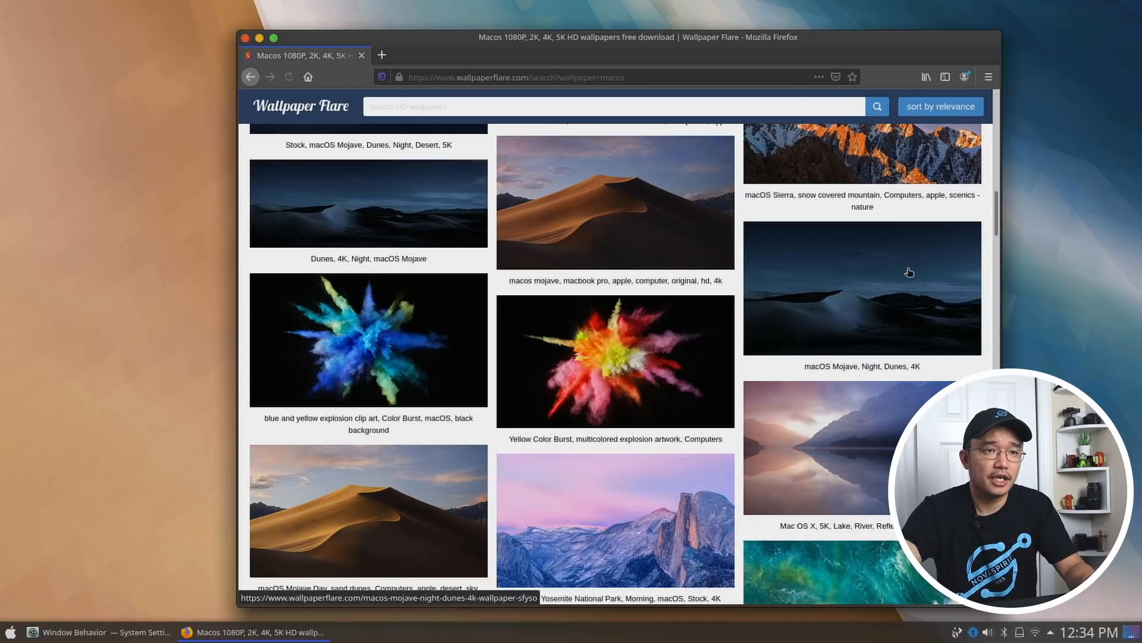
click(822, 449)
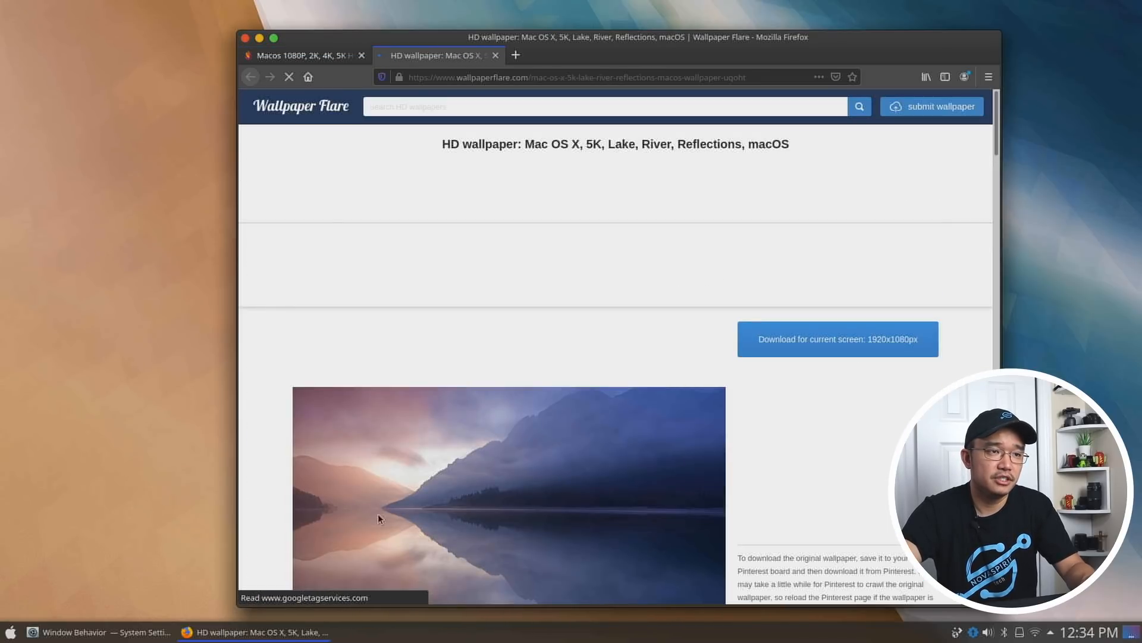
scroll(down, 3)
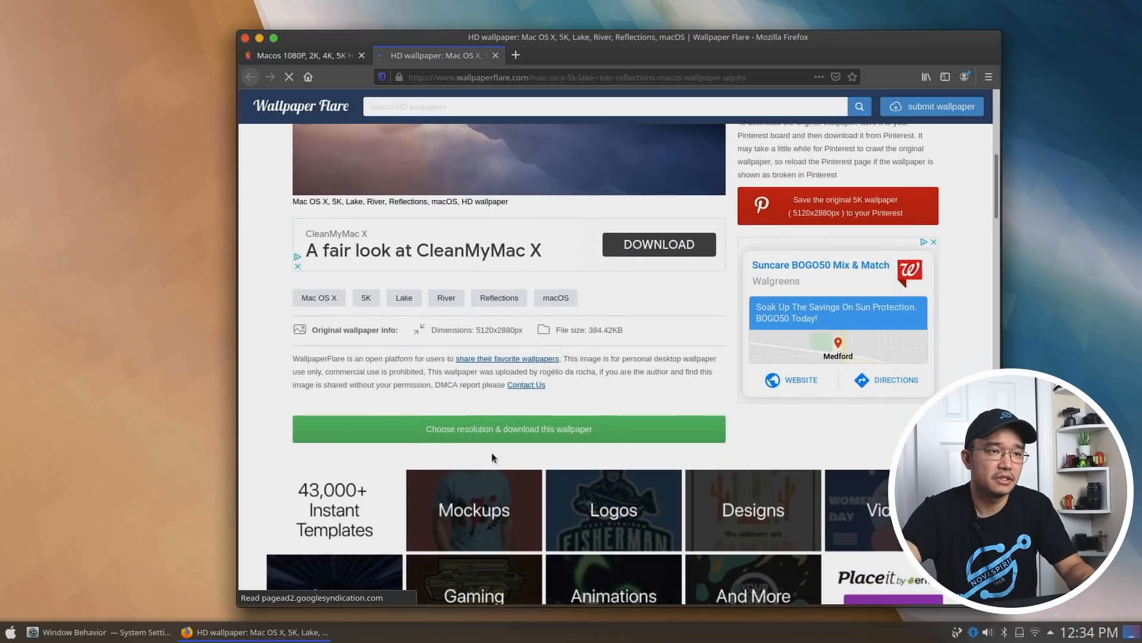
click(508, 428)
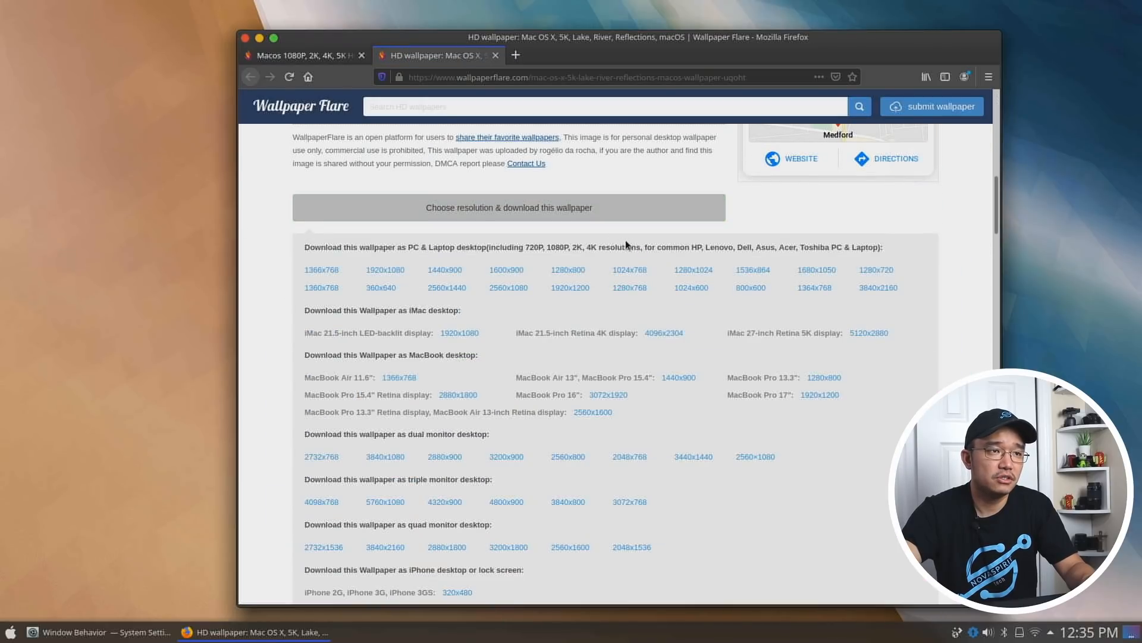
click(386, 271)
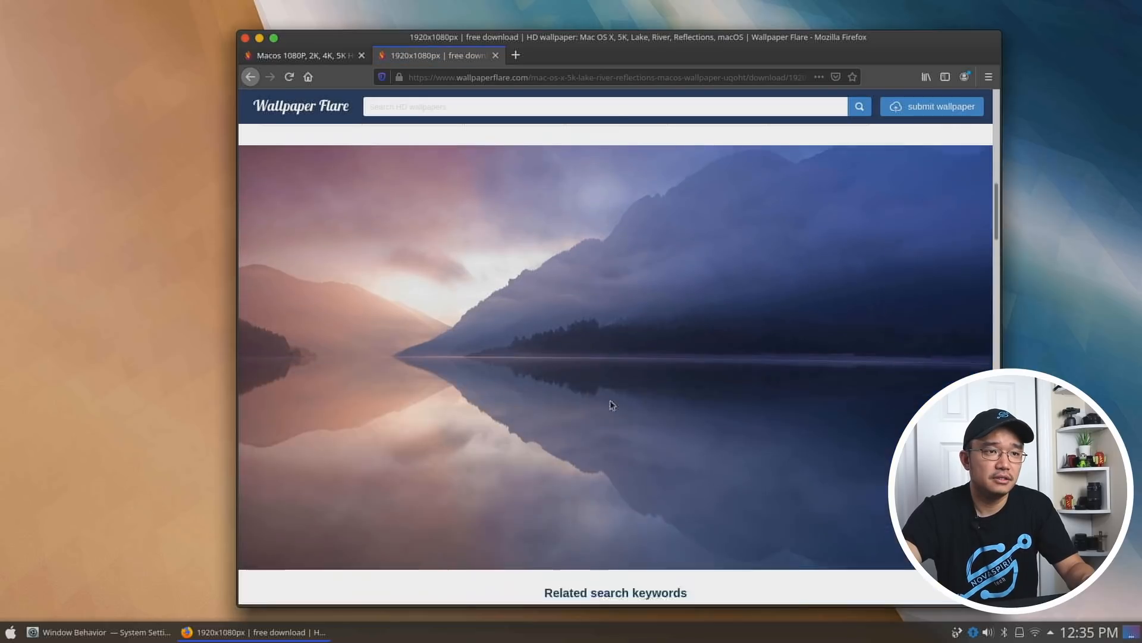
- Save the wallpaper image into the Pictures folder as wallpaper.jpeg
right_click(612, 405)
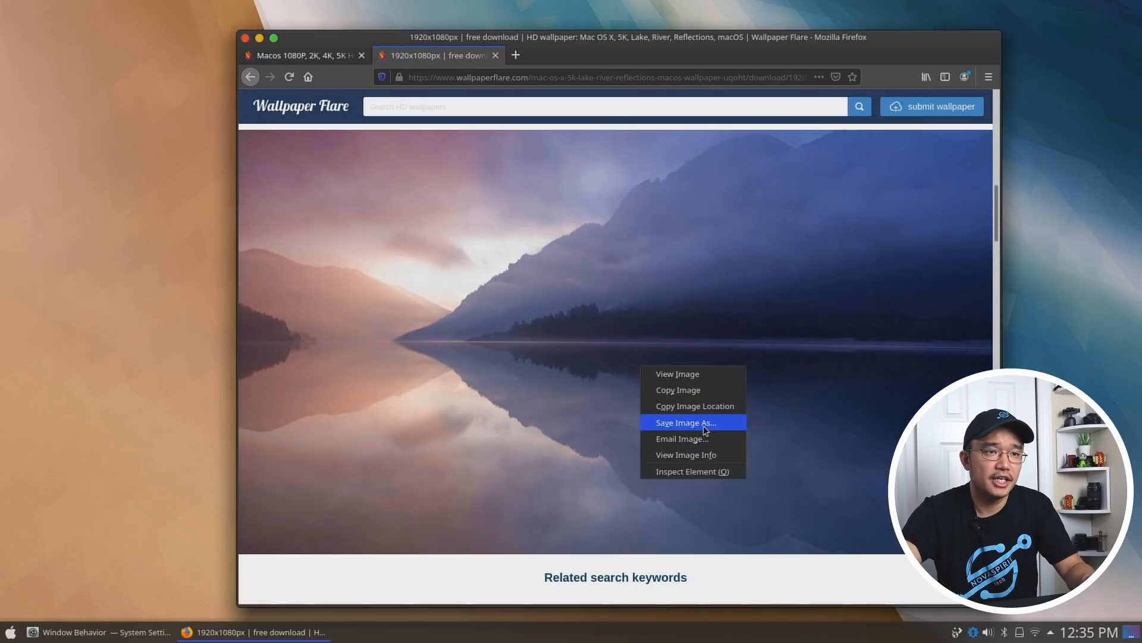
click(685, 421)
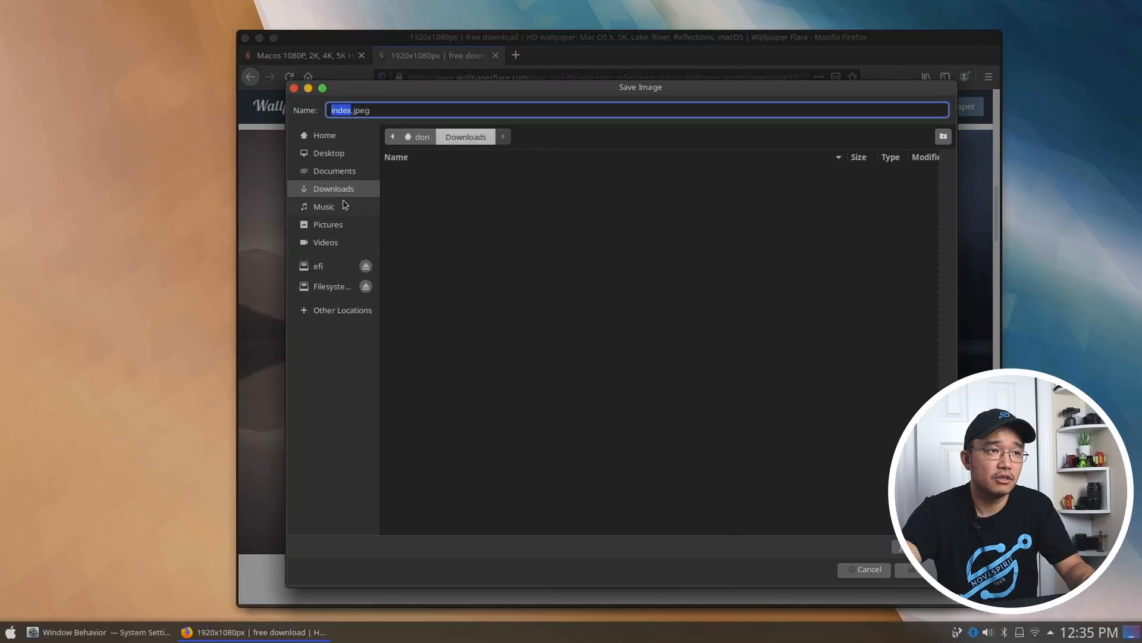
click(329, 225)
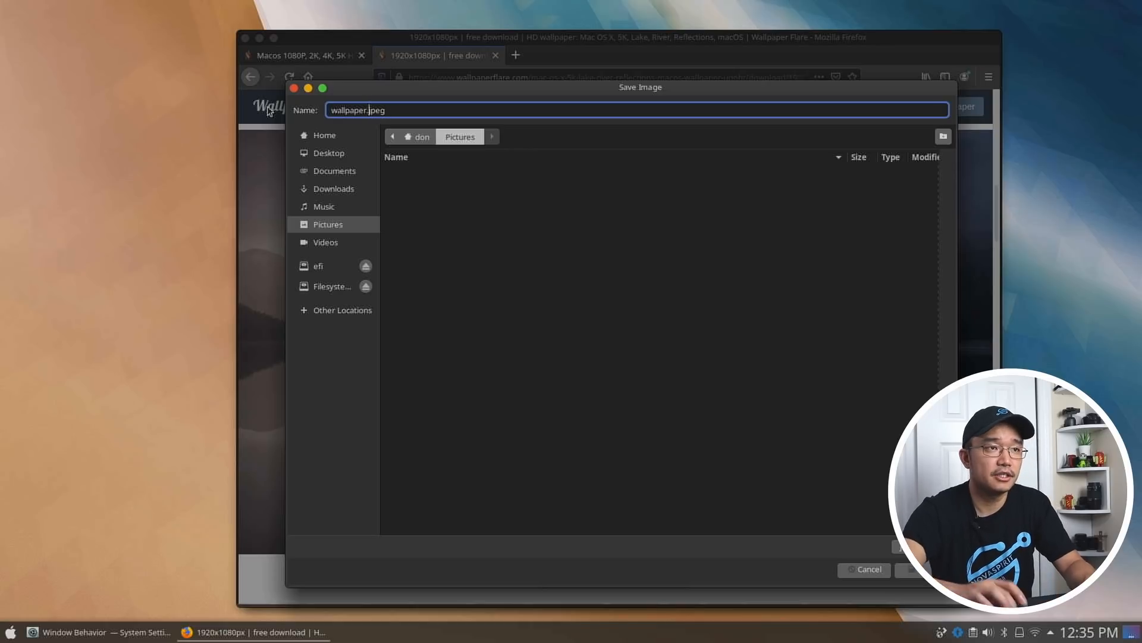
click(869, 569)
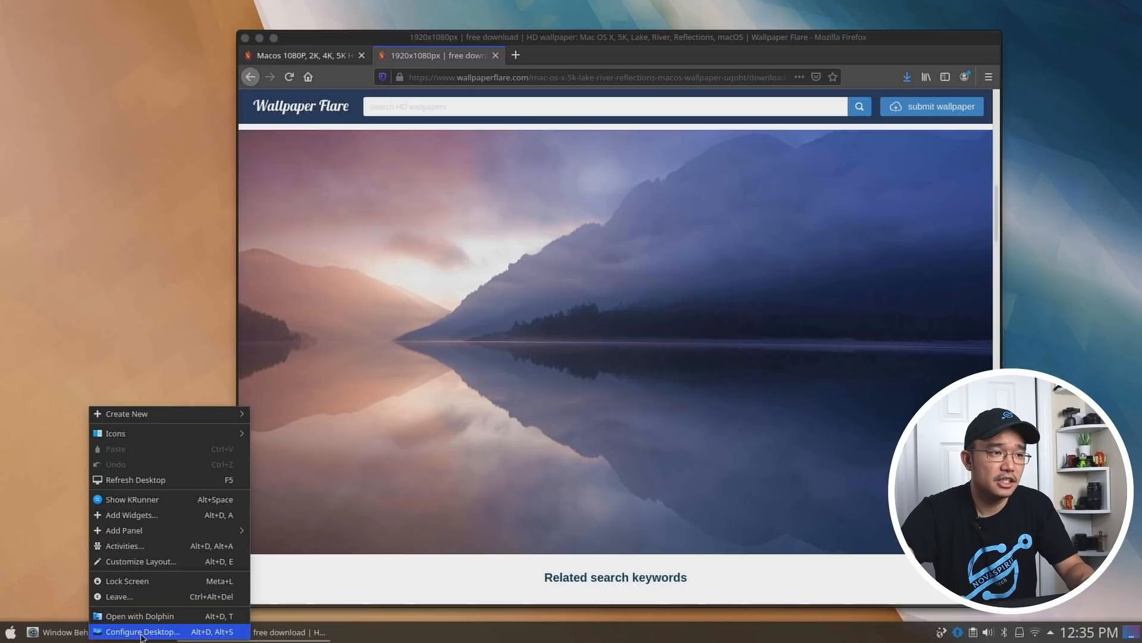
- Add wallpaper.jpeg from Pictures via Configure Desktop and set it as the background
click(143, 630)
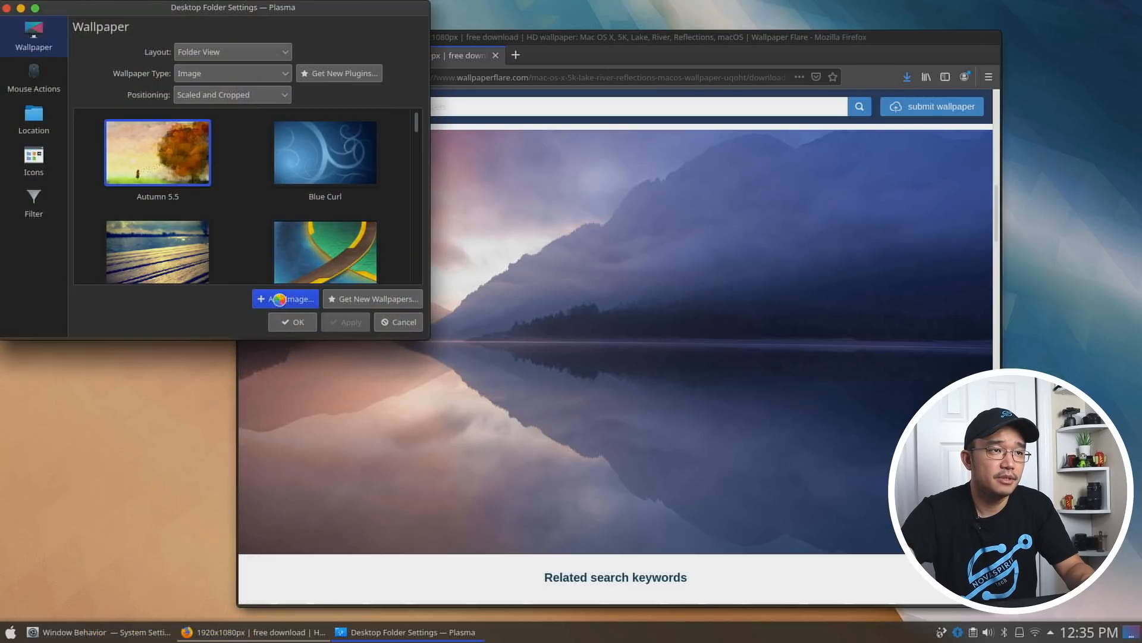
click(285, 299)
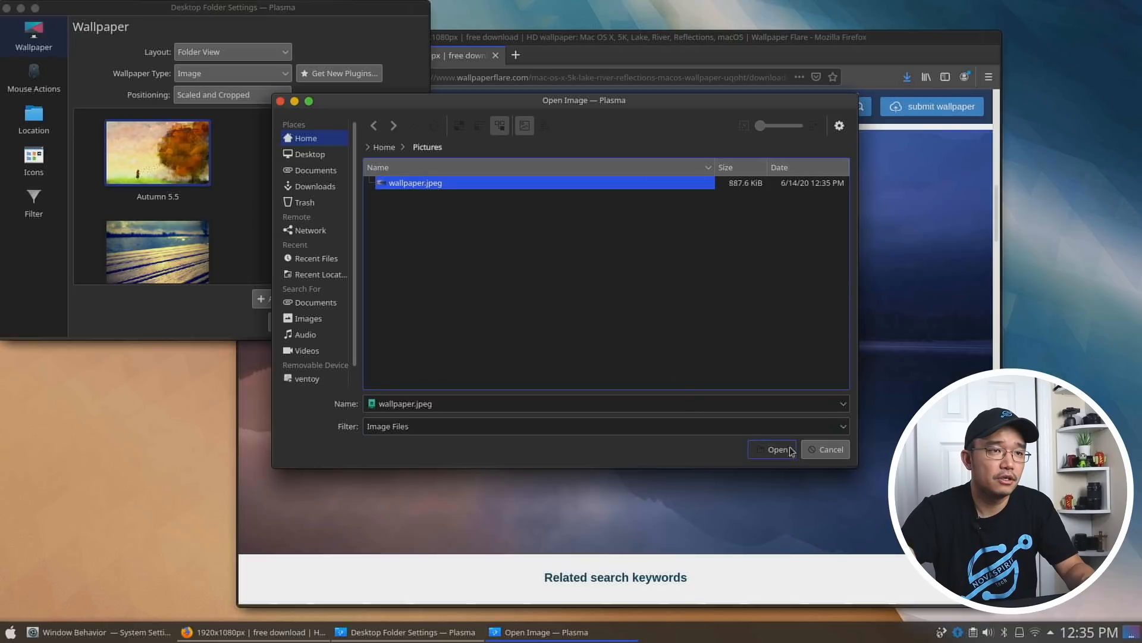
click(775, 449)
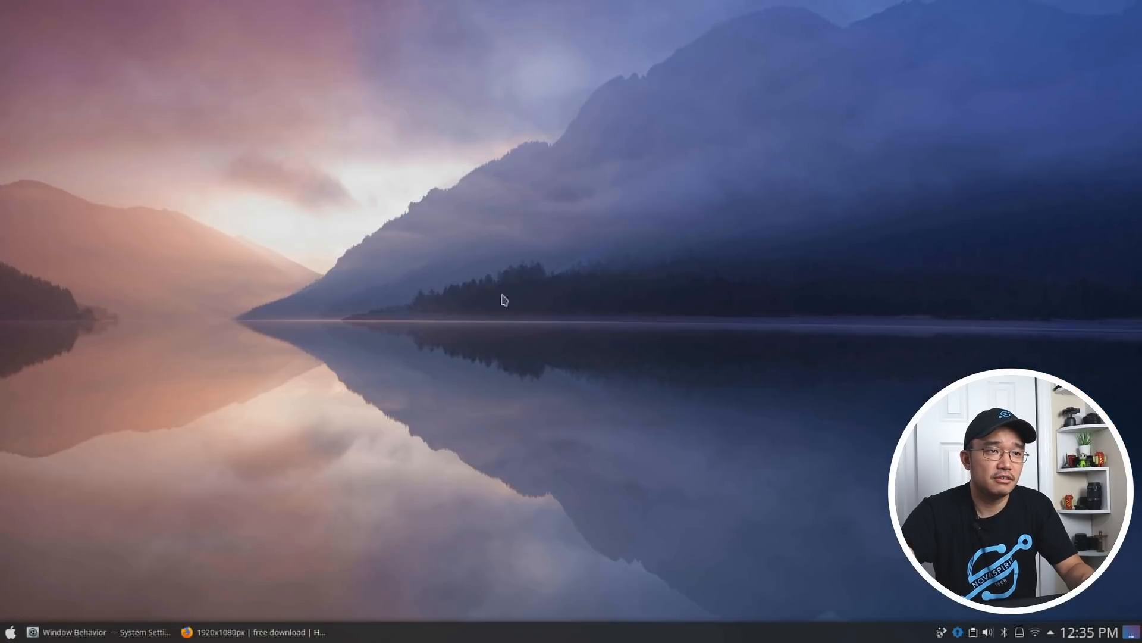
mouse_move(319, 464)
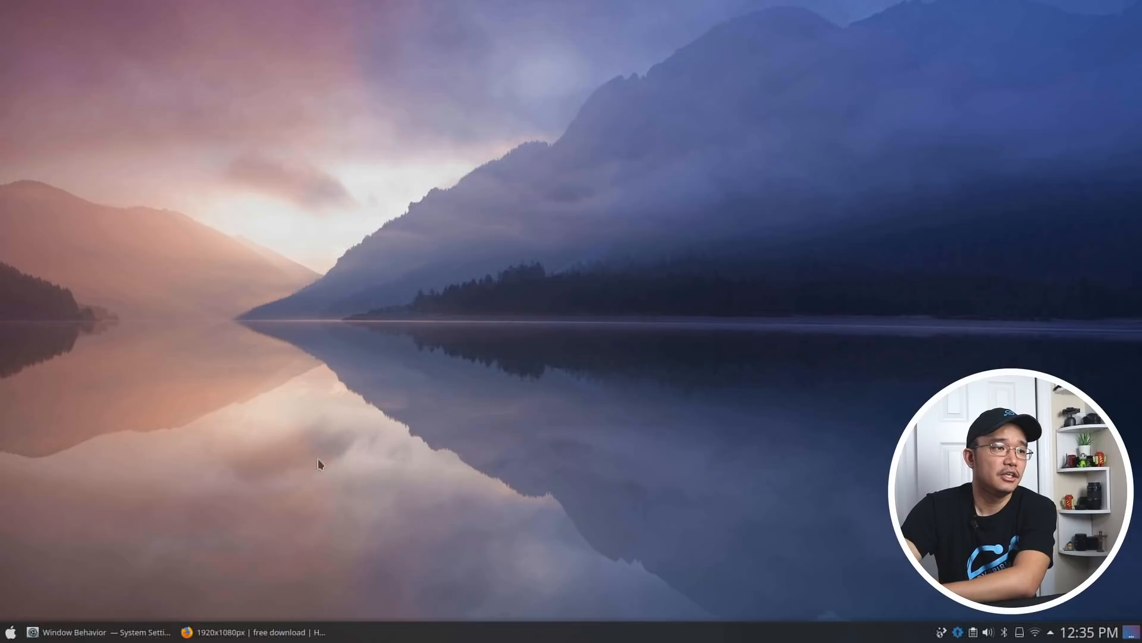
- Launch Kvantum Manager from the app menu and expand Change/Delete Theme
click(11, 632)
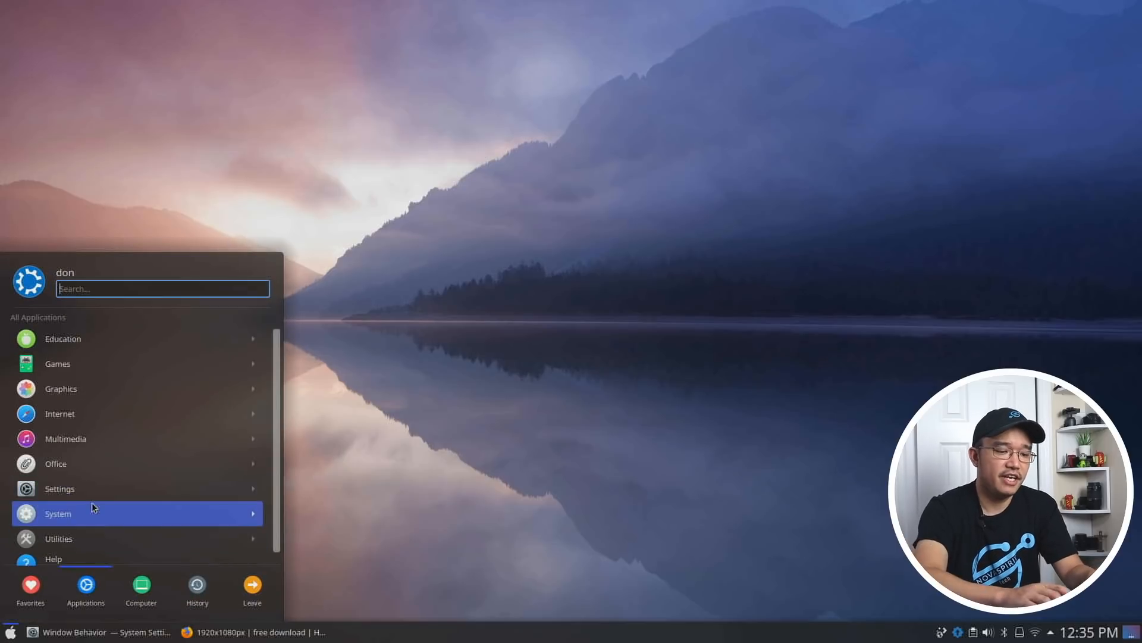
text(kva)
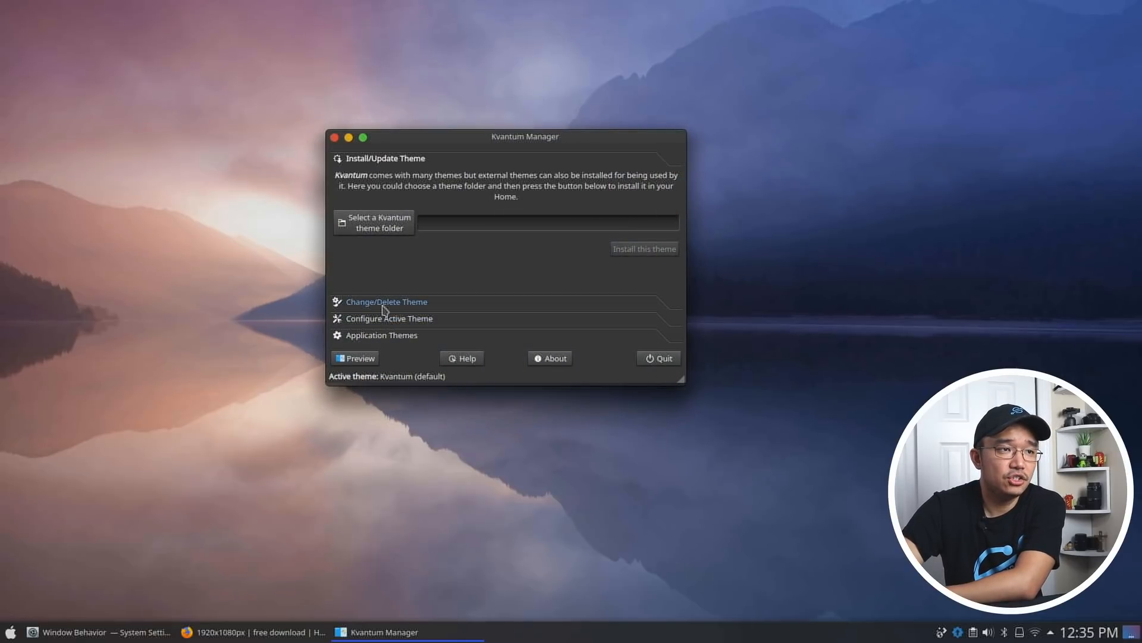
click(385, 301)
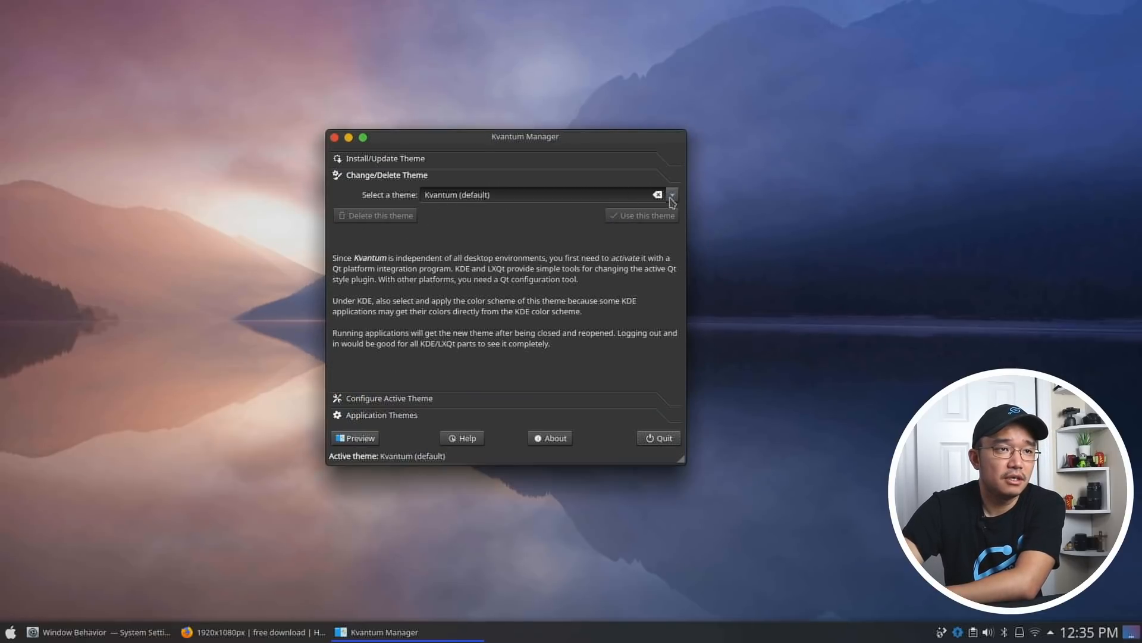
- Choose KvMojave from the theme list and apply it with Use this theme
click(671, 194)
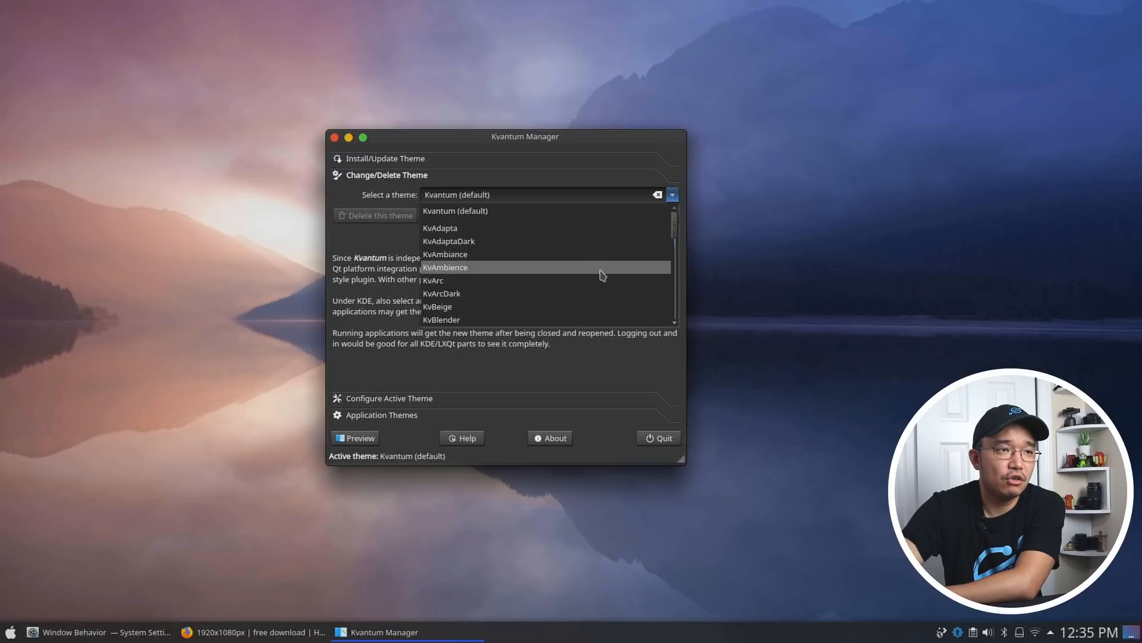
scroll(down, 3)
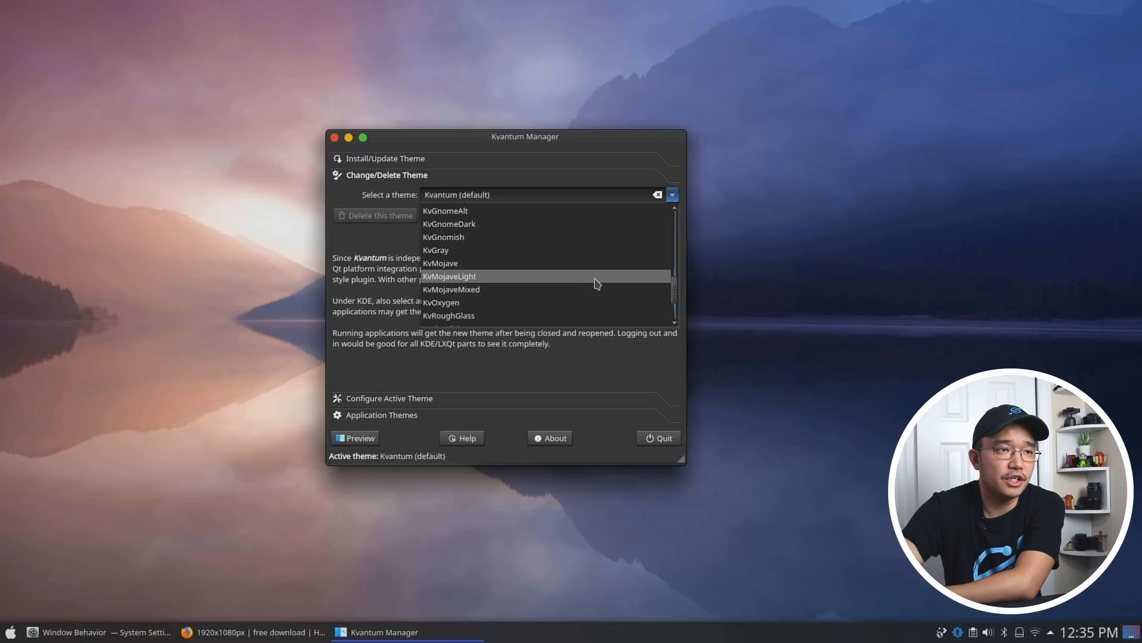
click(441, 263)
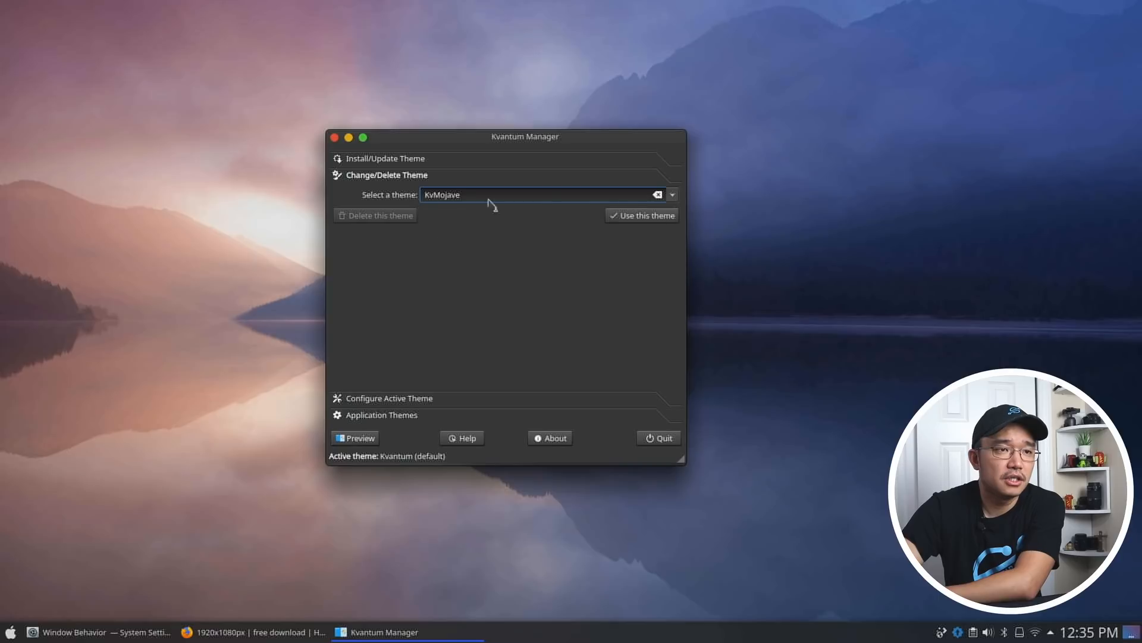
click(641, 213)
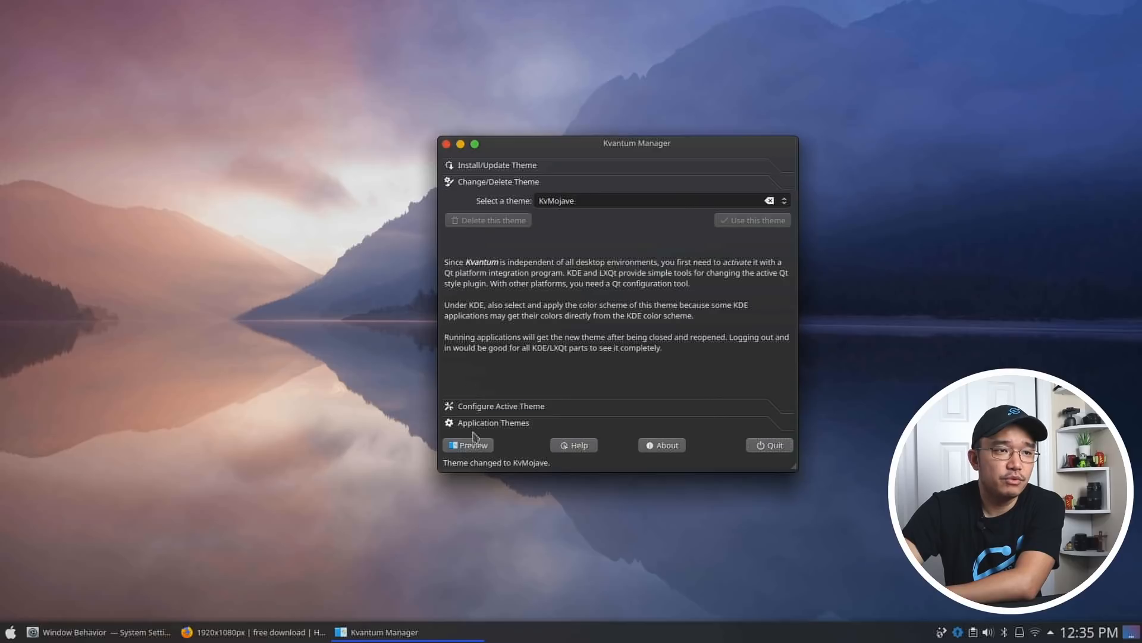
- Configure the active theme with transparent menu titles and show Compositing & General Look
click(501, 405)
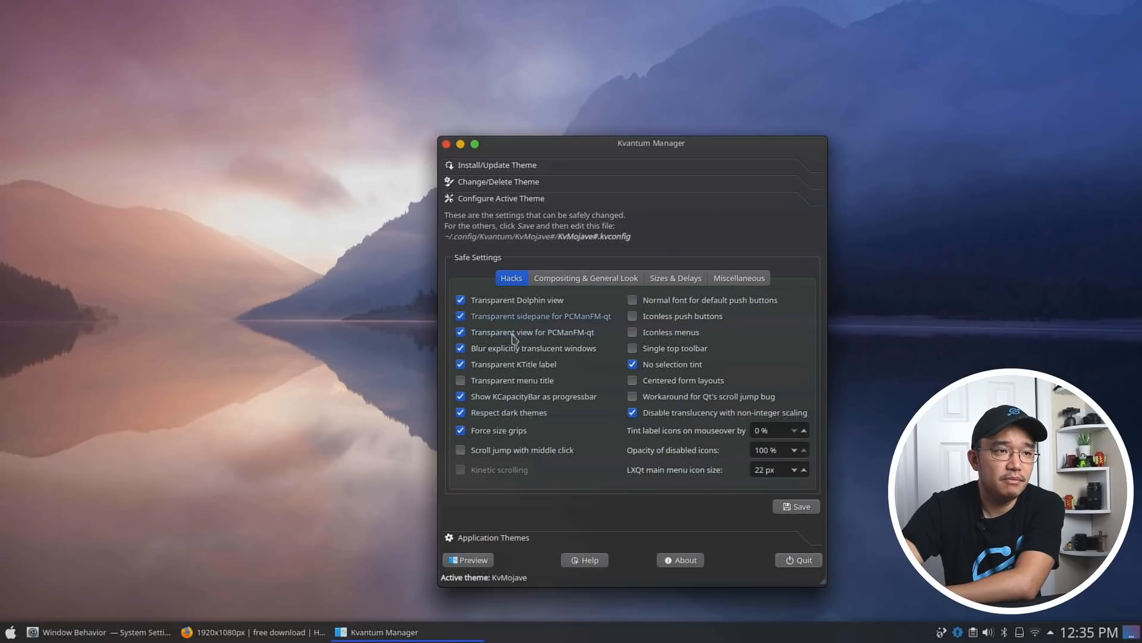
click(460, 379)
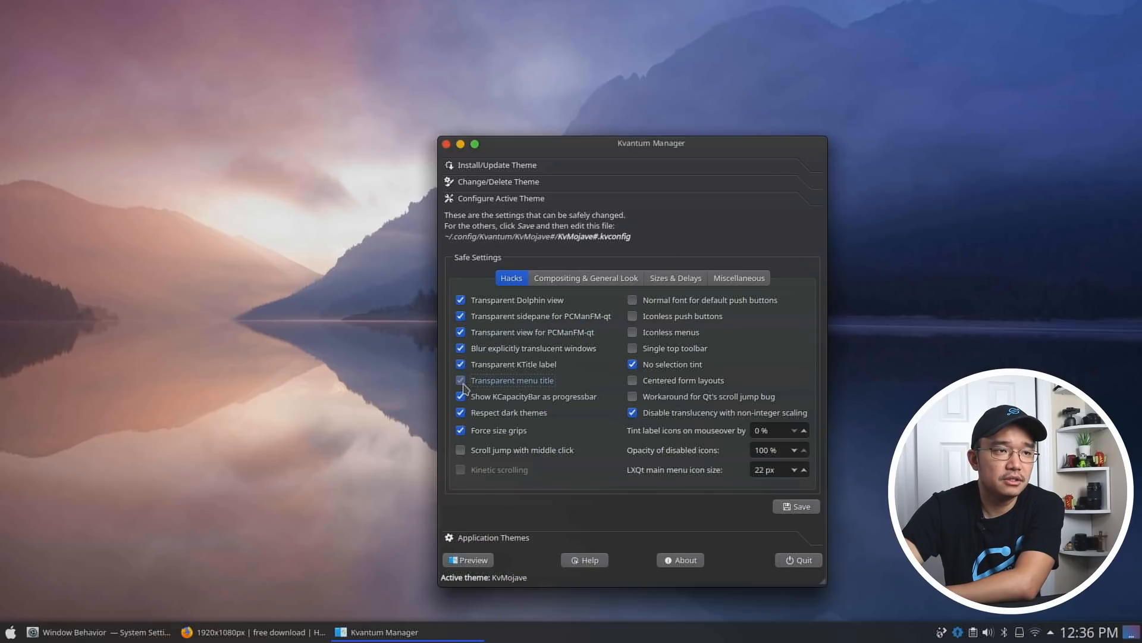
click(585, 277)
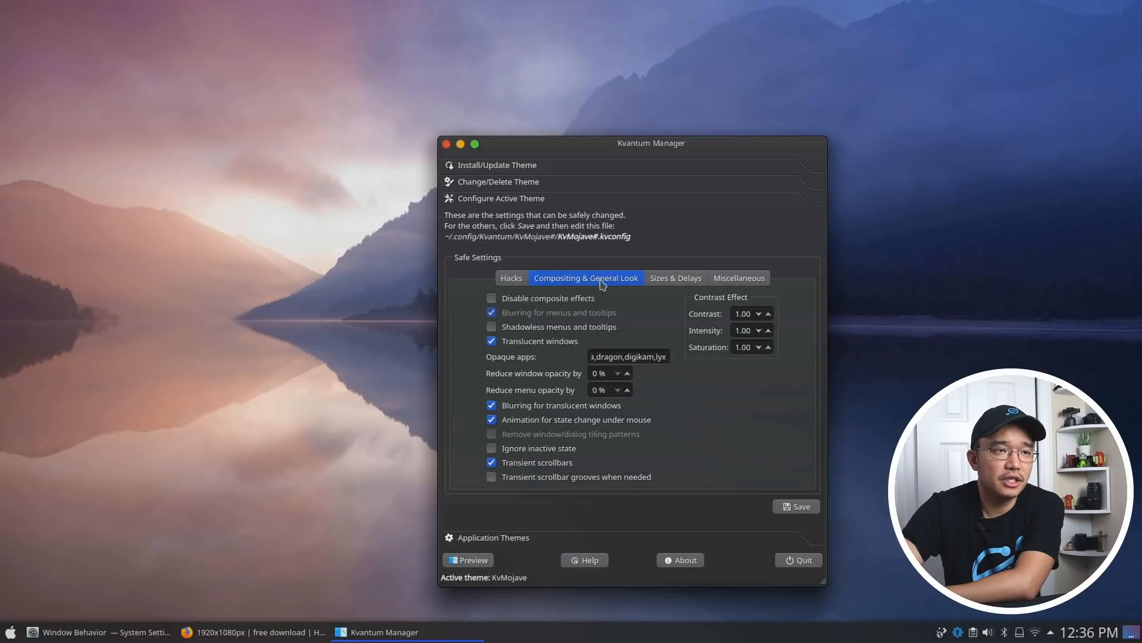
mouse_move(599, 372)
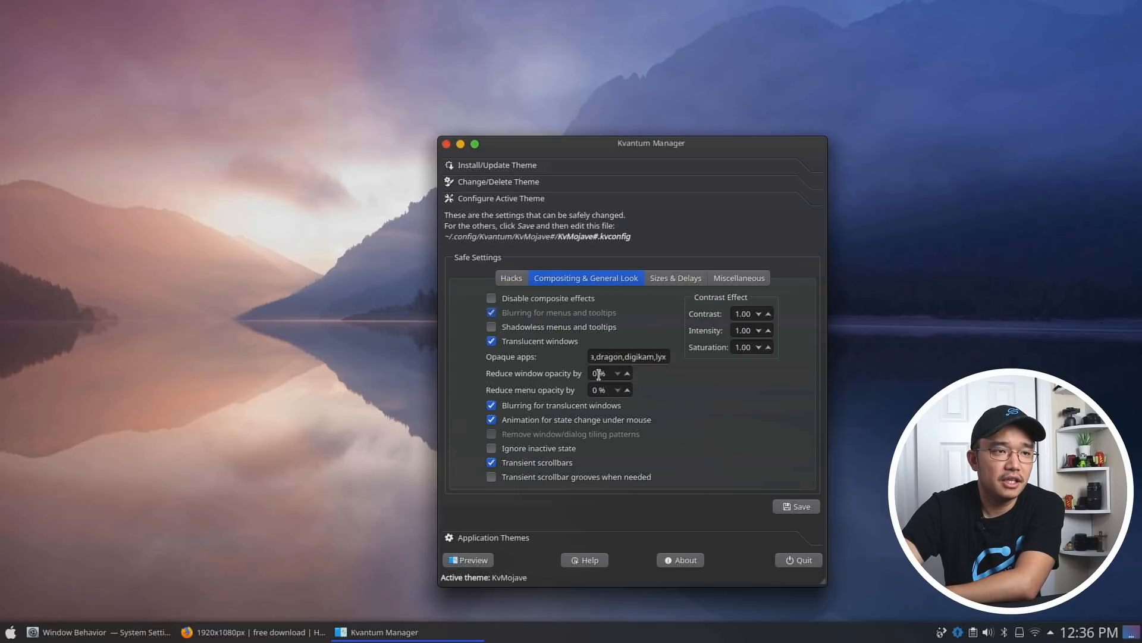
mouse_move(554, 433)
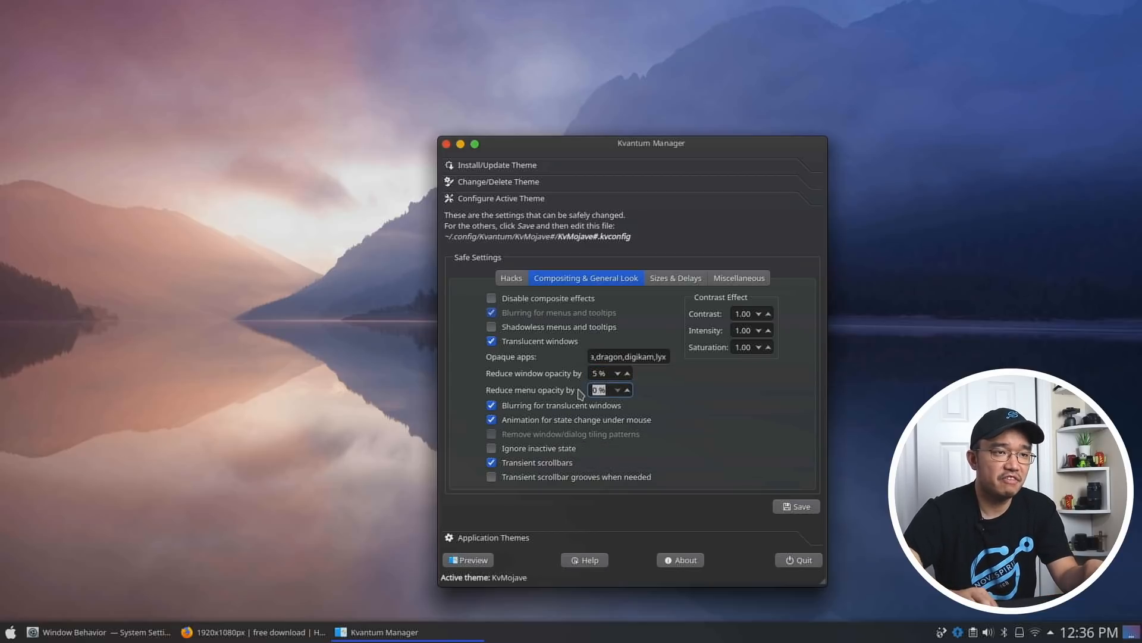
- Set menu opacity reduction to 15%, save the configuration and quit Kvantum Manager
click(627, 387)
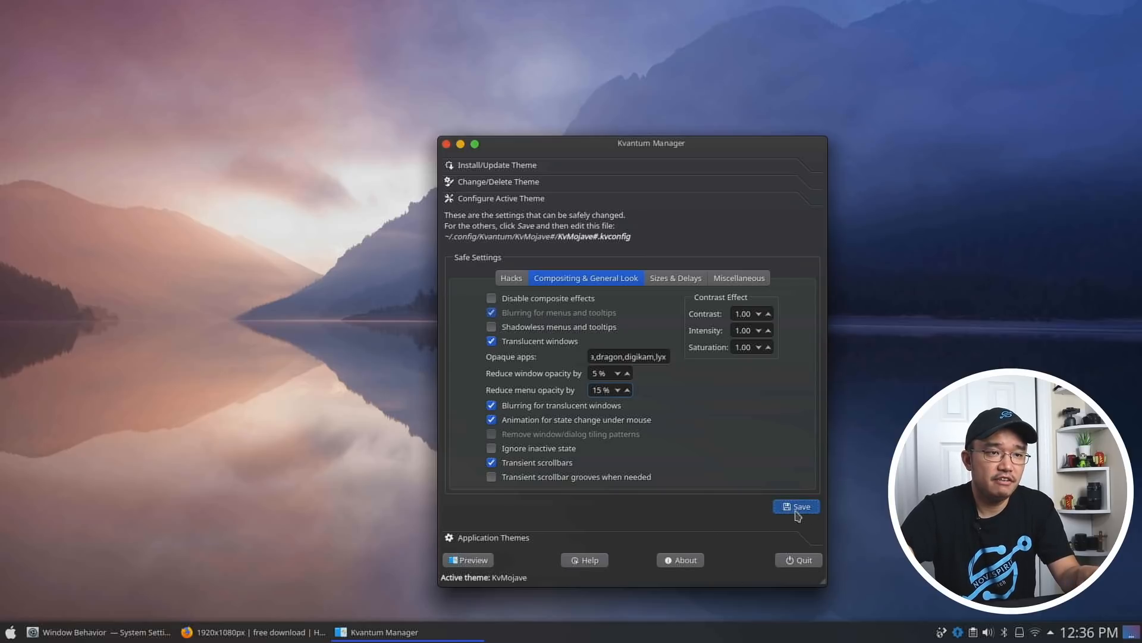
click(796, 507)
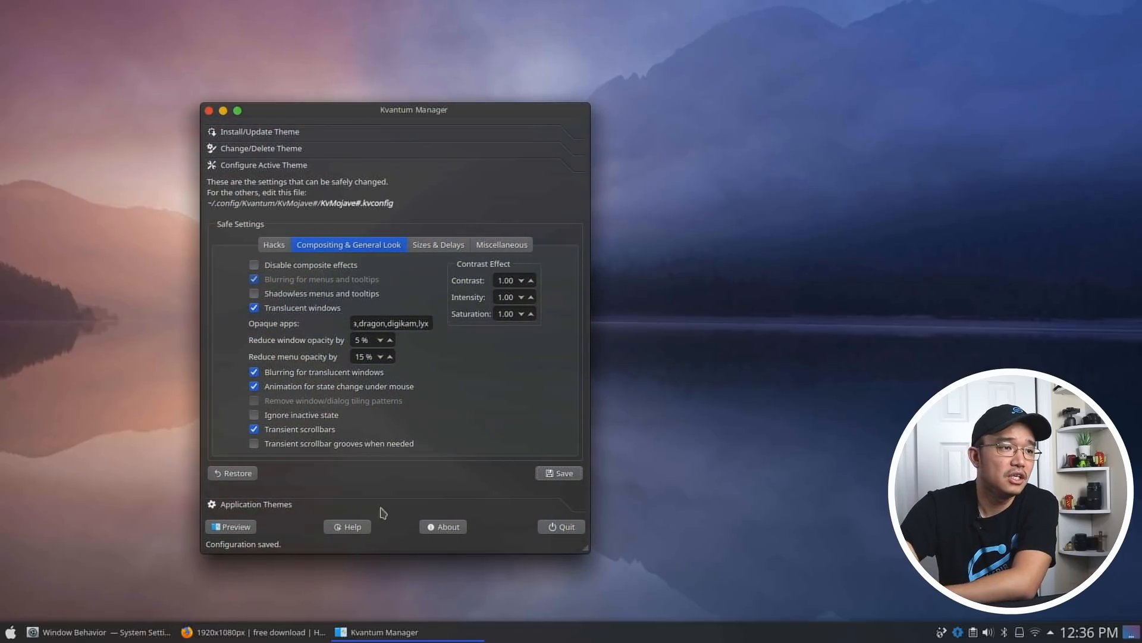
click(248, 632)
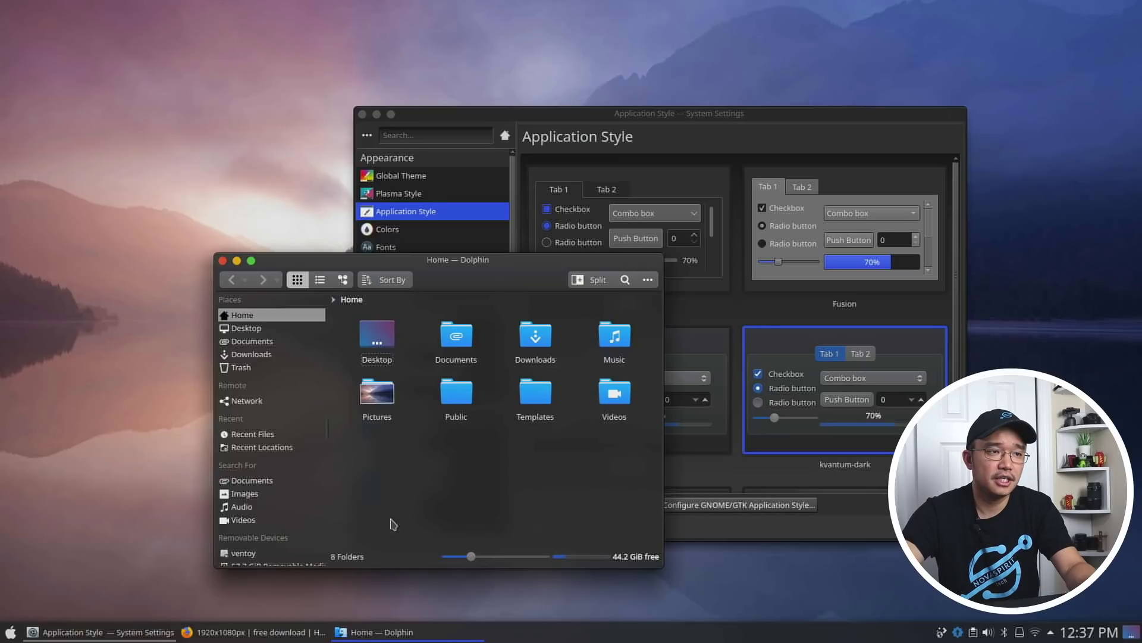
mouse_move(460, 484)
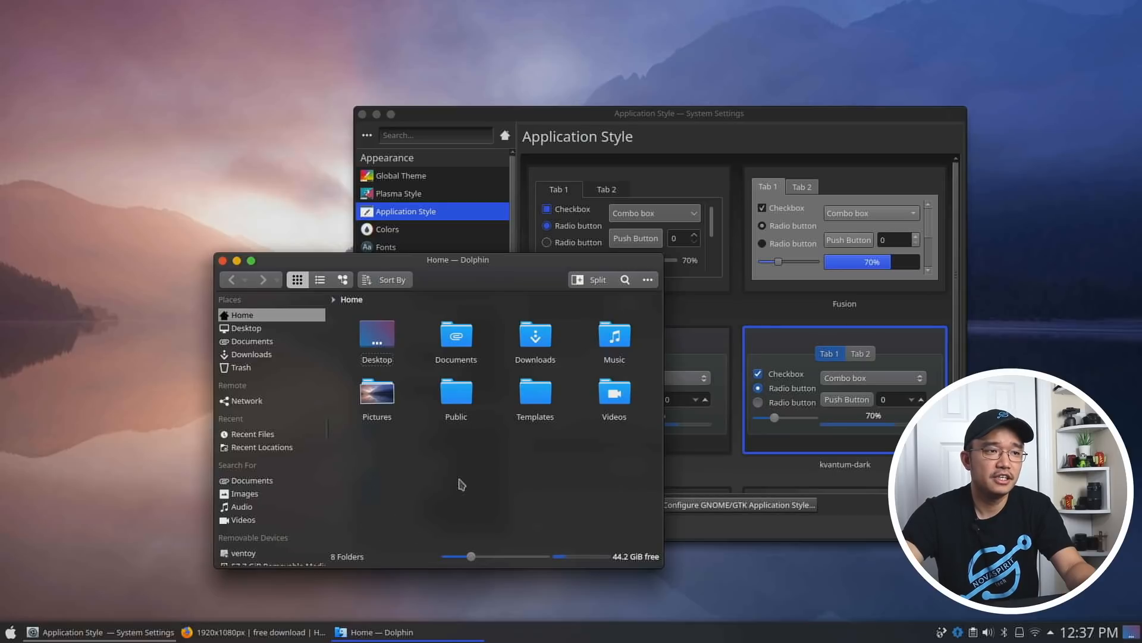
mouse_move(223, 264)
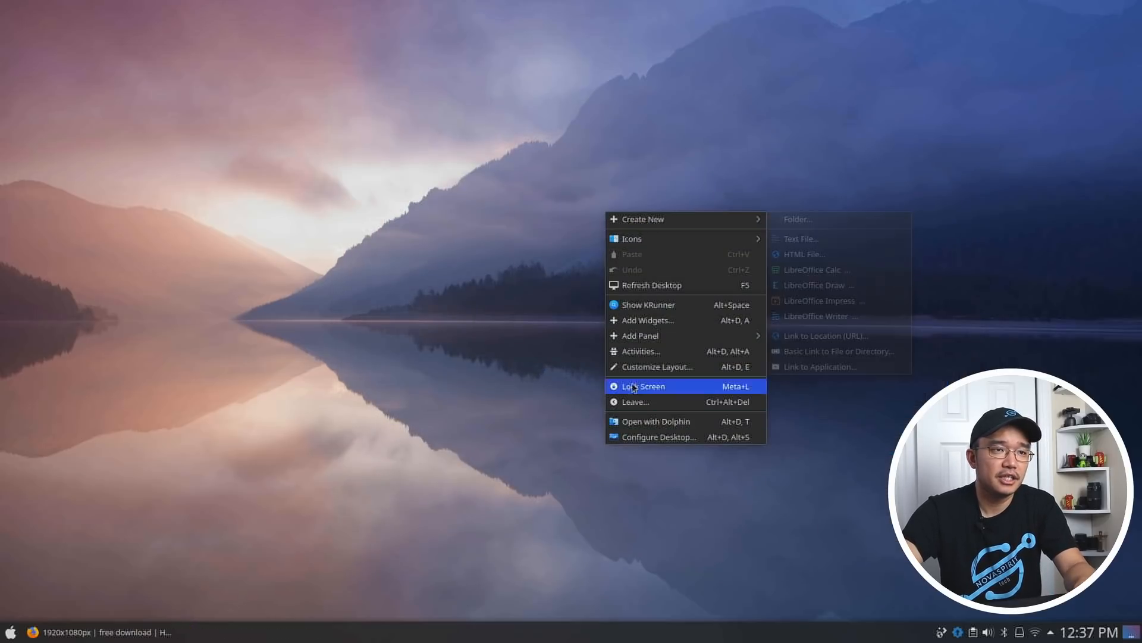
mouse_move(640, 336)
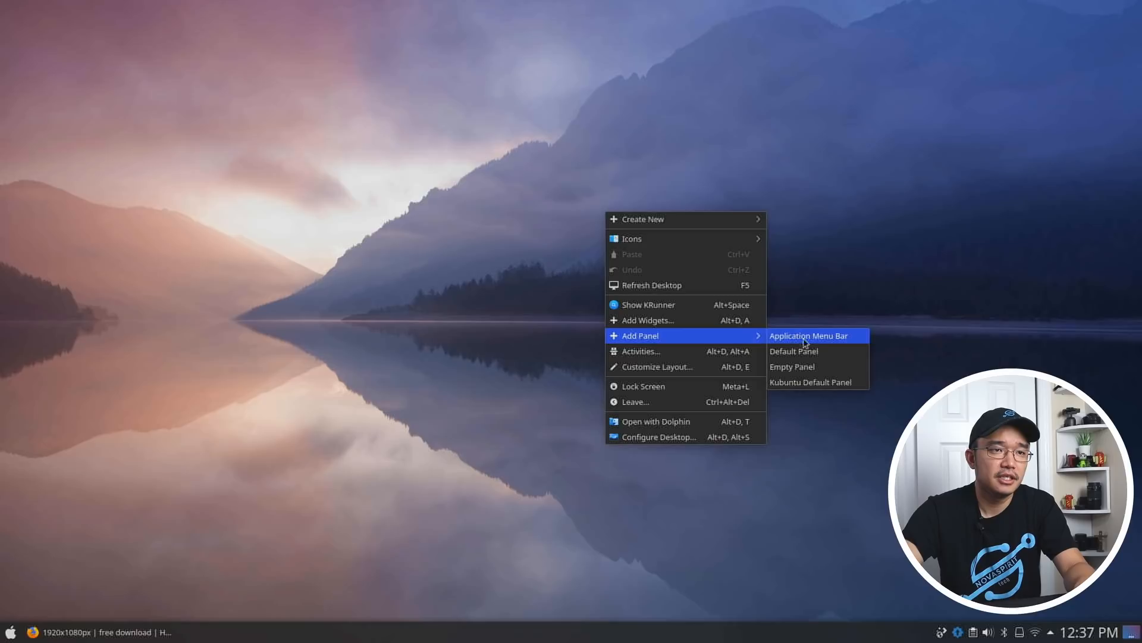
- Add an Application Menu Bar panel along the top and bring up its Add Widgets chooser
click(806, 336)
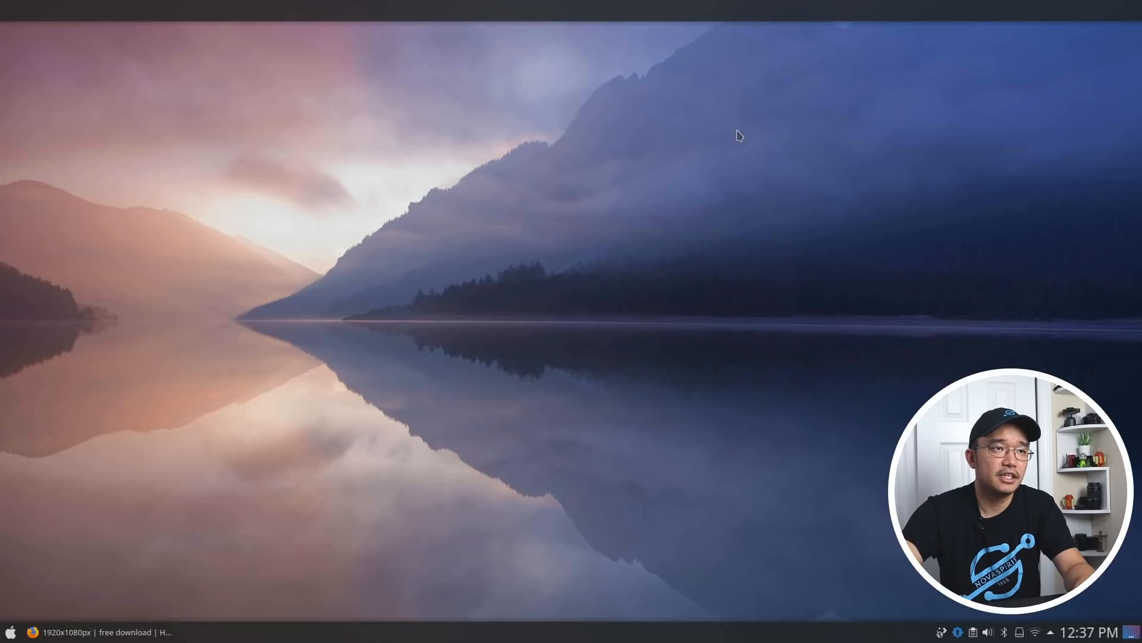
right_click(551, 12)
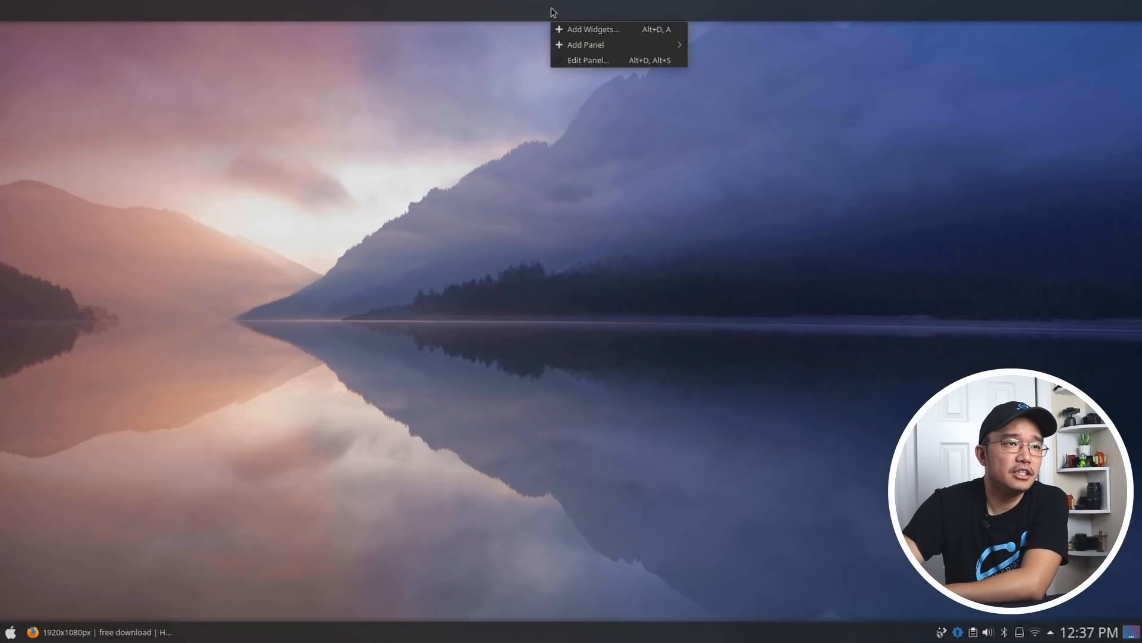
click(592, 29)
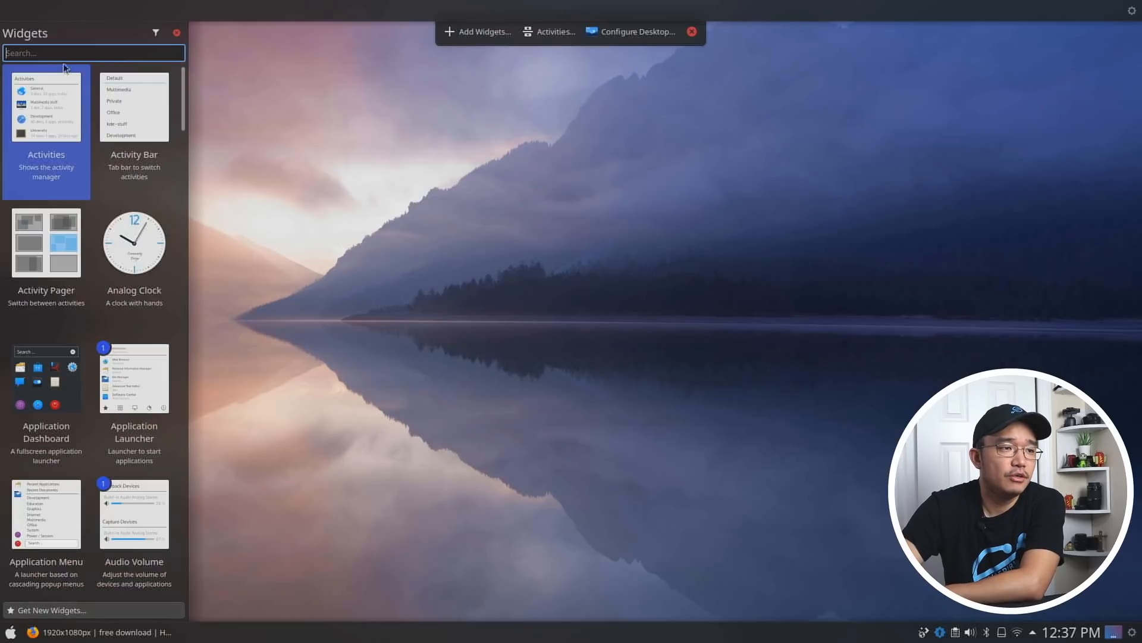
- Launch the Download New Plasma Widgets installer from Get New Widgets
scroll(down, 3)
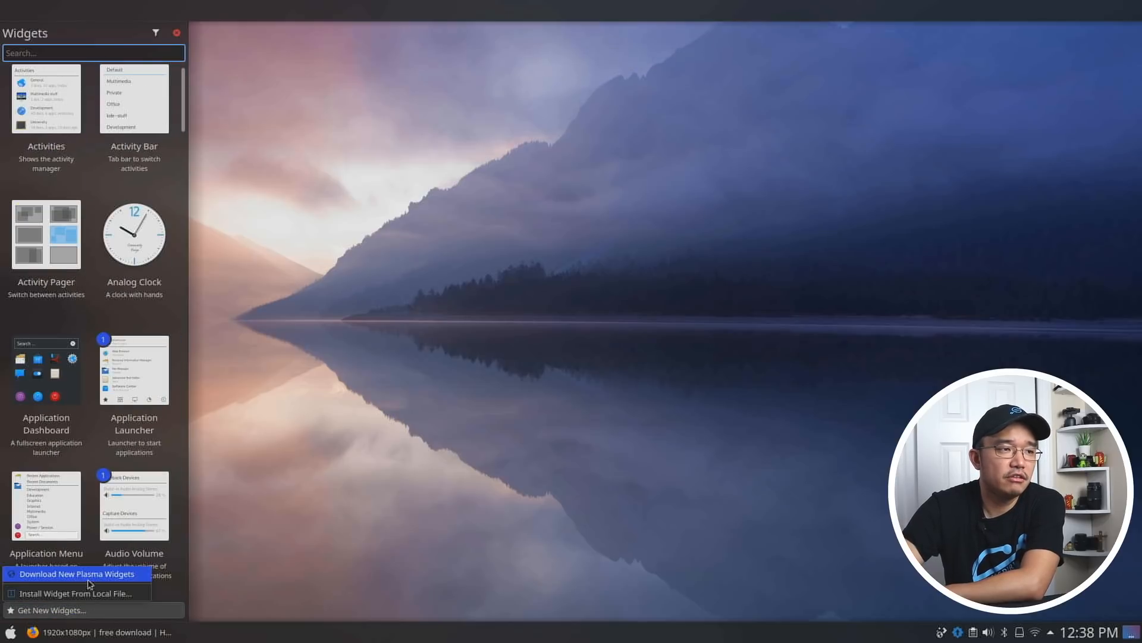
click(78, 574)
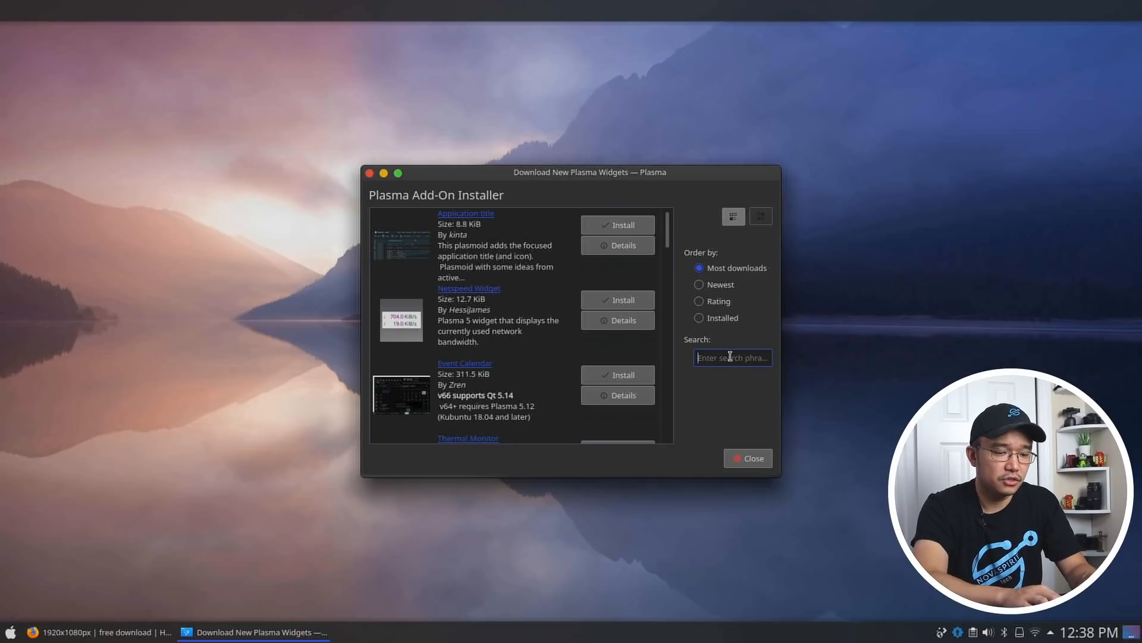
- Search 'simple menu' and install the Simple Menu launcher widget
text(simple menu)
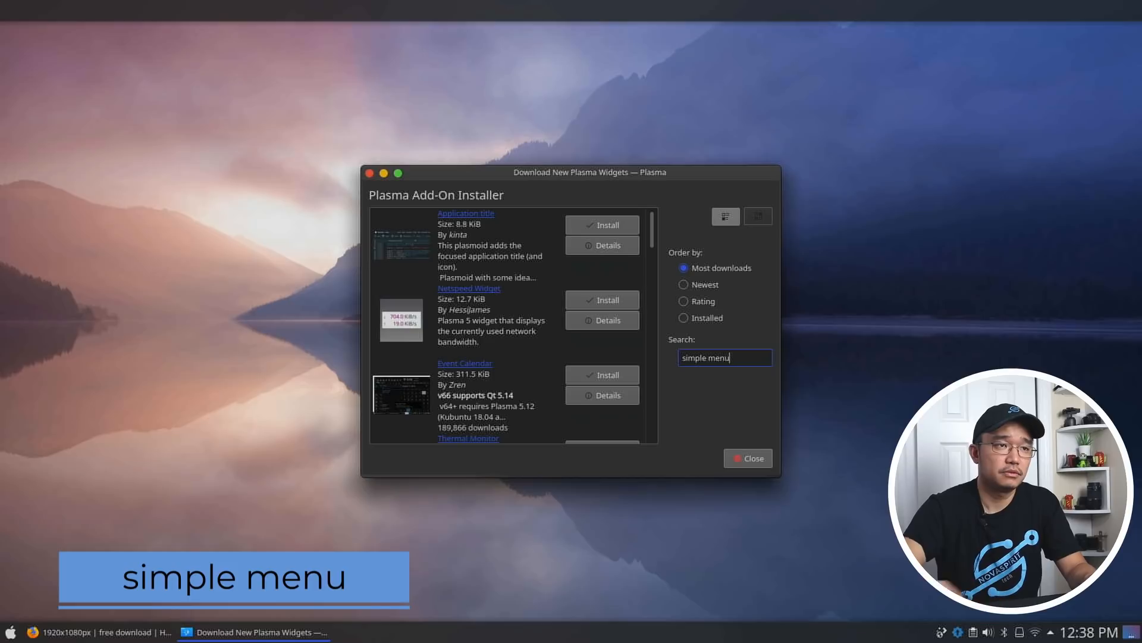
key(Return)
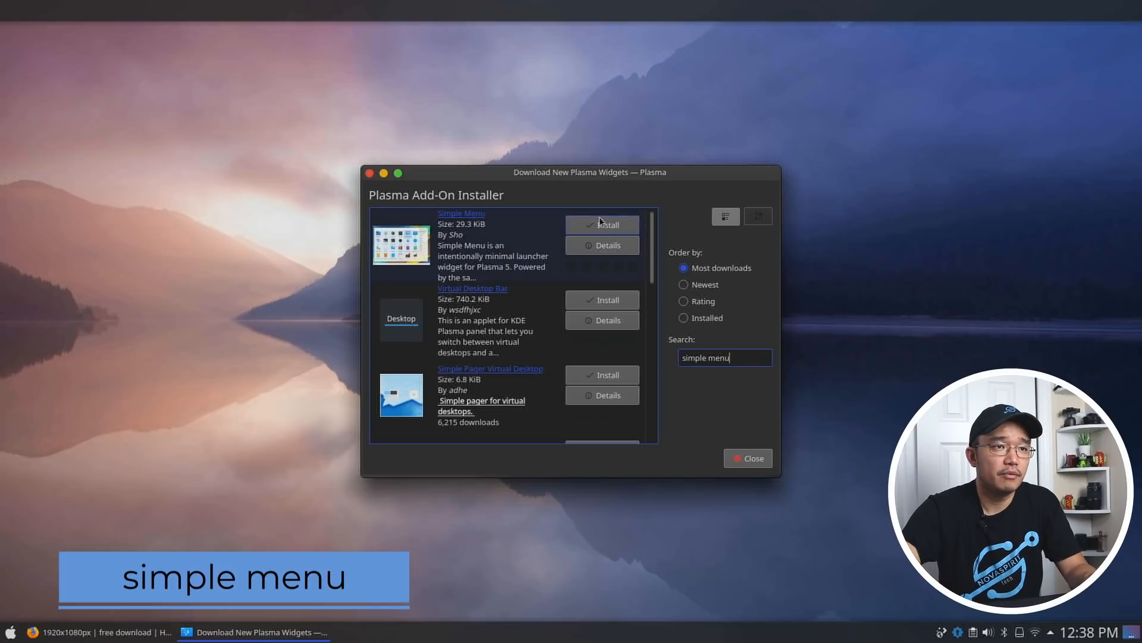
click(607, 225)
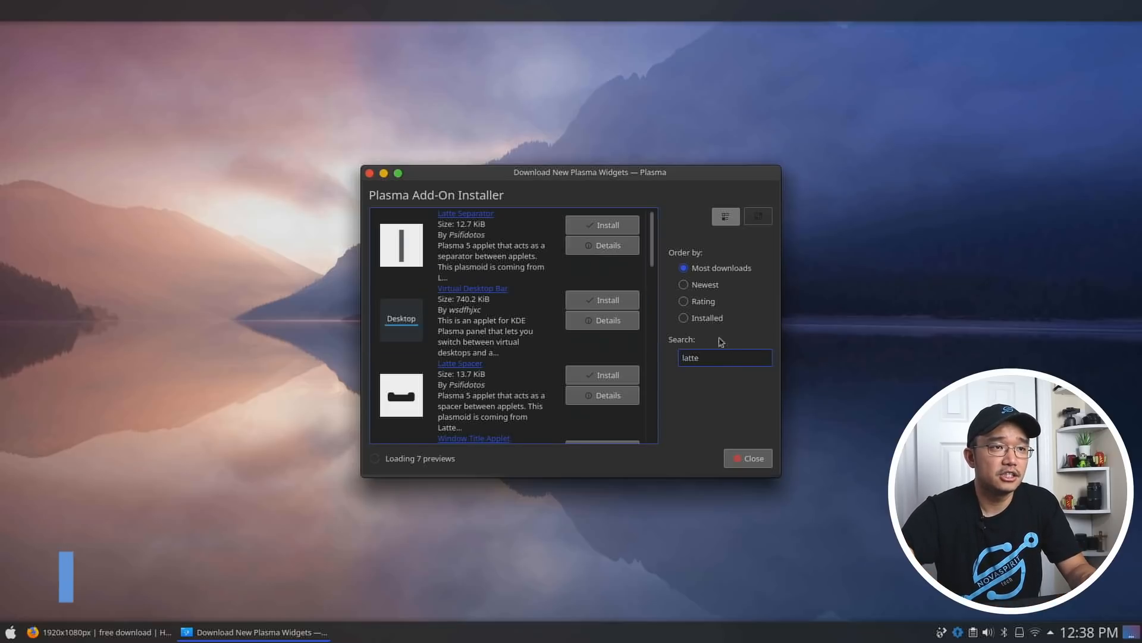
- Search again, install the Chili Clock widget and close the installer
click(606, 224)
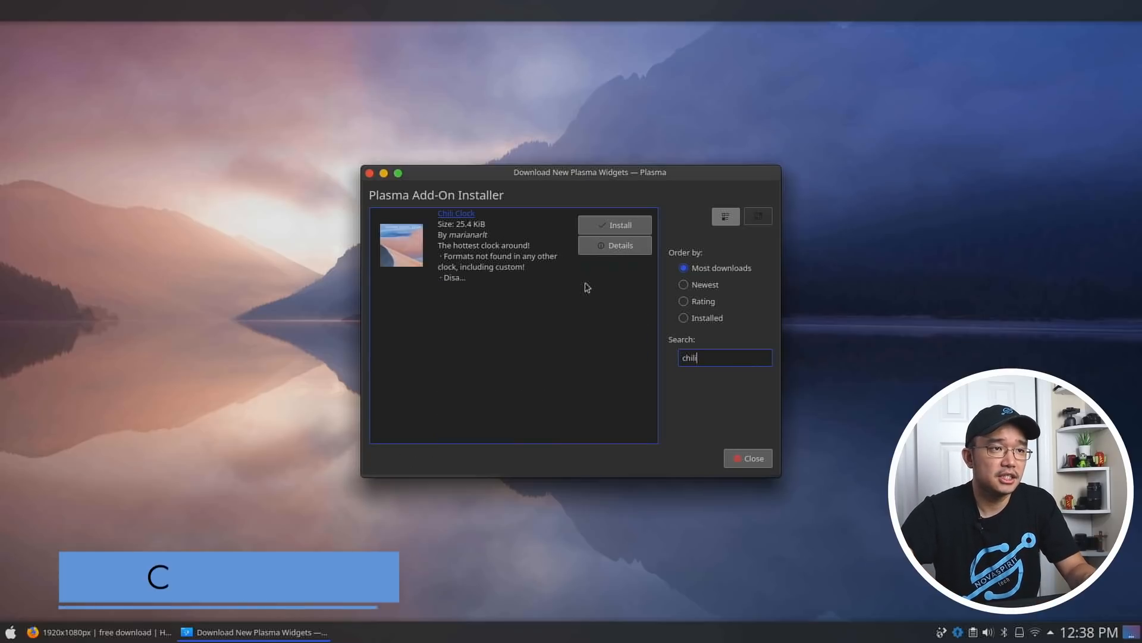
click(614, 225)
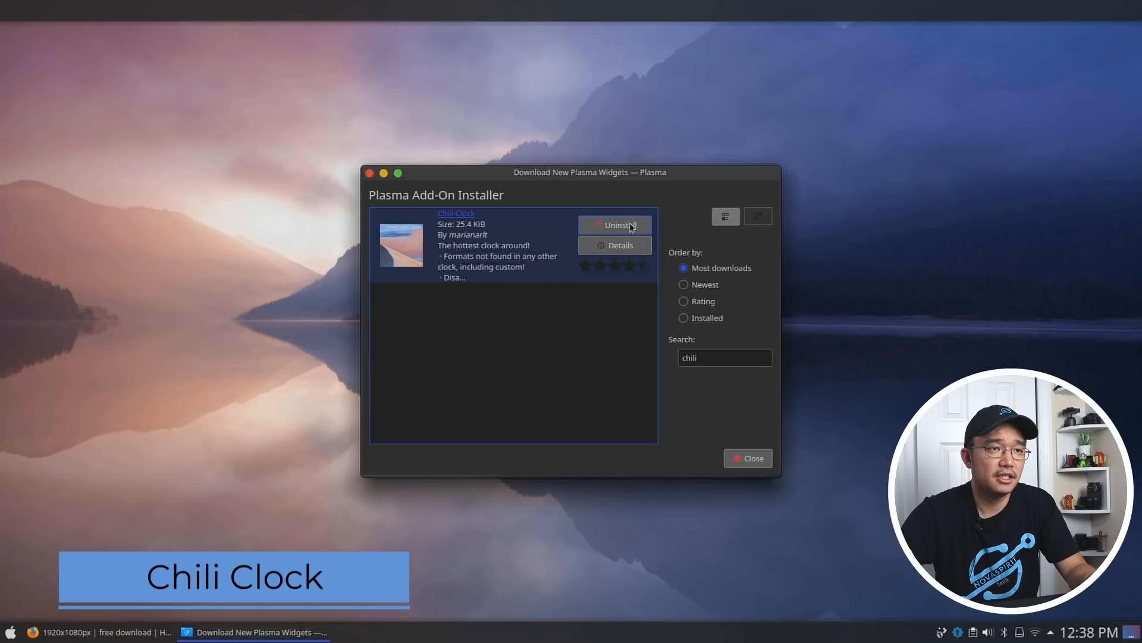
mouse_move(726, 437)
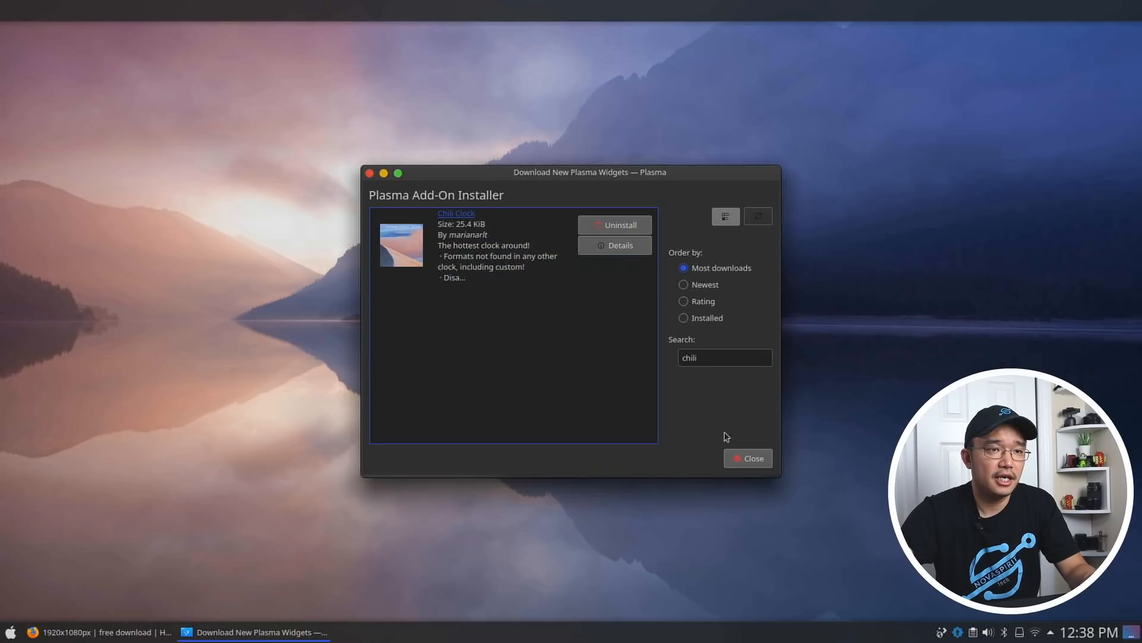
click(747, 457)
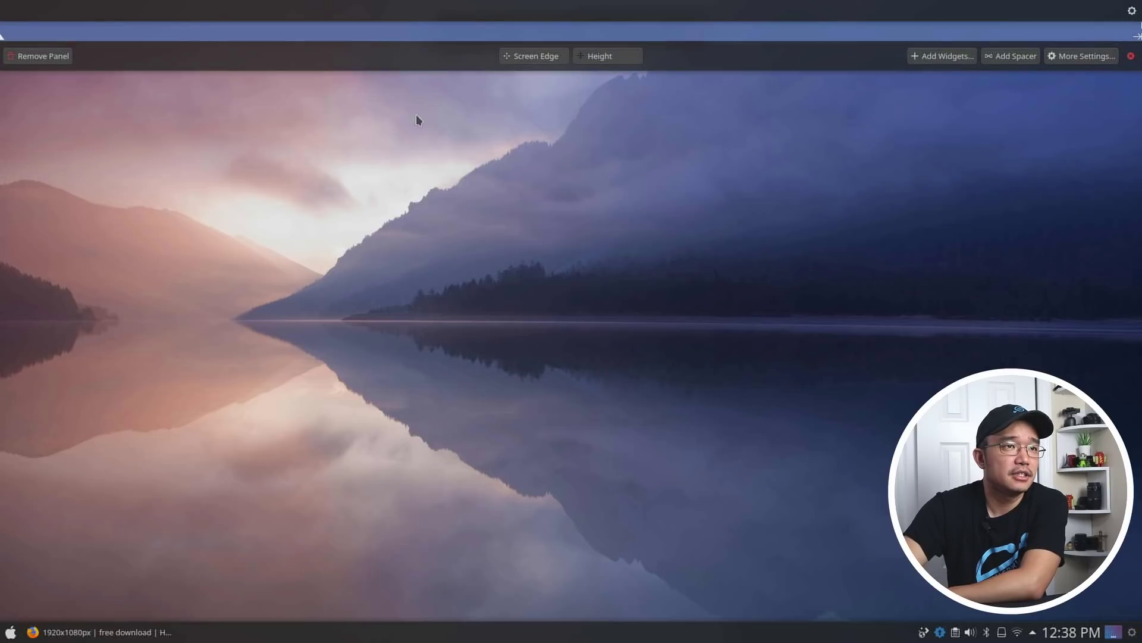
mouse_move(866, 158)
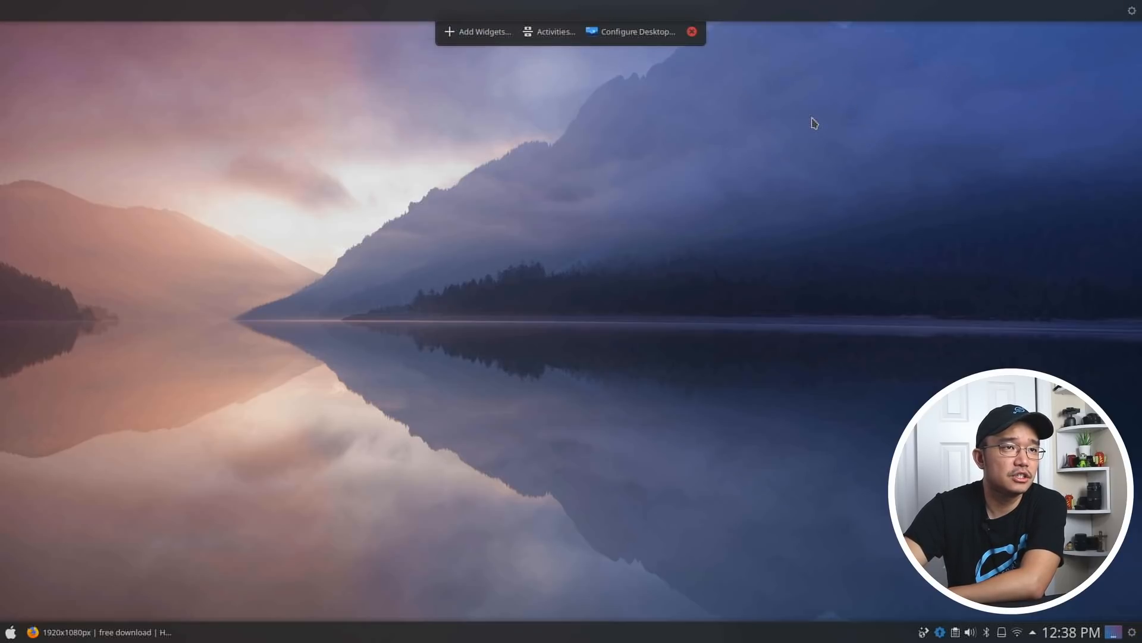
- Add the Search widget to the top panel from the widget chooser
click(477, 31)
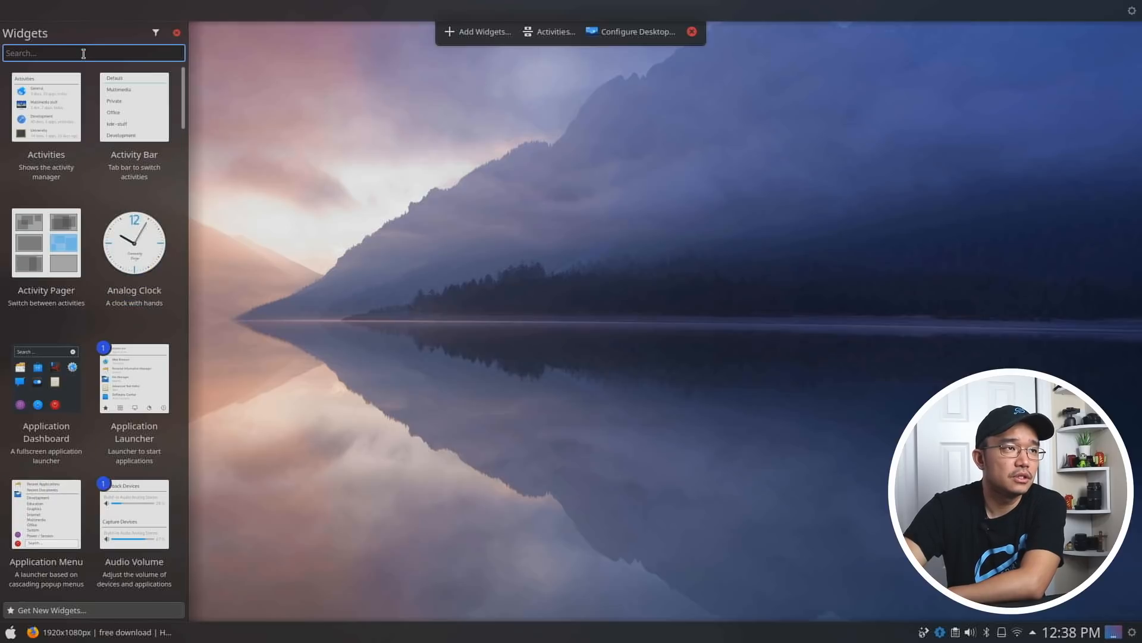
text(search)
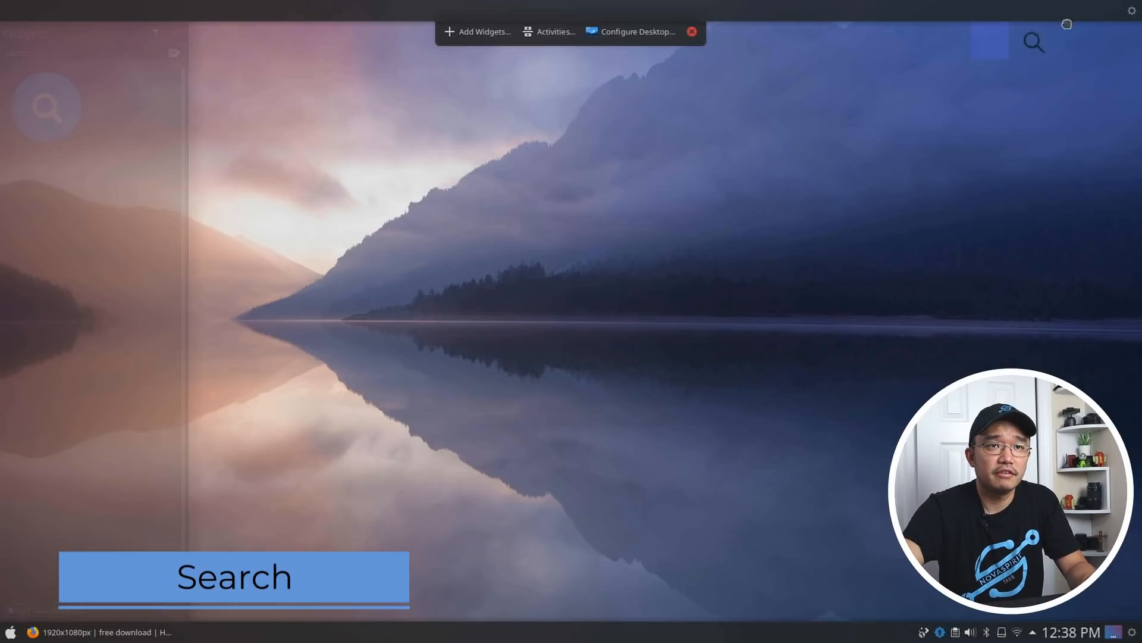
click(478, 31)
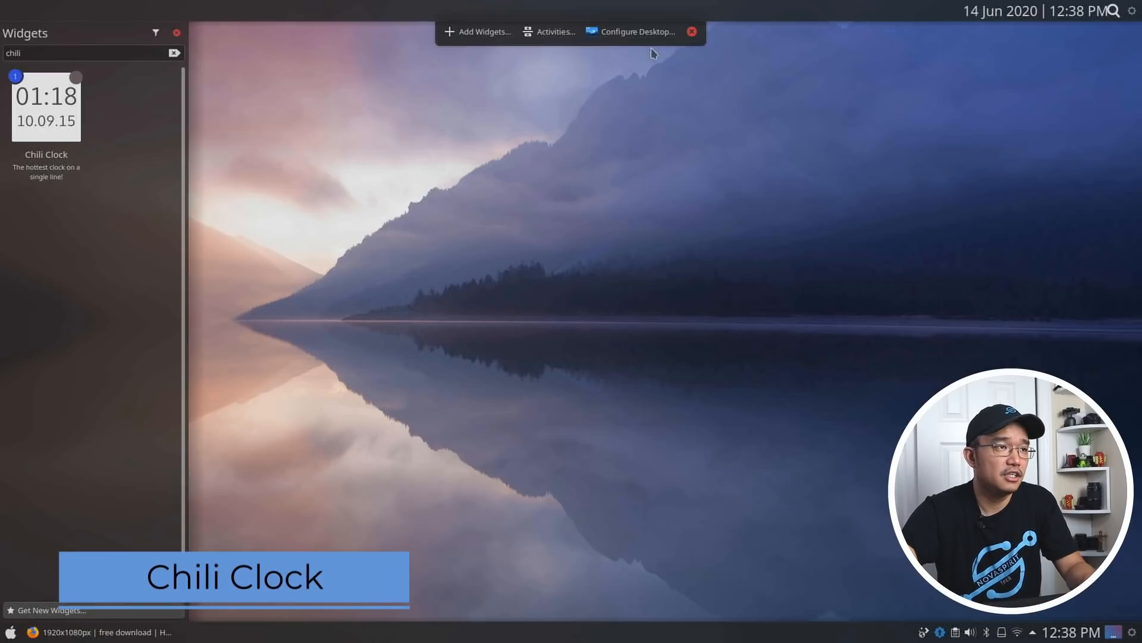
- Add the Audio Volume and Networks widgets to the top panel
triple_click(87, 52)
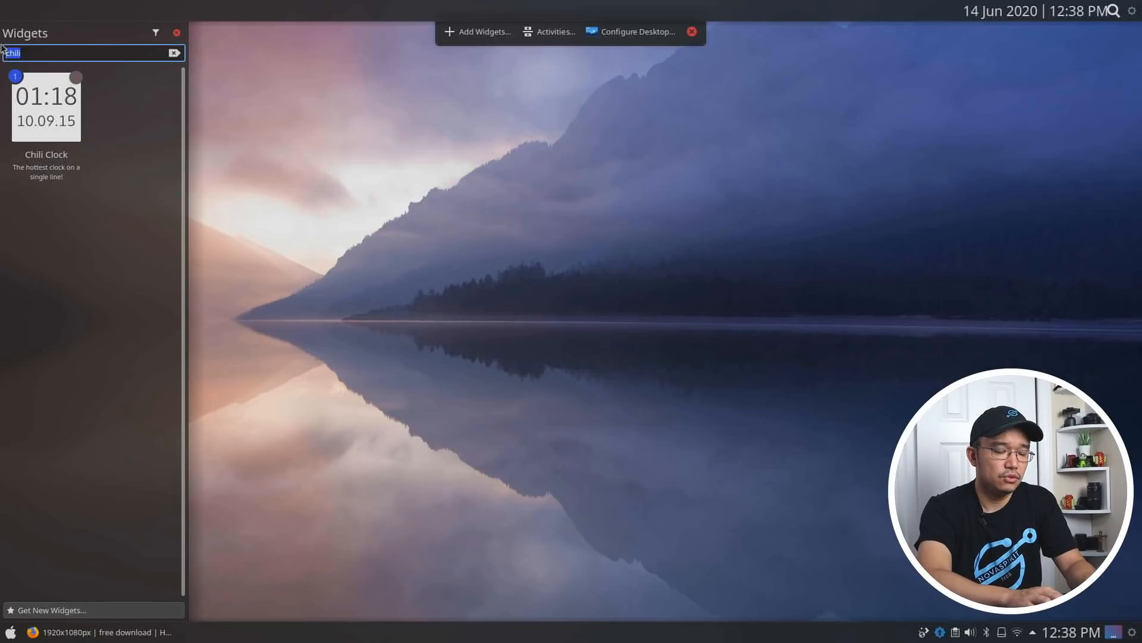
text(audio)
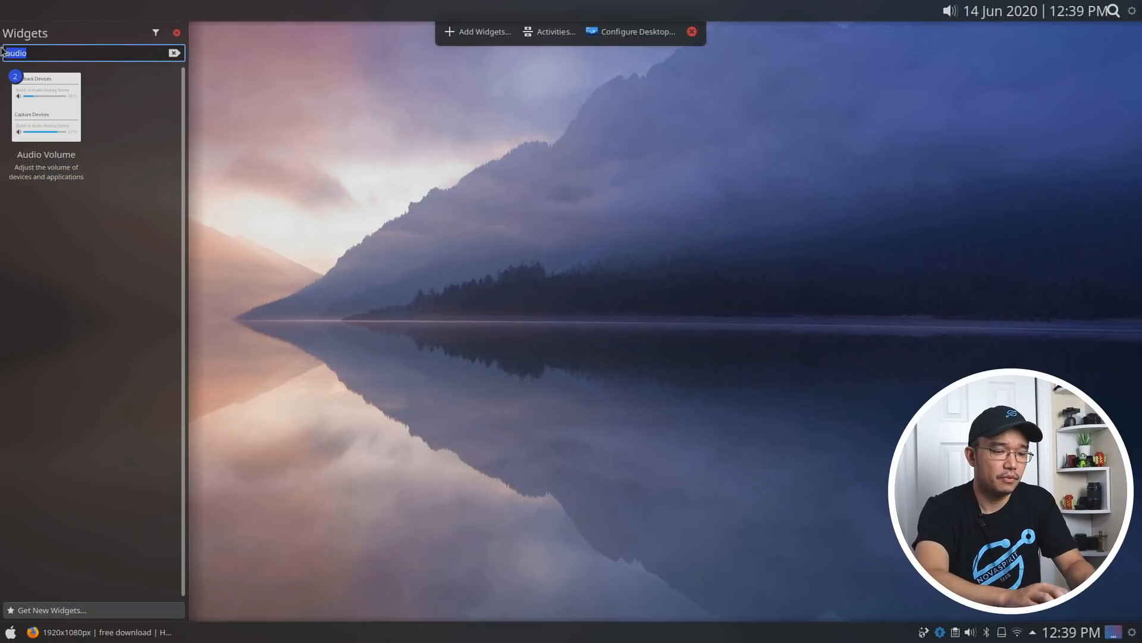
text(network)
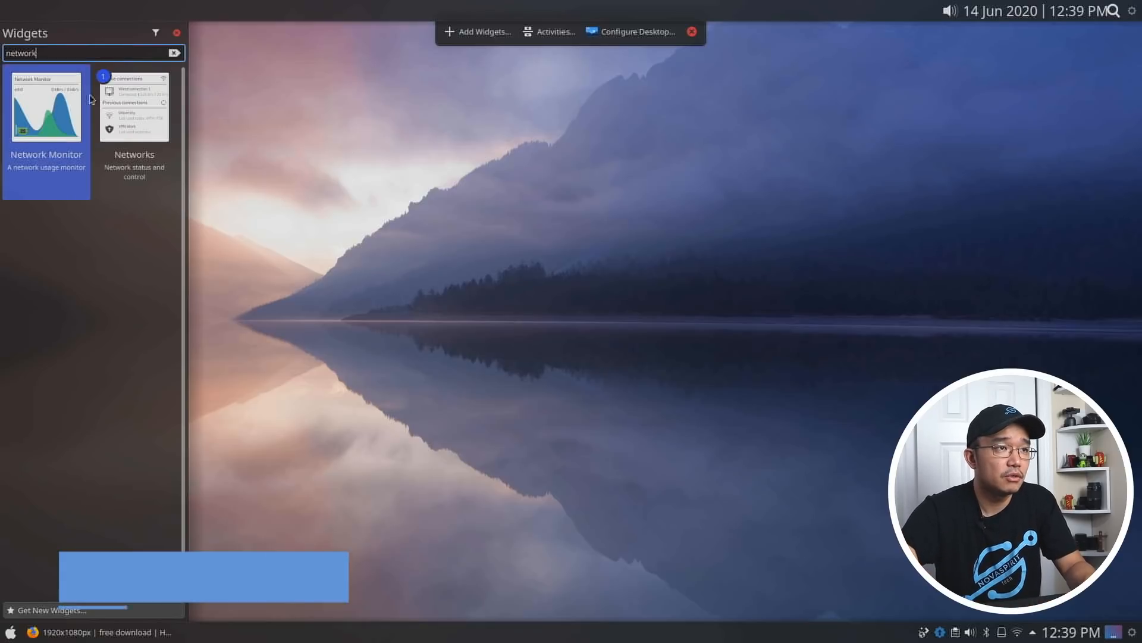
click(135, 110)
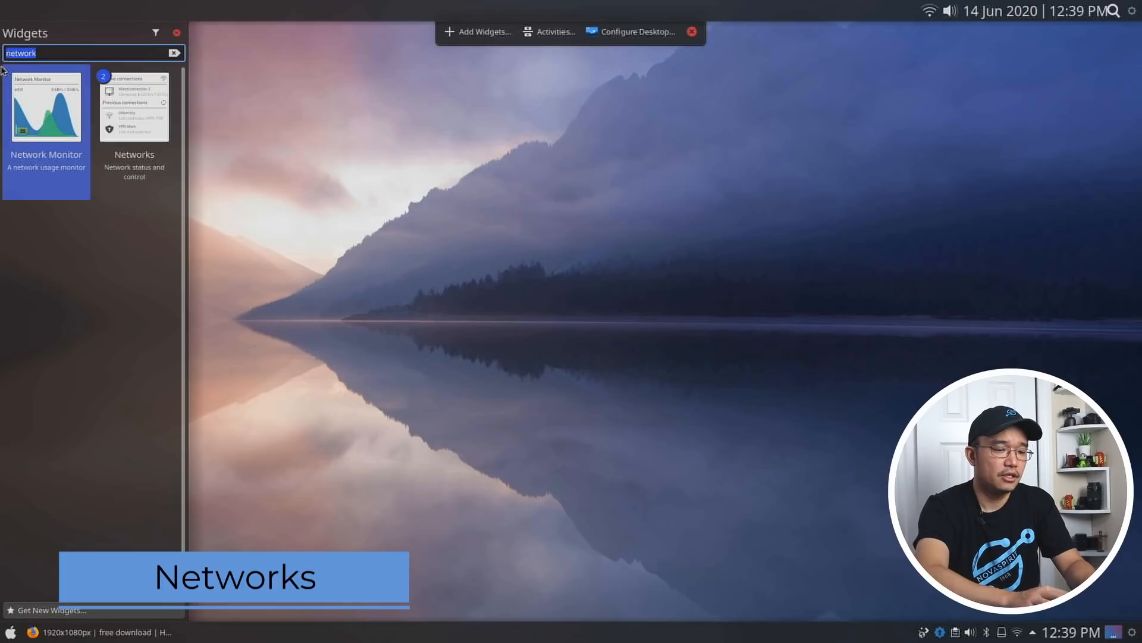
- Add the Notifications and System Tray widgets to the top panel
text(notifi)
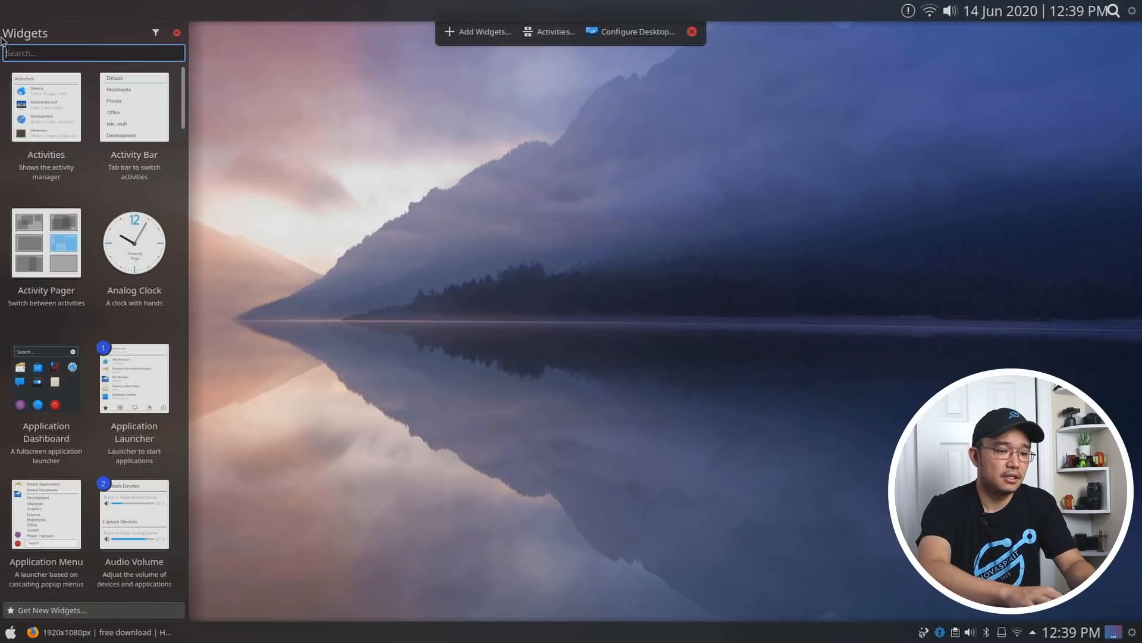
text(system)
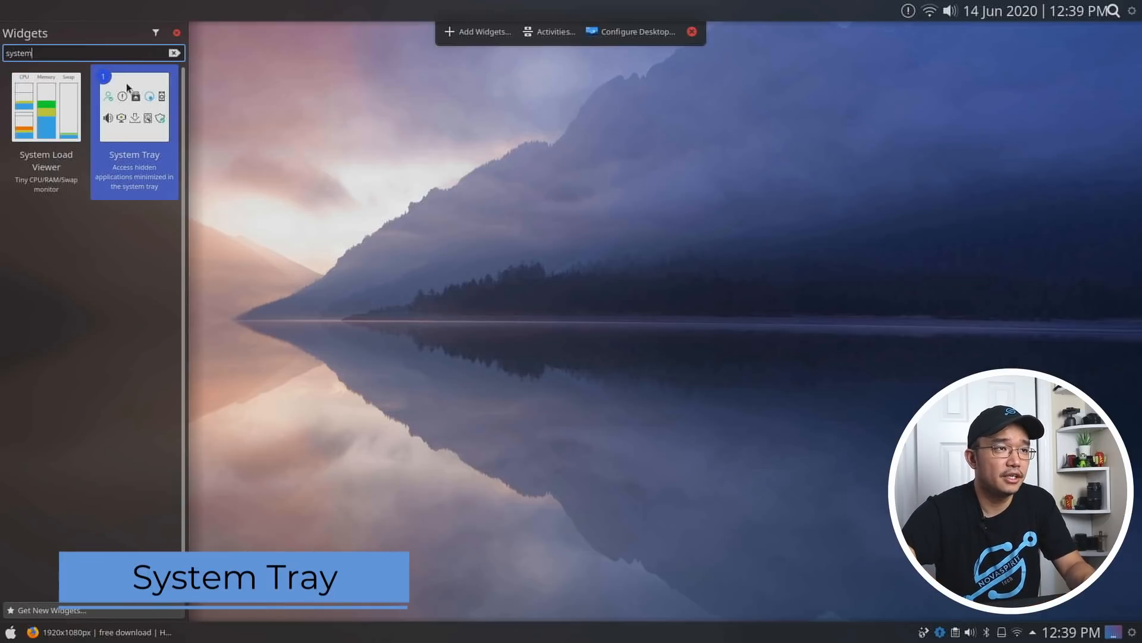
double_click(134, 107)
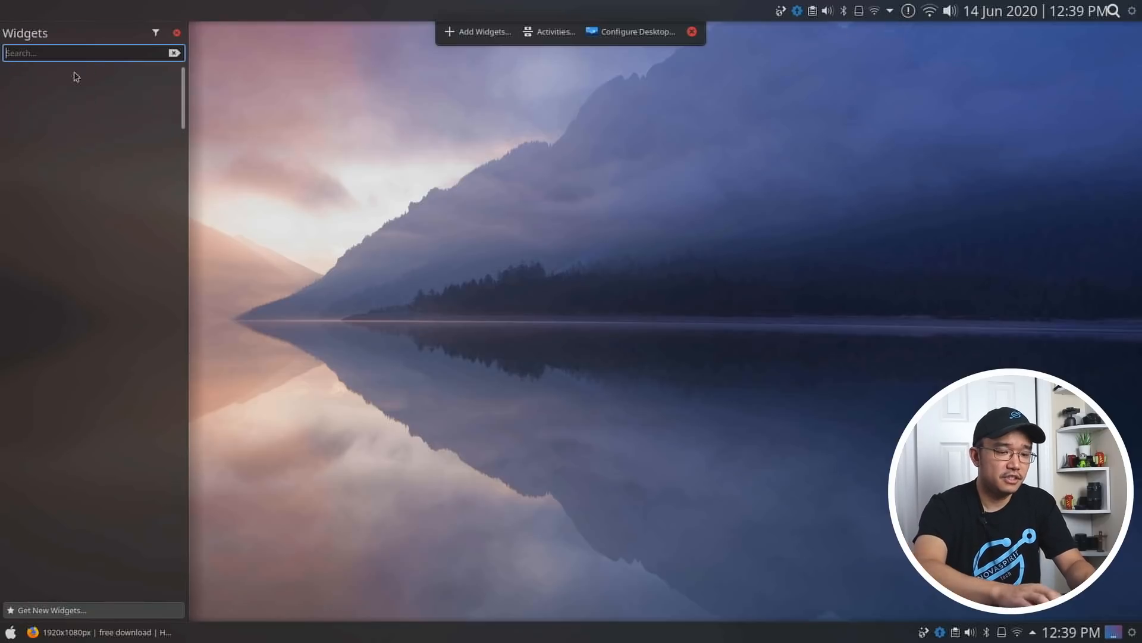
- Find Simple Menu in the widgets, then search for 'application title'
text(simpl)
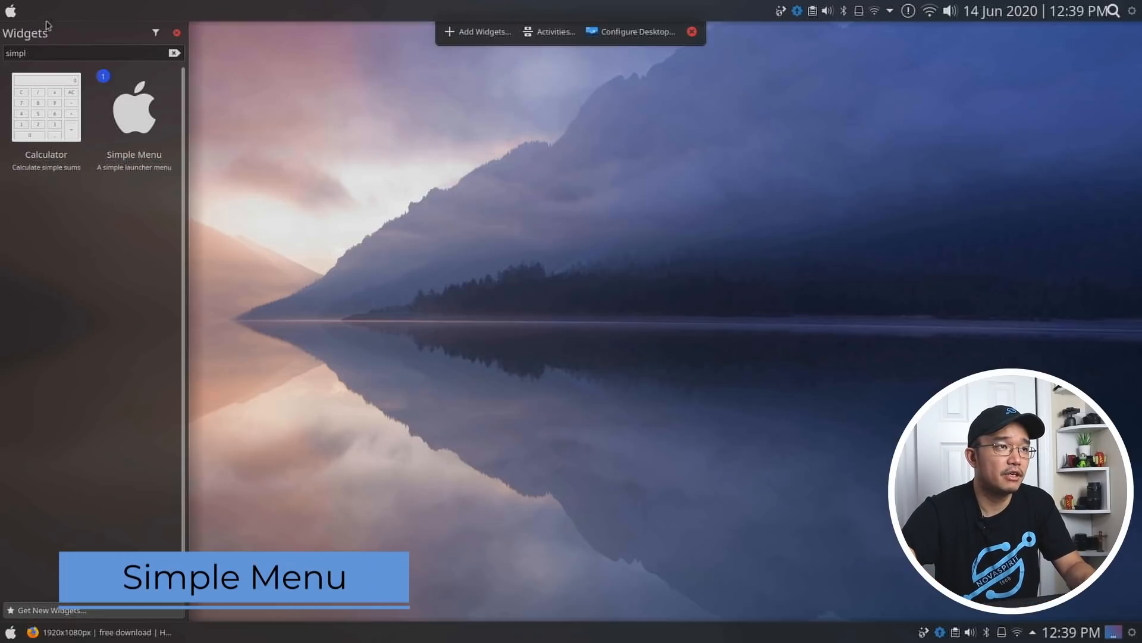
click(80, 53)
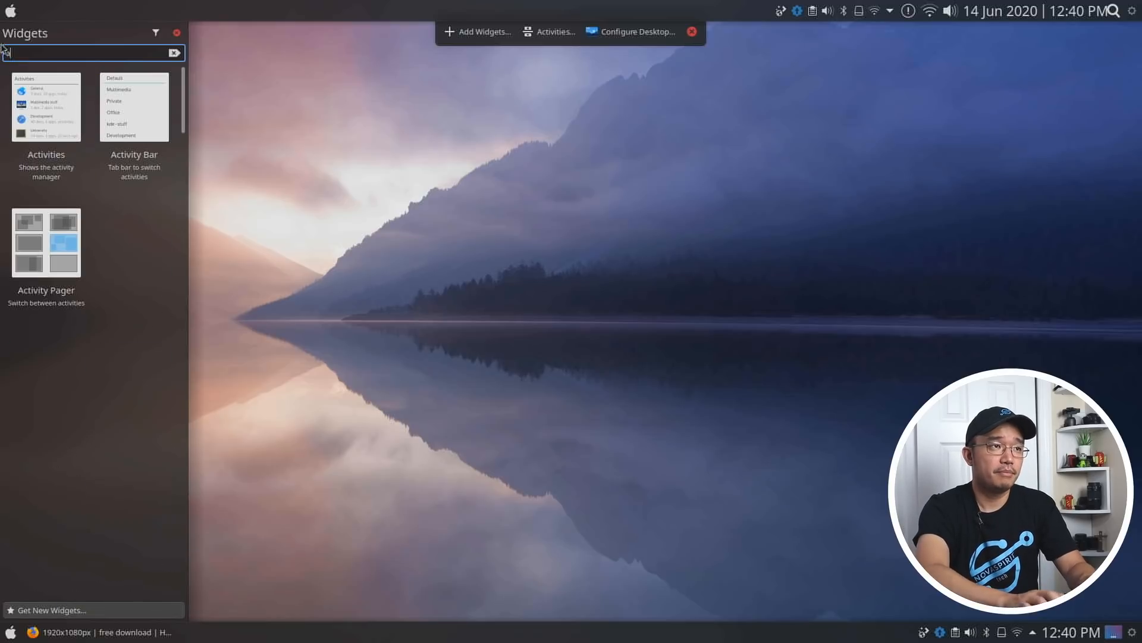
text(application title)
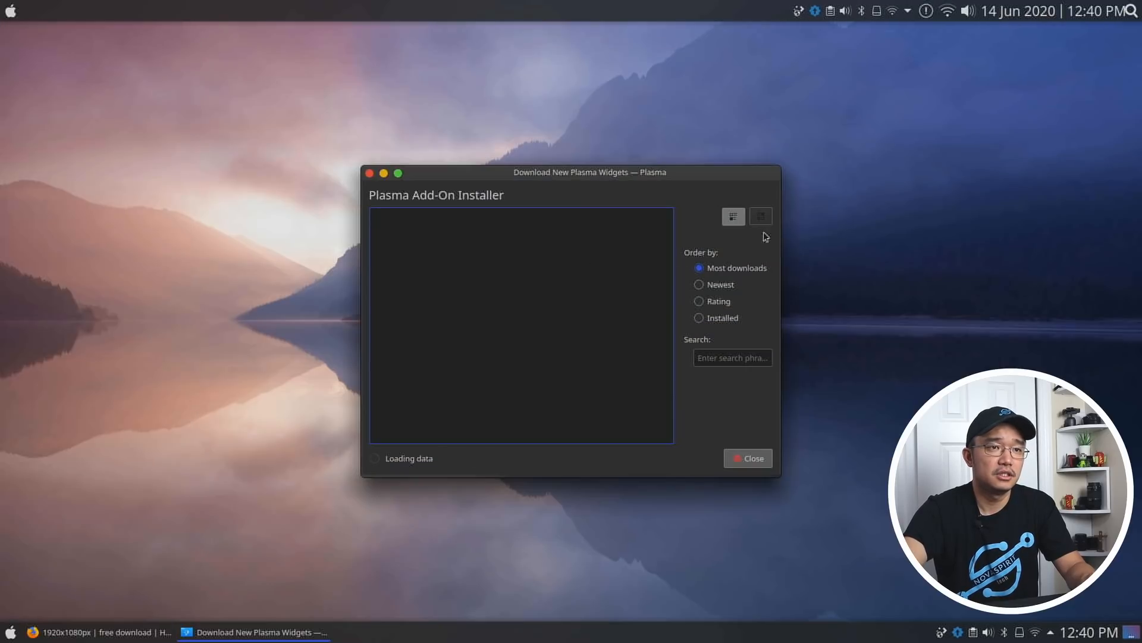
- Install the Application title widget from the Add-On Installer
text(application title)
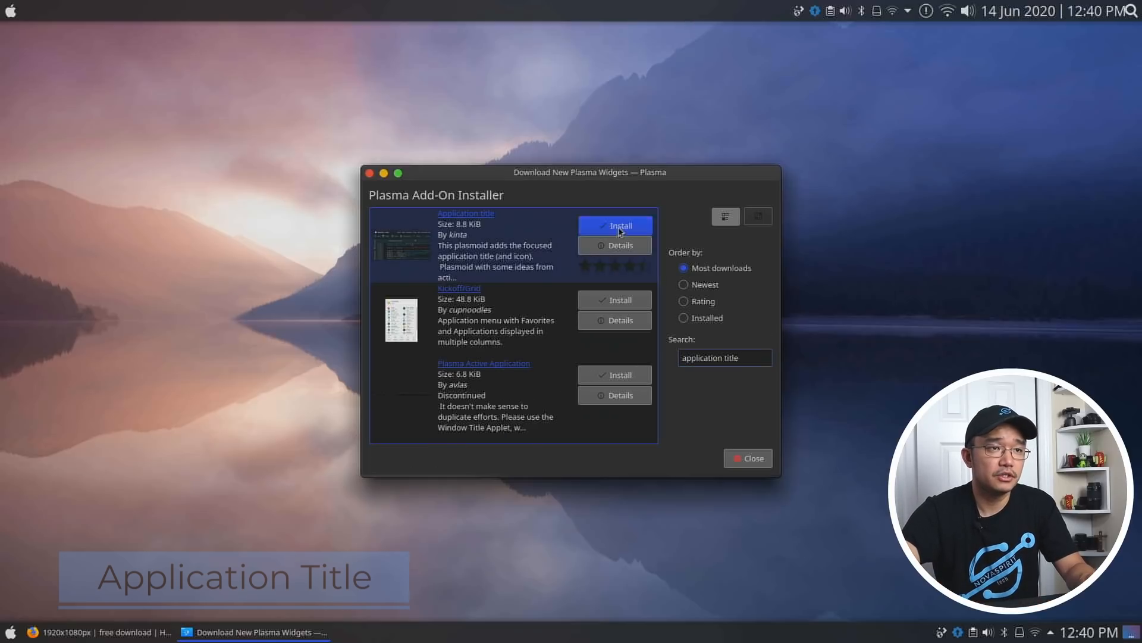
click(620, 225)
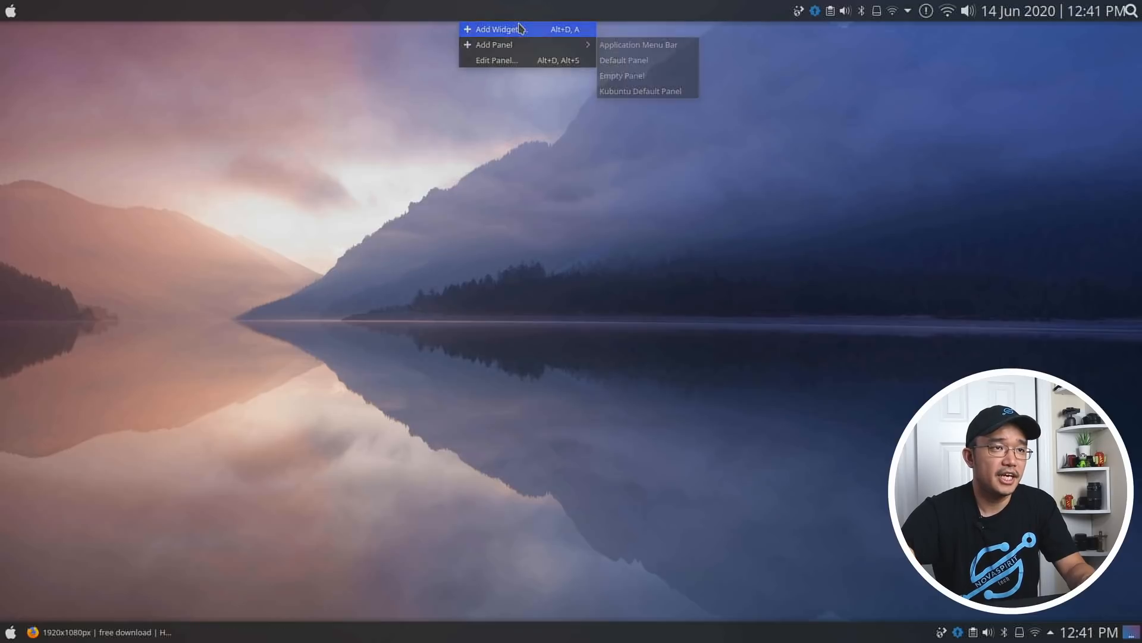
- Locate the Application title widget in the chooser and place it on the top panel
click(499, 29)
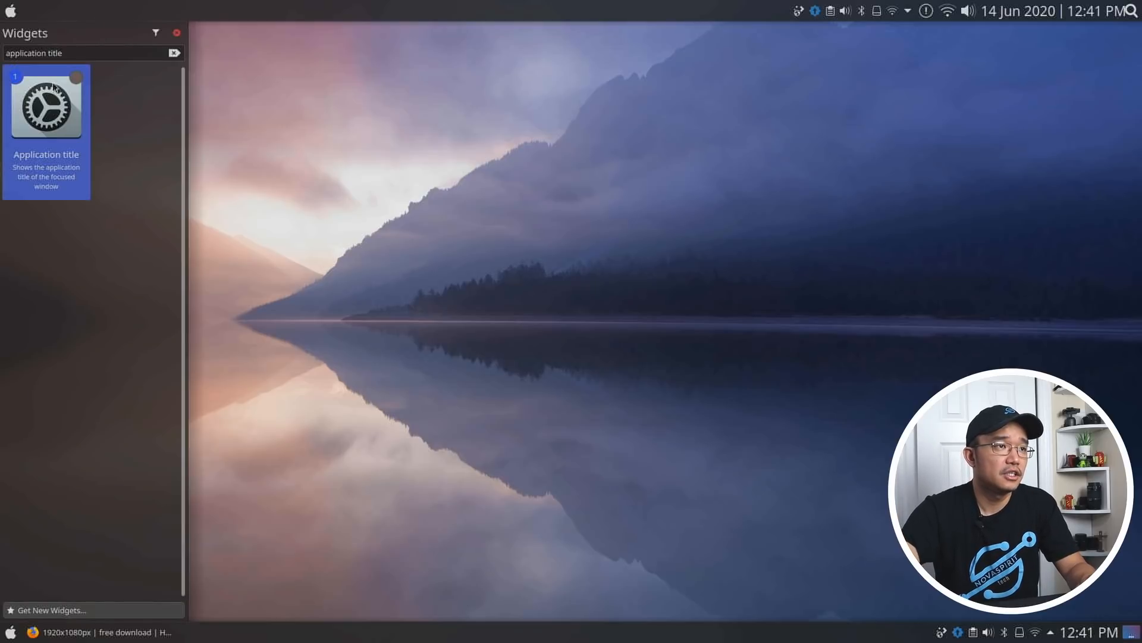
click(87, 52)
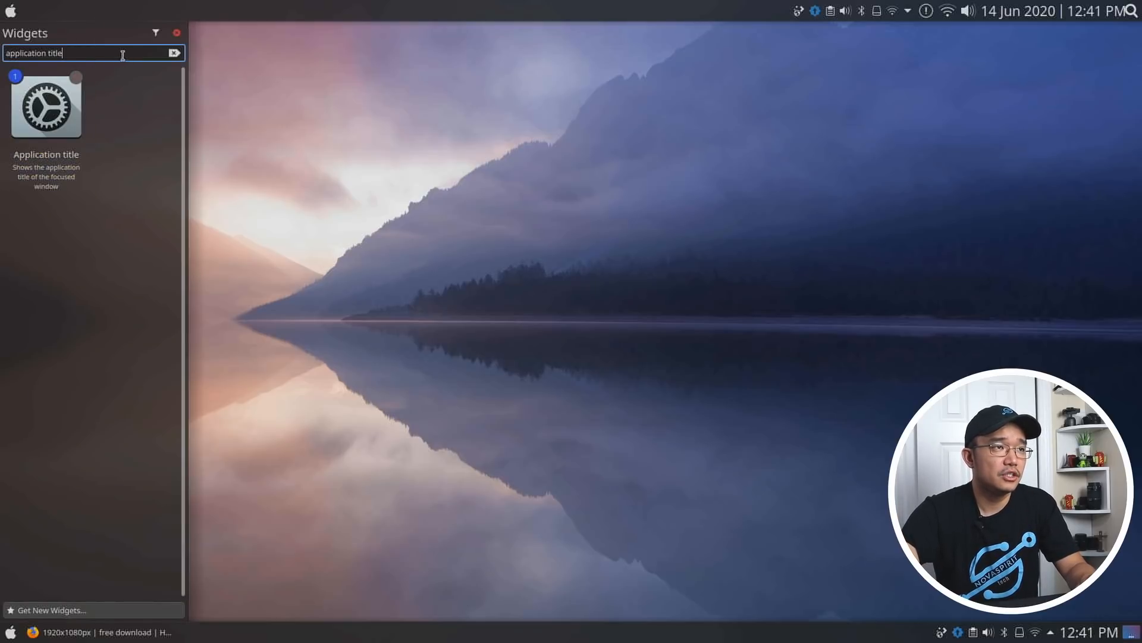
text(glod)
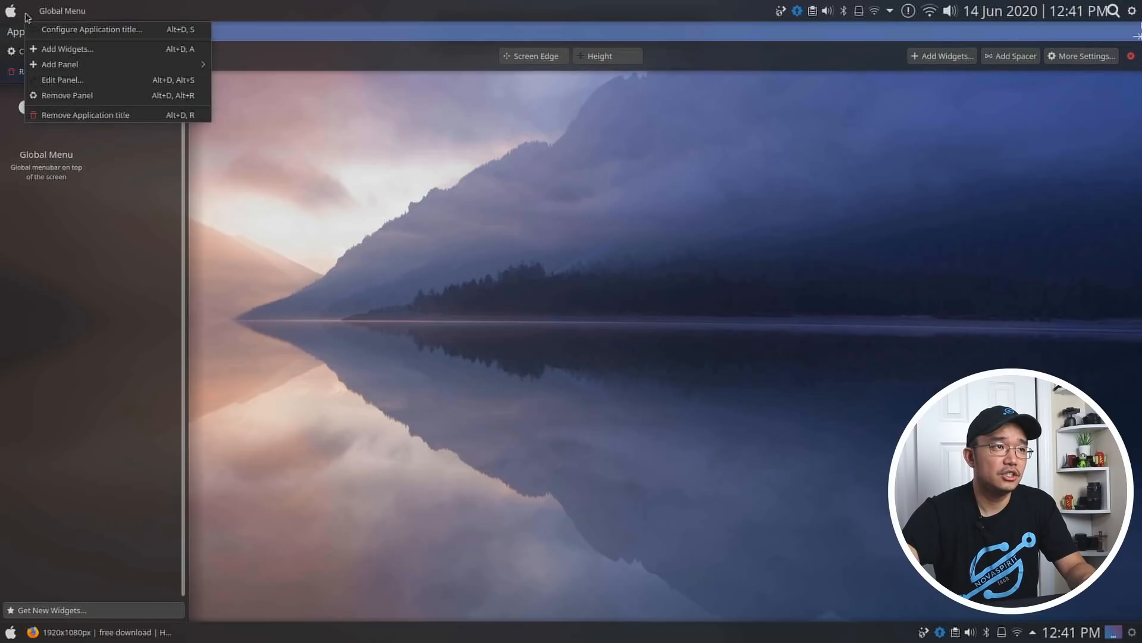
- Set the Application title widget's Text type to Application name and confirm
click(91, 29)
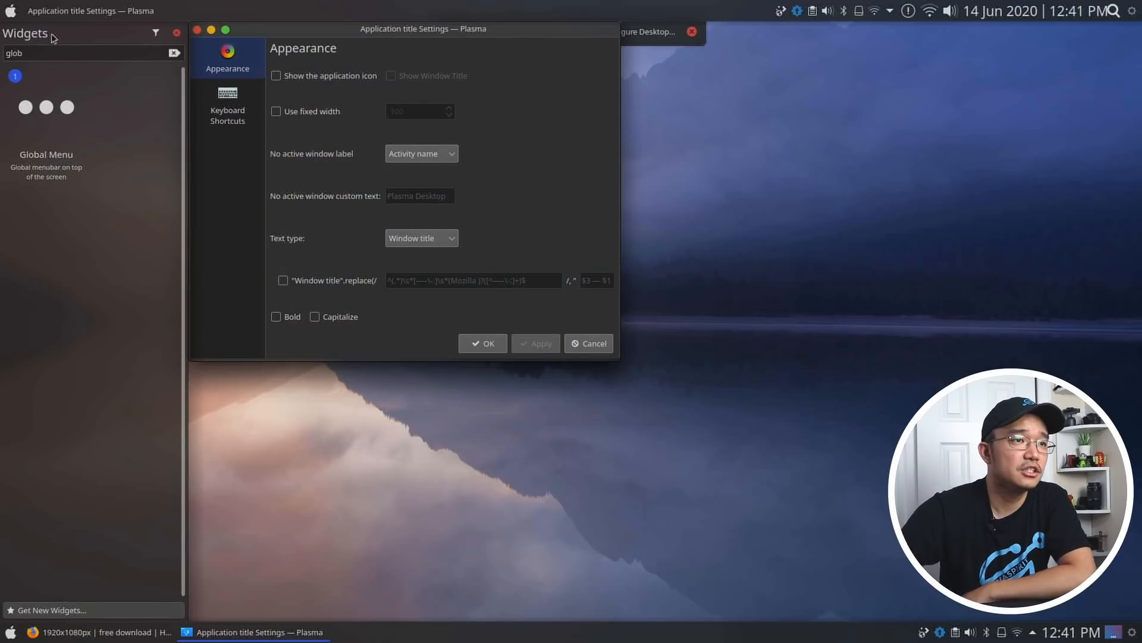
click(421, 238)
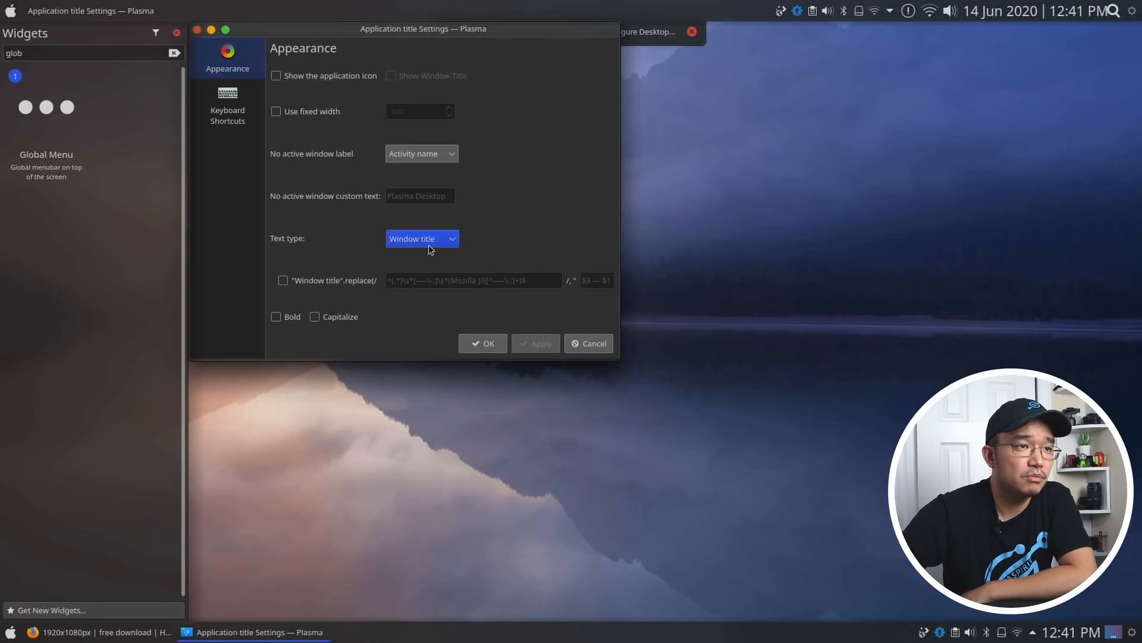
click(421, 238)
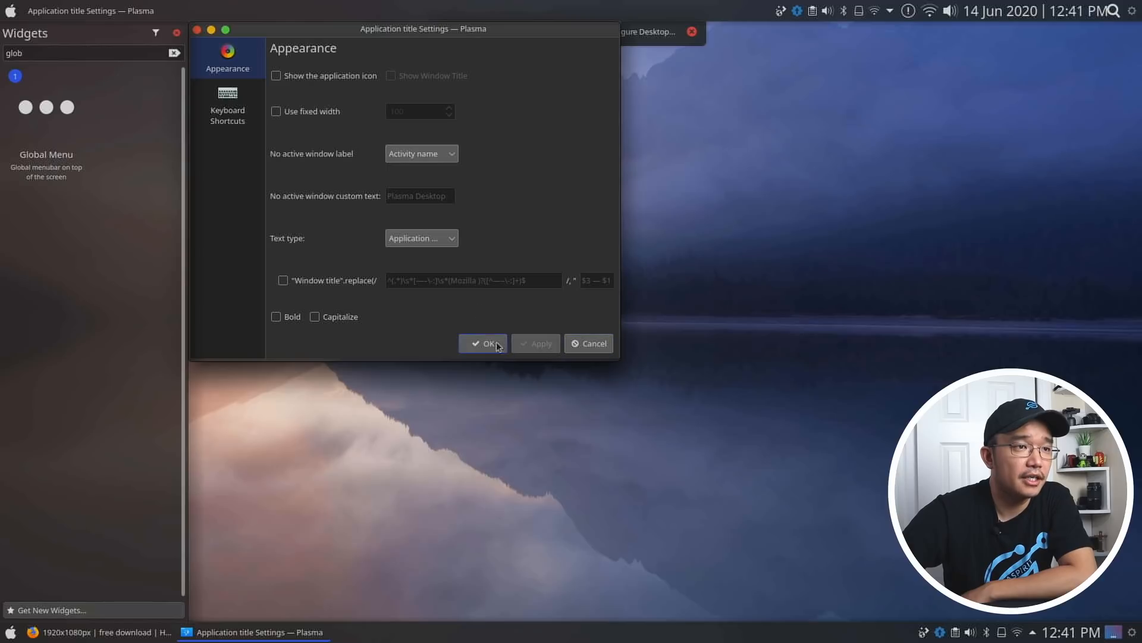
click(483, 343)
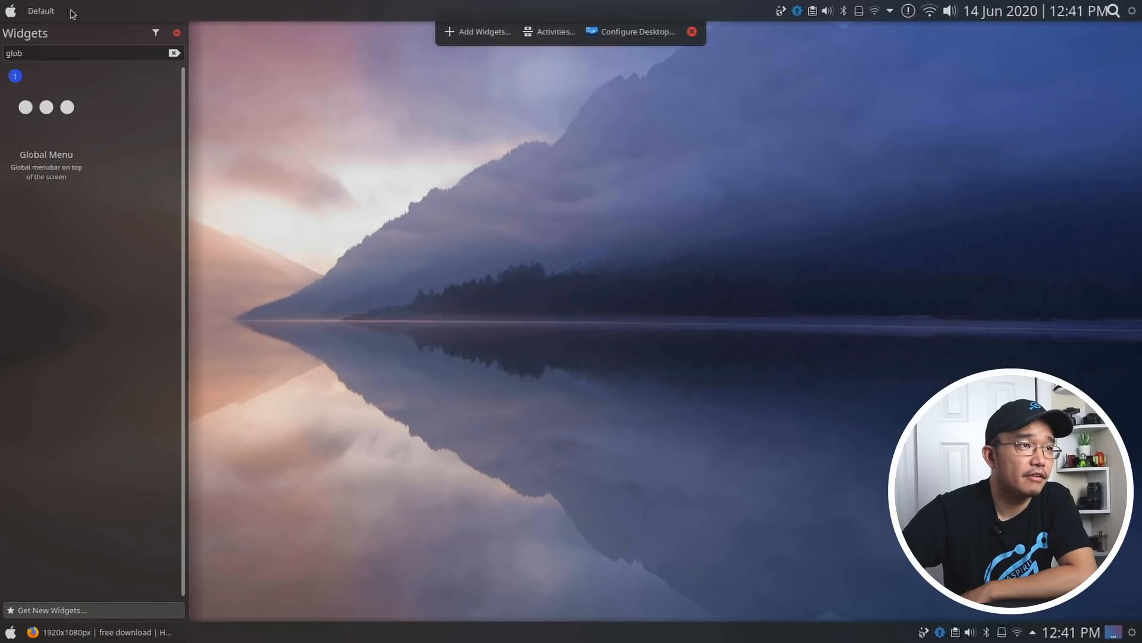
mouse_move(635, 31)
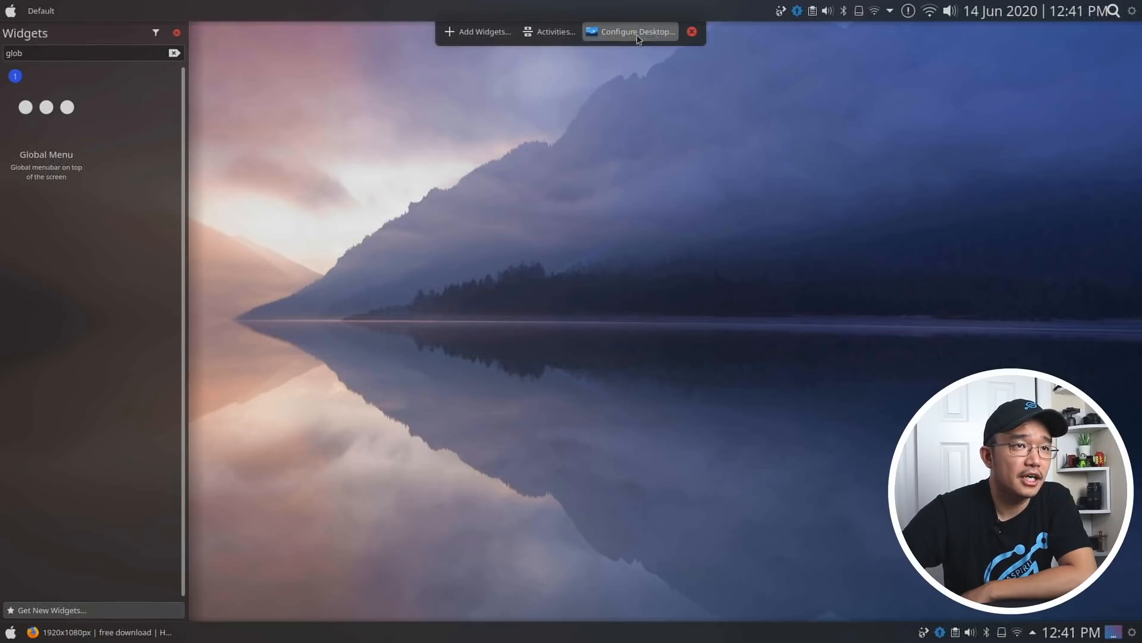
- Place the Global Menu and a spacer on the panel, checking the System Tray and Chili Clock options
click(636, 31)
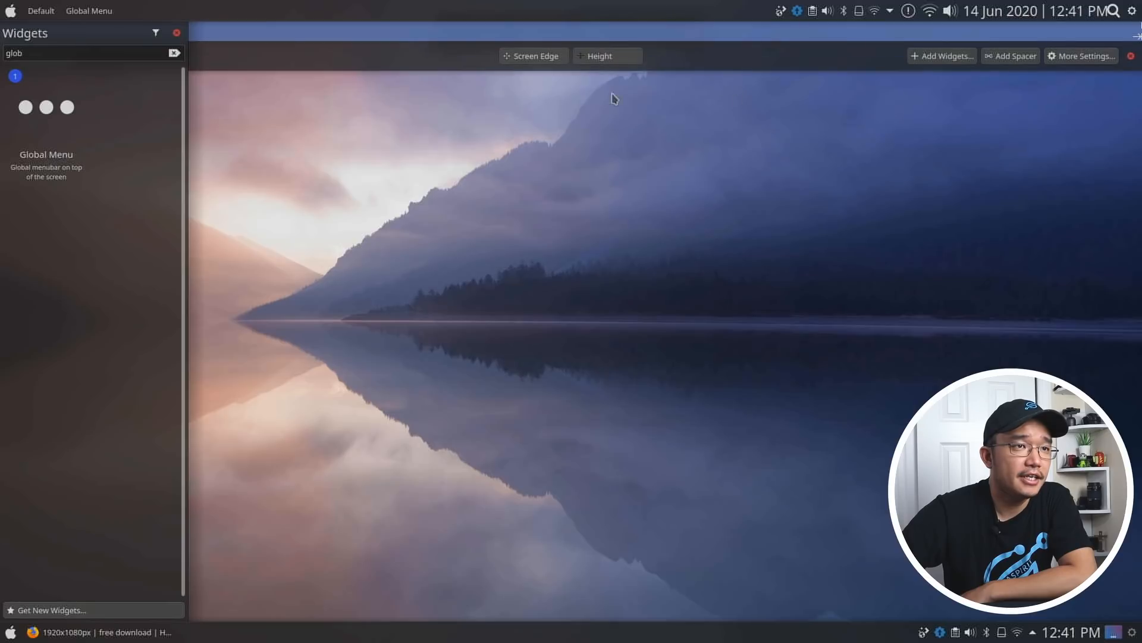
mouse_move(1064, 78)
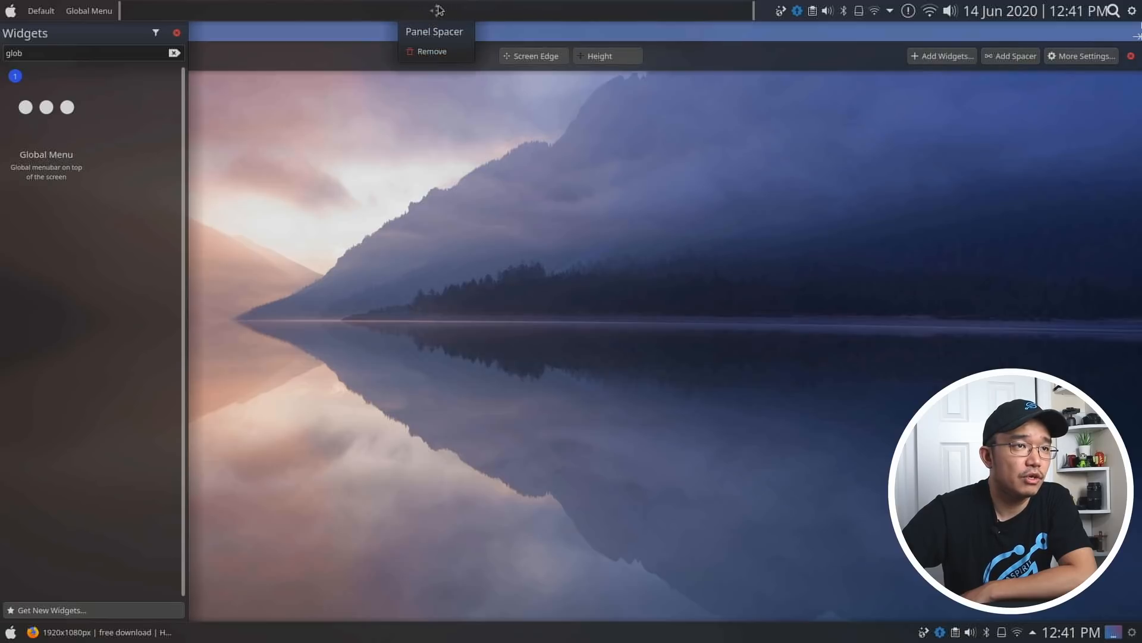
mouse_move(706, 12)
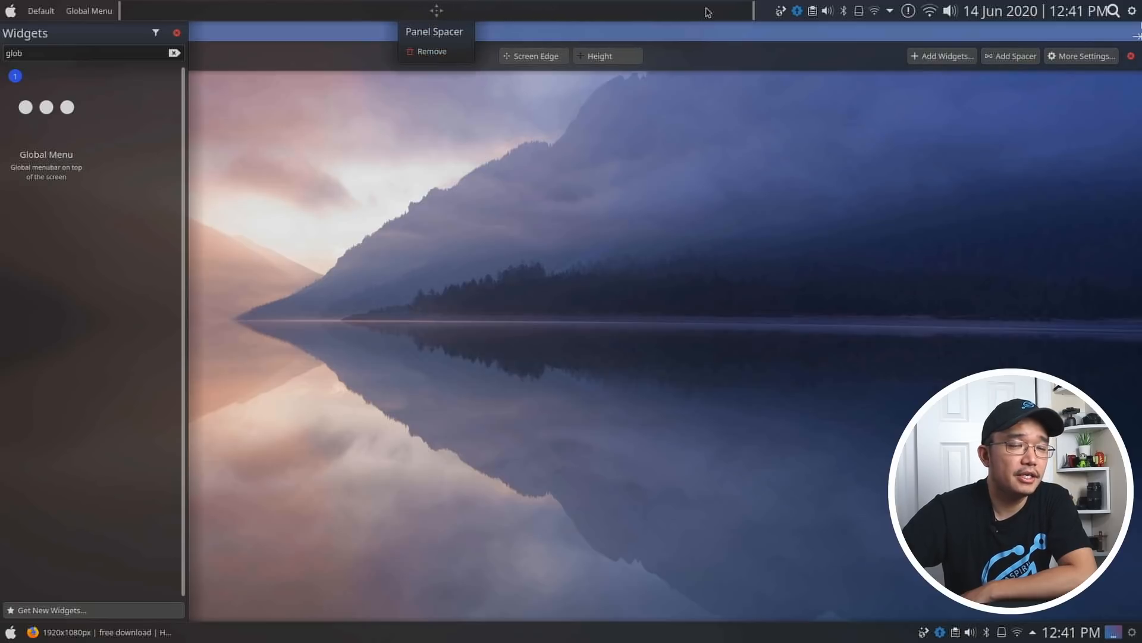
mouse_move(336, 20)
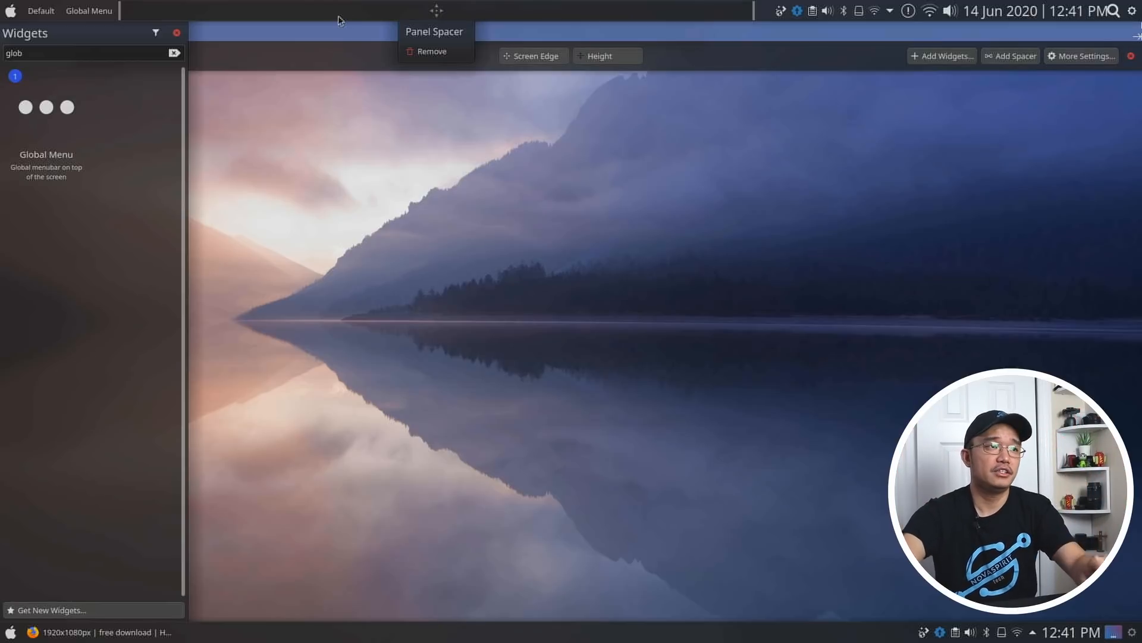
mouse_move(426, 13)
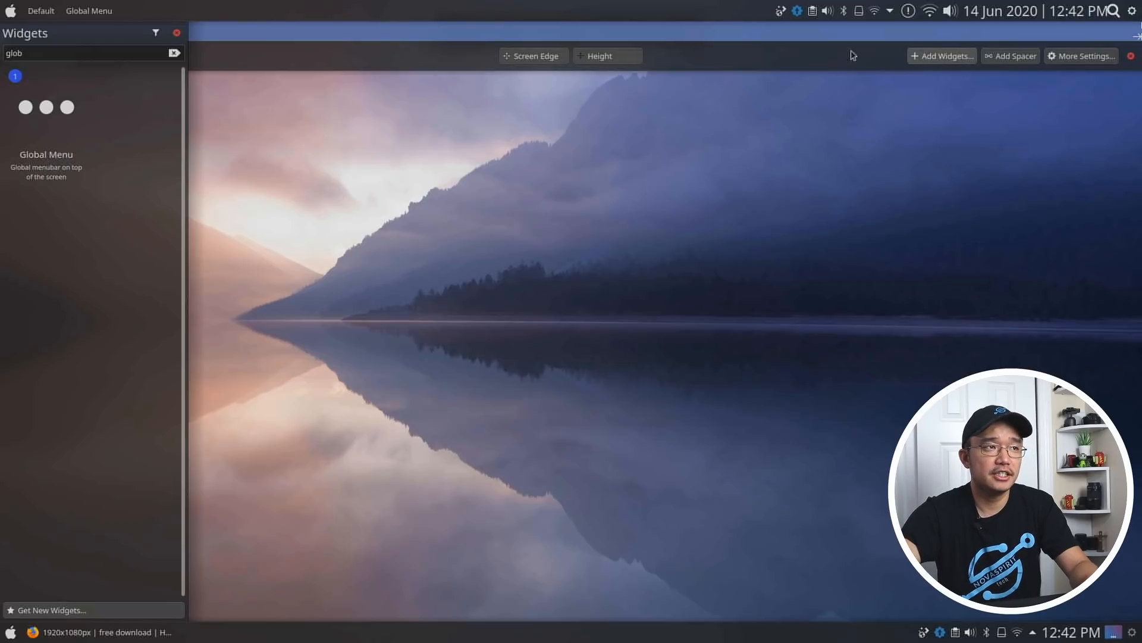
right_click(827, 11)
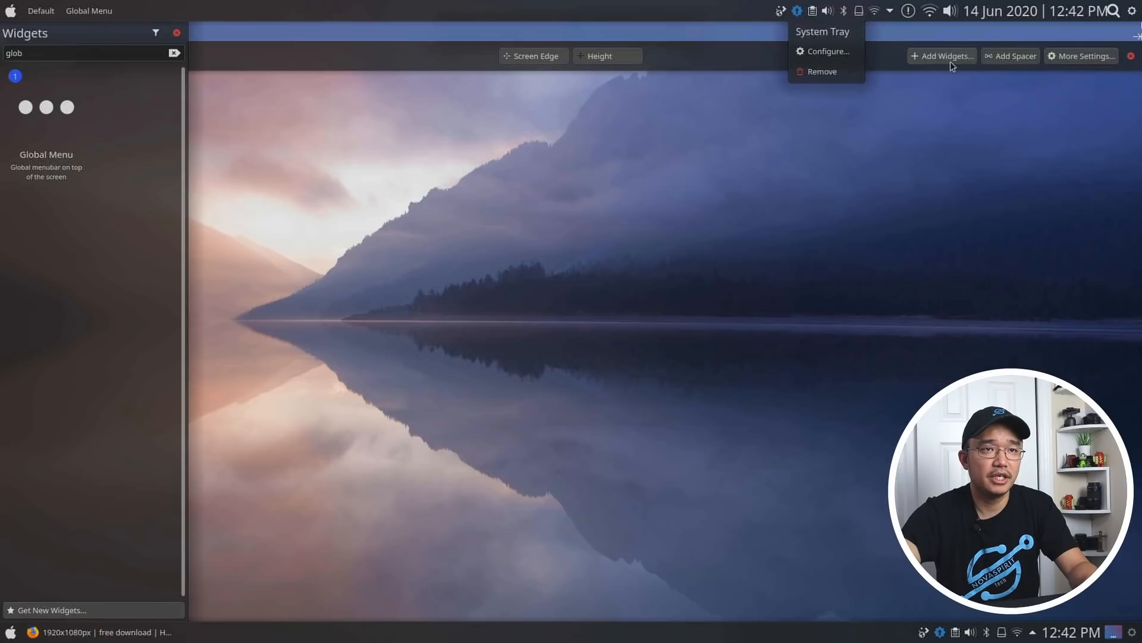
click(277, 11)
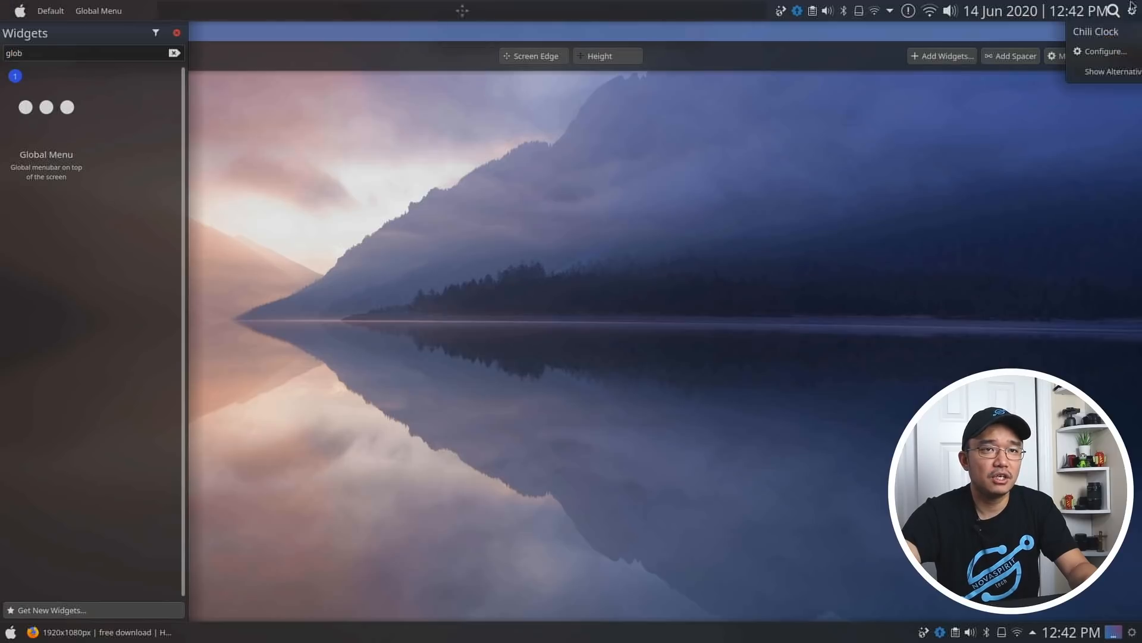
right_click(283, 11)
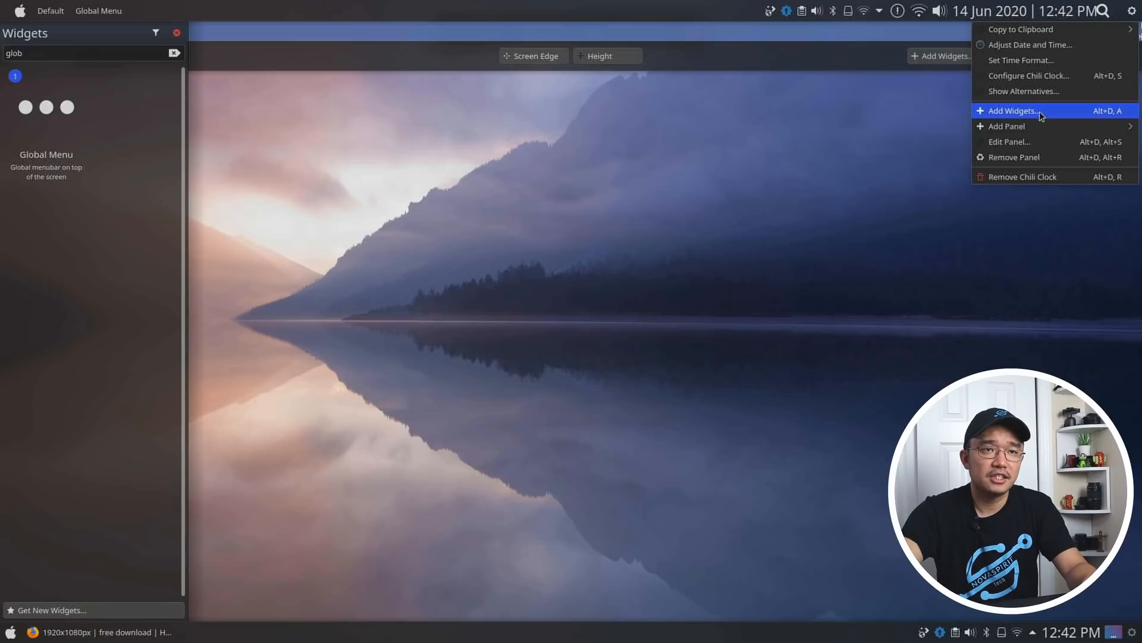
mouse_move(1033, 92)
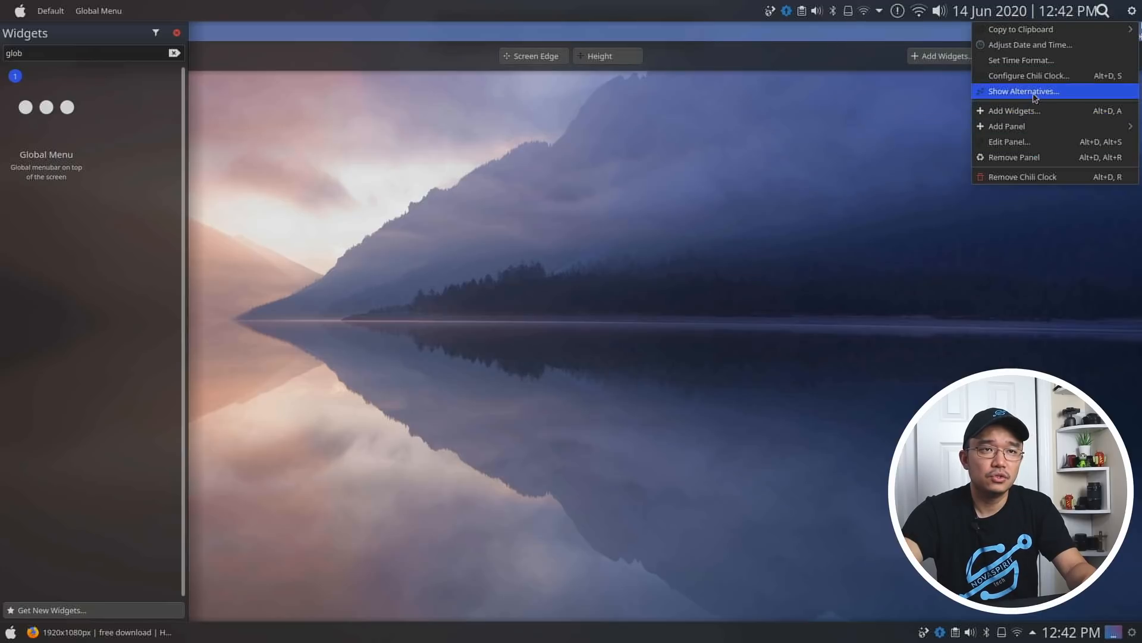
mouse_move(1060, 44)
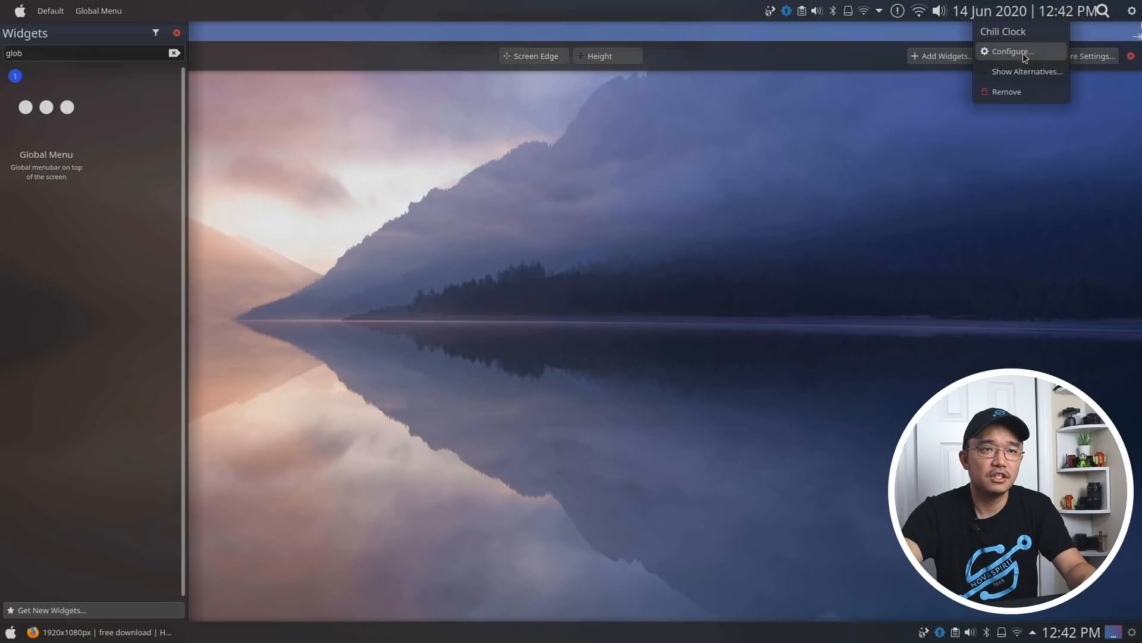
- Set Chili Clock to a fixed font size of 14 and apply it
click(1011, 51)
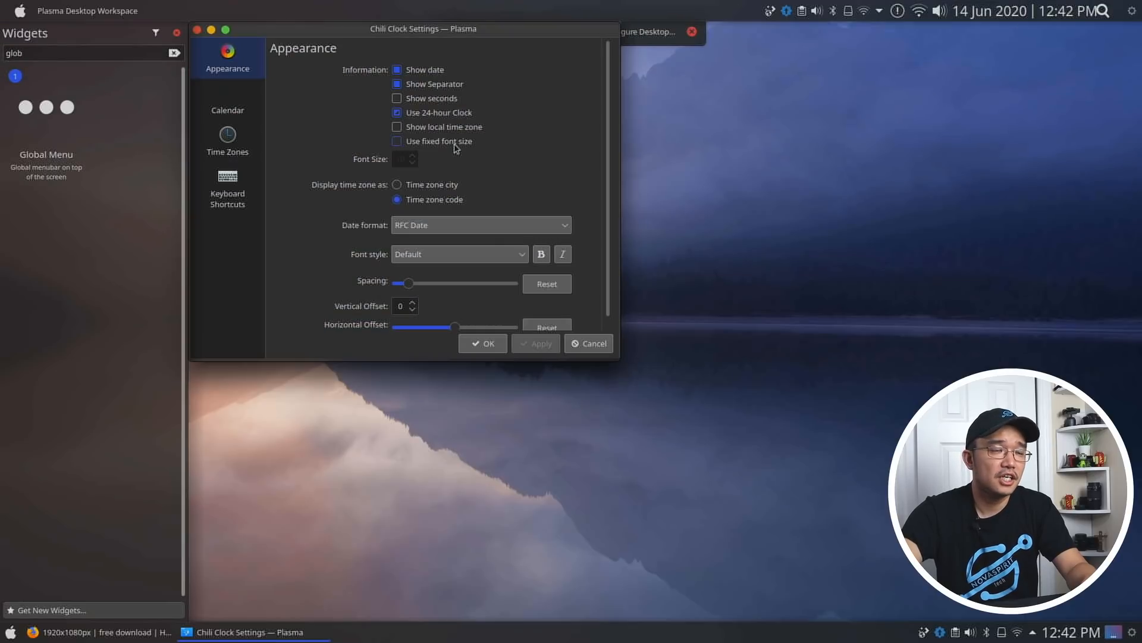
click(397, 141)
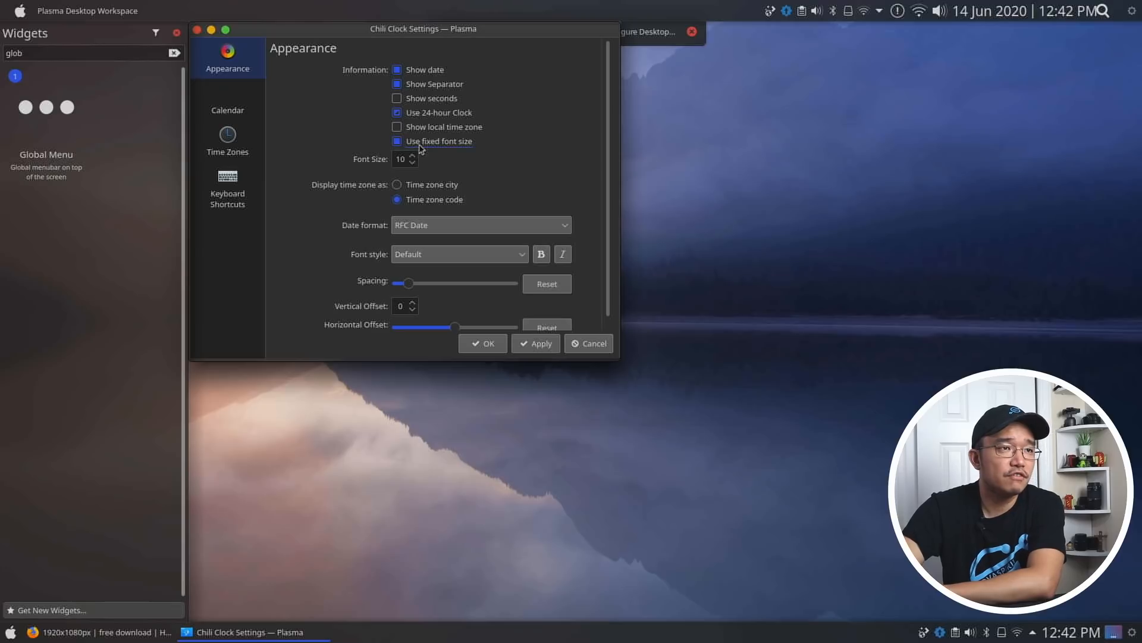
click(411, 154)
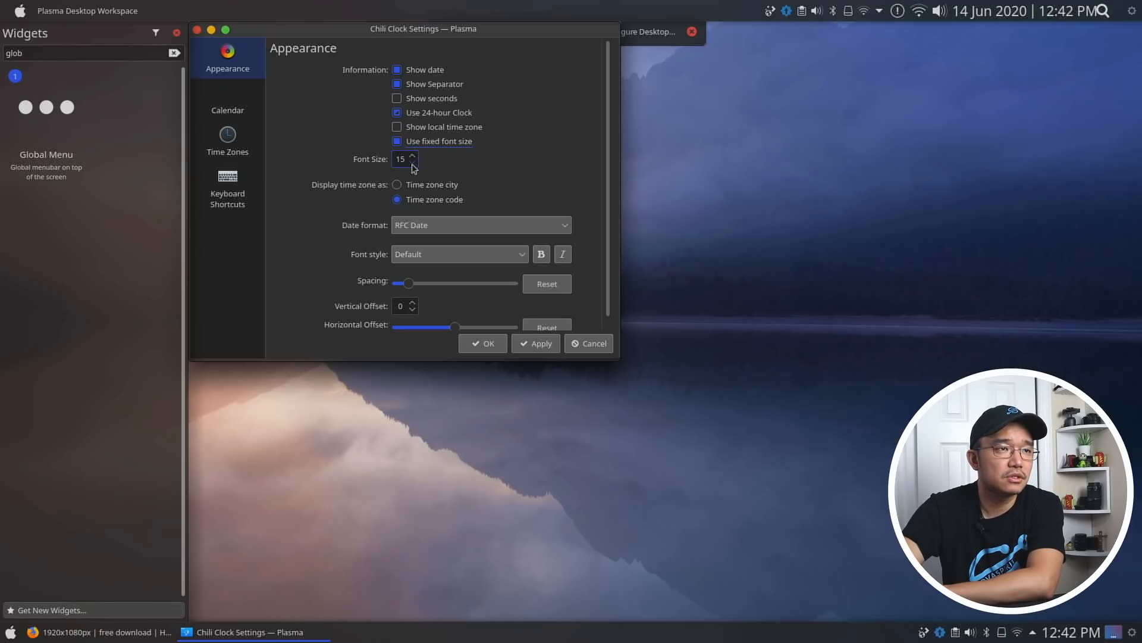
click(411, 163)
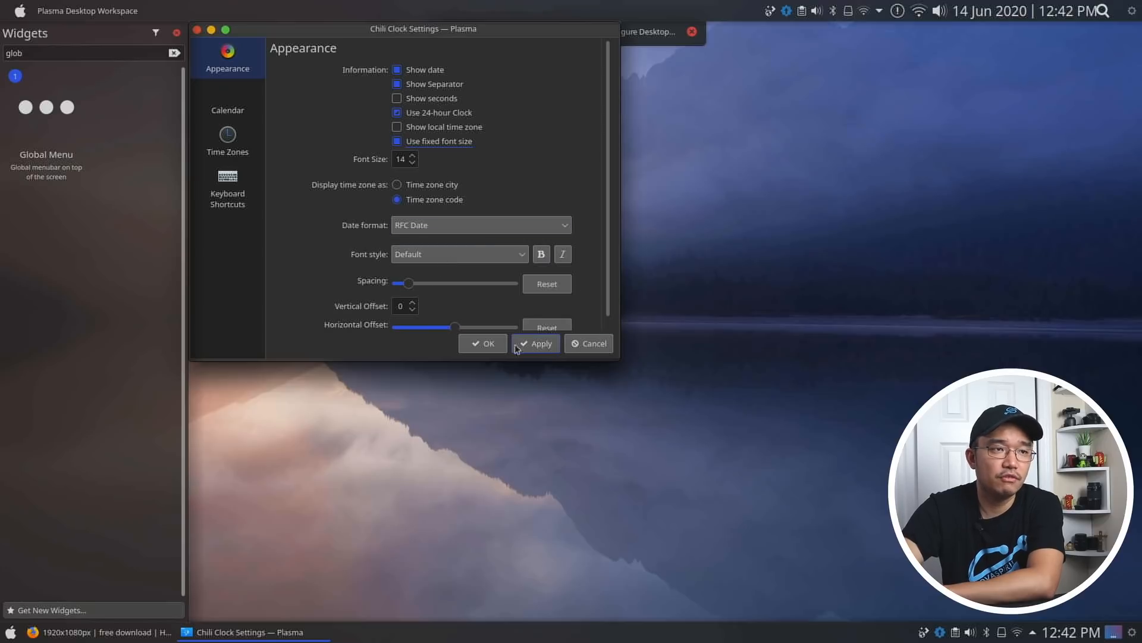
click(483, 343)
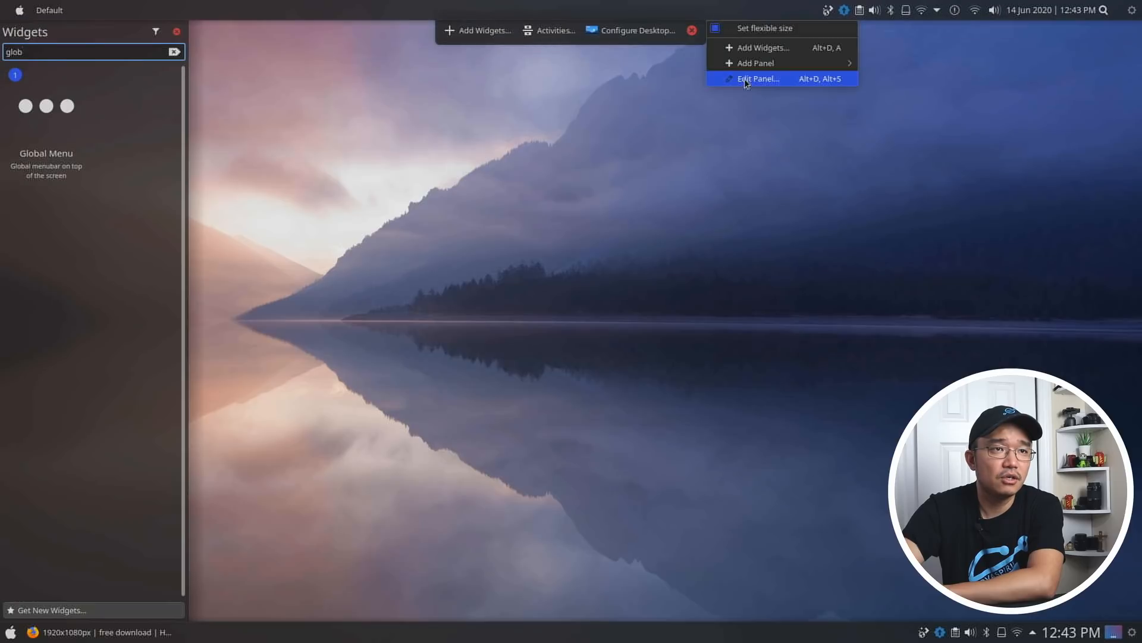
- Remove the right-hand Panel Spacer in edit mode and bring up the system tray options
click(758, 79)
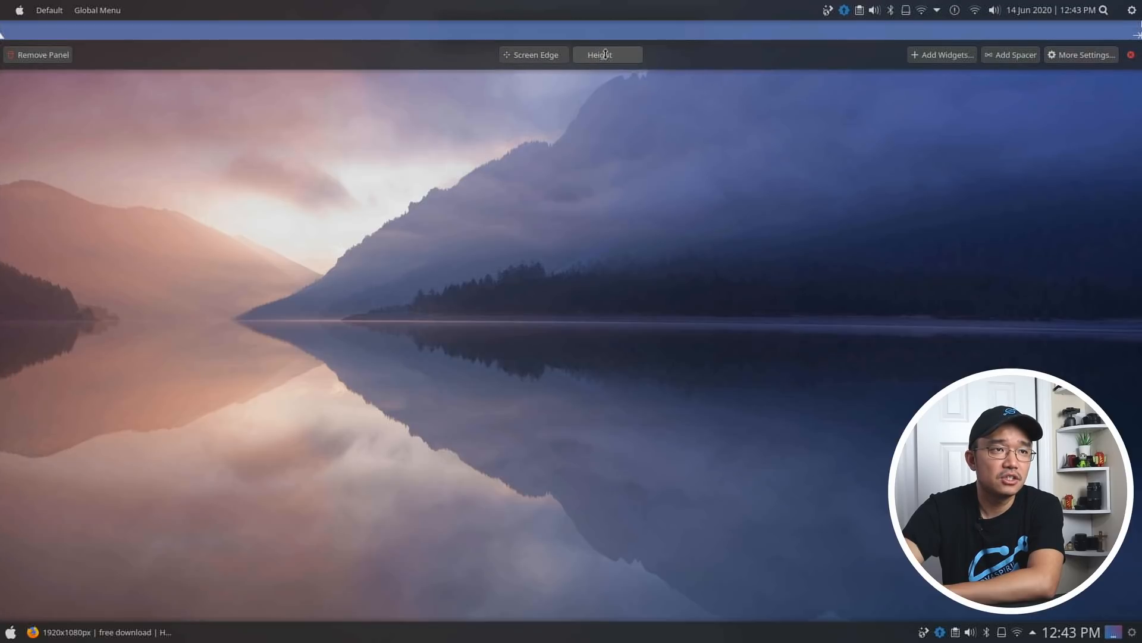
click(600, 53)
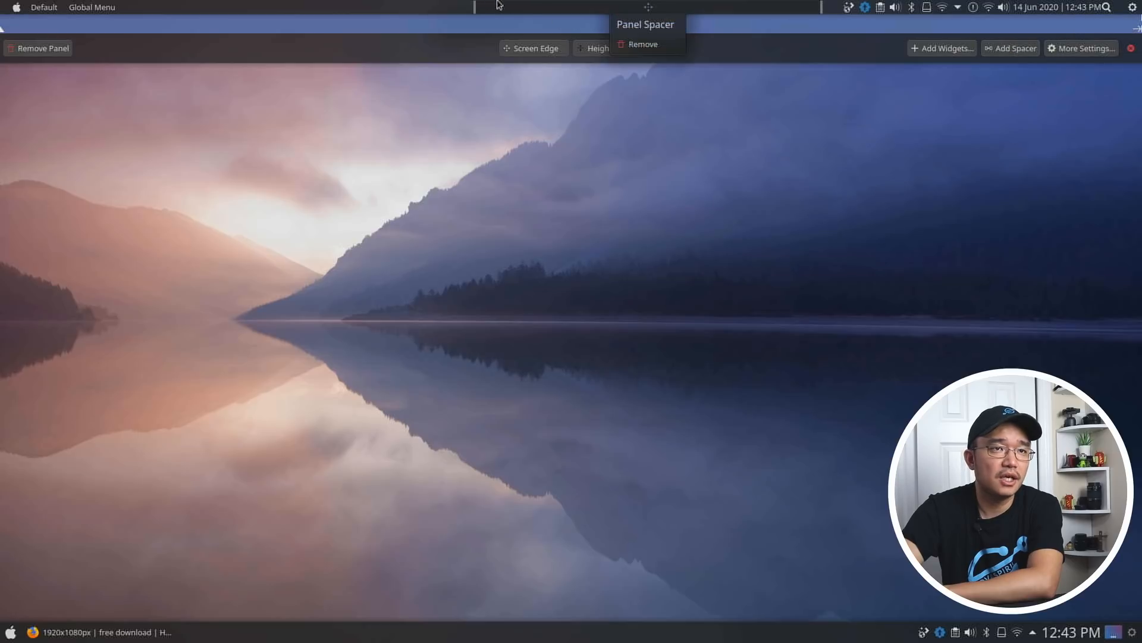
mouse_move(554, 7)
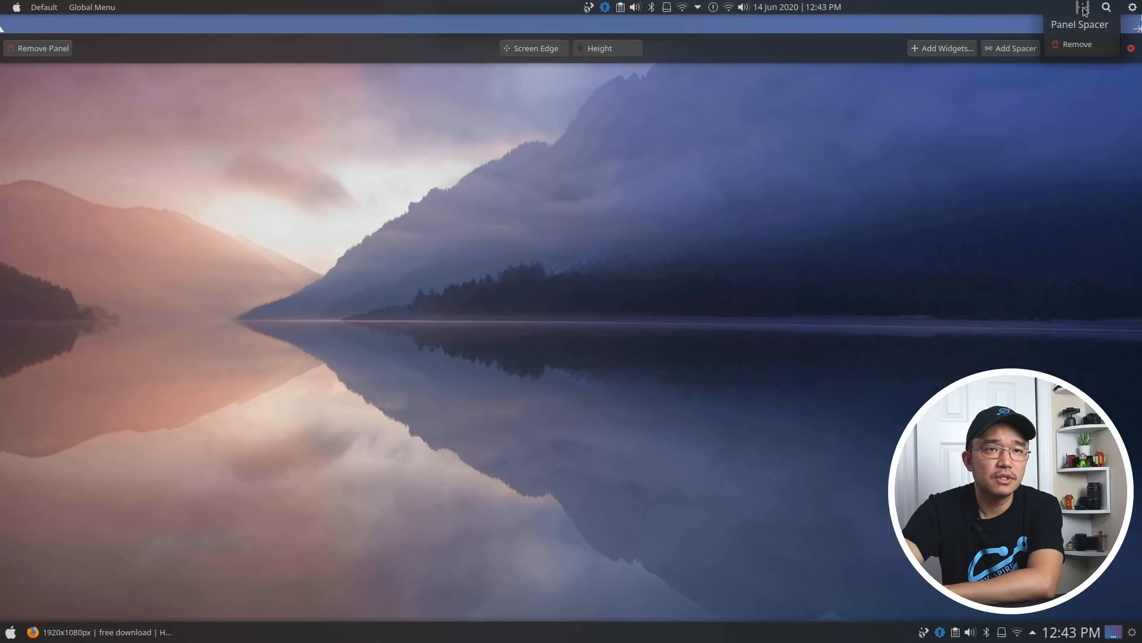
right_click(1041, 7)
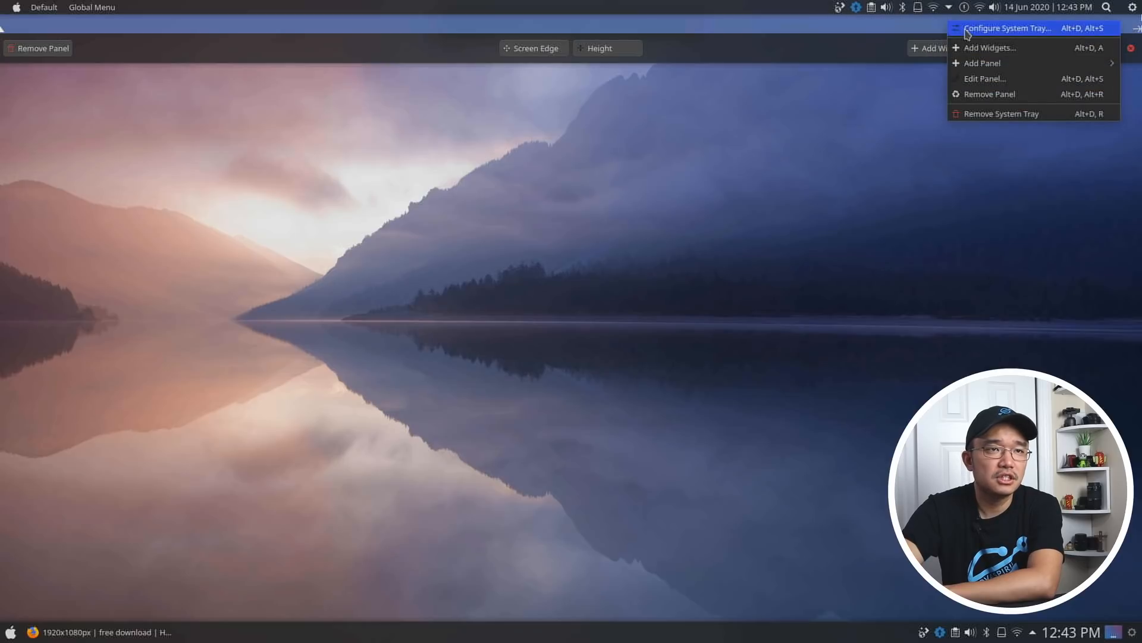
- Set Audio Volume and Networks to Always hidden in System Tray Settings and confirm
click(1008, 28)
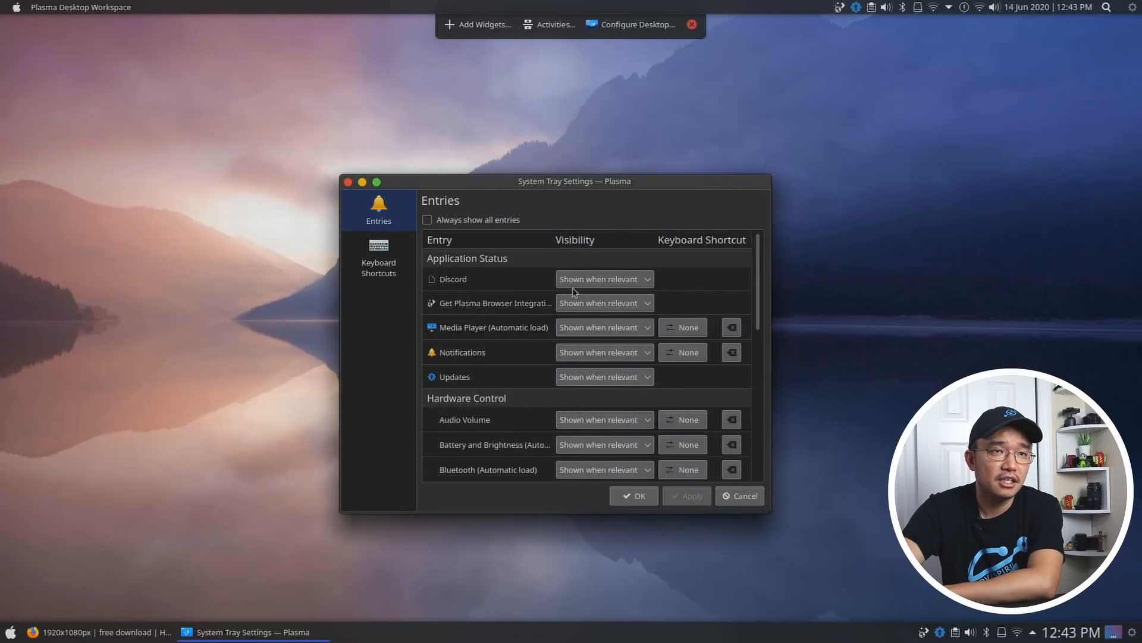
mouse_move(888, 20)
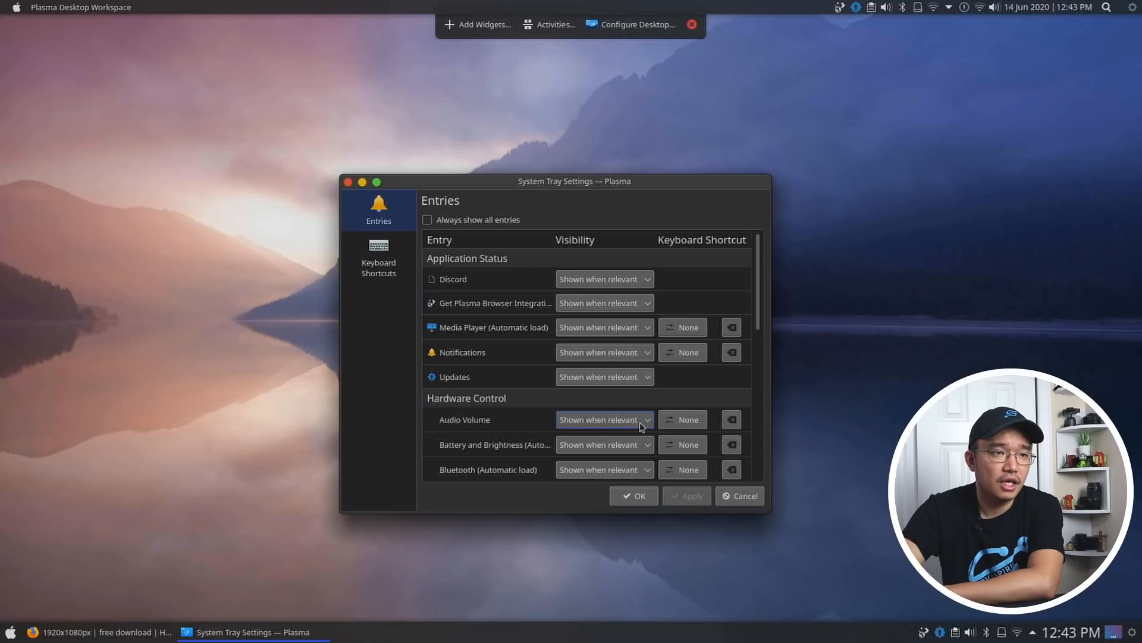
click(604, 418)
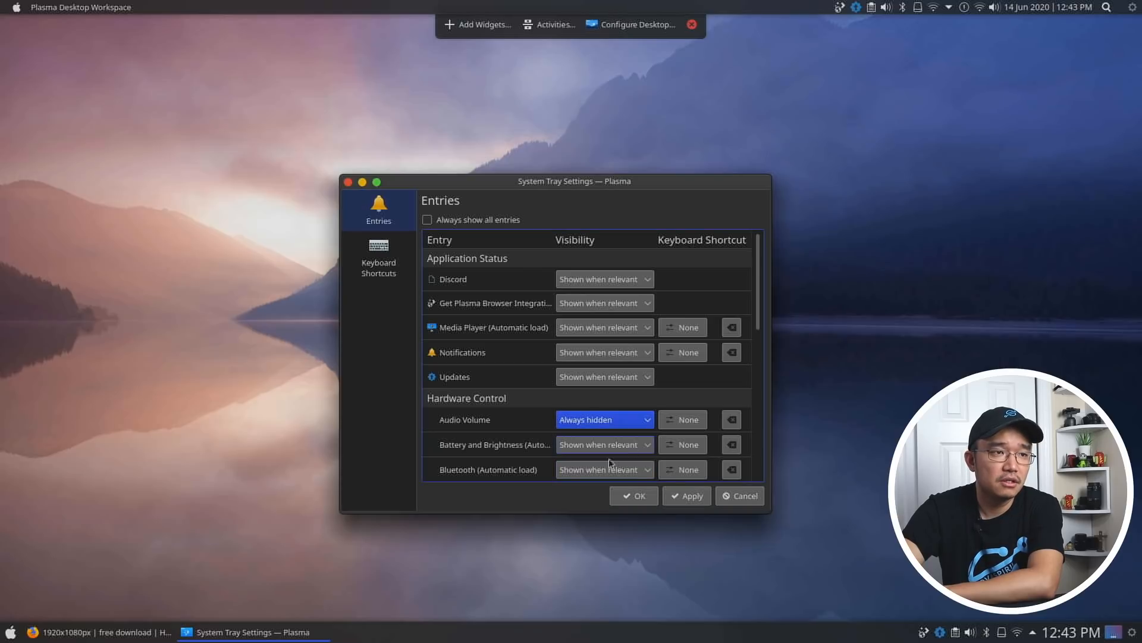
scroll(down, 3)
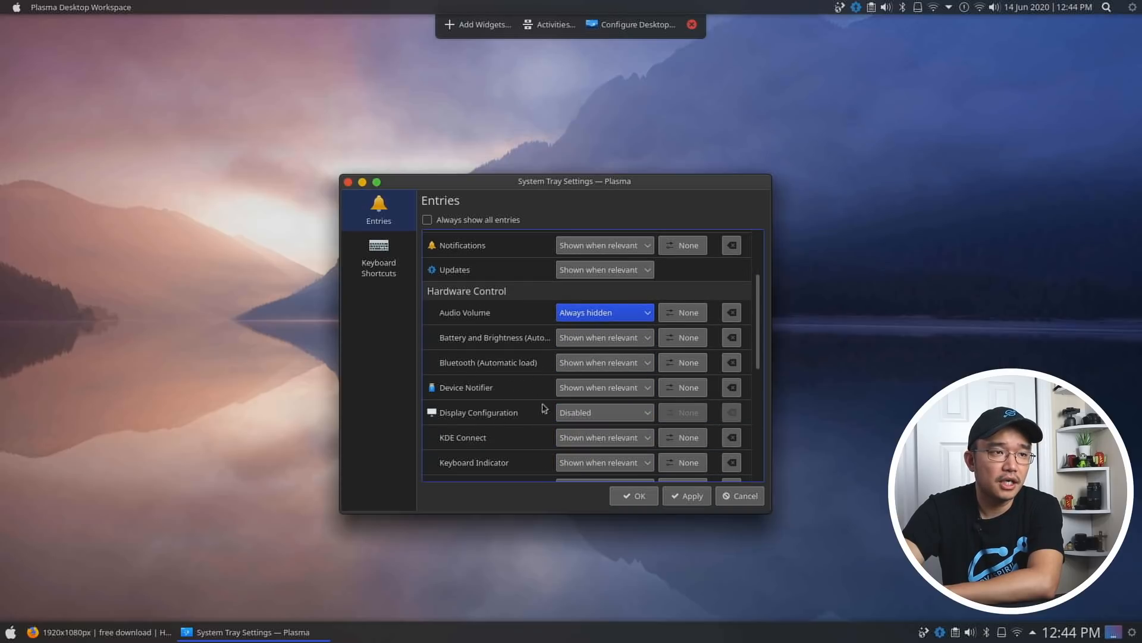
click(605, 407)
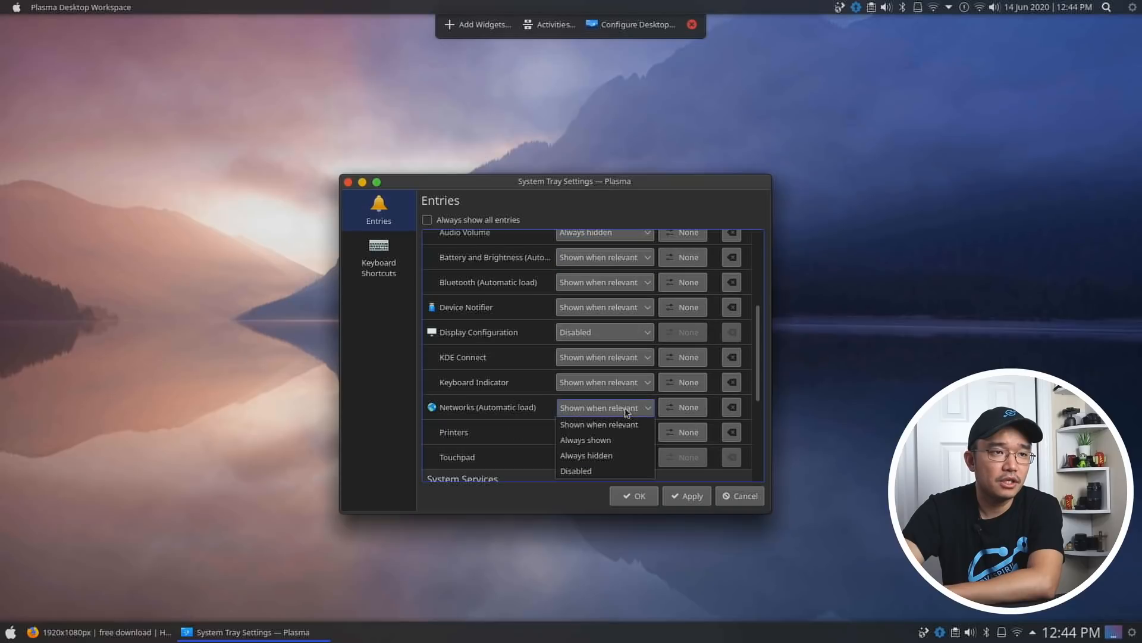
click(586, 456)
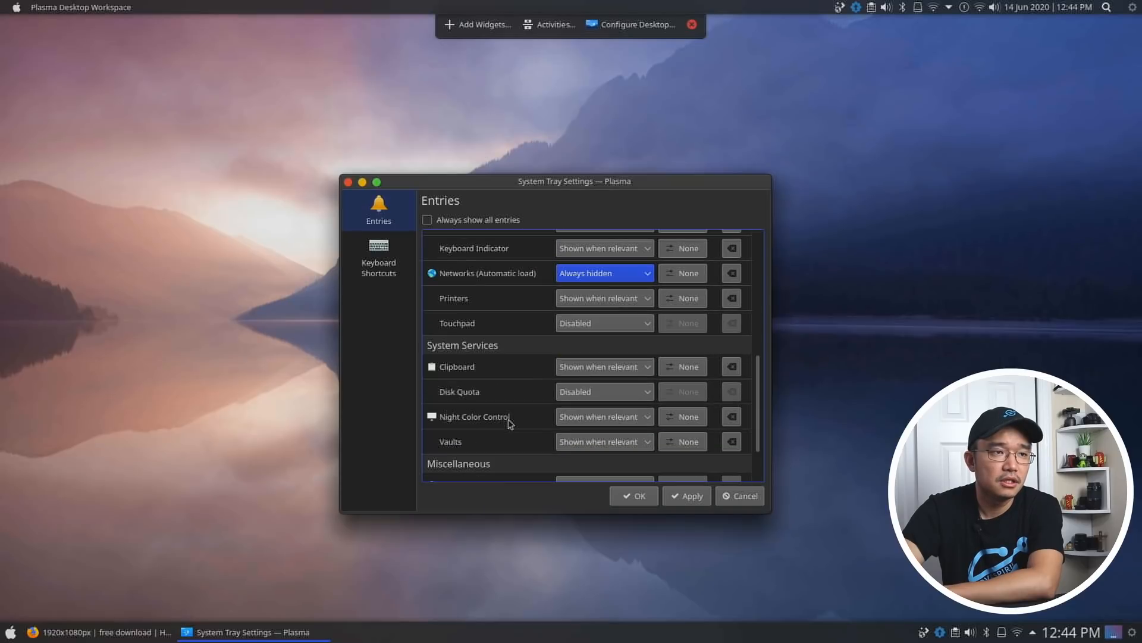
scroll(down, 3)
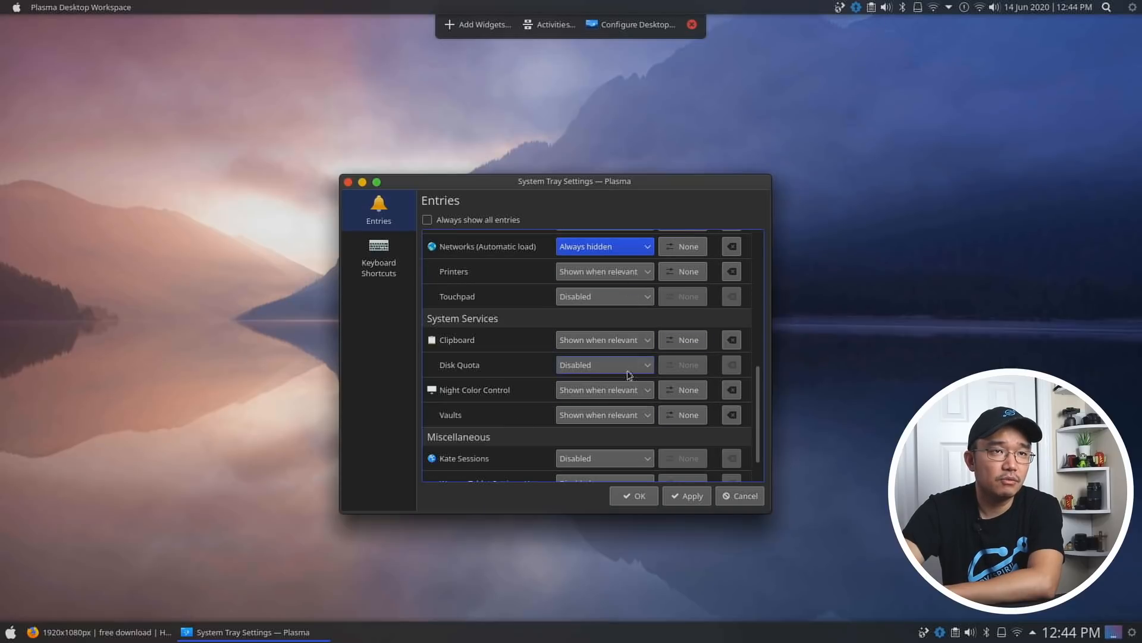
click(685, 495)
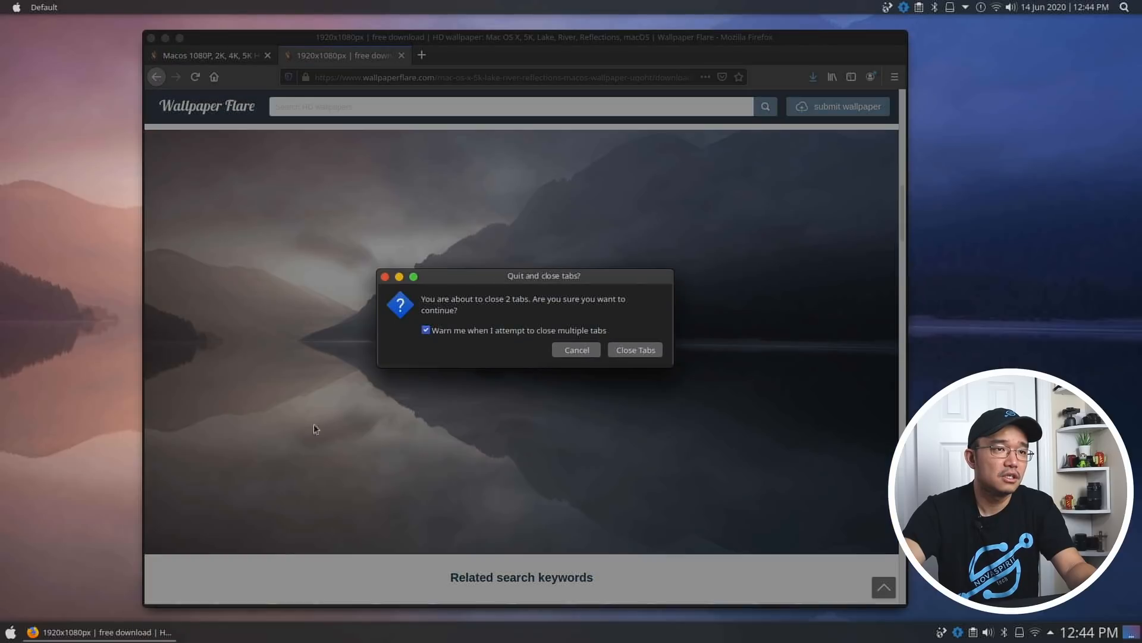
- Quit Firefox with its tabs and close the remaining browser window
click(633, 350)
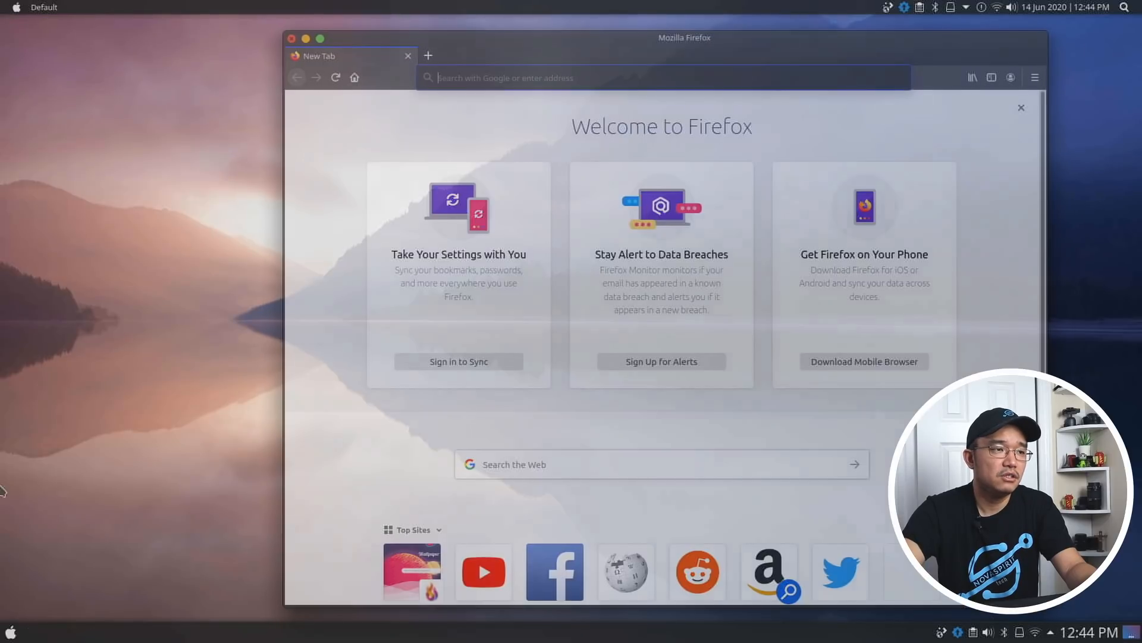
click(9, 631)
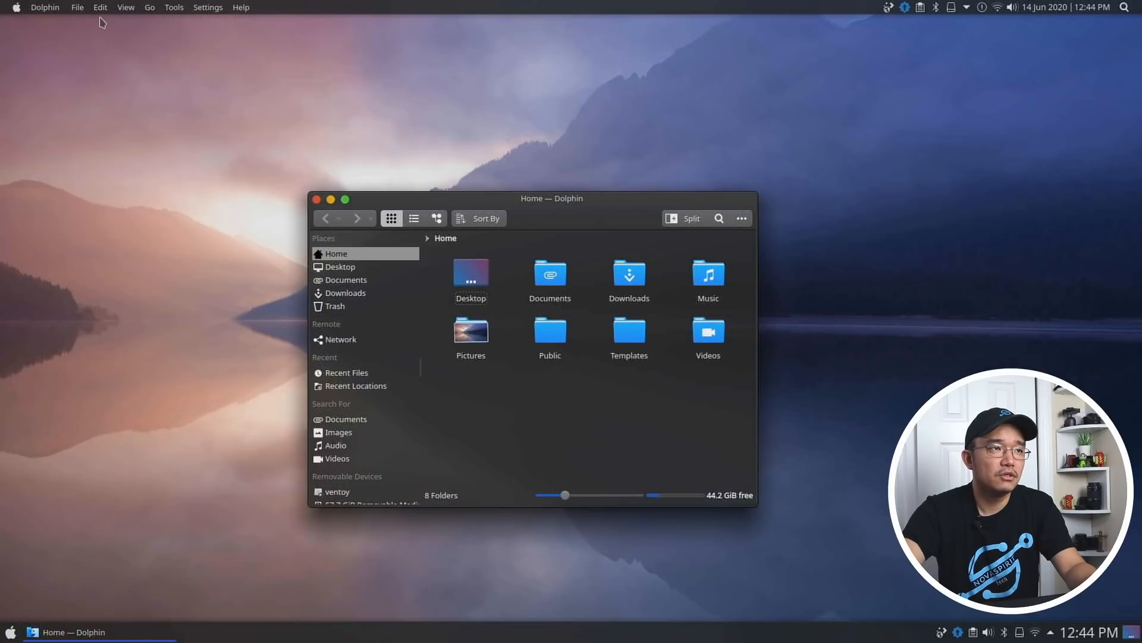
mouse_move(14, 14)
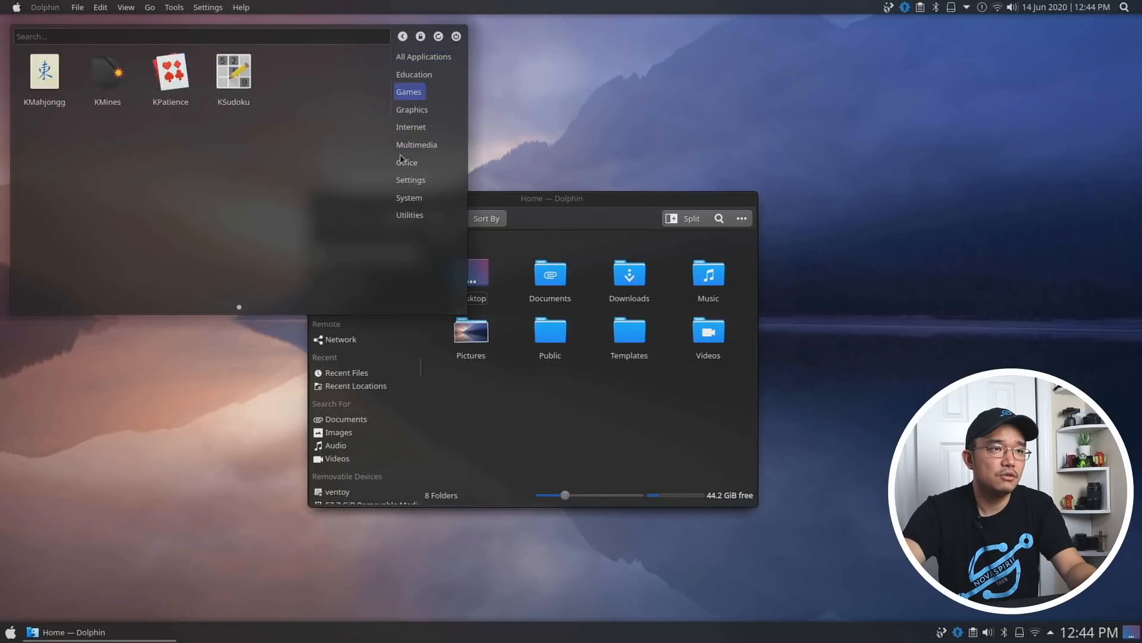
- Remove the bottom taskbar panel via its Edit Panel mode
right_click(793, 632)
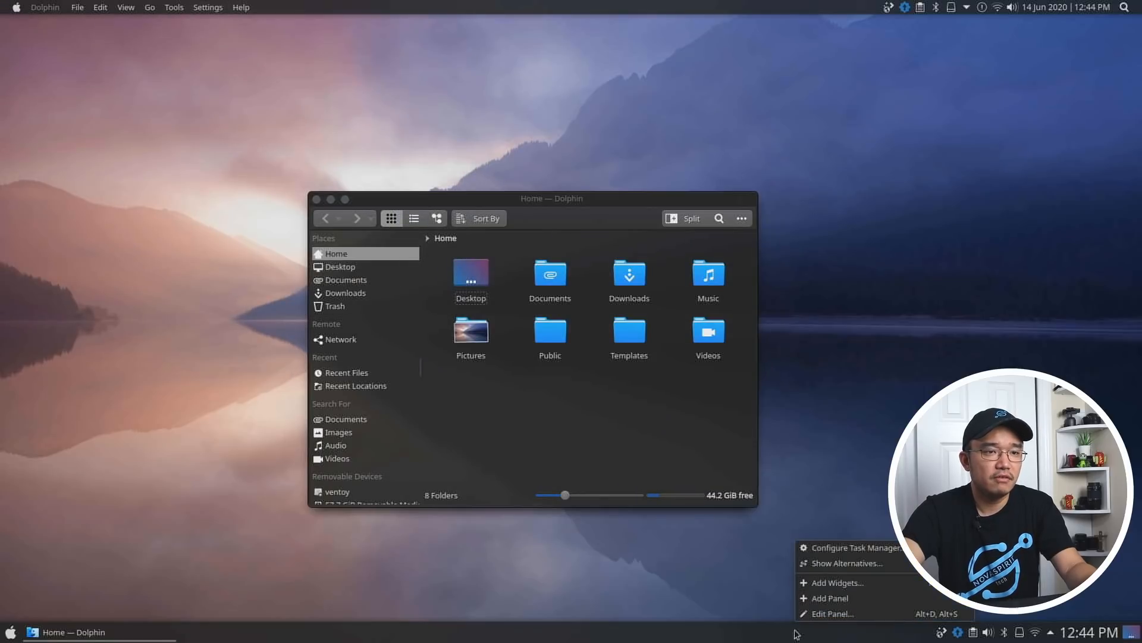
click(832, 612)
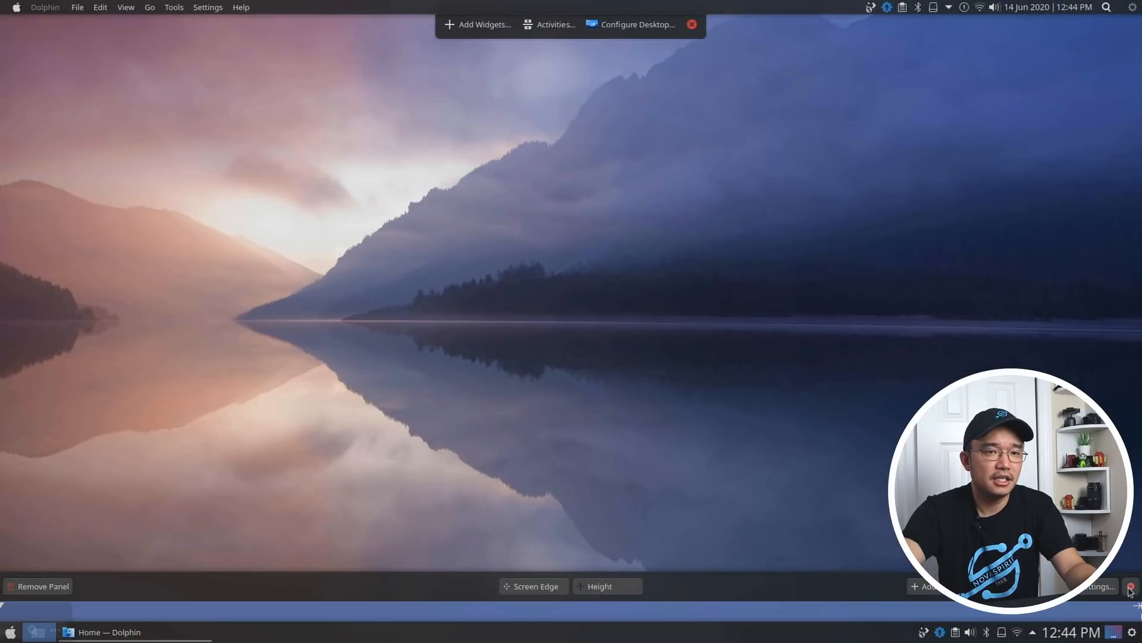
mouse_move(38, 585)
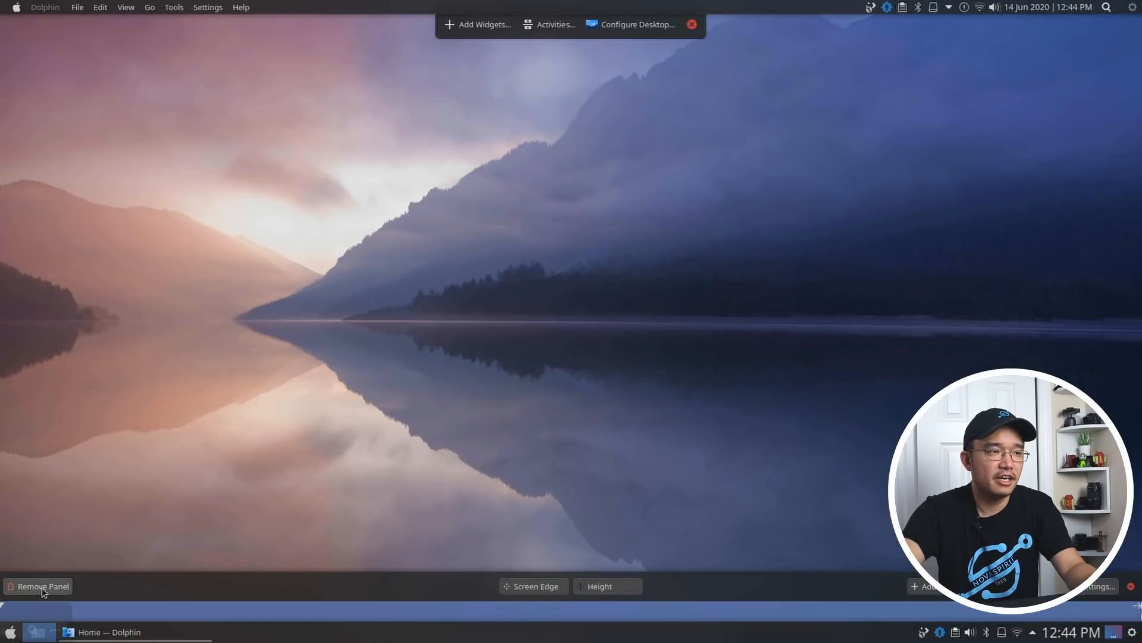
click(42, 586)
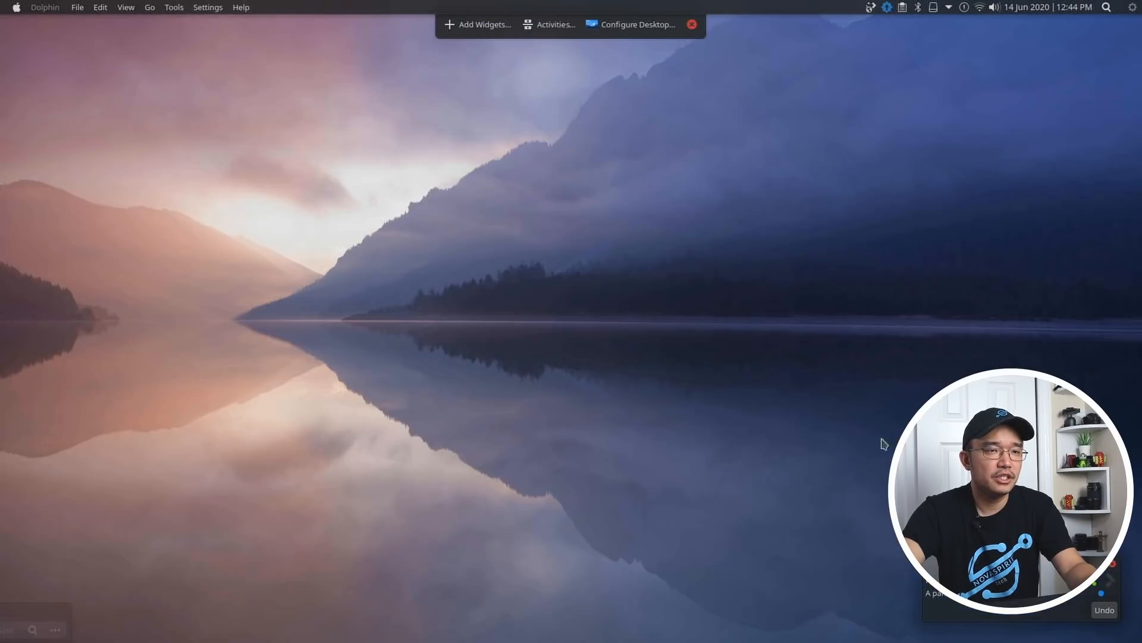
mouse_move(324, 209)
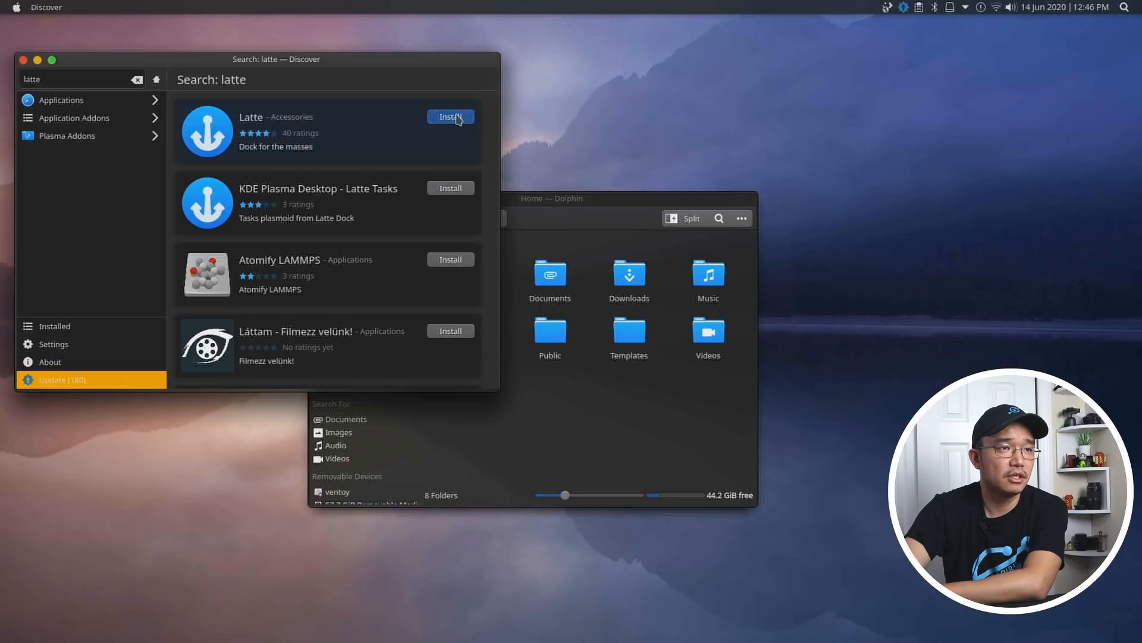
- Install Latte dock from Discover, authenticate, and close the software center
click(450, 116)
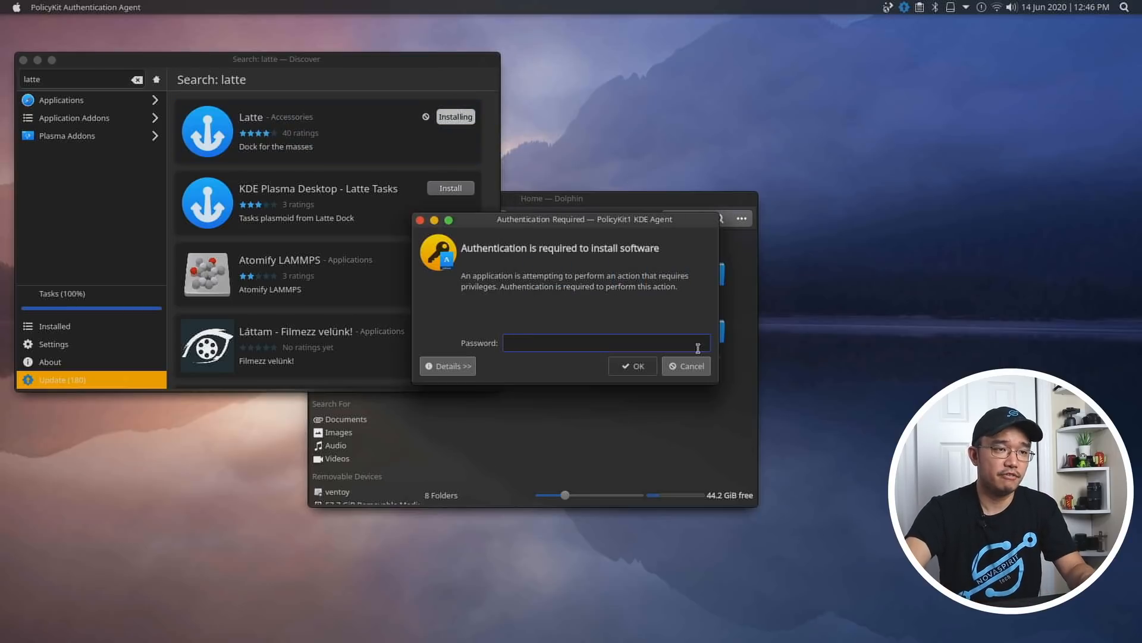
click(686, 365)
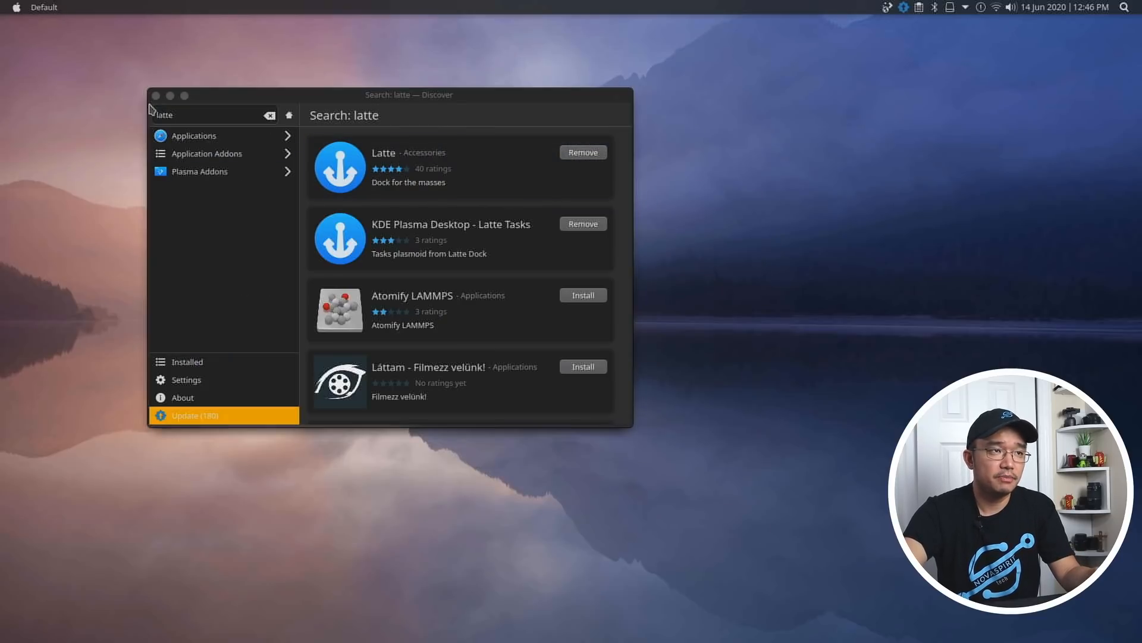
click(155, 95)
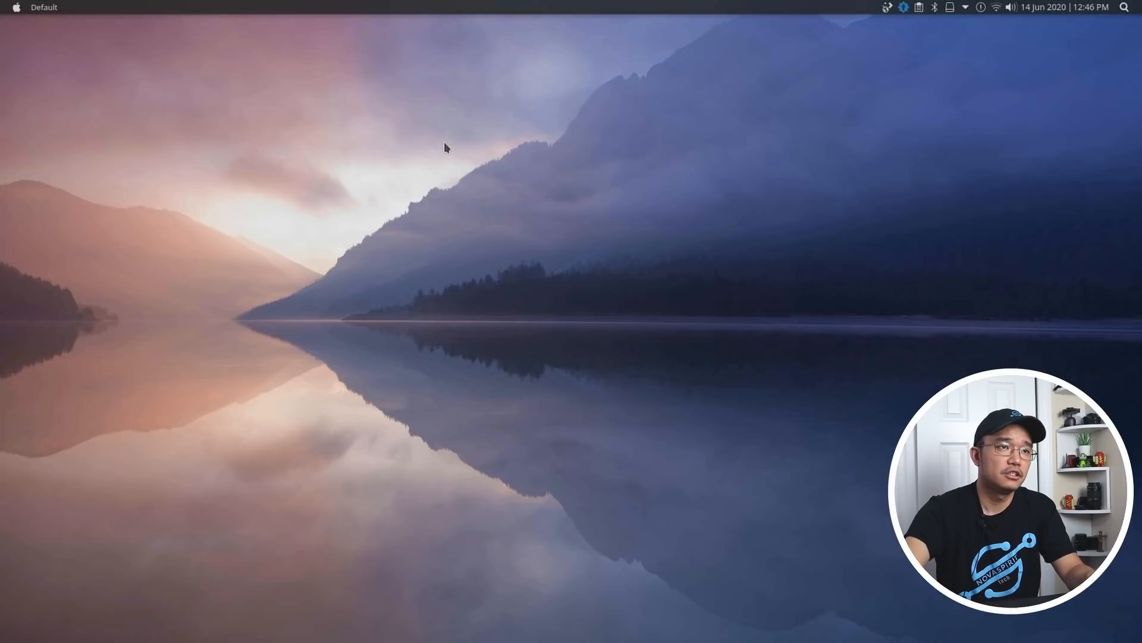
- Launch Latte from KRunner so the dock appears, and bring up its context menu
click(1125, 7)
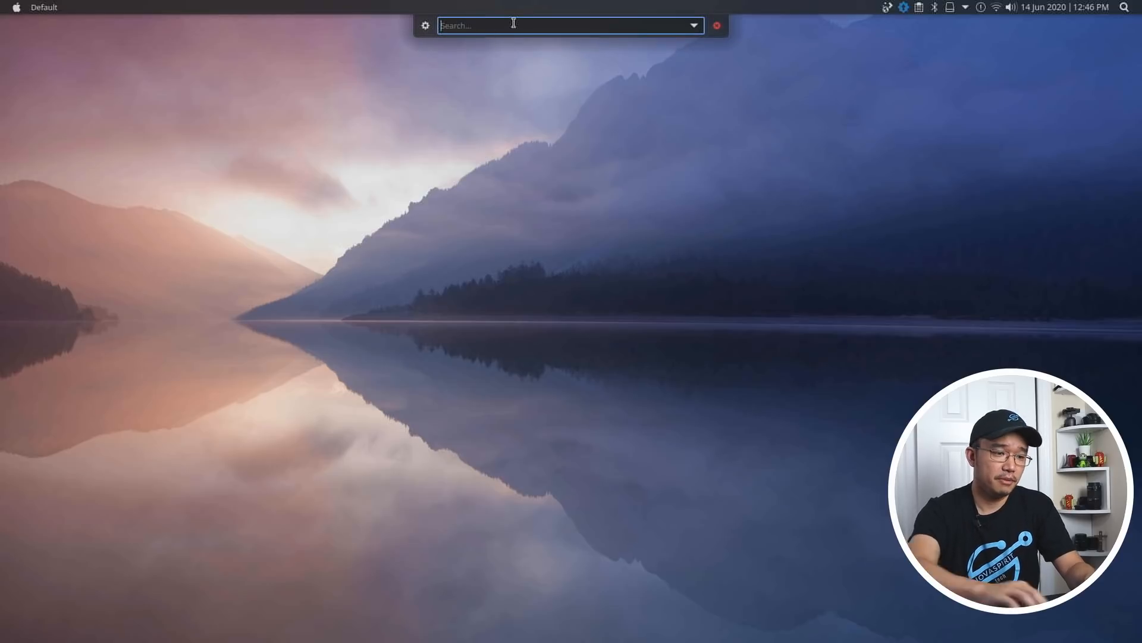
text(latte)
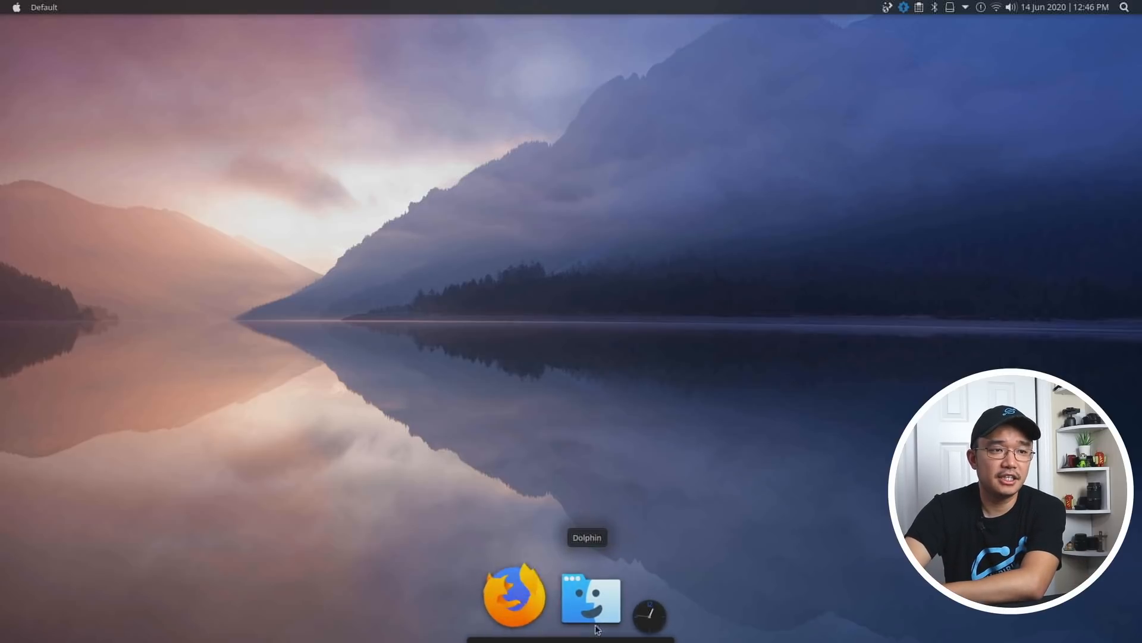
right_click(590, 597)
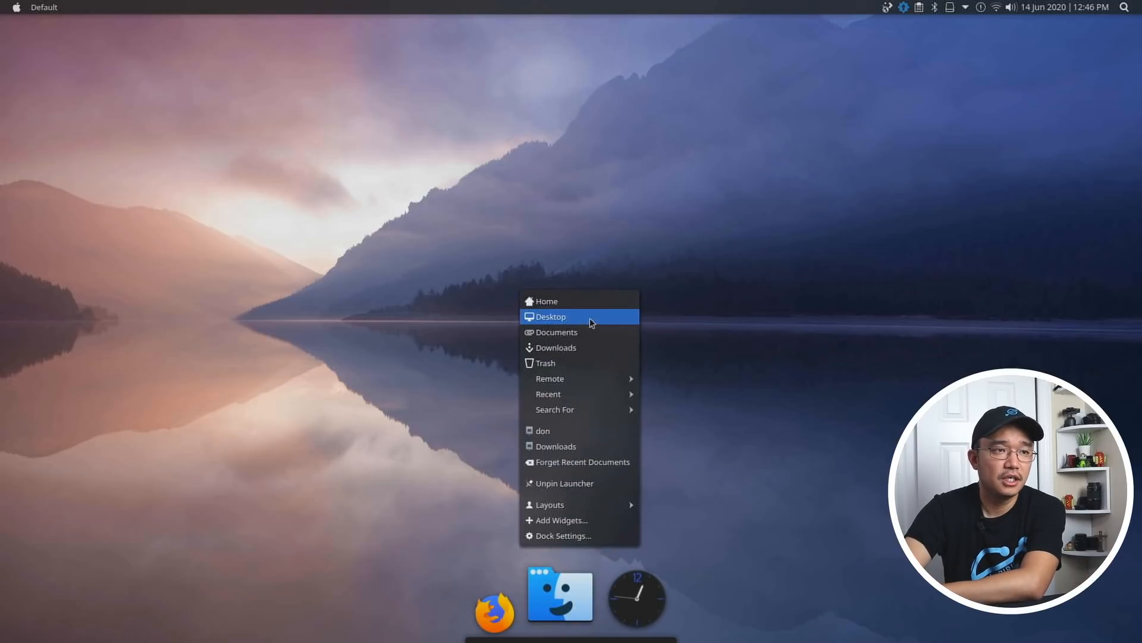
mouse_move(592, 543)
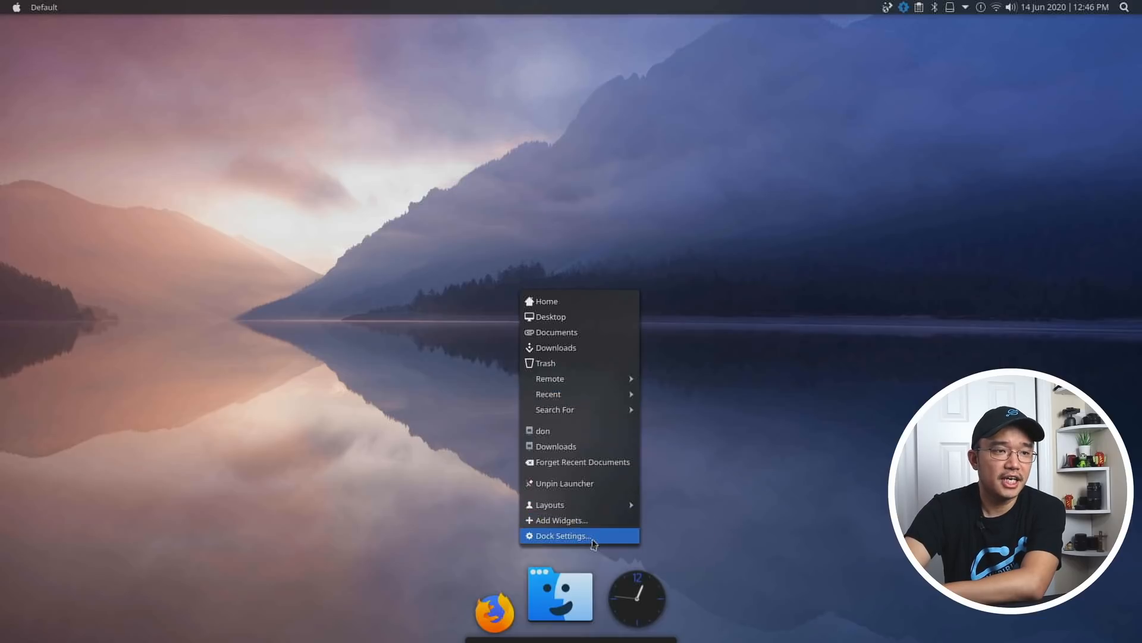
- In Dock Settings Appearance with advanced options, set background size 100% and opacity 14%
click(560, 535)
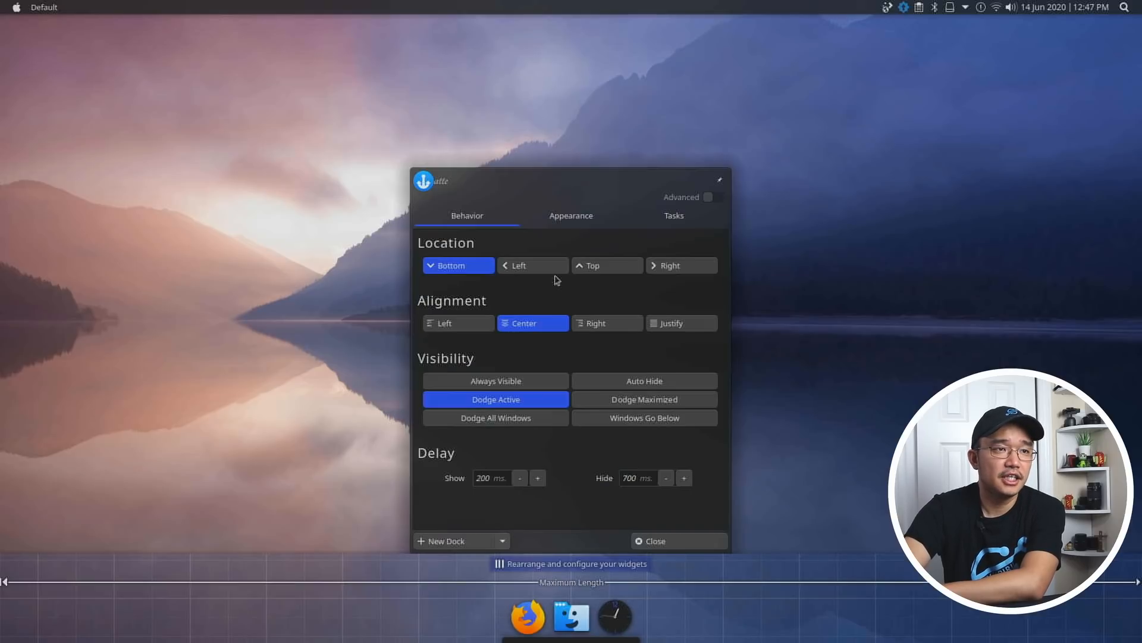
mouse_move(921, 136)
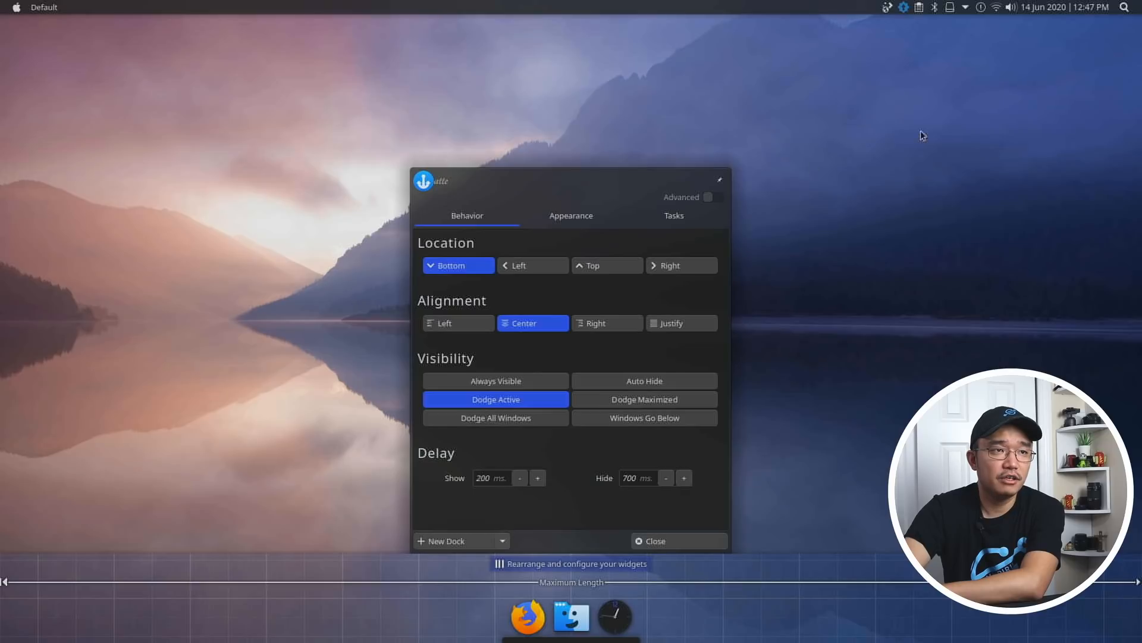
mouse_move(718, 209)
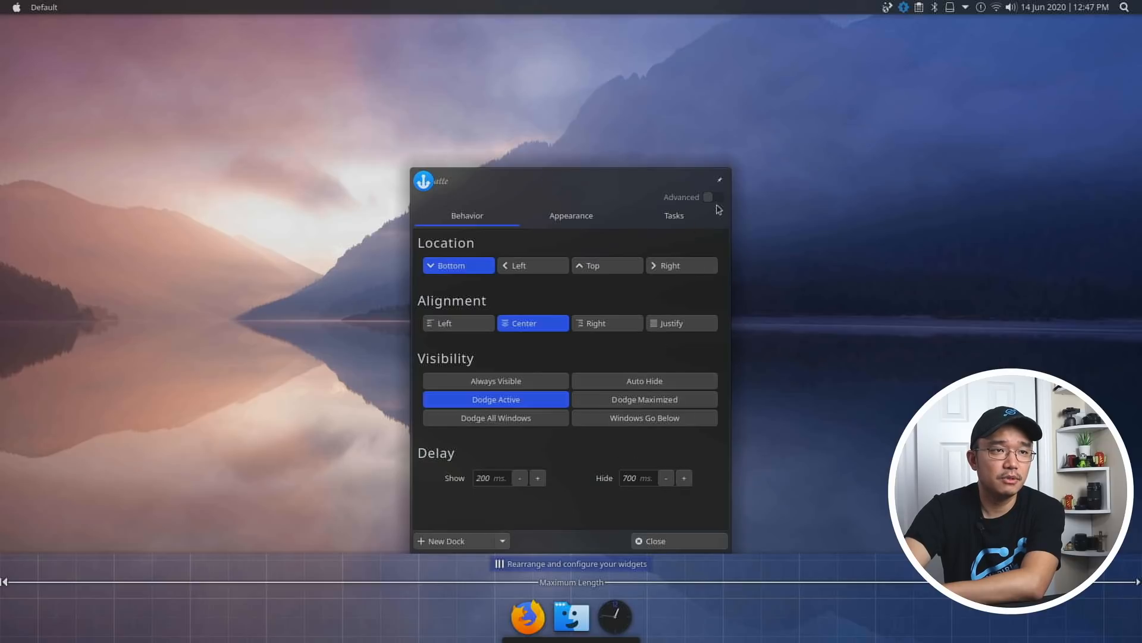
click(706, 197)
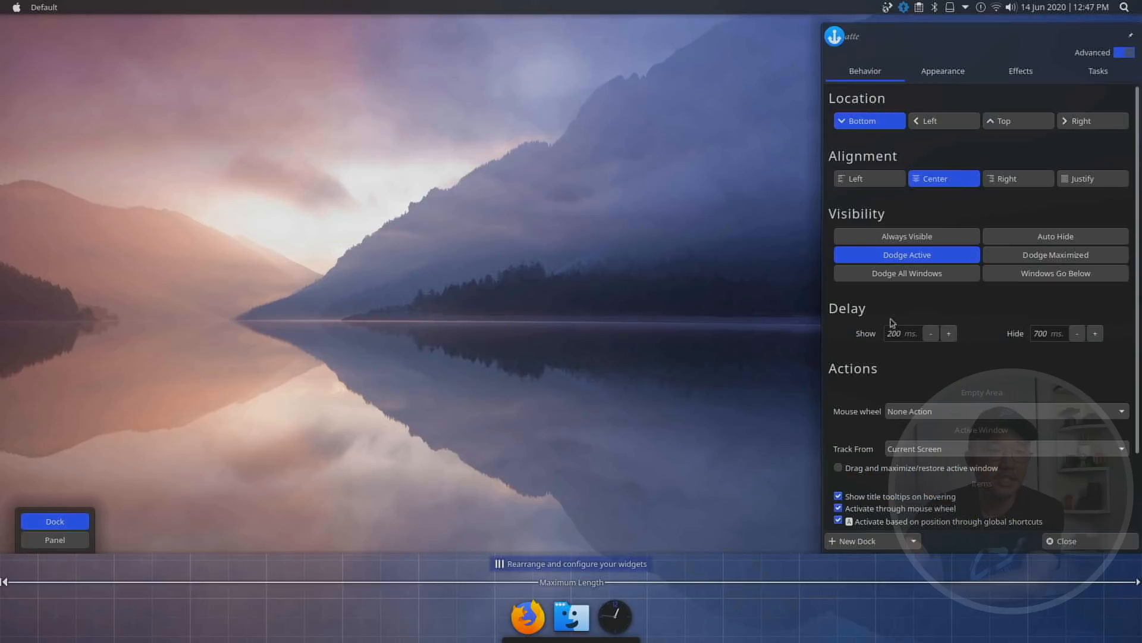
click(943, 70)
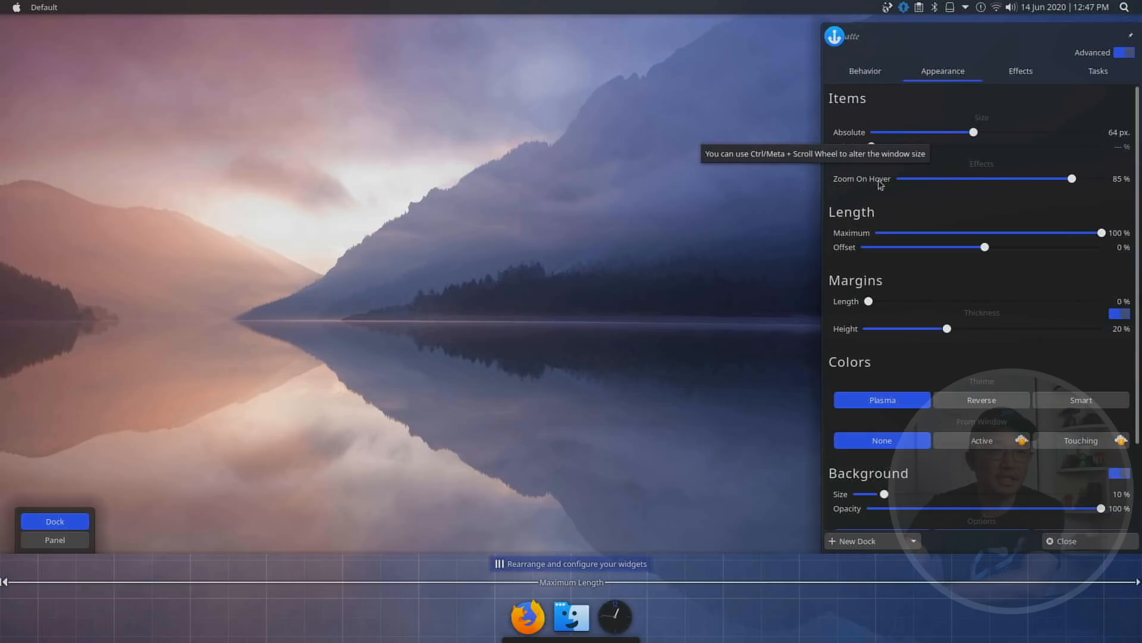
mouse_move(969, 244)
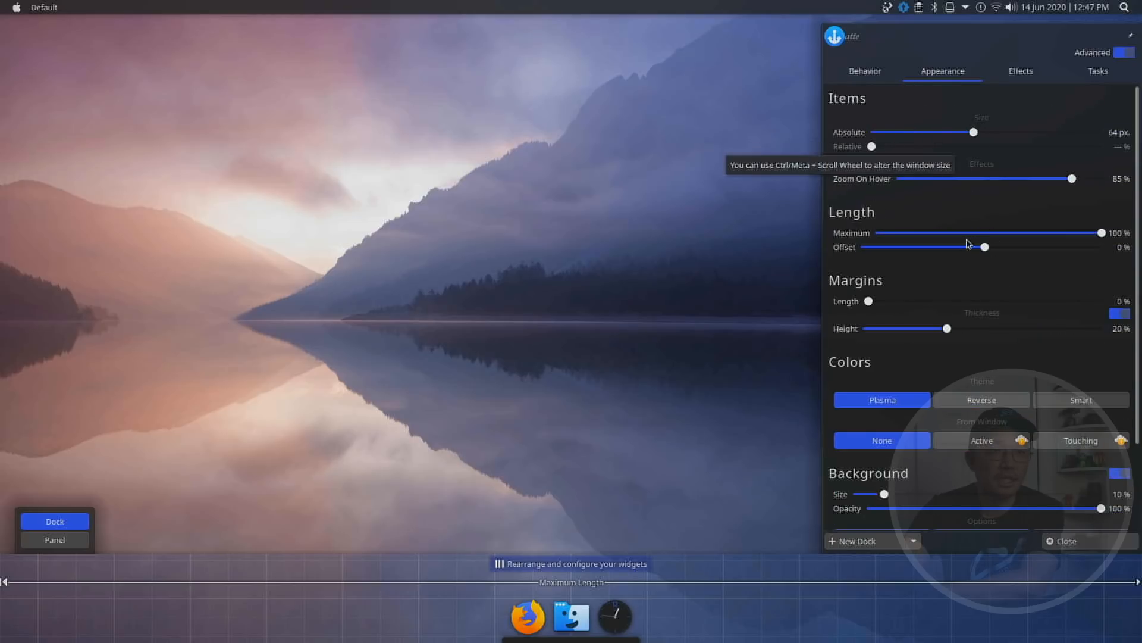
mouse_move(927, 260)
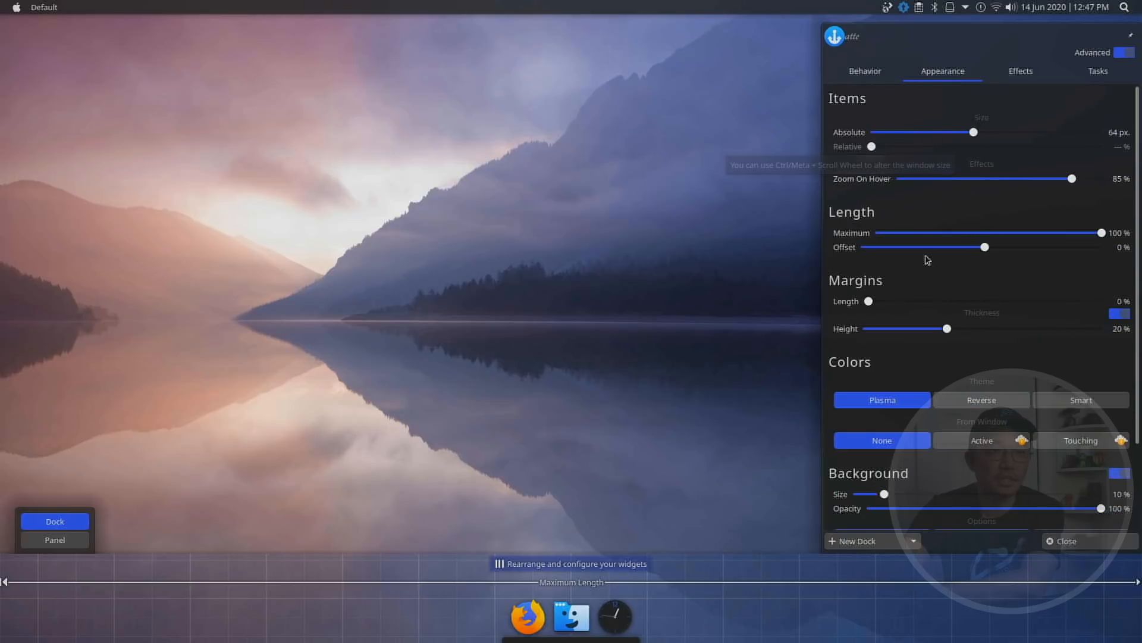
scroll(down, 3)
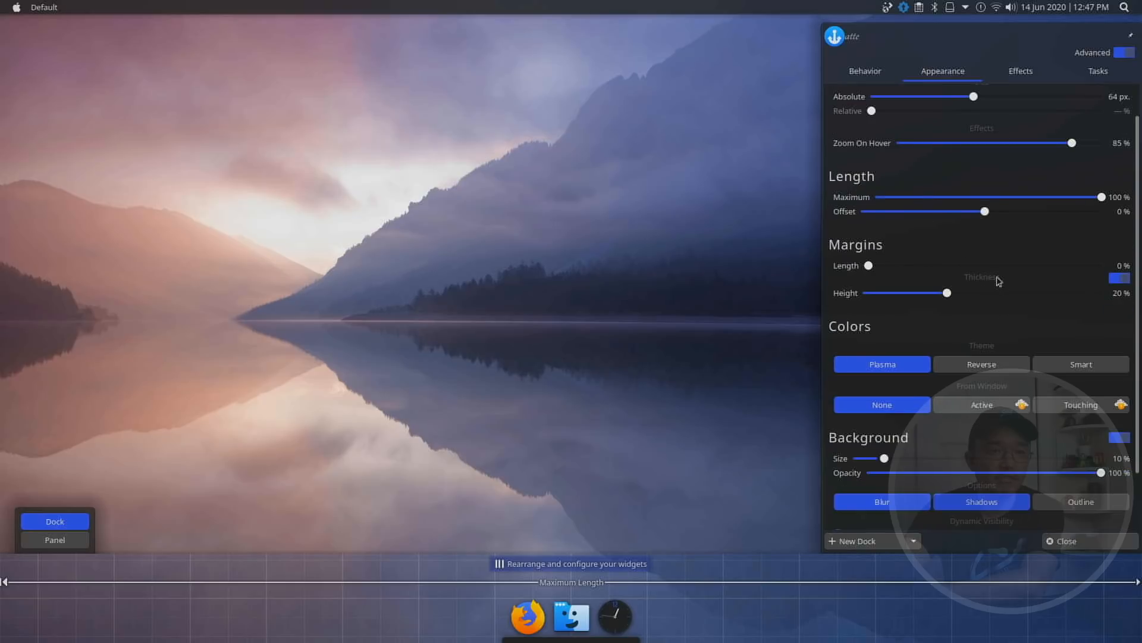
scroll(down, 3)
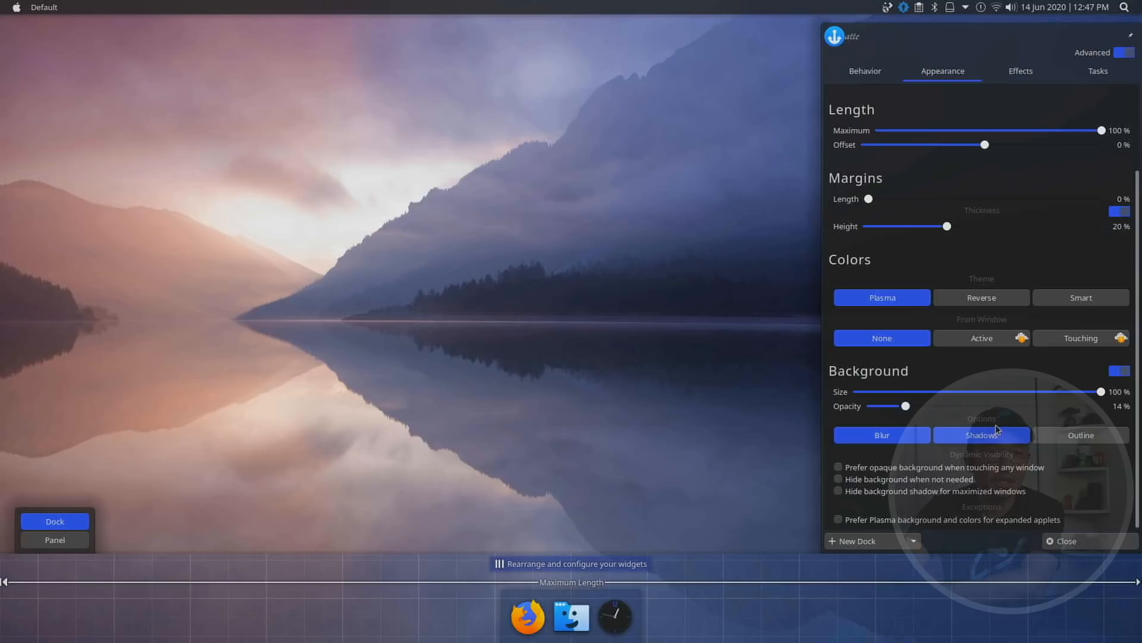
mouse_move(1019, 198)
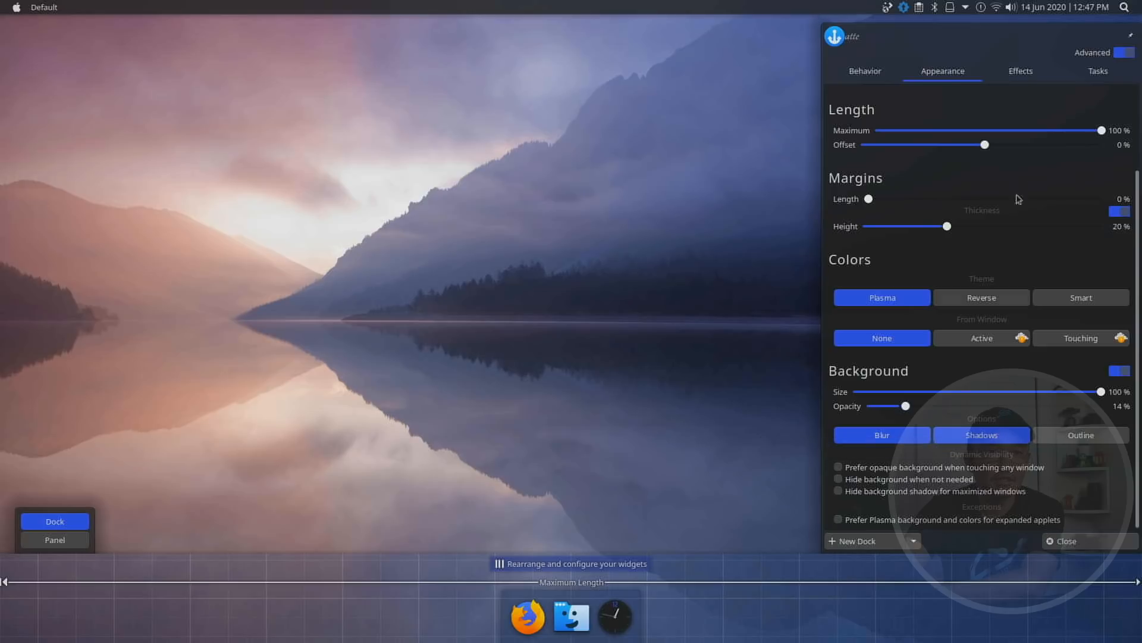
- Set the dock's animation speed to x3 on the Effects page
click(1019, 70)
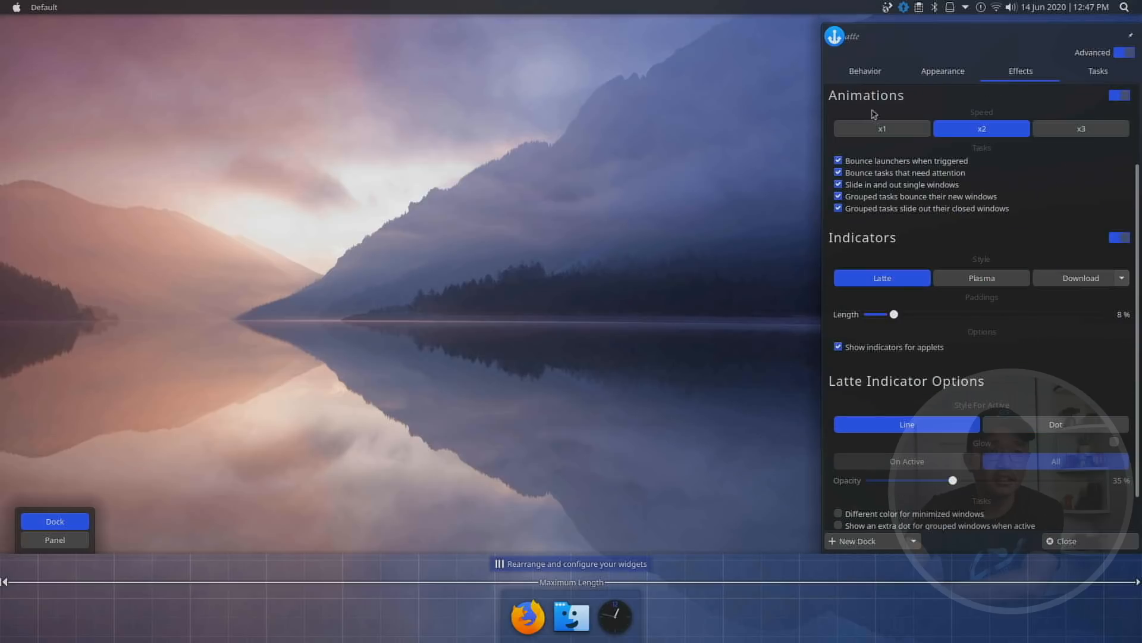
mouse_move(941, 463)
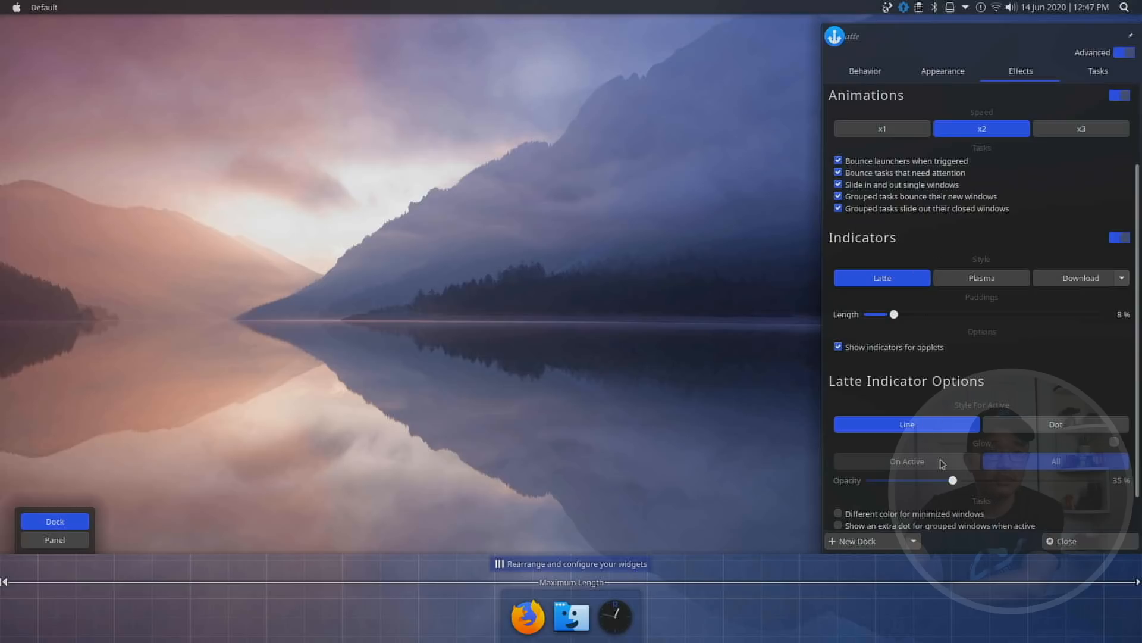
mouse_move(1100, 137)
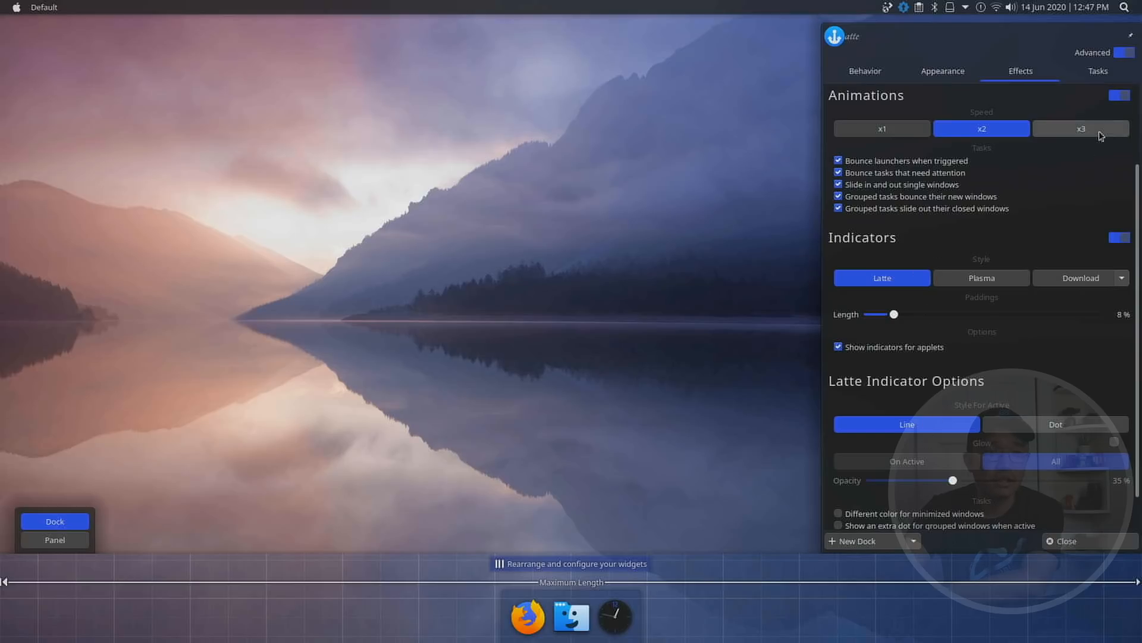
click(1081, 129)
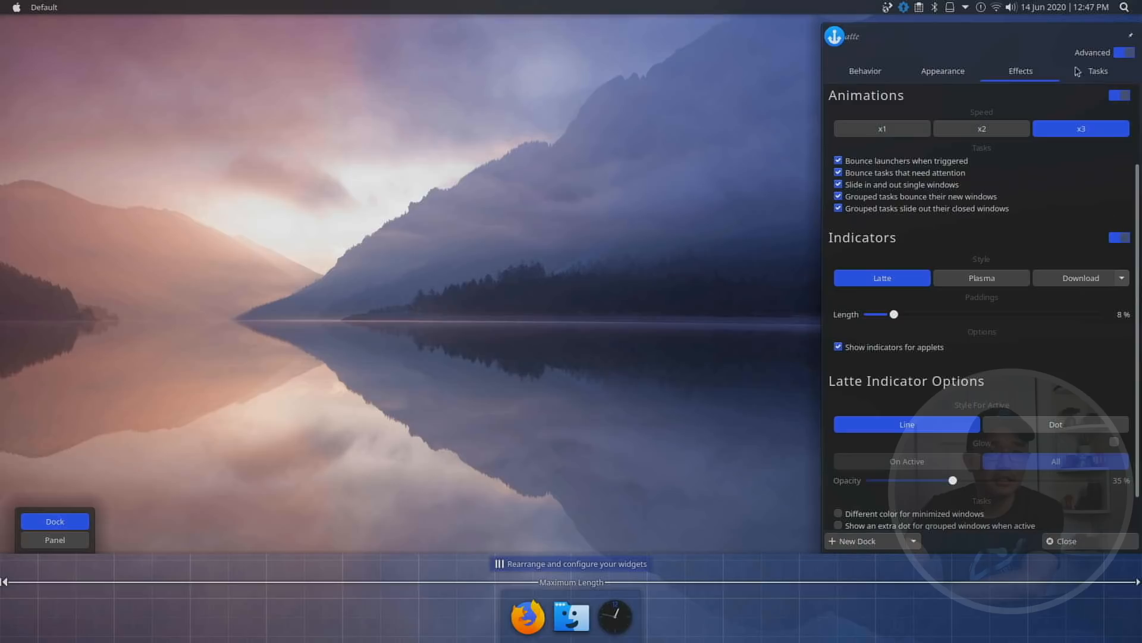
click(1097, 70)
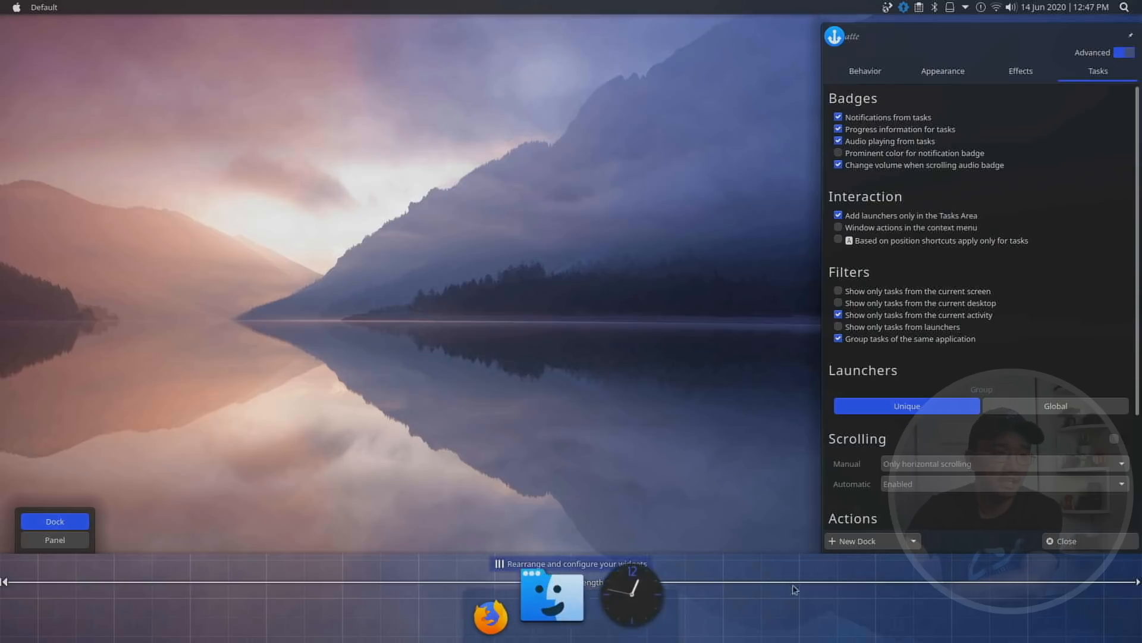
mouse_move(514, 611)
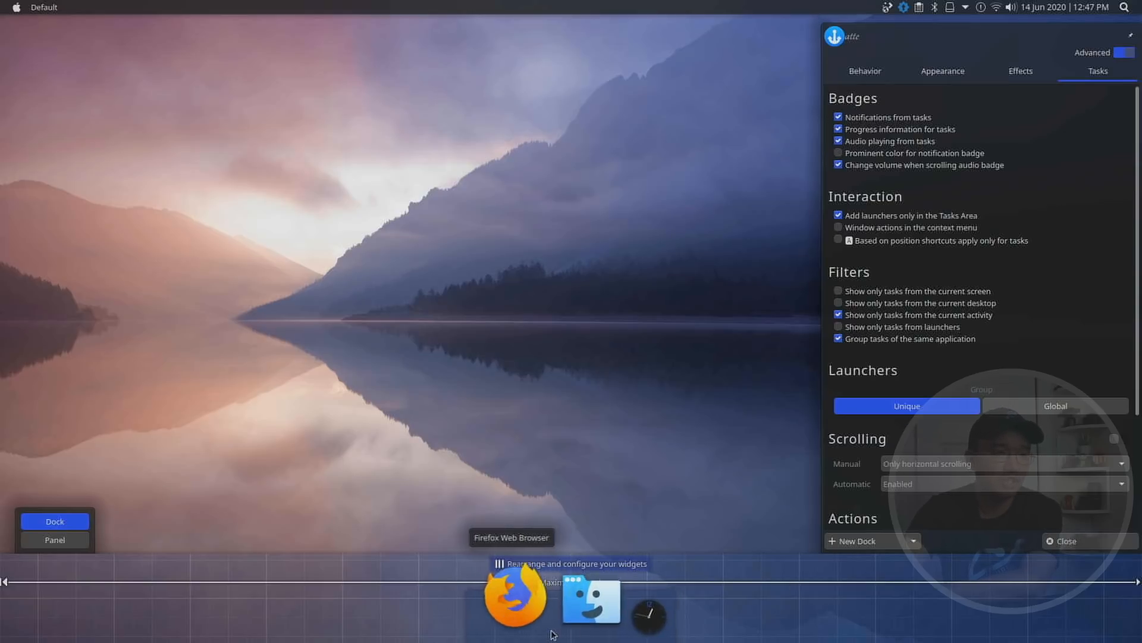
mouse_move(578, 596)
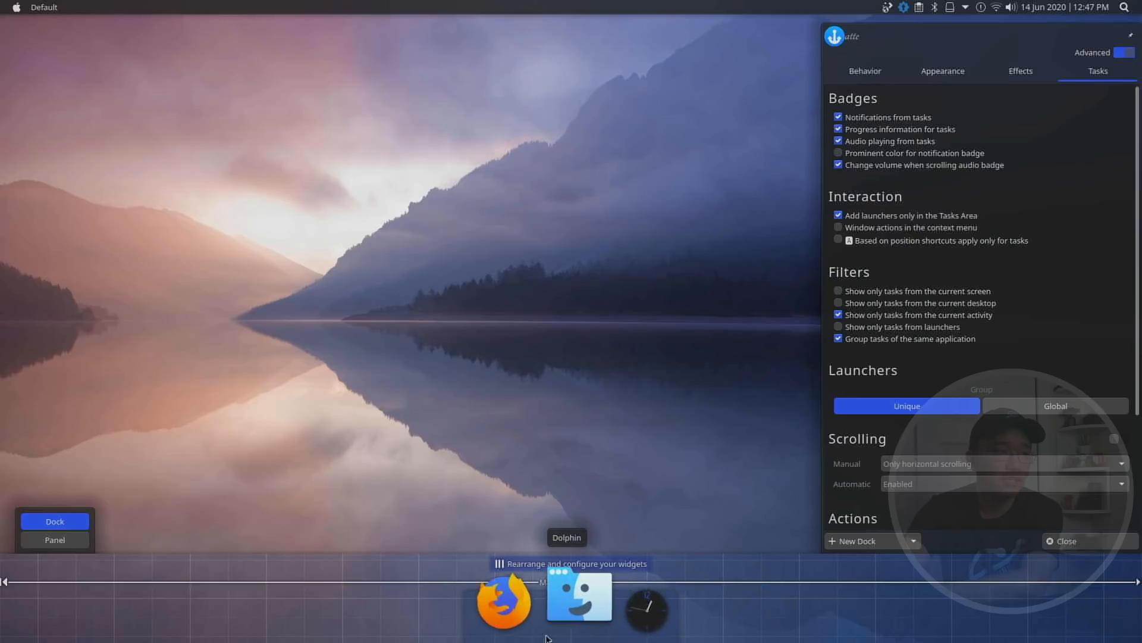
- Add a Folder View and a Trashcan widget to the dock from the widget gallery
right_click(578, 596)
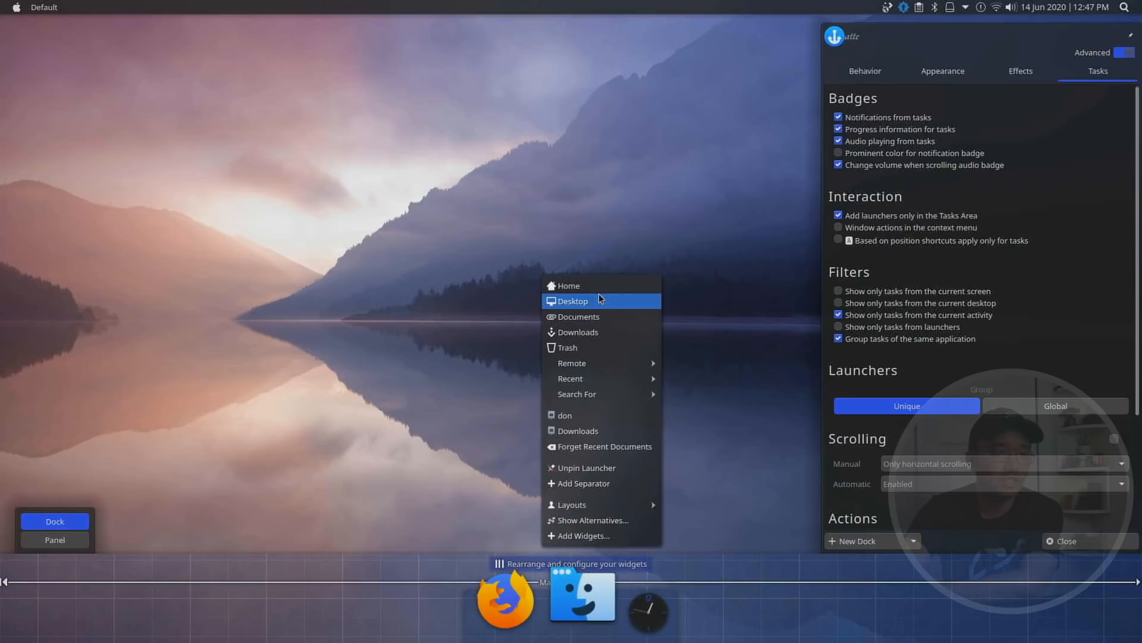
mouse_move(605, 504)
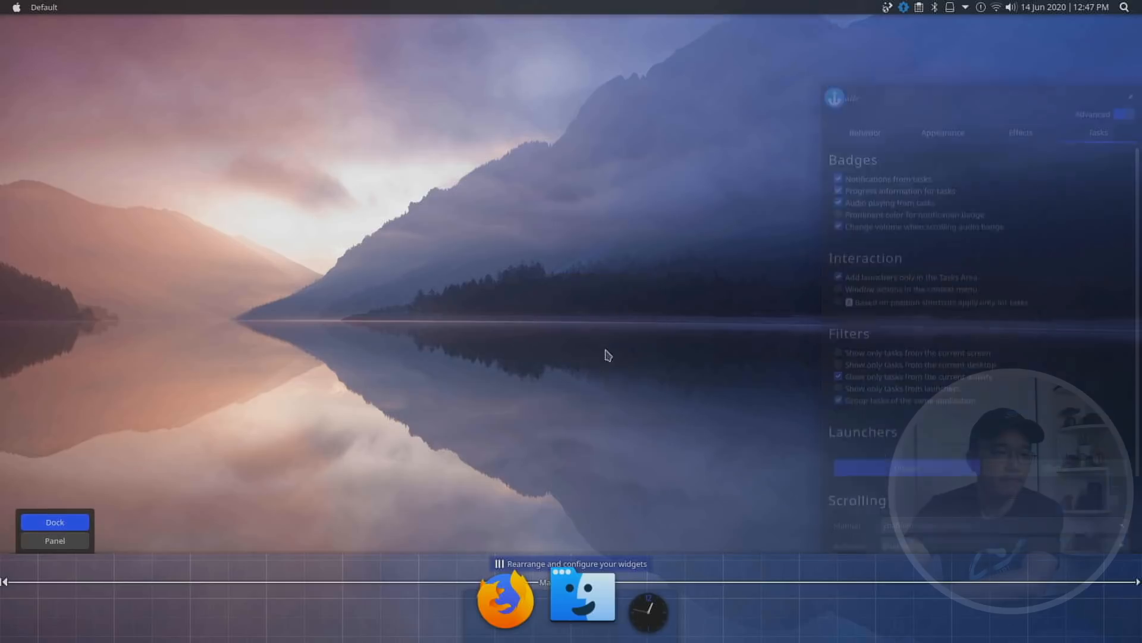
click(572, 562)
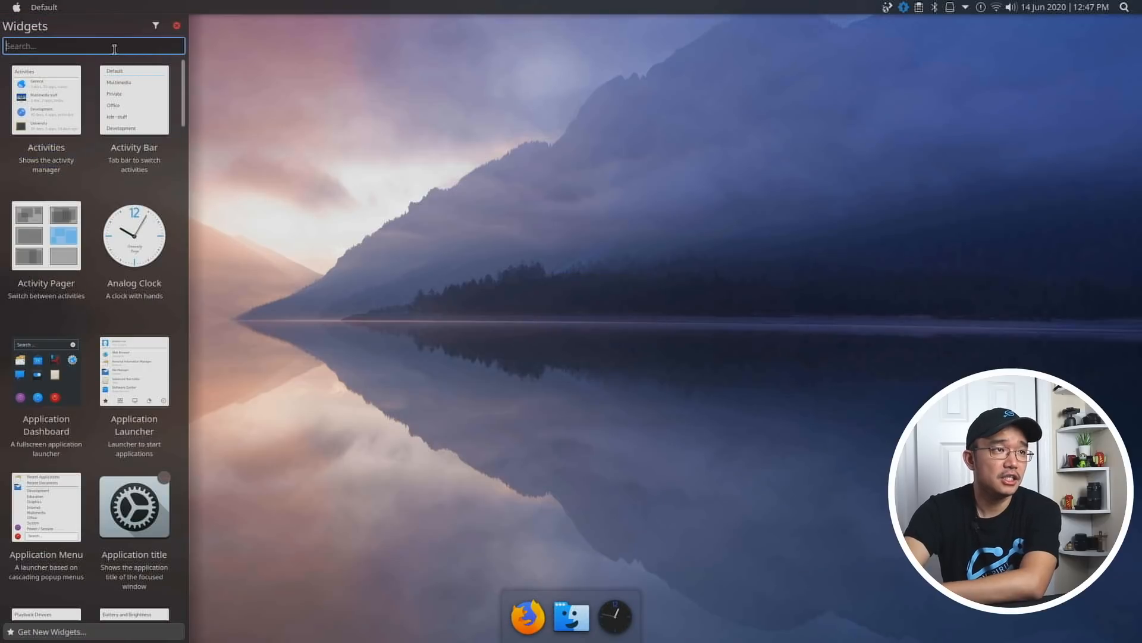
text(latte)
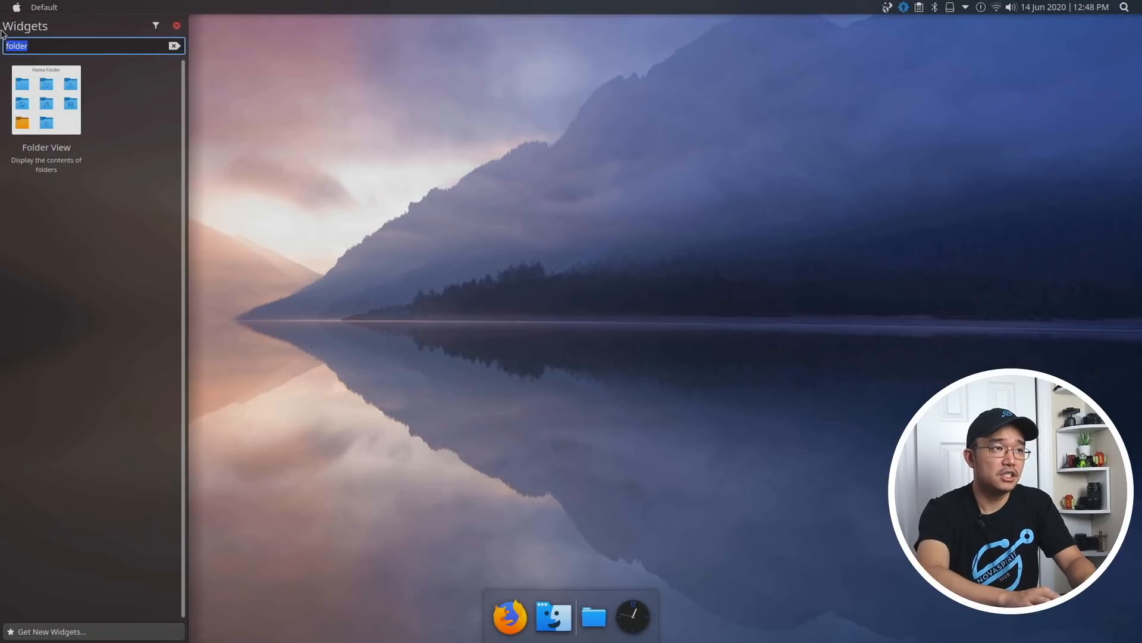
click(174, 45)
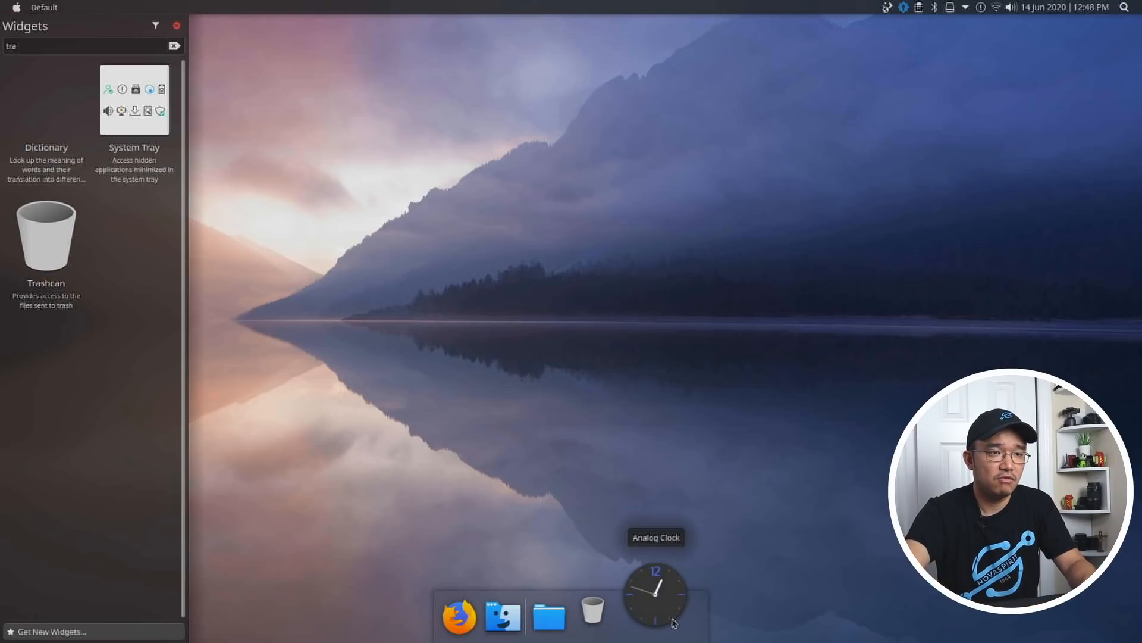
- Remove the Analog Clock from the dock
right_click(655, 591)
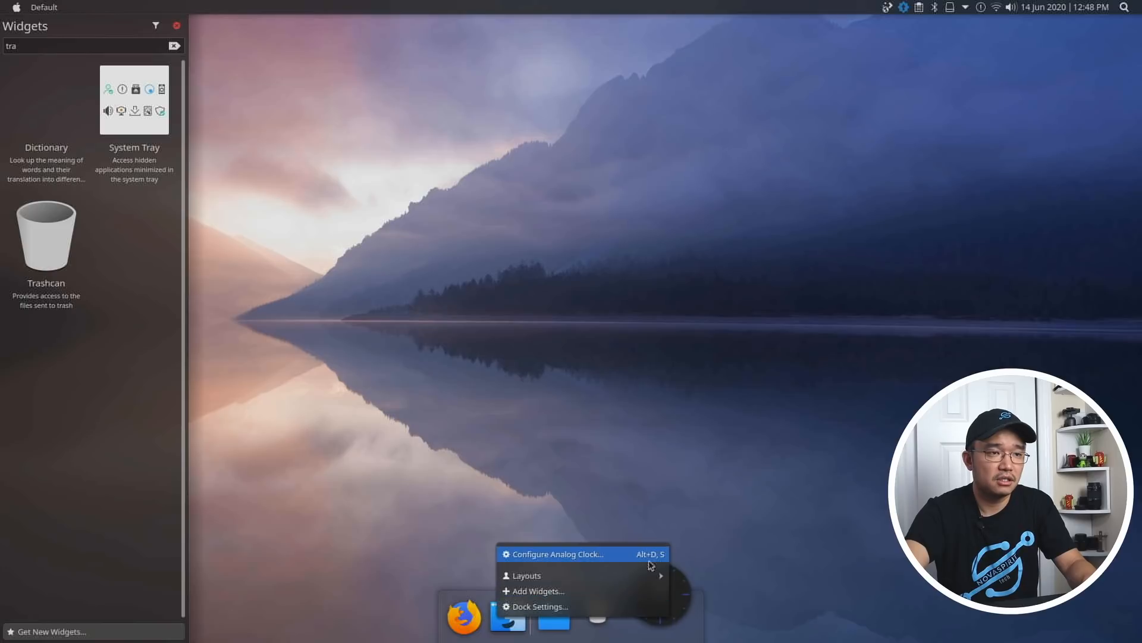
click(540, 605)
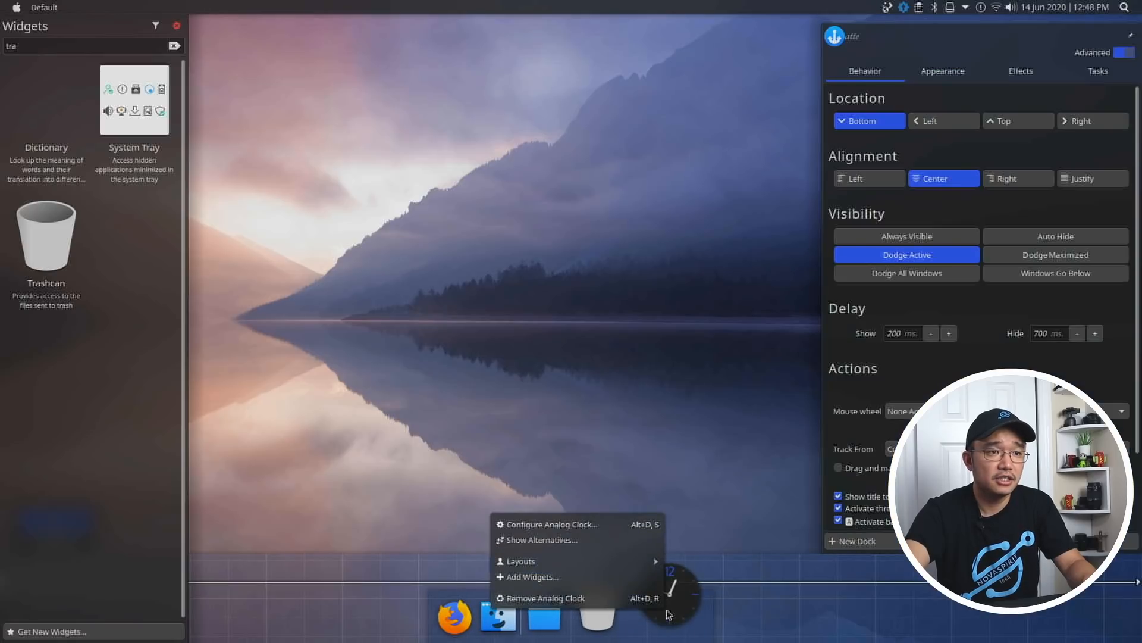
click(545, 597)
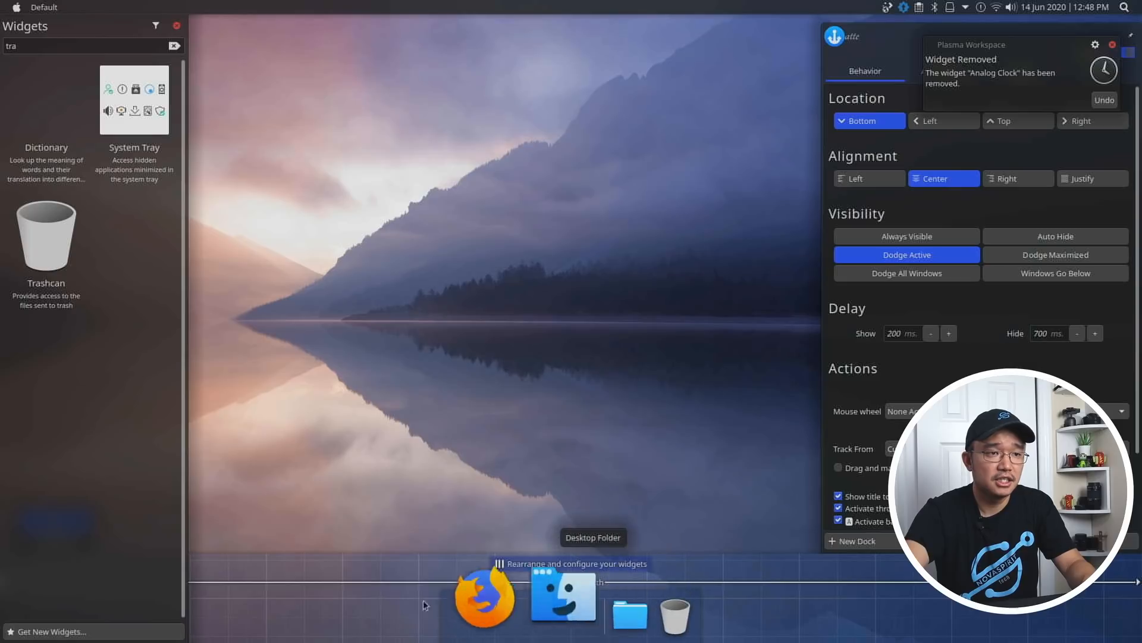
mouse_move(567, 596)
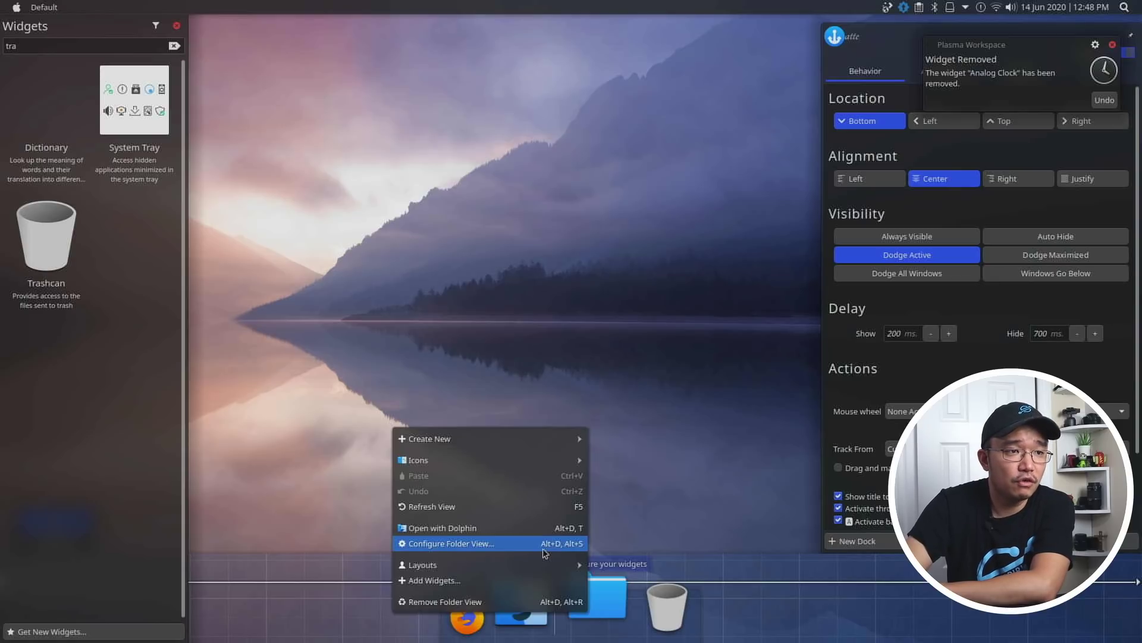
- Point the folder widget at the Downloads folder with custom title 'Downloads'
click(450, 542)
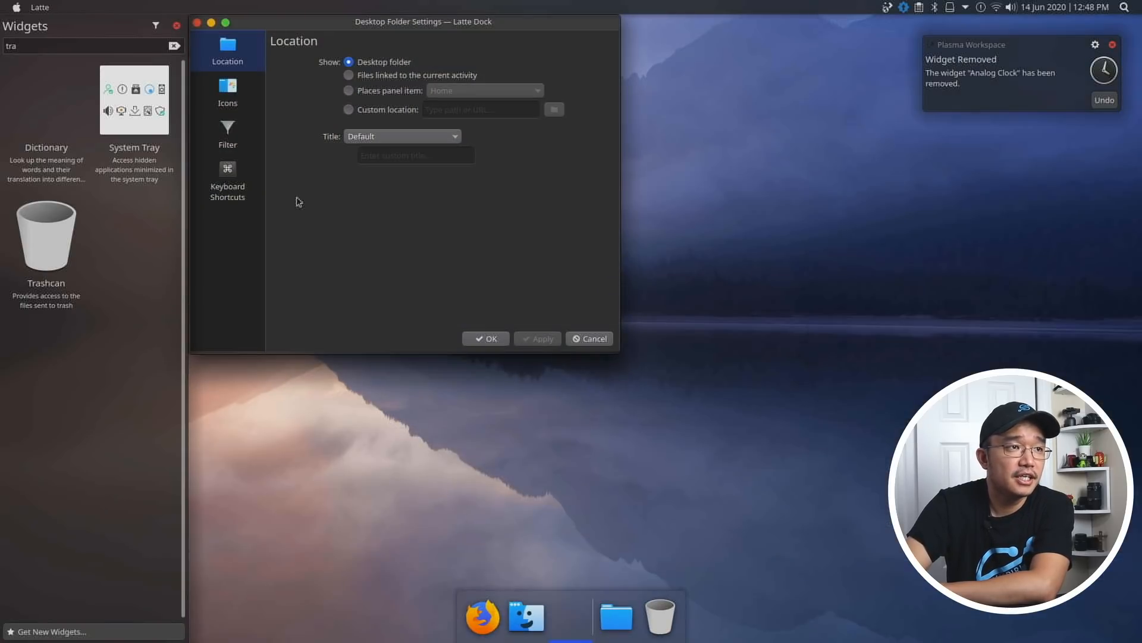
click(348, 109)
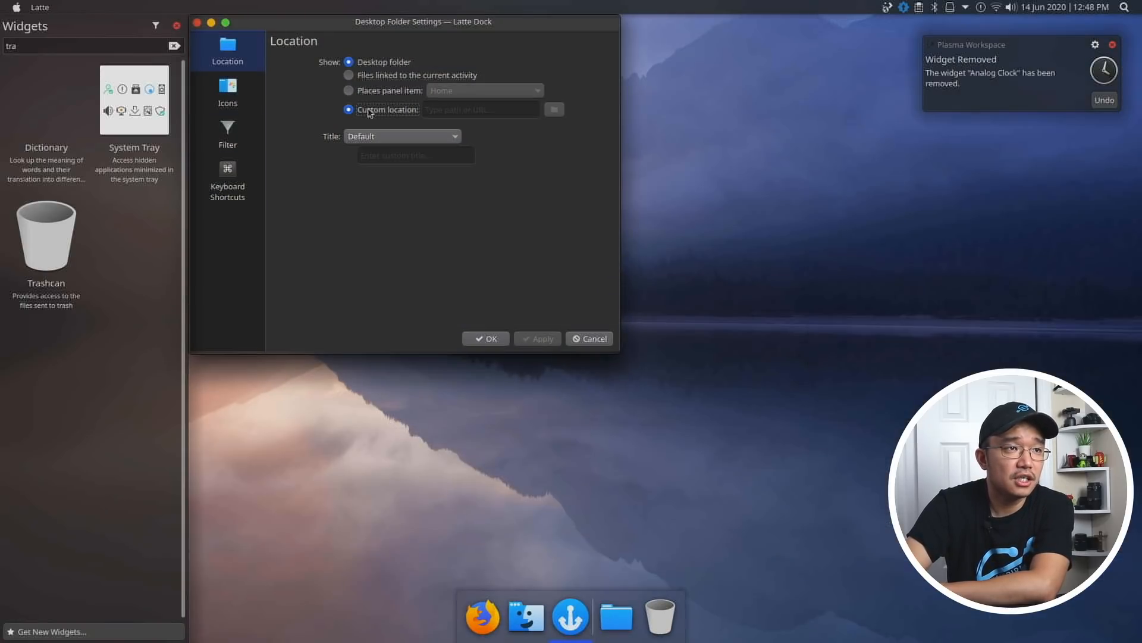
click(553, 109)
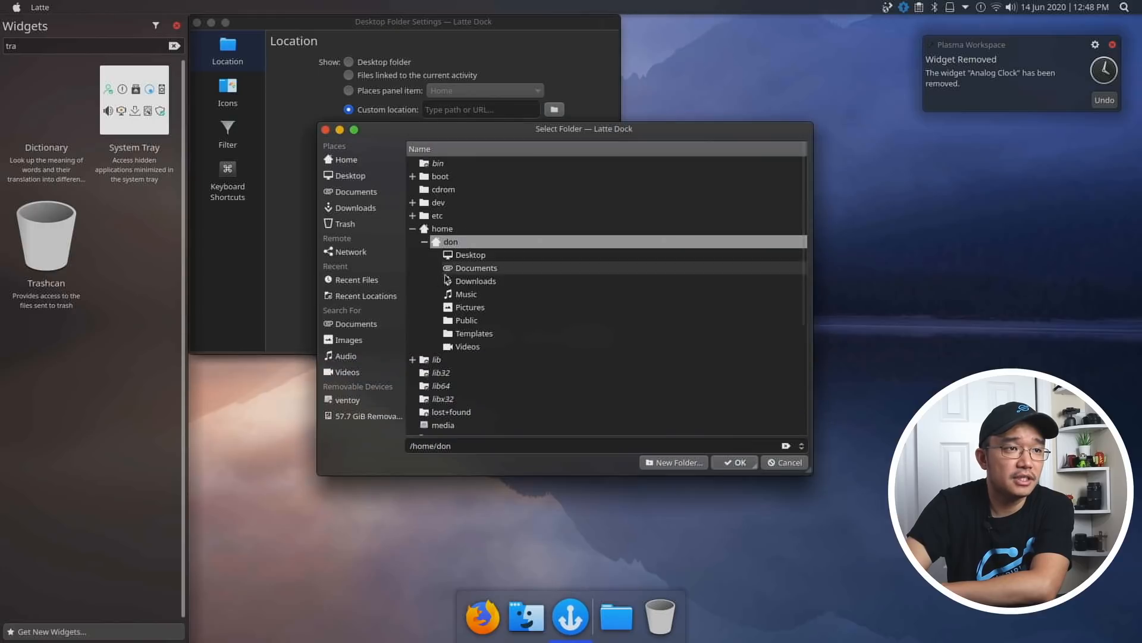
click(734, 462)
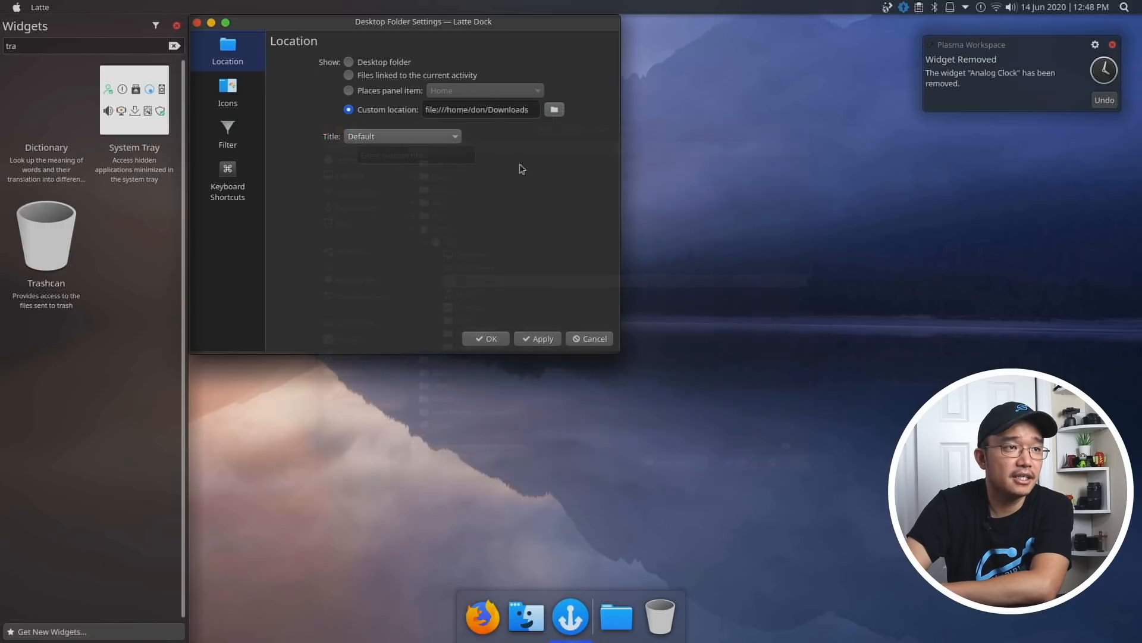
click(401, 136)
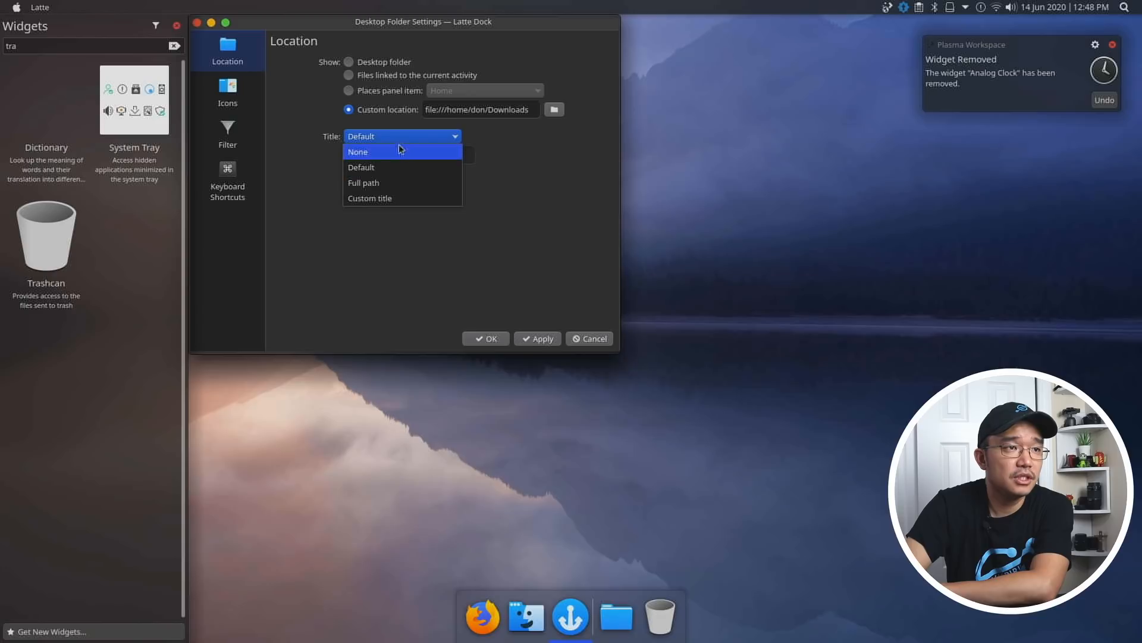
click(369, 198)
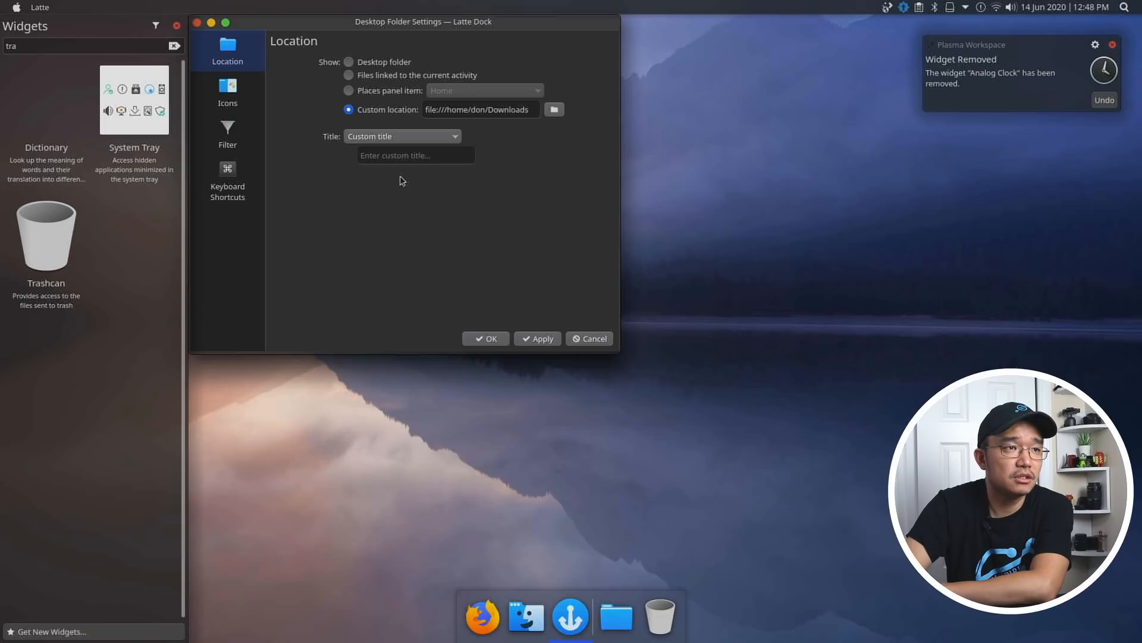
text(Down)
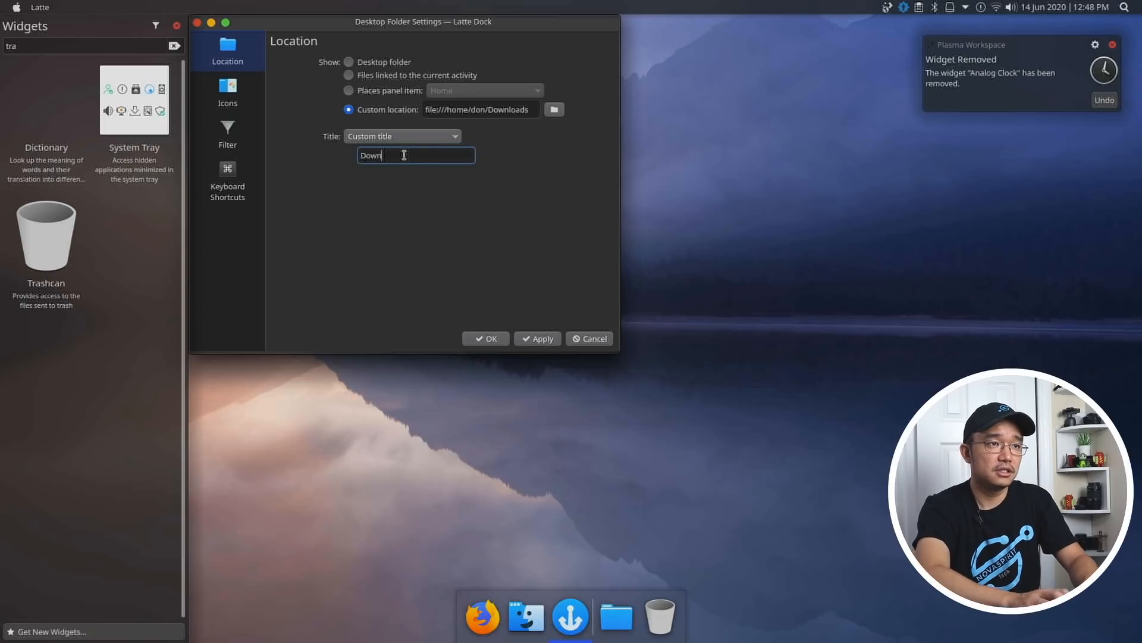
text(loads)
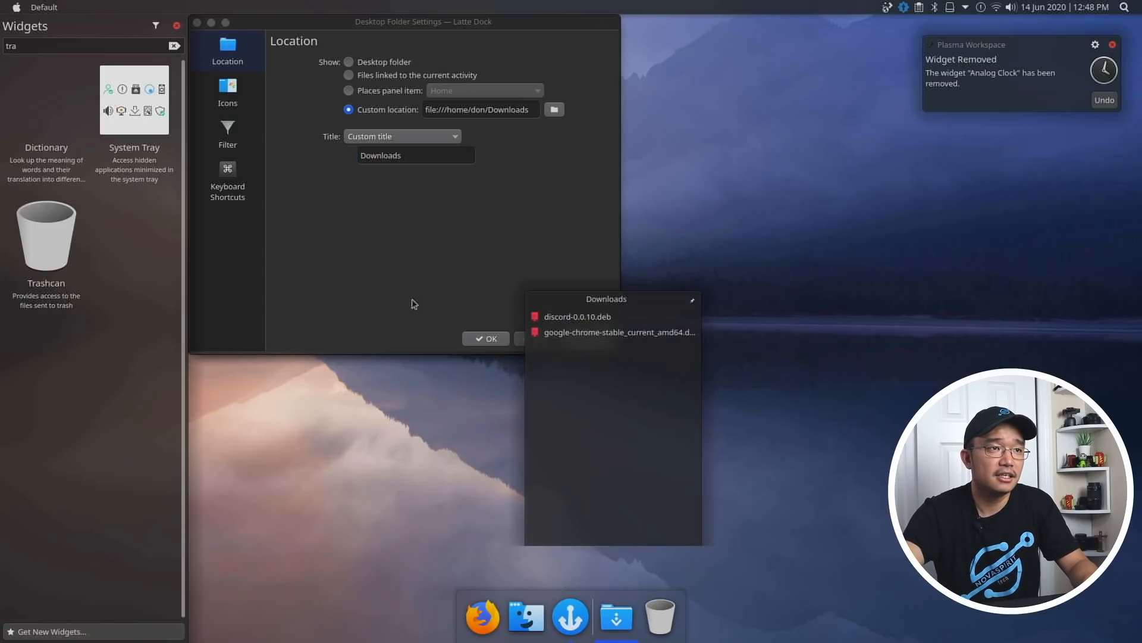
- Switch the folder widget to icon view and preview the Downloads stack
click(227, 91)
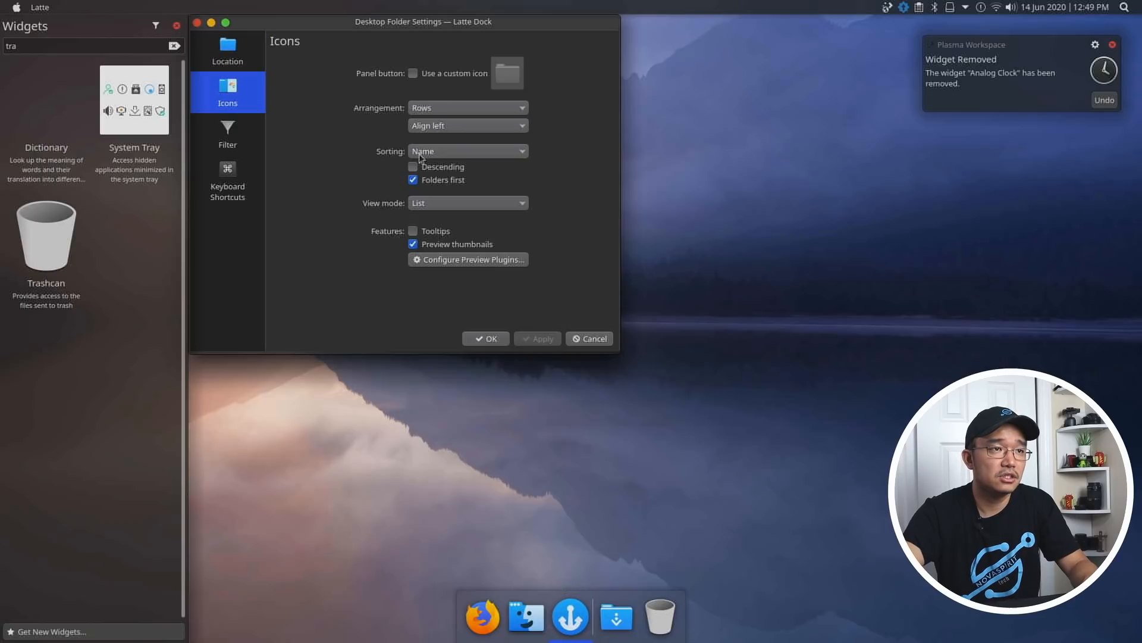
click(466, 202)
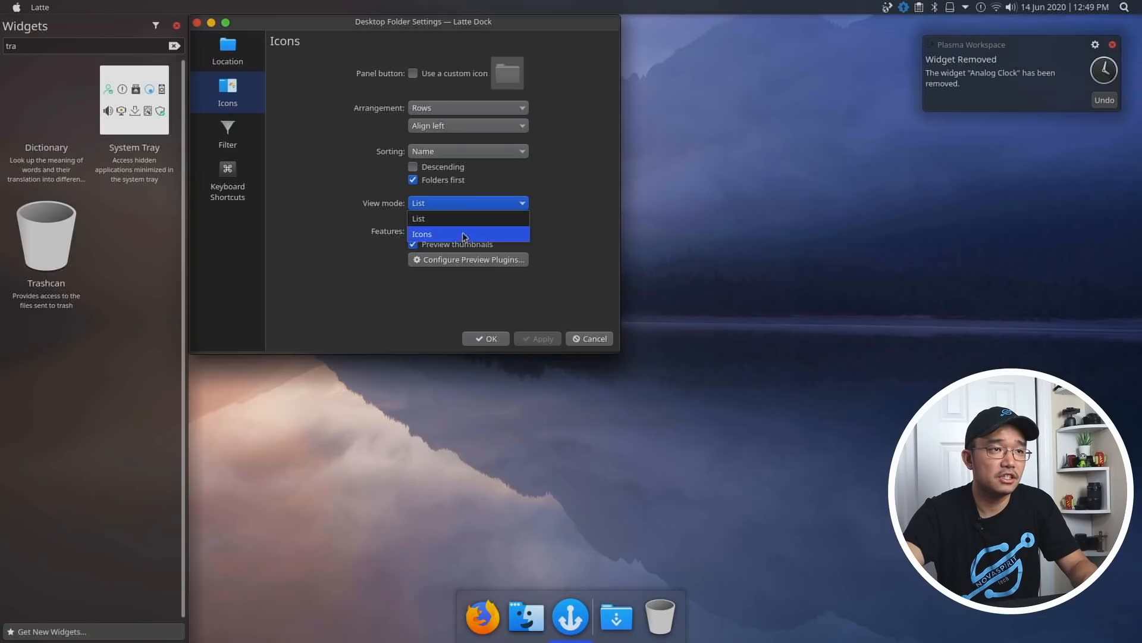
click(421, 233)
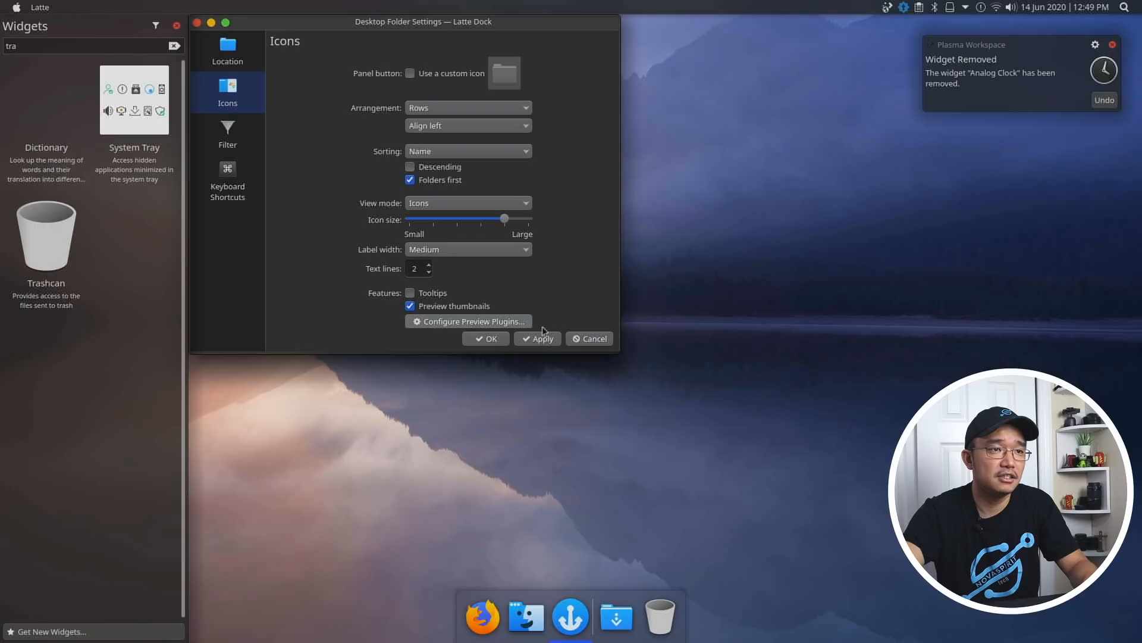
click(616, 596)
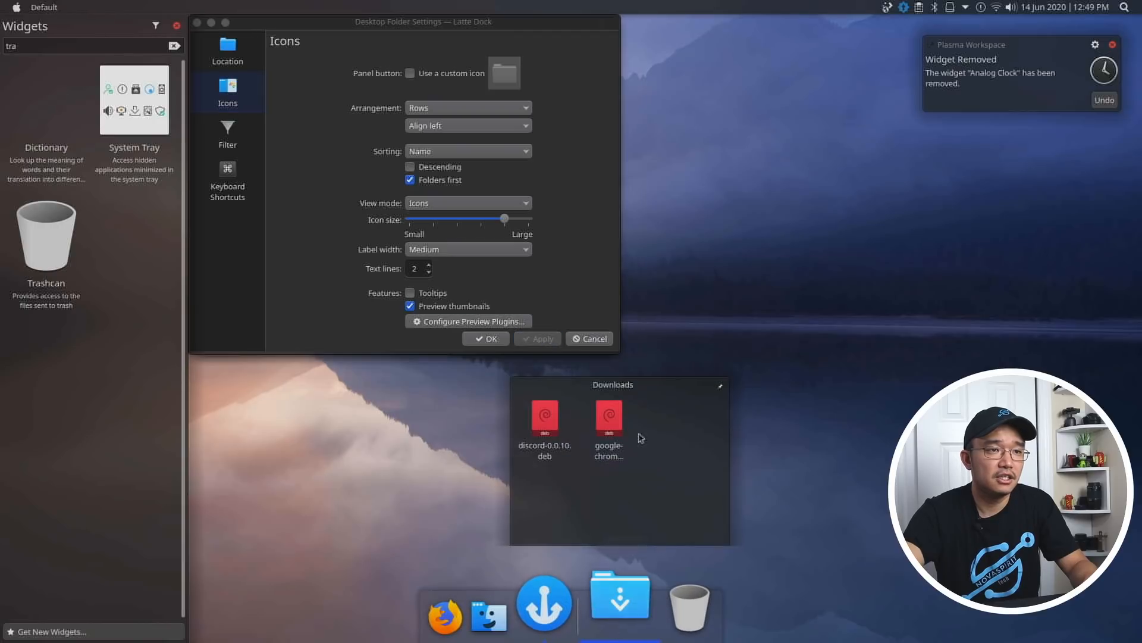
mouse_move(718, 275)
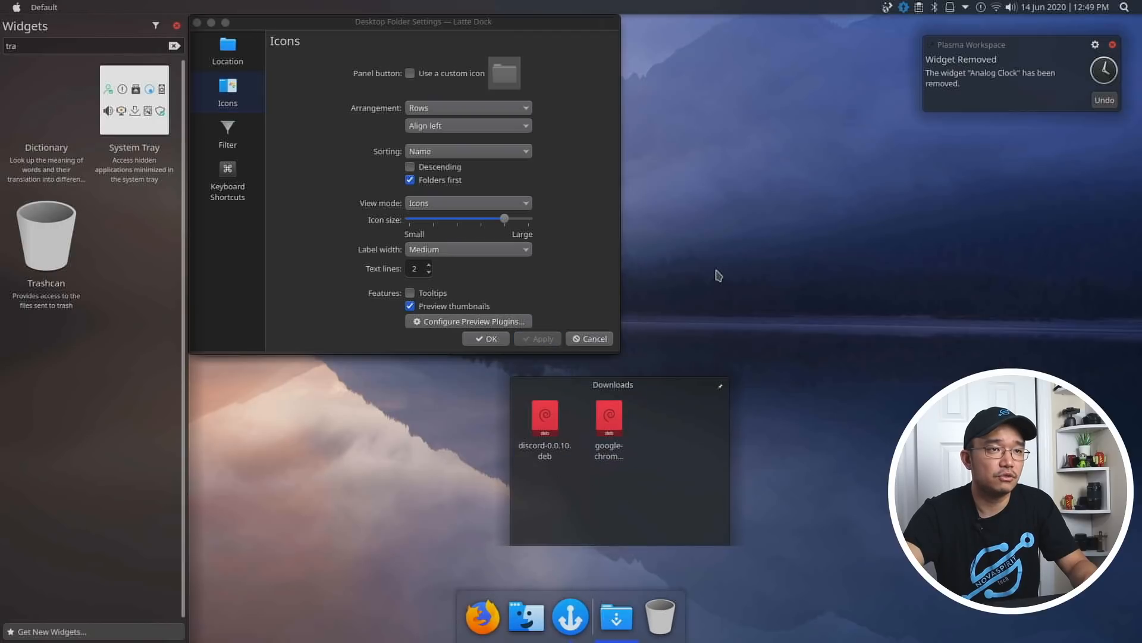
click(589, 338)
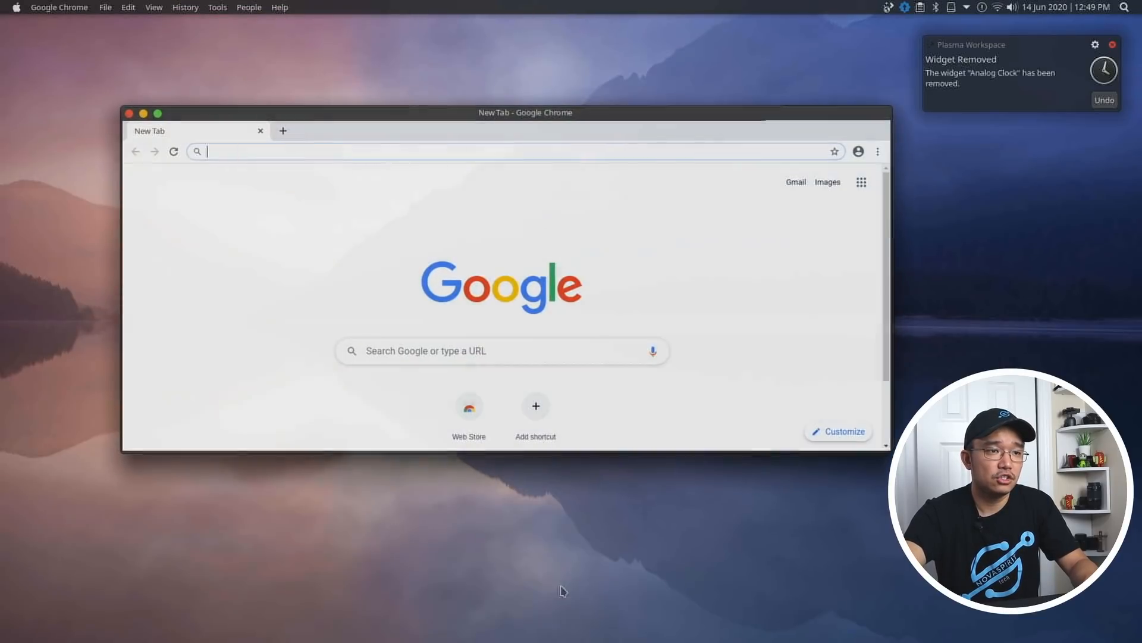
- Disable Chrome's system title bar and borders and go to its settings
right_click(560, 593)
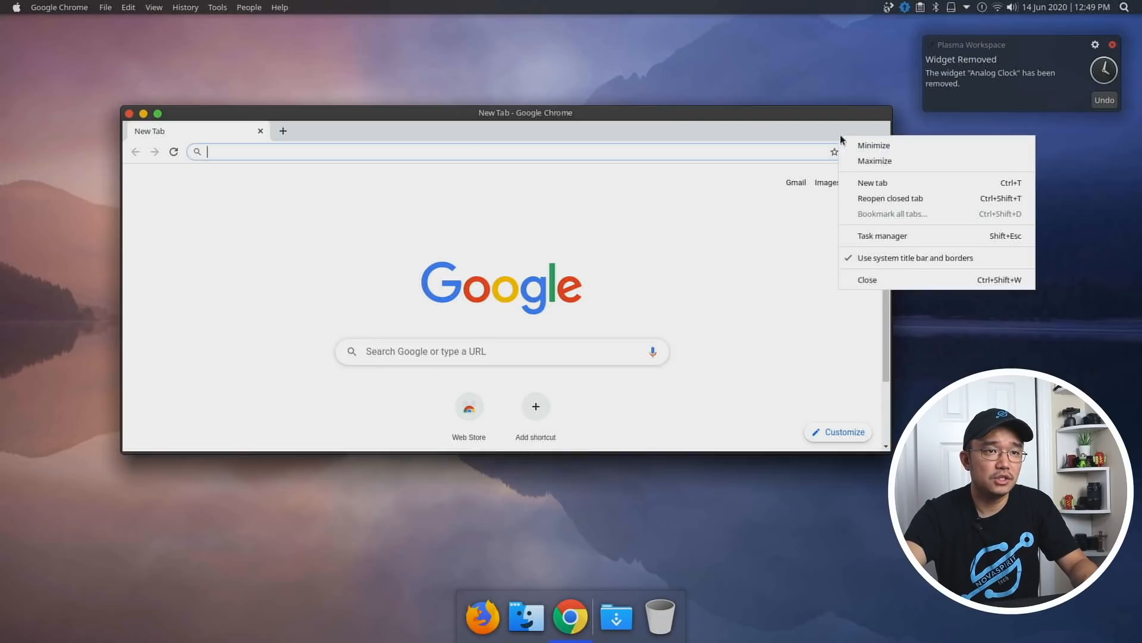
click(915, 257)
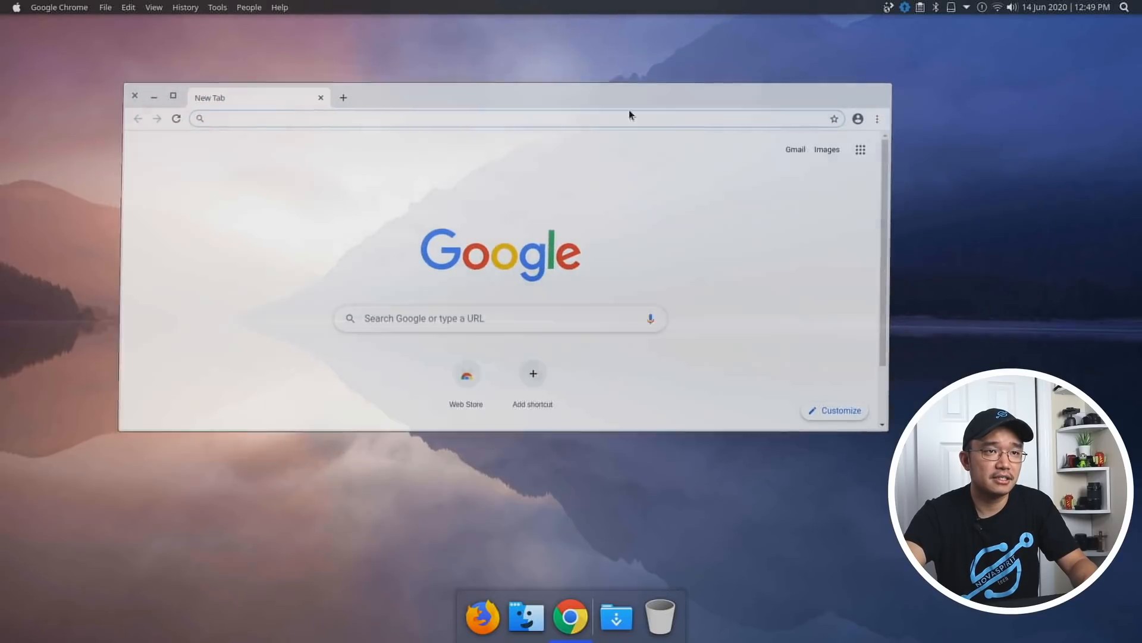
click(878, 117)
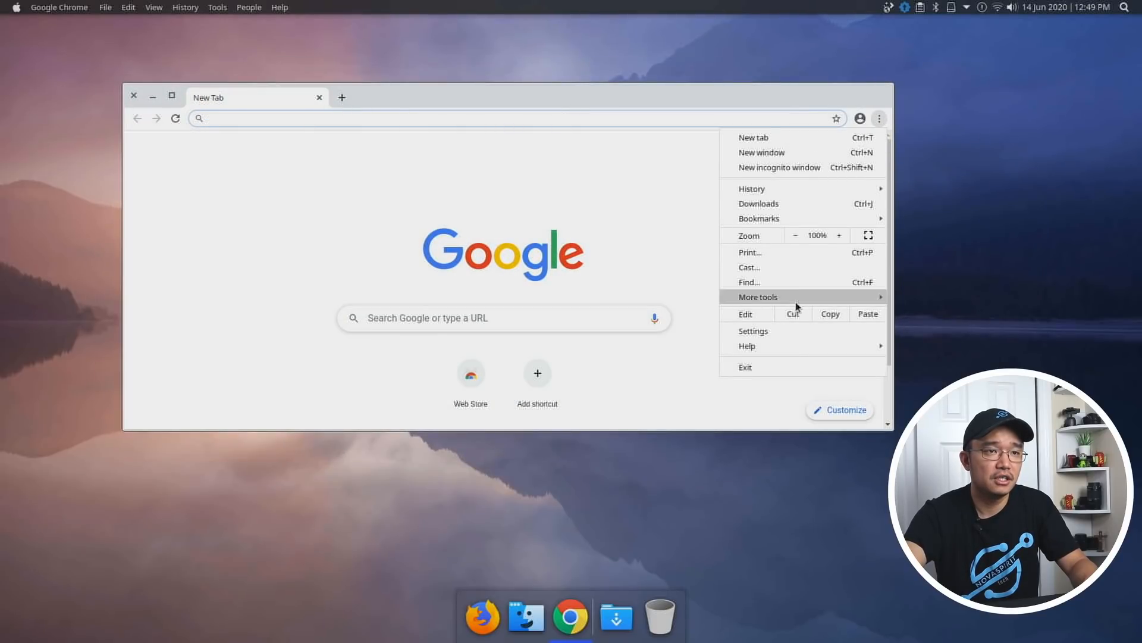
click(753, 331)
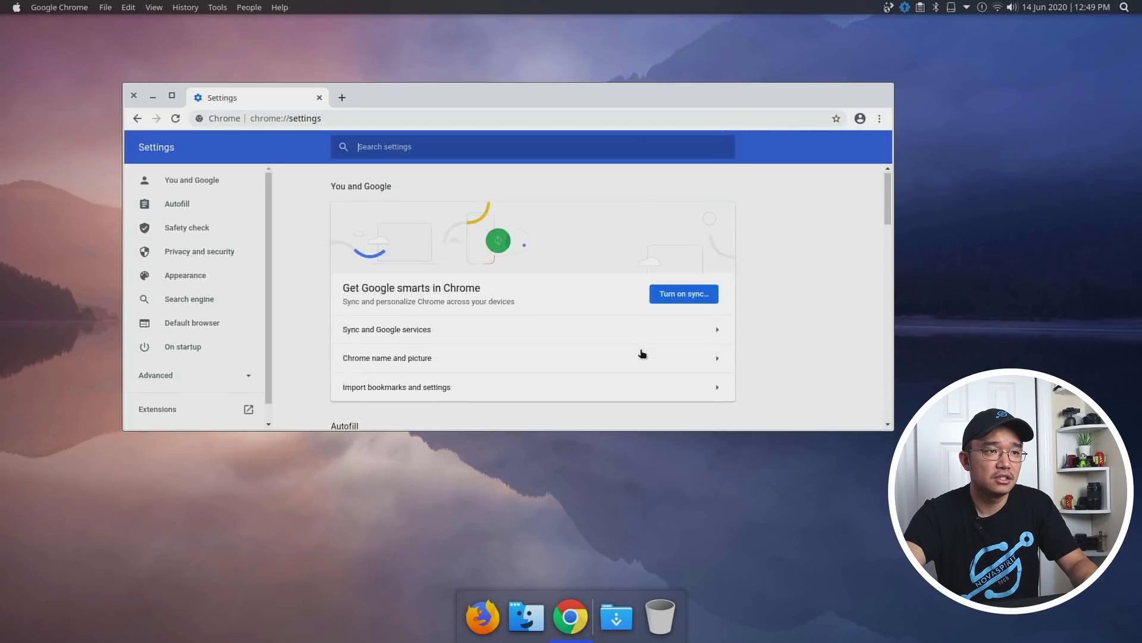
- Apply the GTK+ theme to Chrome so it matches the dark desktop
scroll(down, 3)
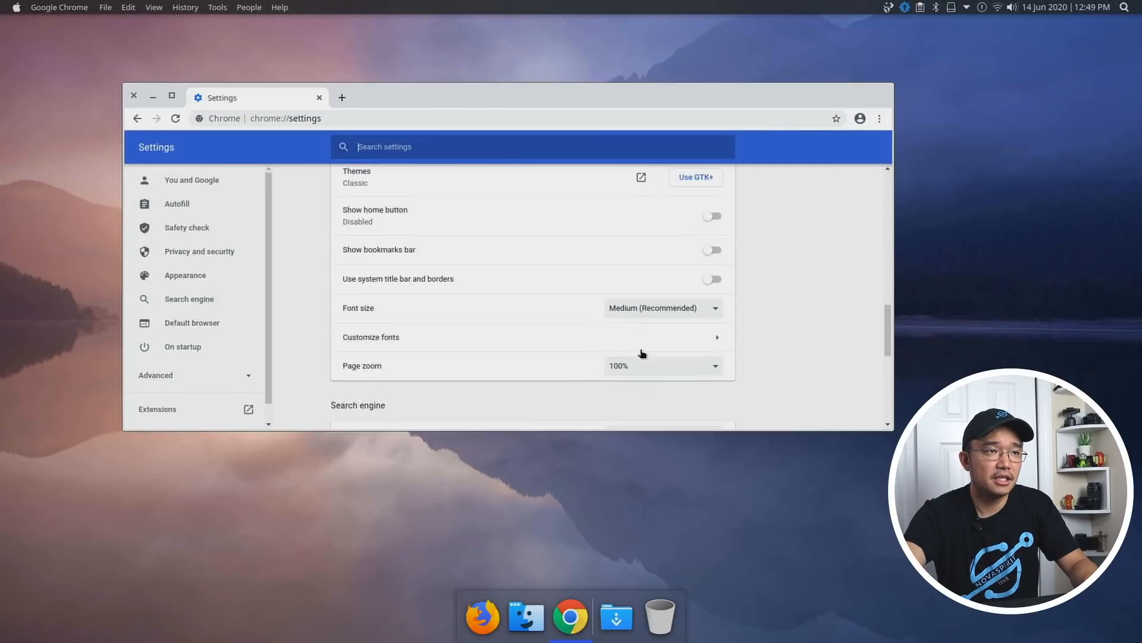
scroll(up, 3)
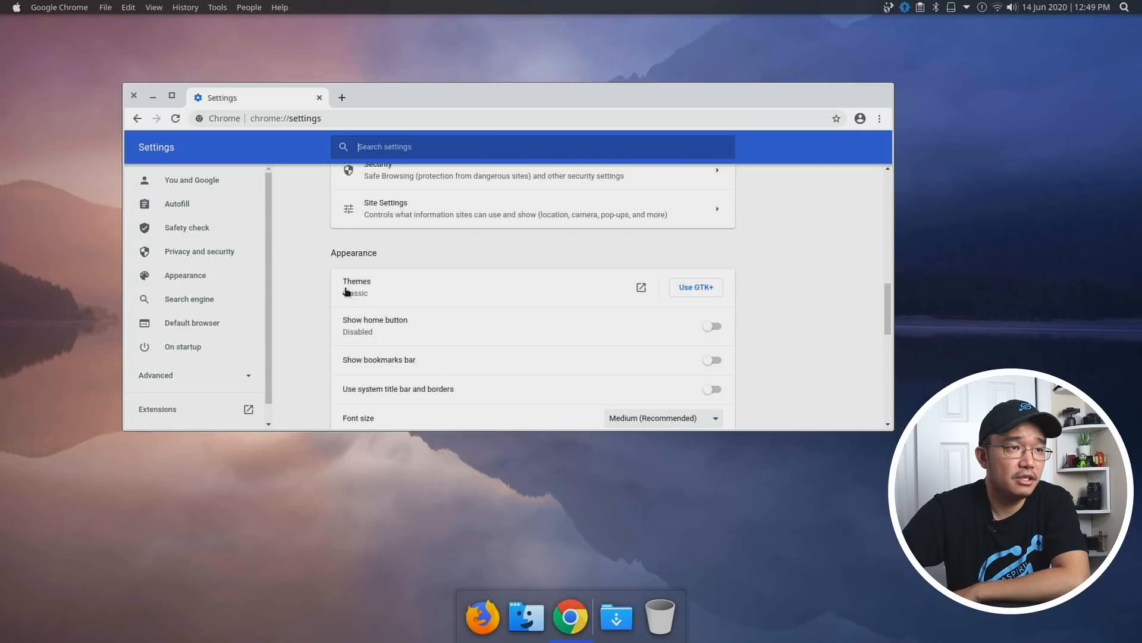
click(693, 287)
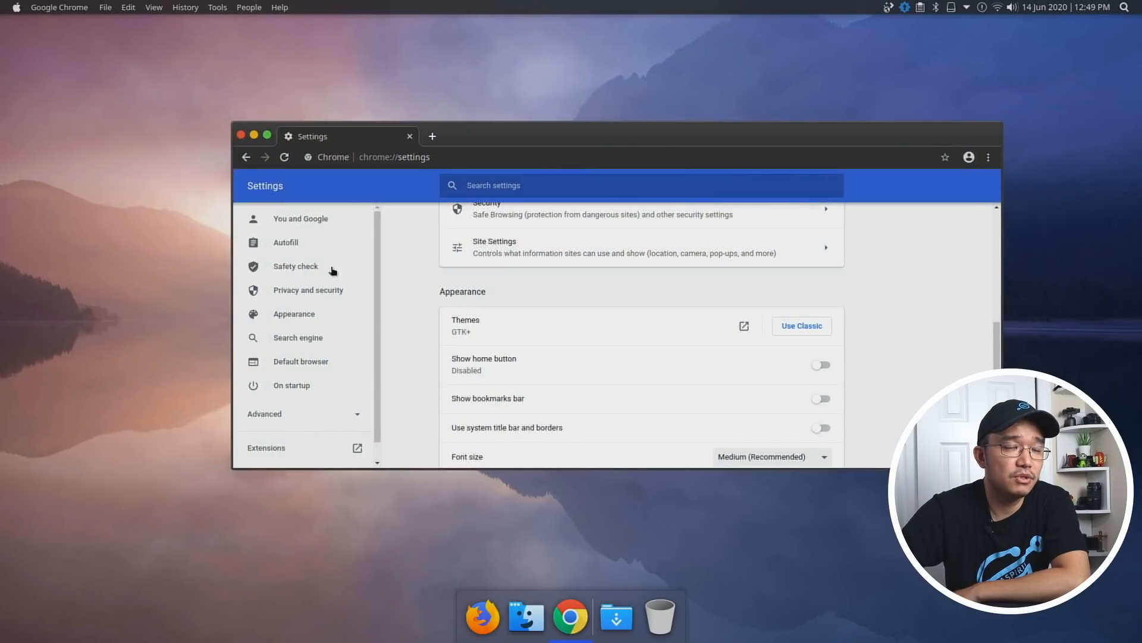
mouse_move(658, 245)
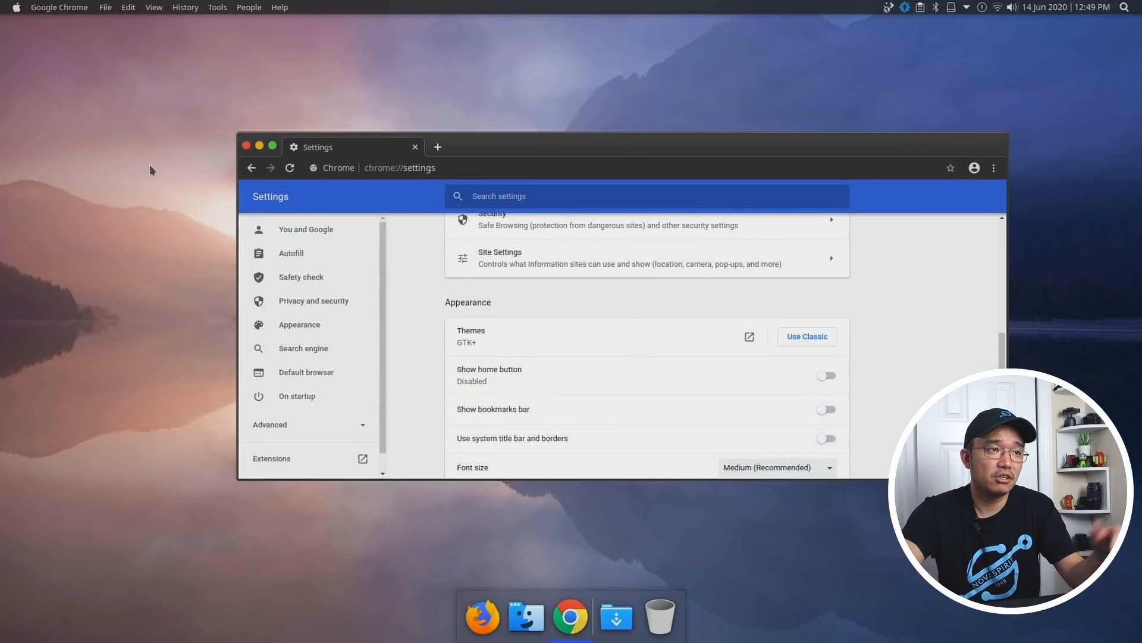
mouse_move(248, 150)
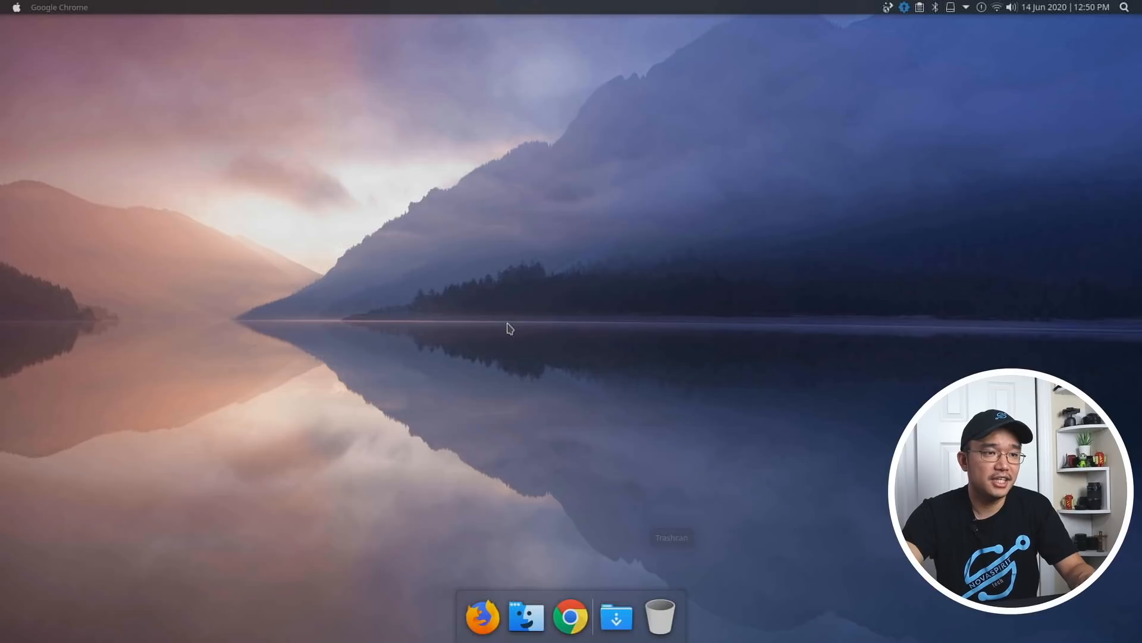
- Launch Konsole and go to the current profile's Appearance settings
click(15, 7)
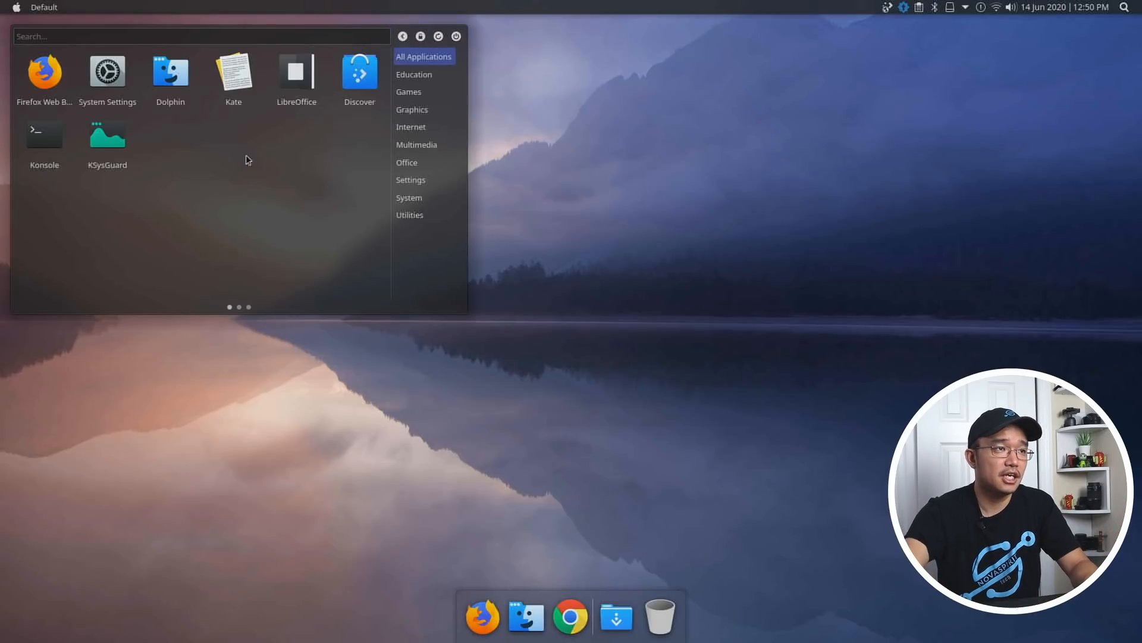
click(44, 133)
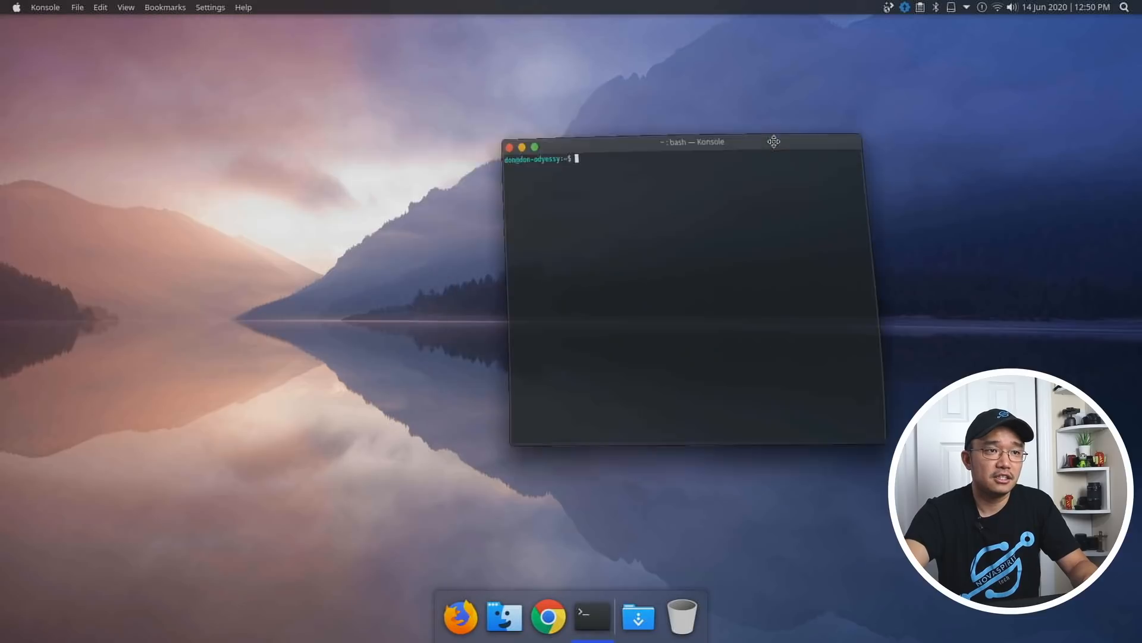
right_click(597, 261)
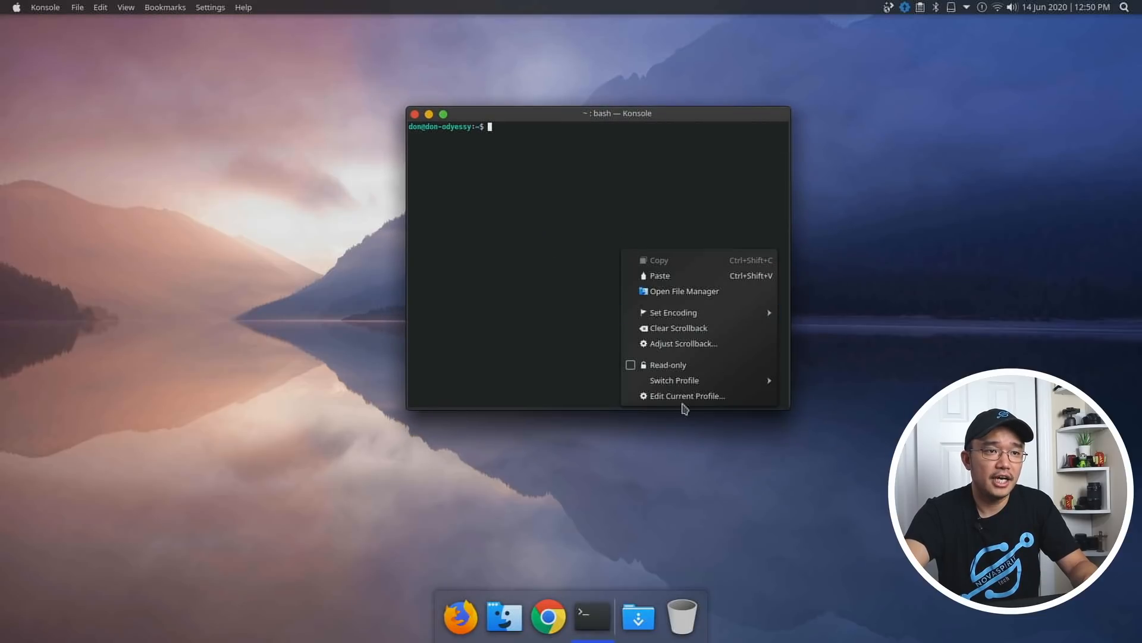
click(685, 395)
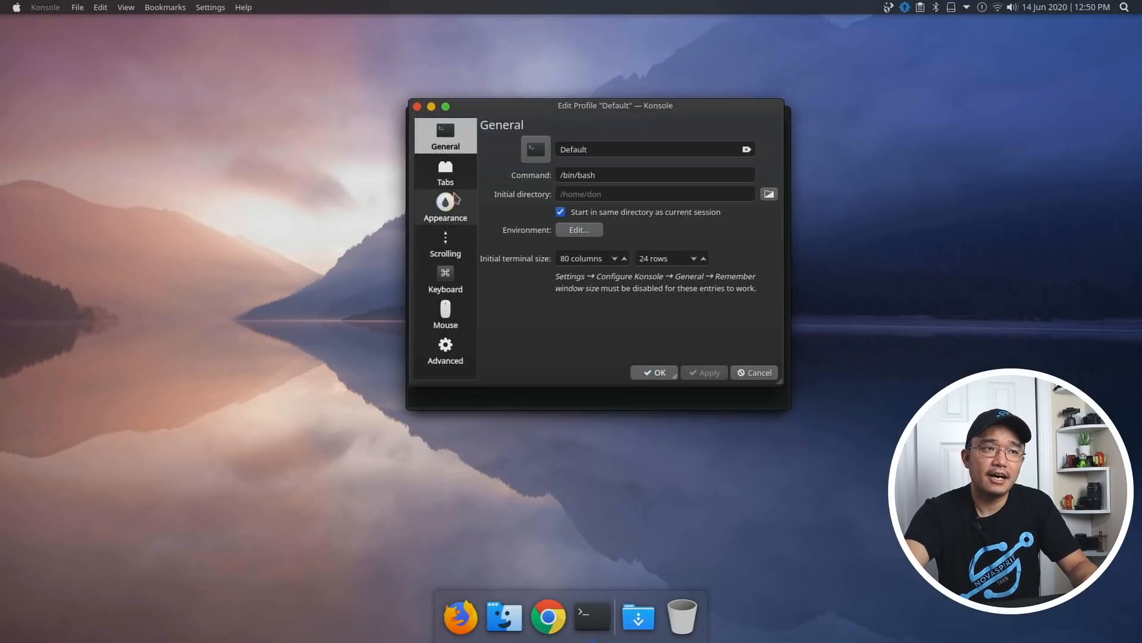
click(445, 207)
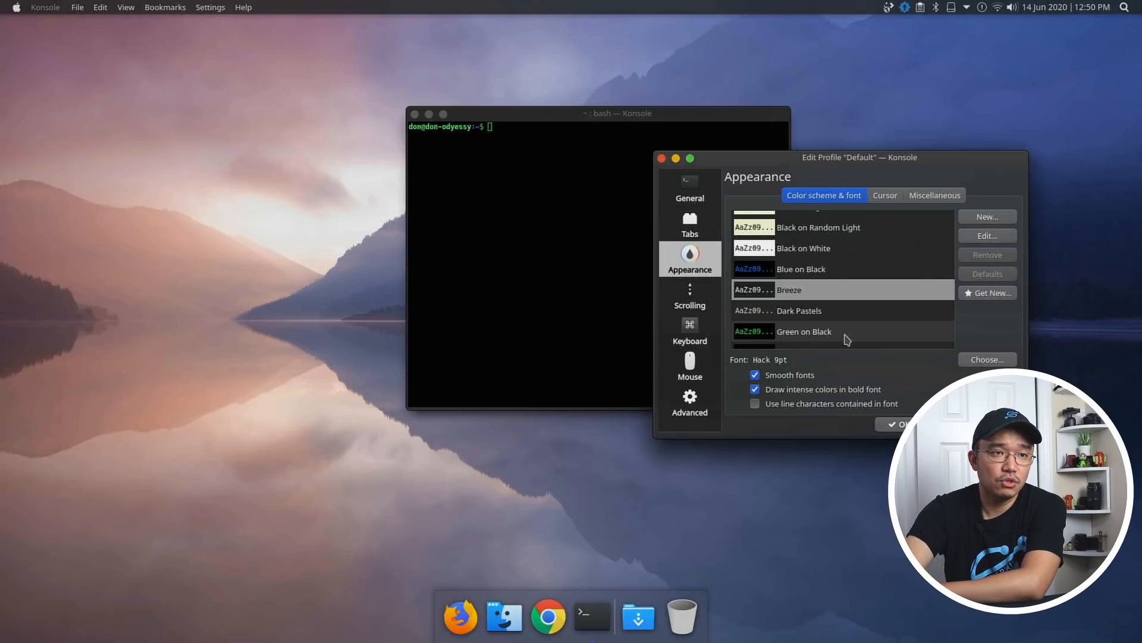
- Edit the Breeze colour scheme for a translucent, blurred background and confirm
click(800, 289)
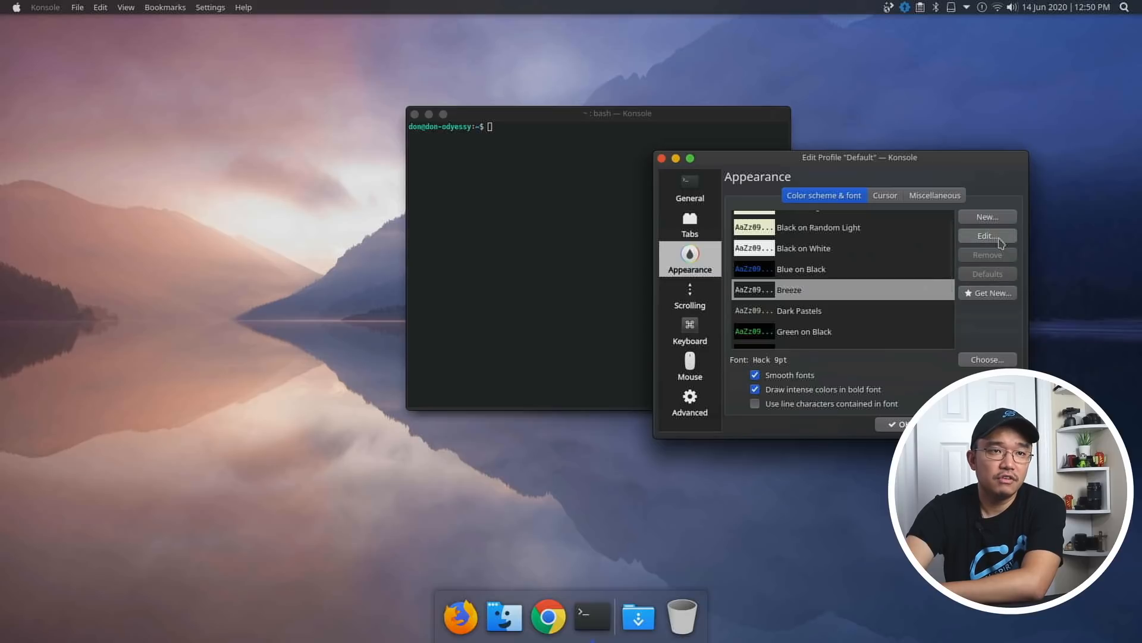
click(987, 236)
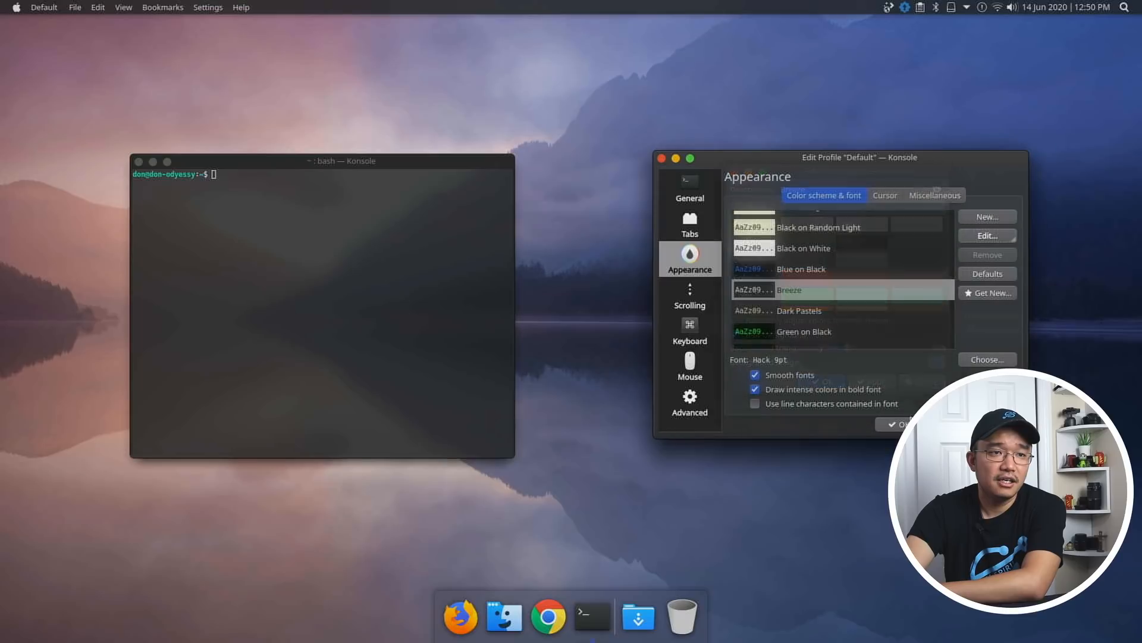
click(892, 423)
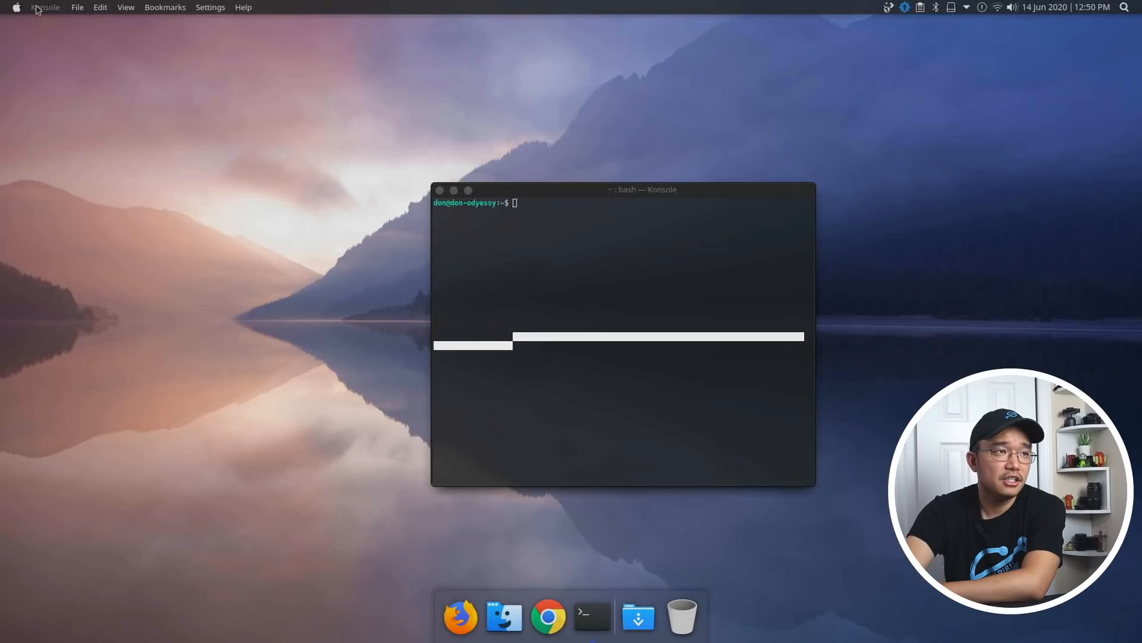
- Pin Kate to the dock, close Kate and Konsole, then relaunch Konsole from its dock icon
right_click(234, 65)
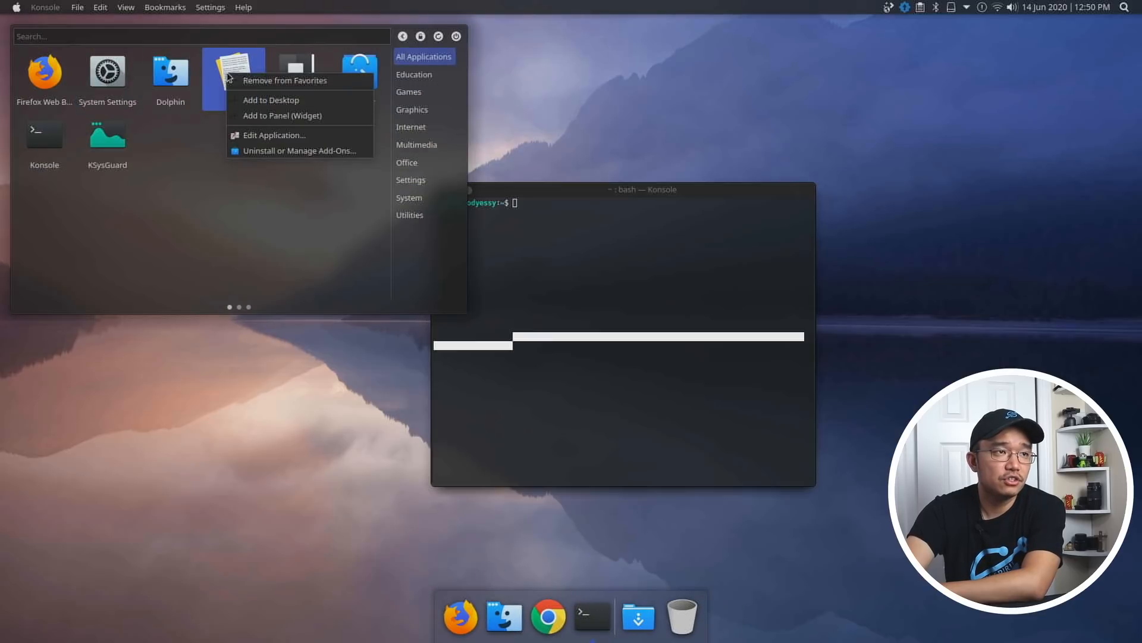
mouse_move(282, 115)
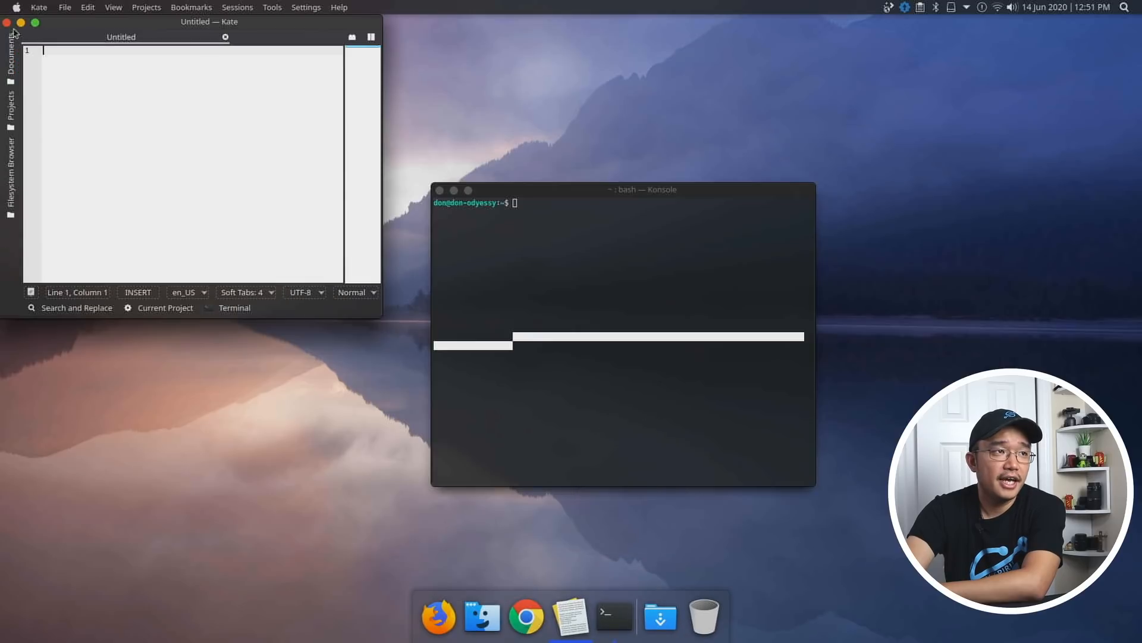
click(8, 22)
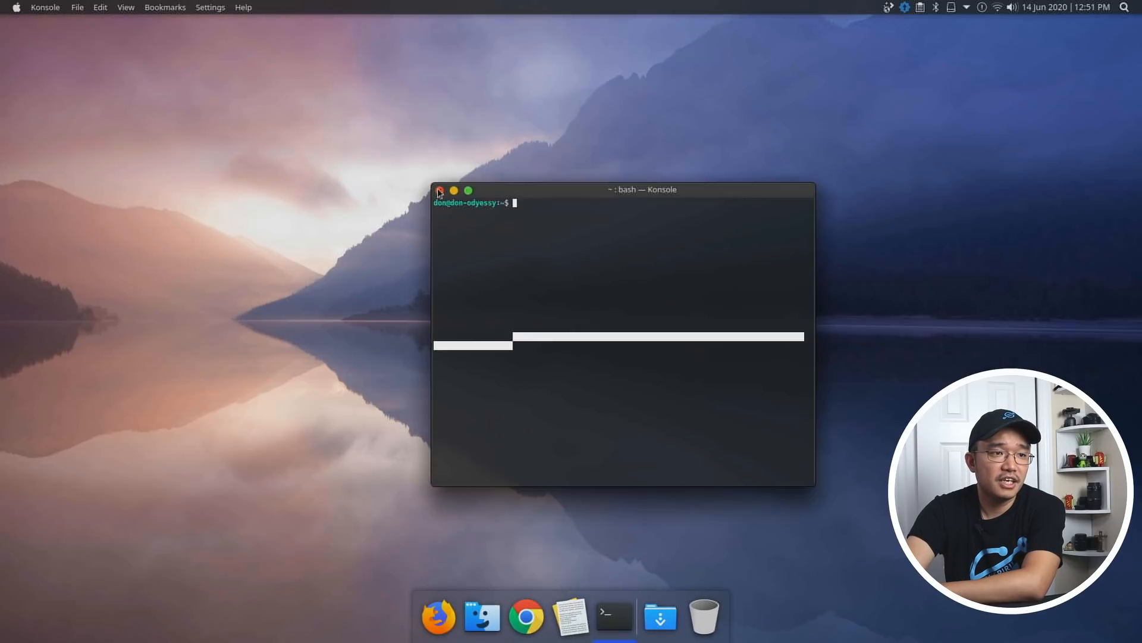
click(440, 190)
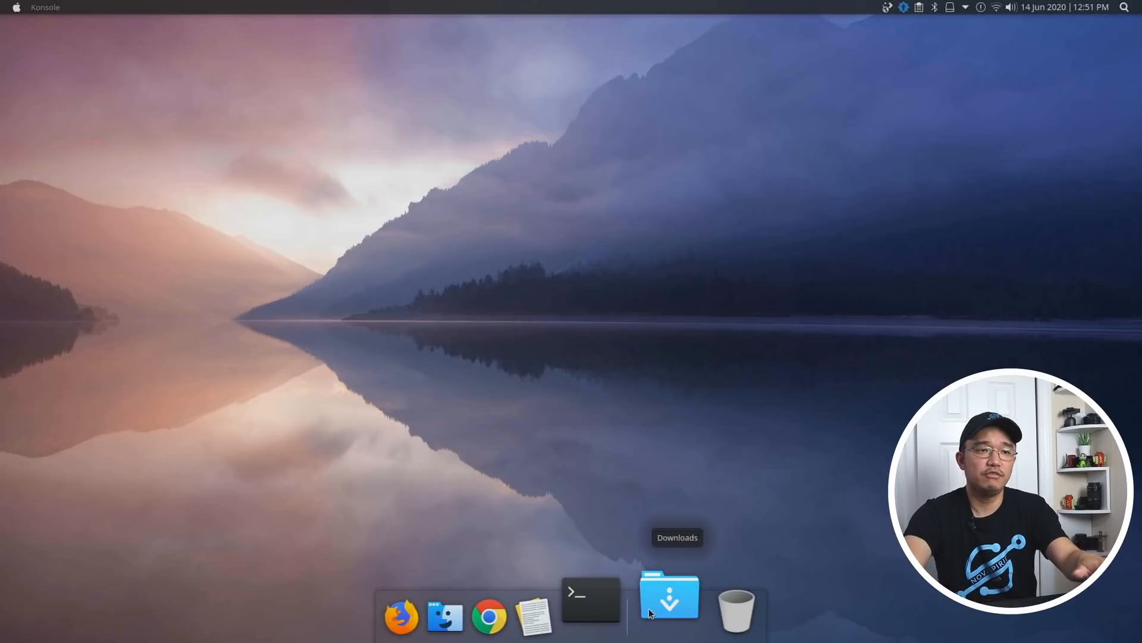
mouse_move(706, 380)
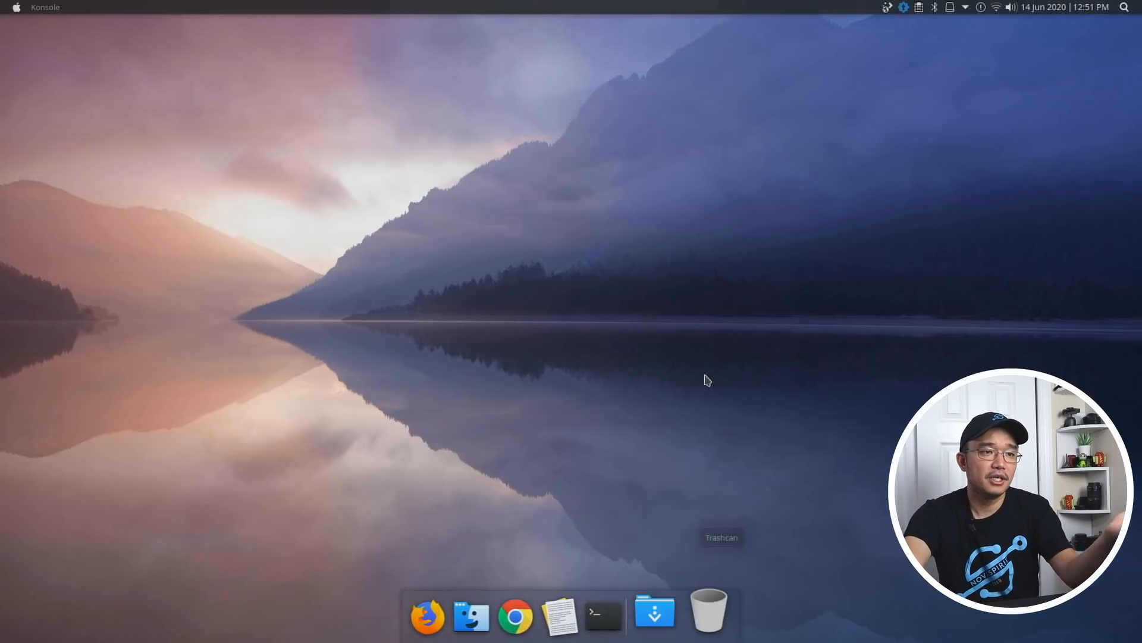
click(602, 612)
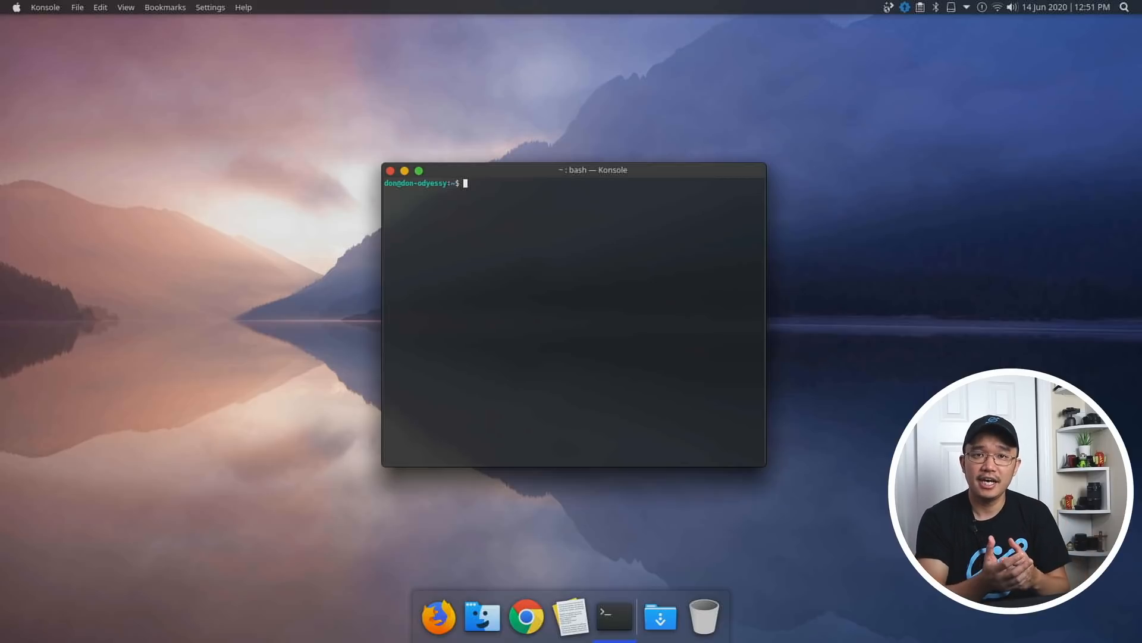
mouse_move(548, 145)
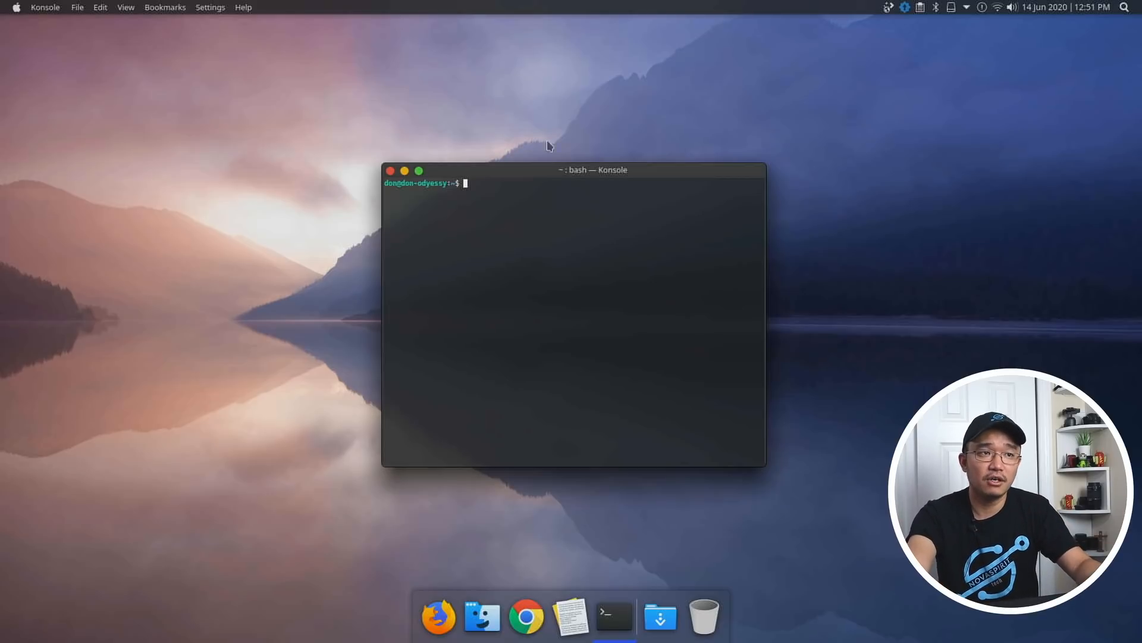